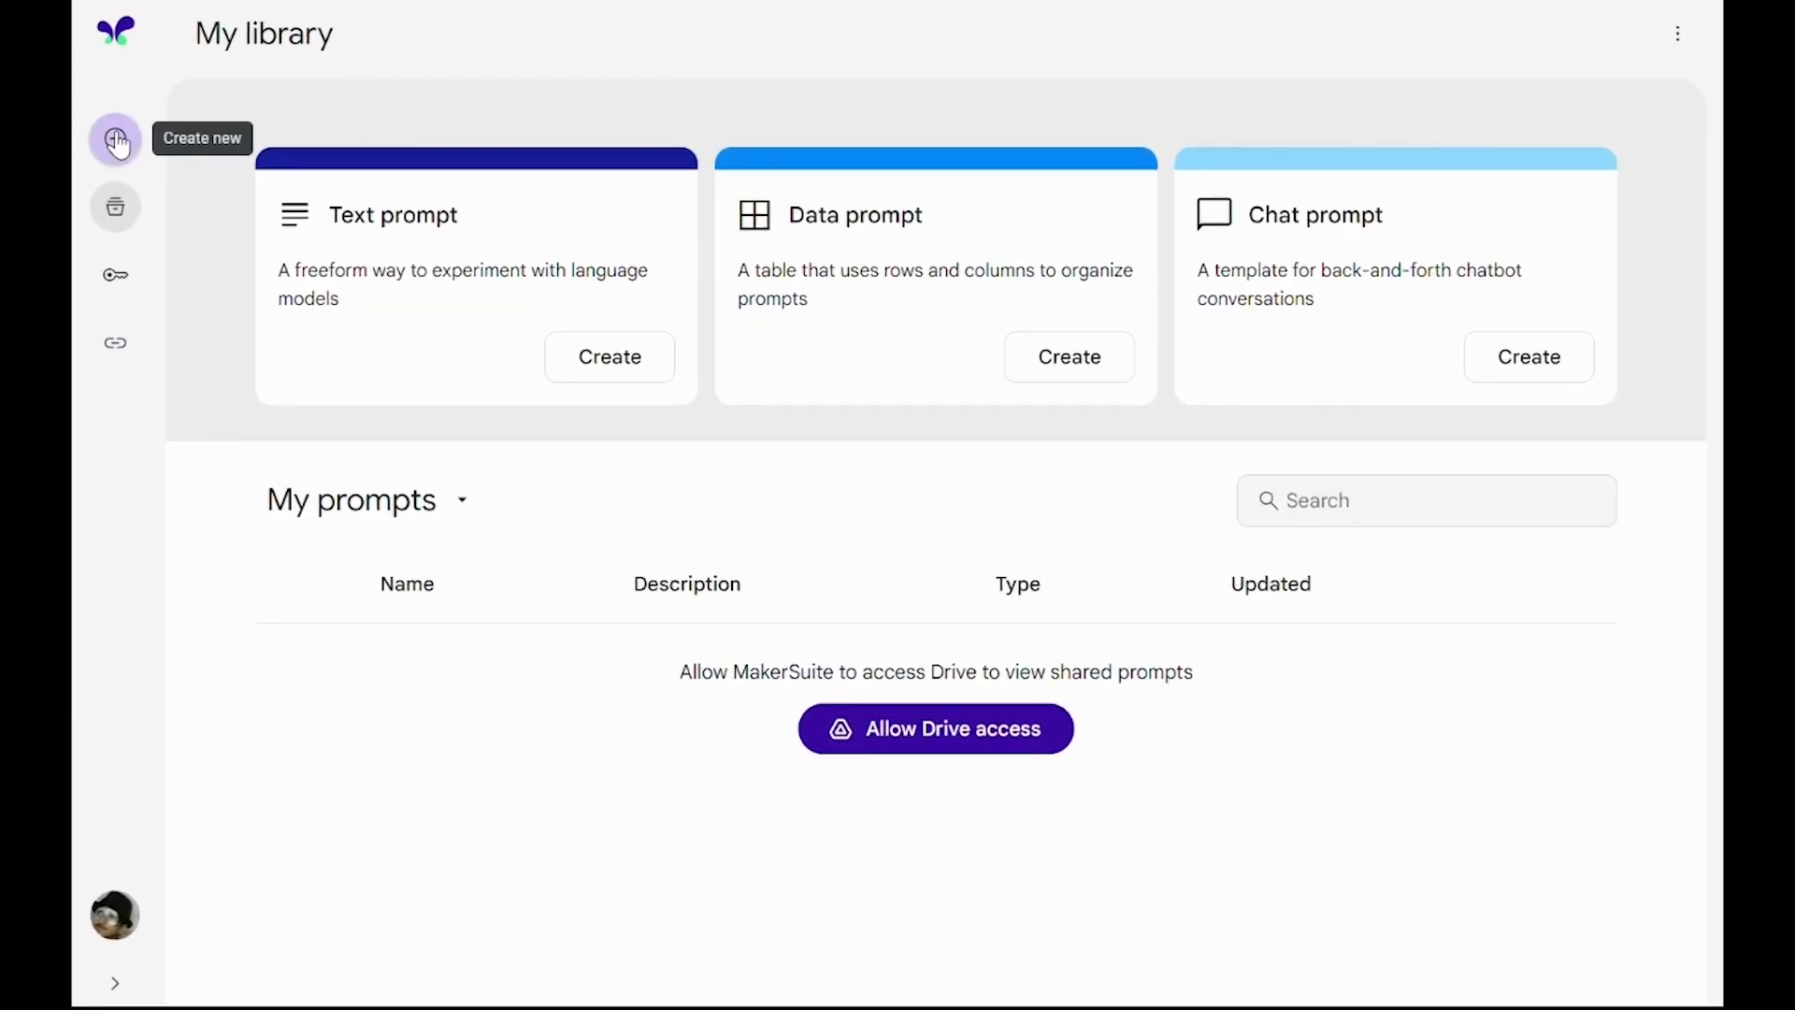
{"action": "mouse_move", "coordinate": [484, 245]}
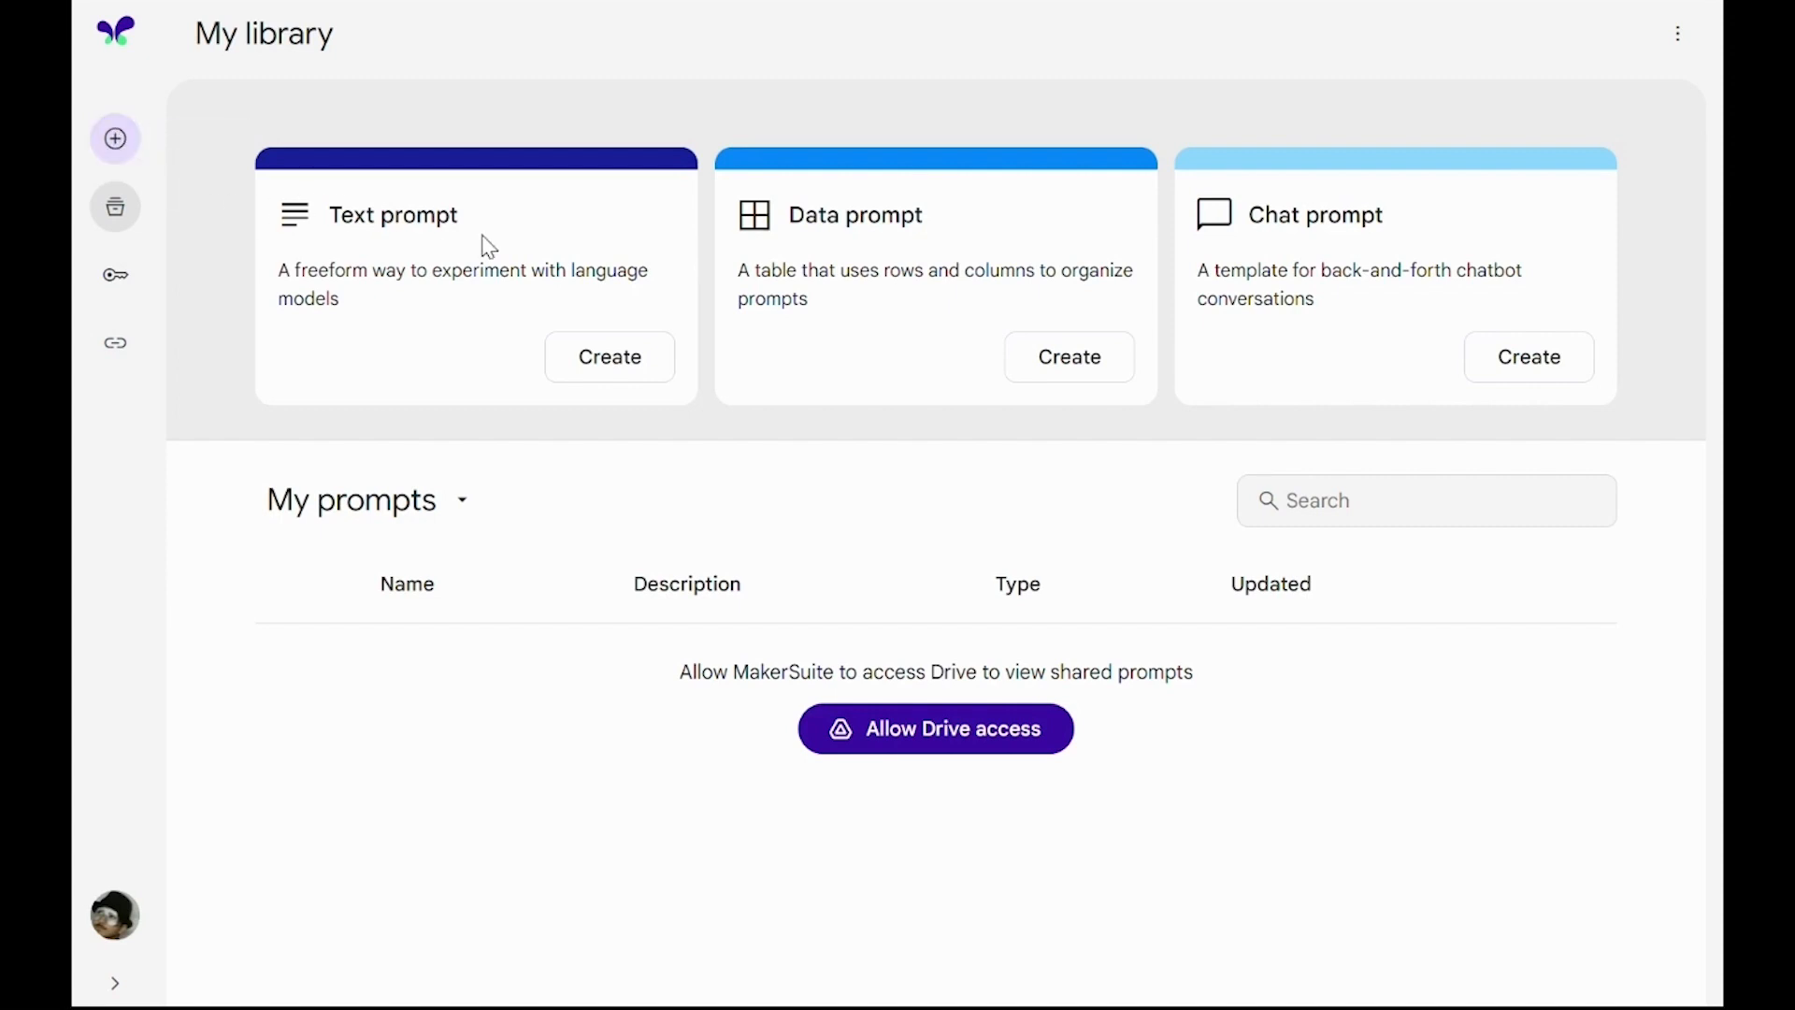
{"action": "mouse_move", "coordinate": [432, 261]}
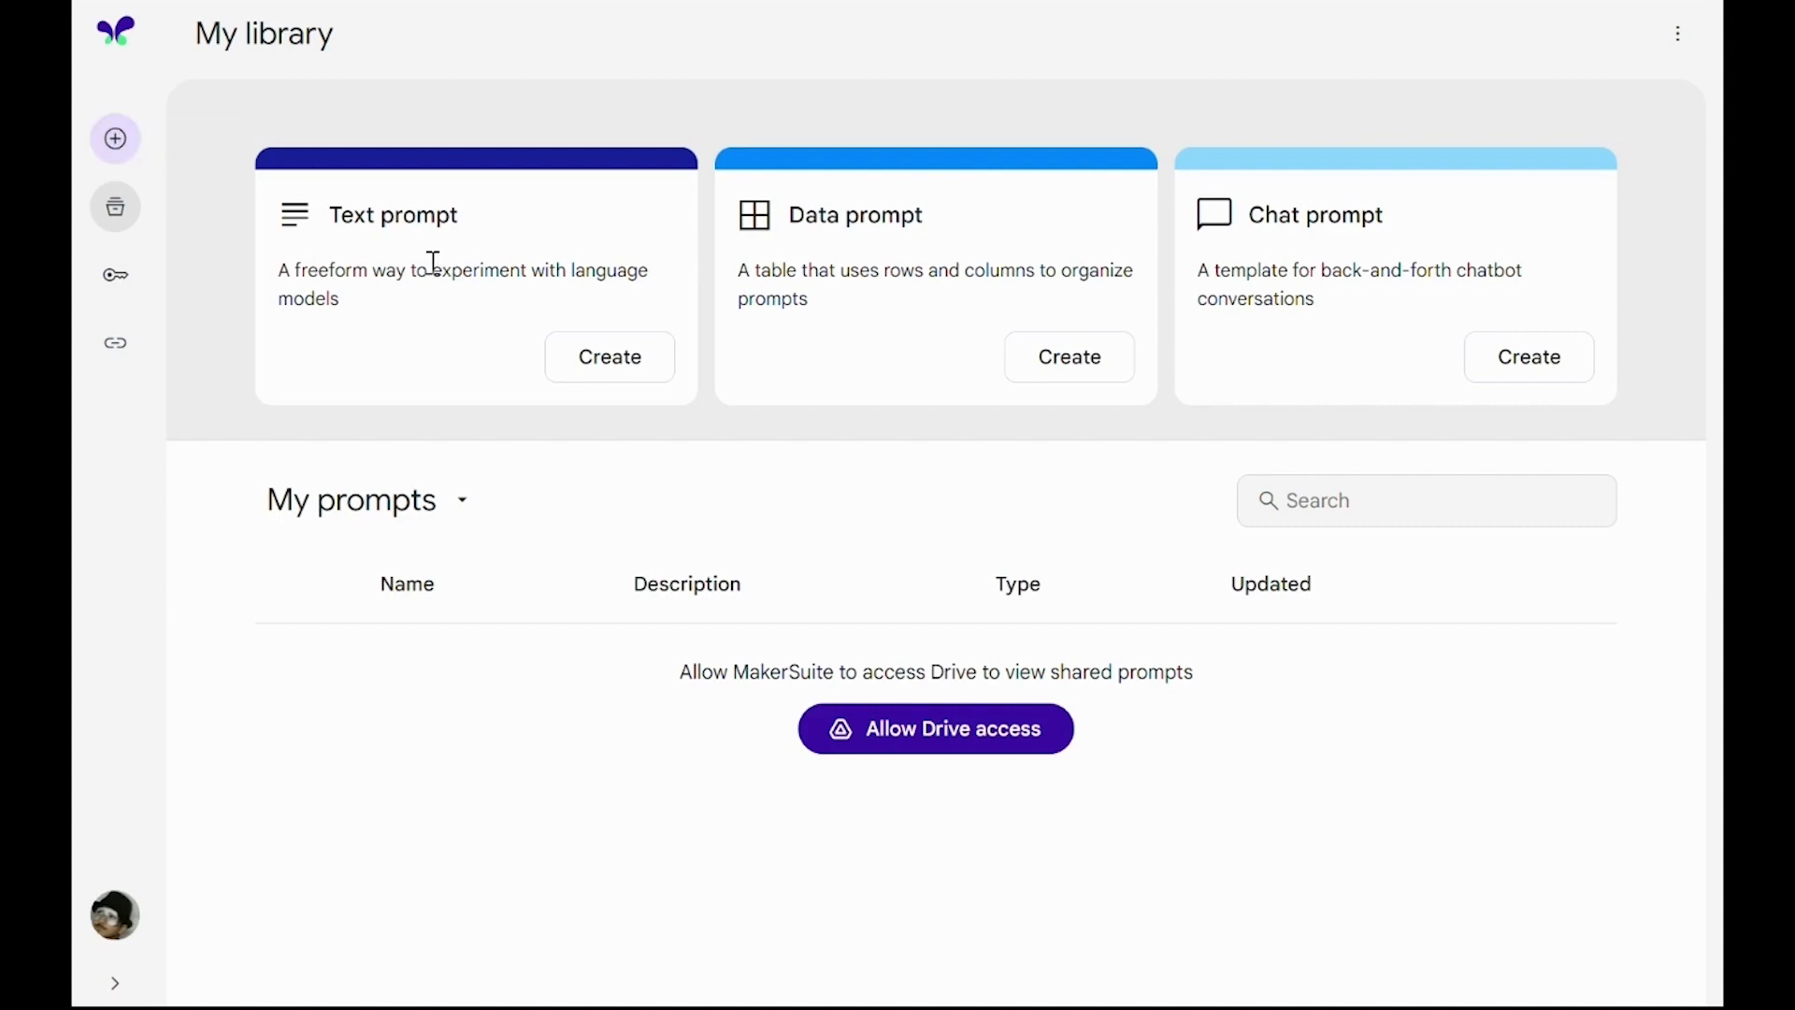
{"action": "mouse_move", "coordinate": [419, 190]}
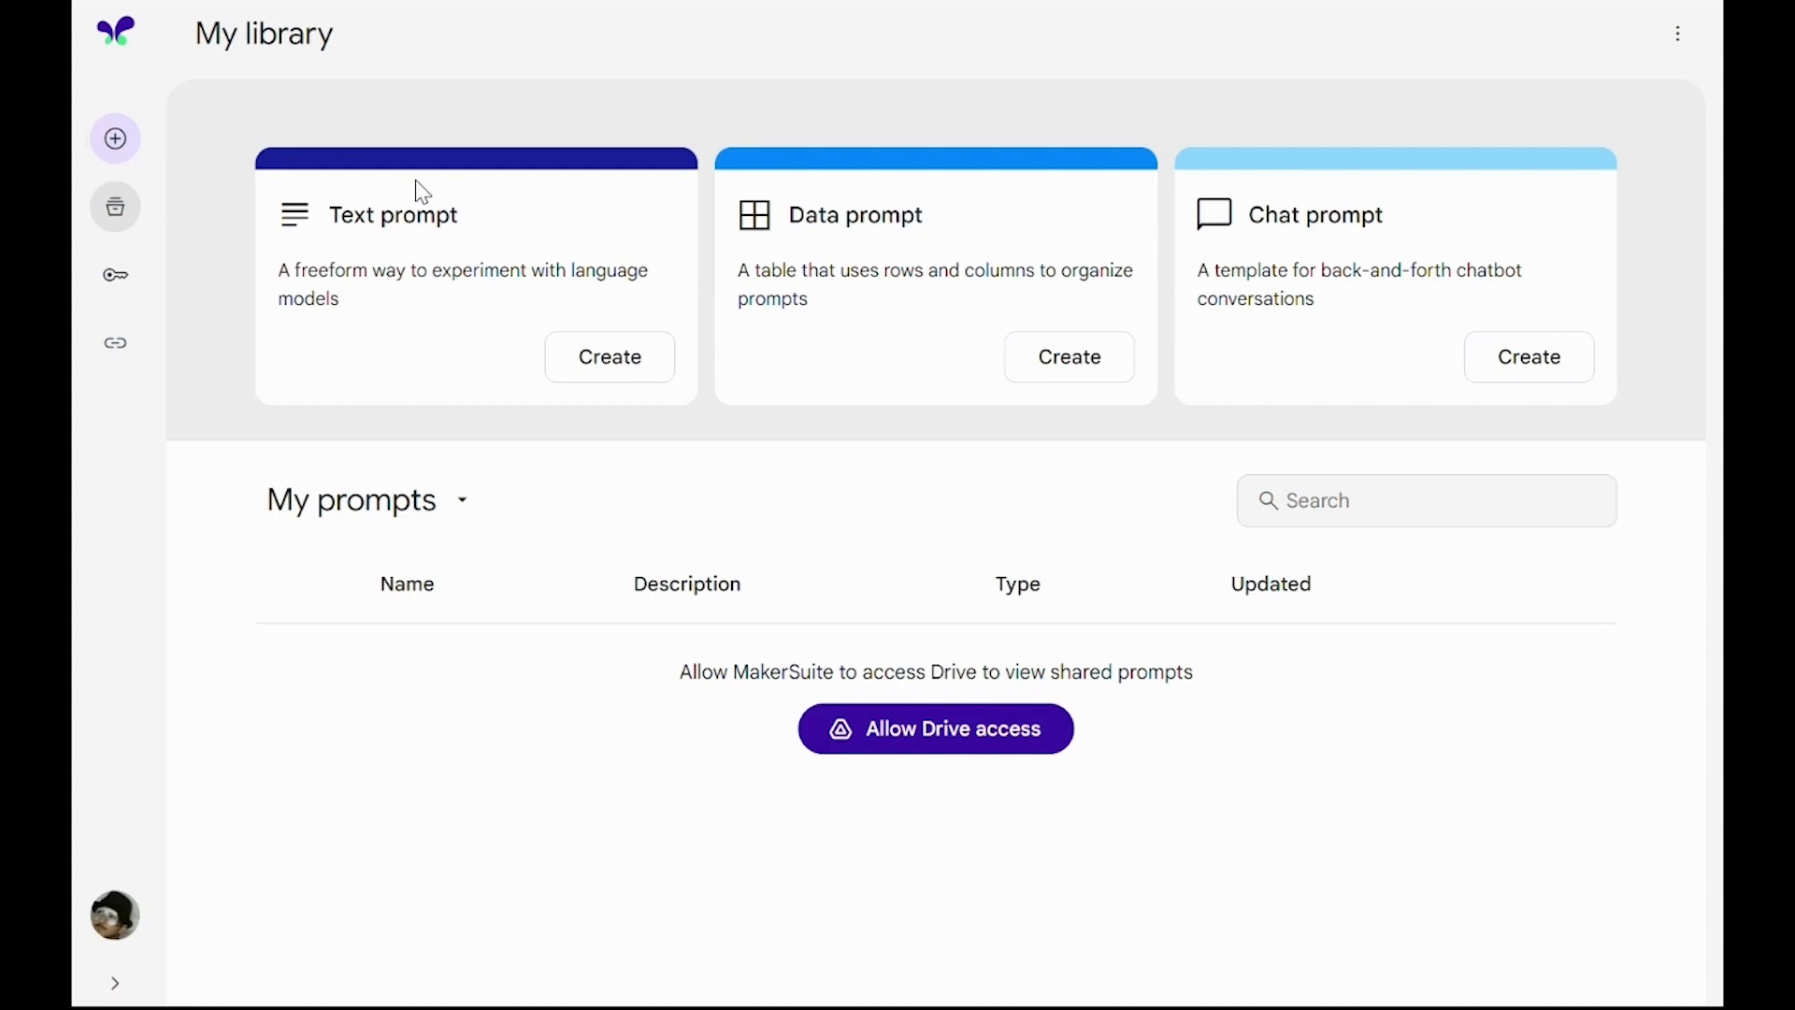
{"action": "mouse_move", "coordinate": [924, 249]}
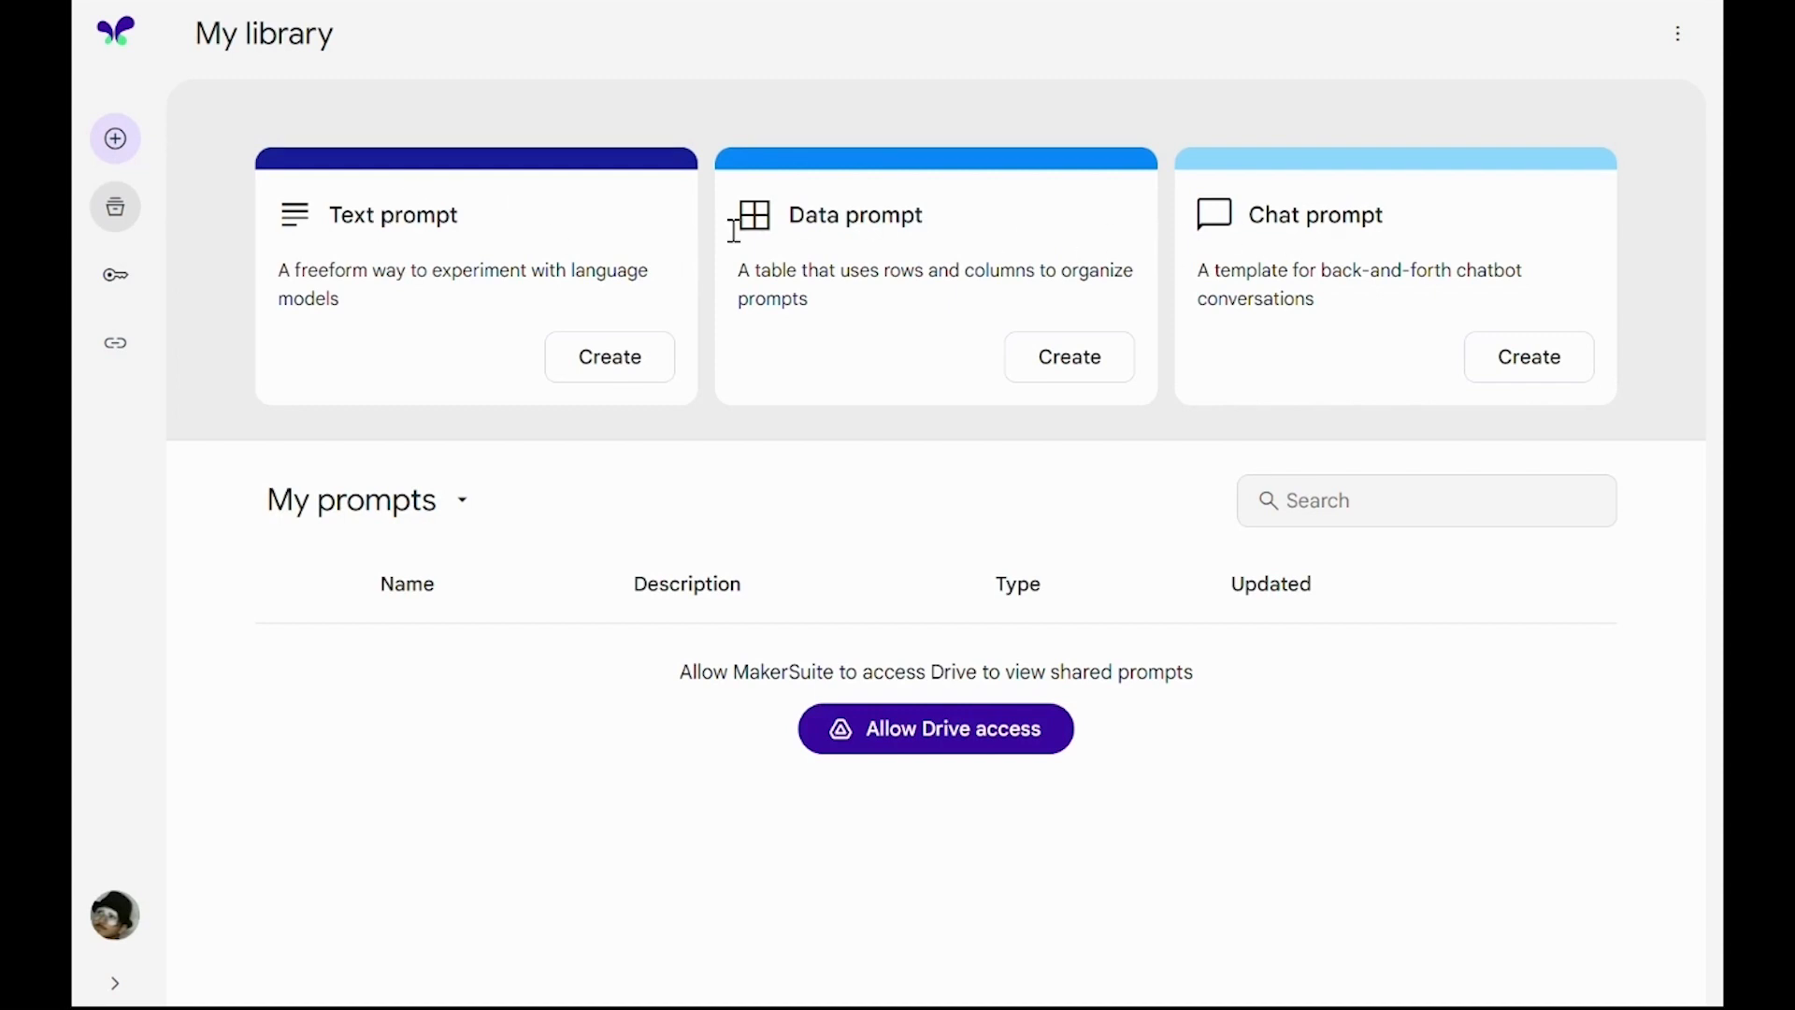
{"action": "mouse_move", "coordinate": [215, 241]}
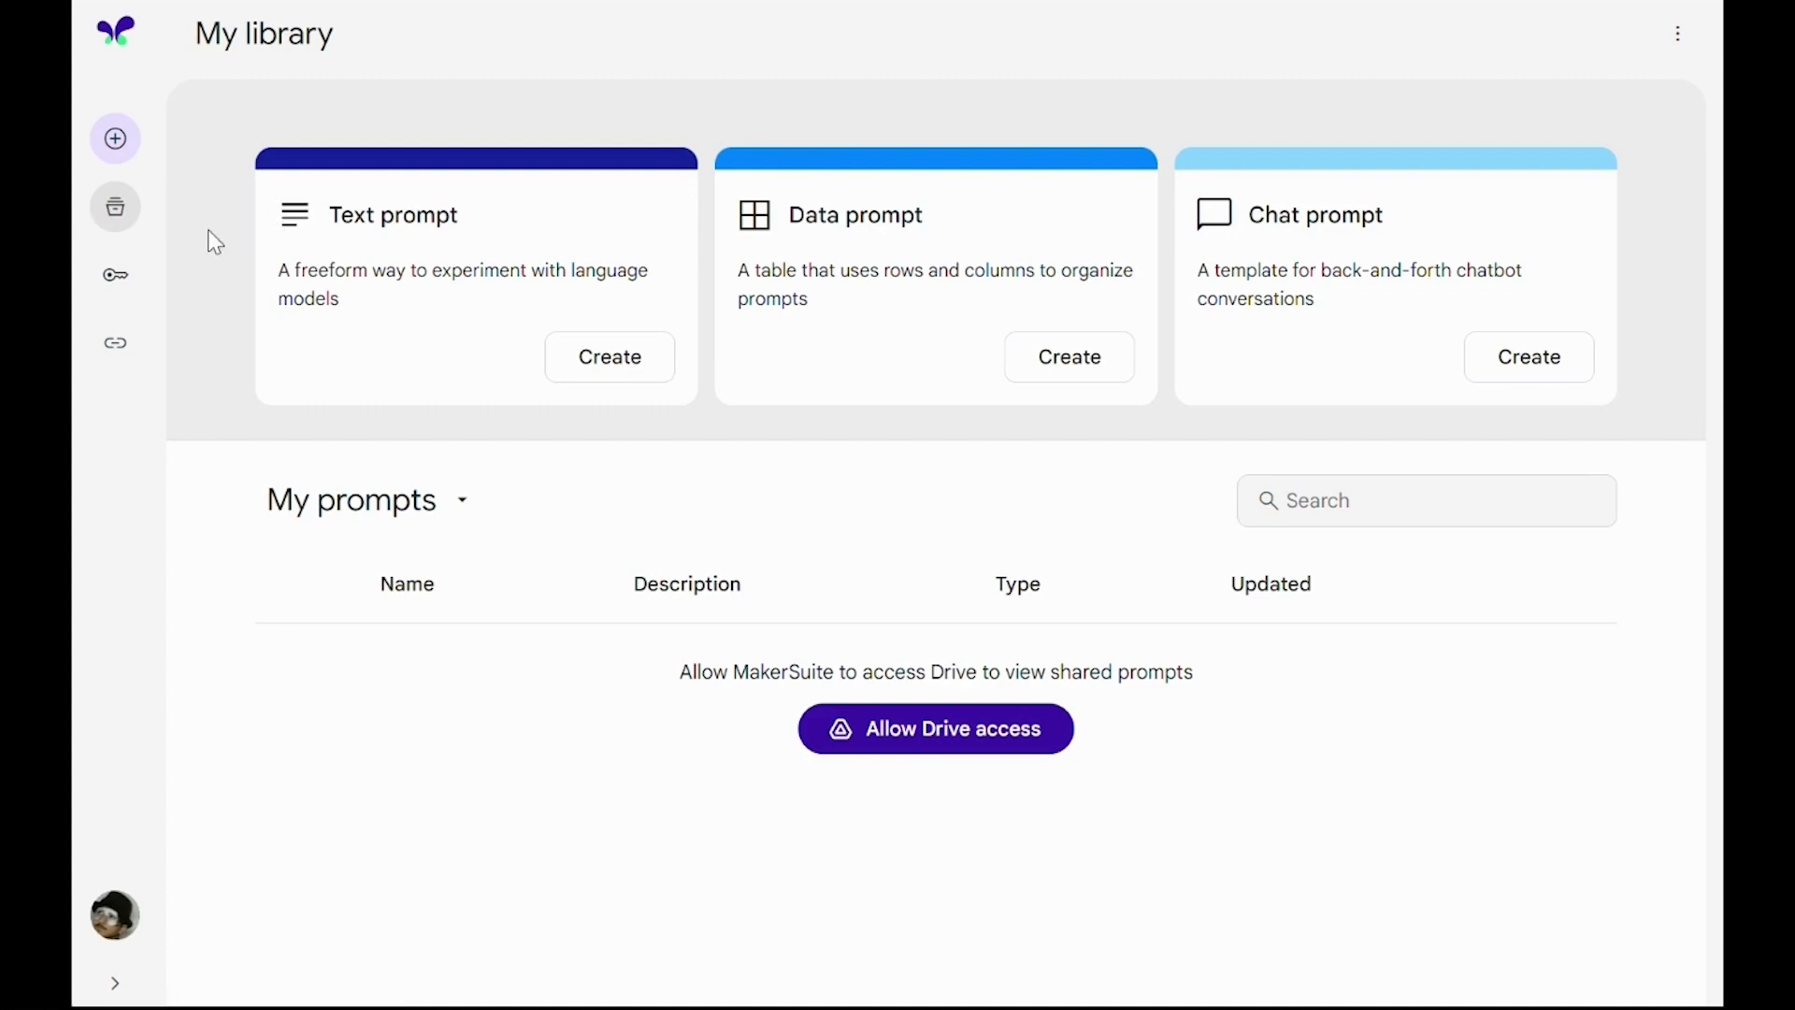
{"action": "mouse_move", "coordinate": [200, 26]}
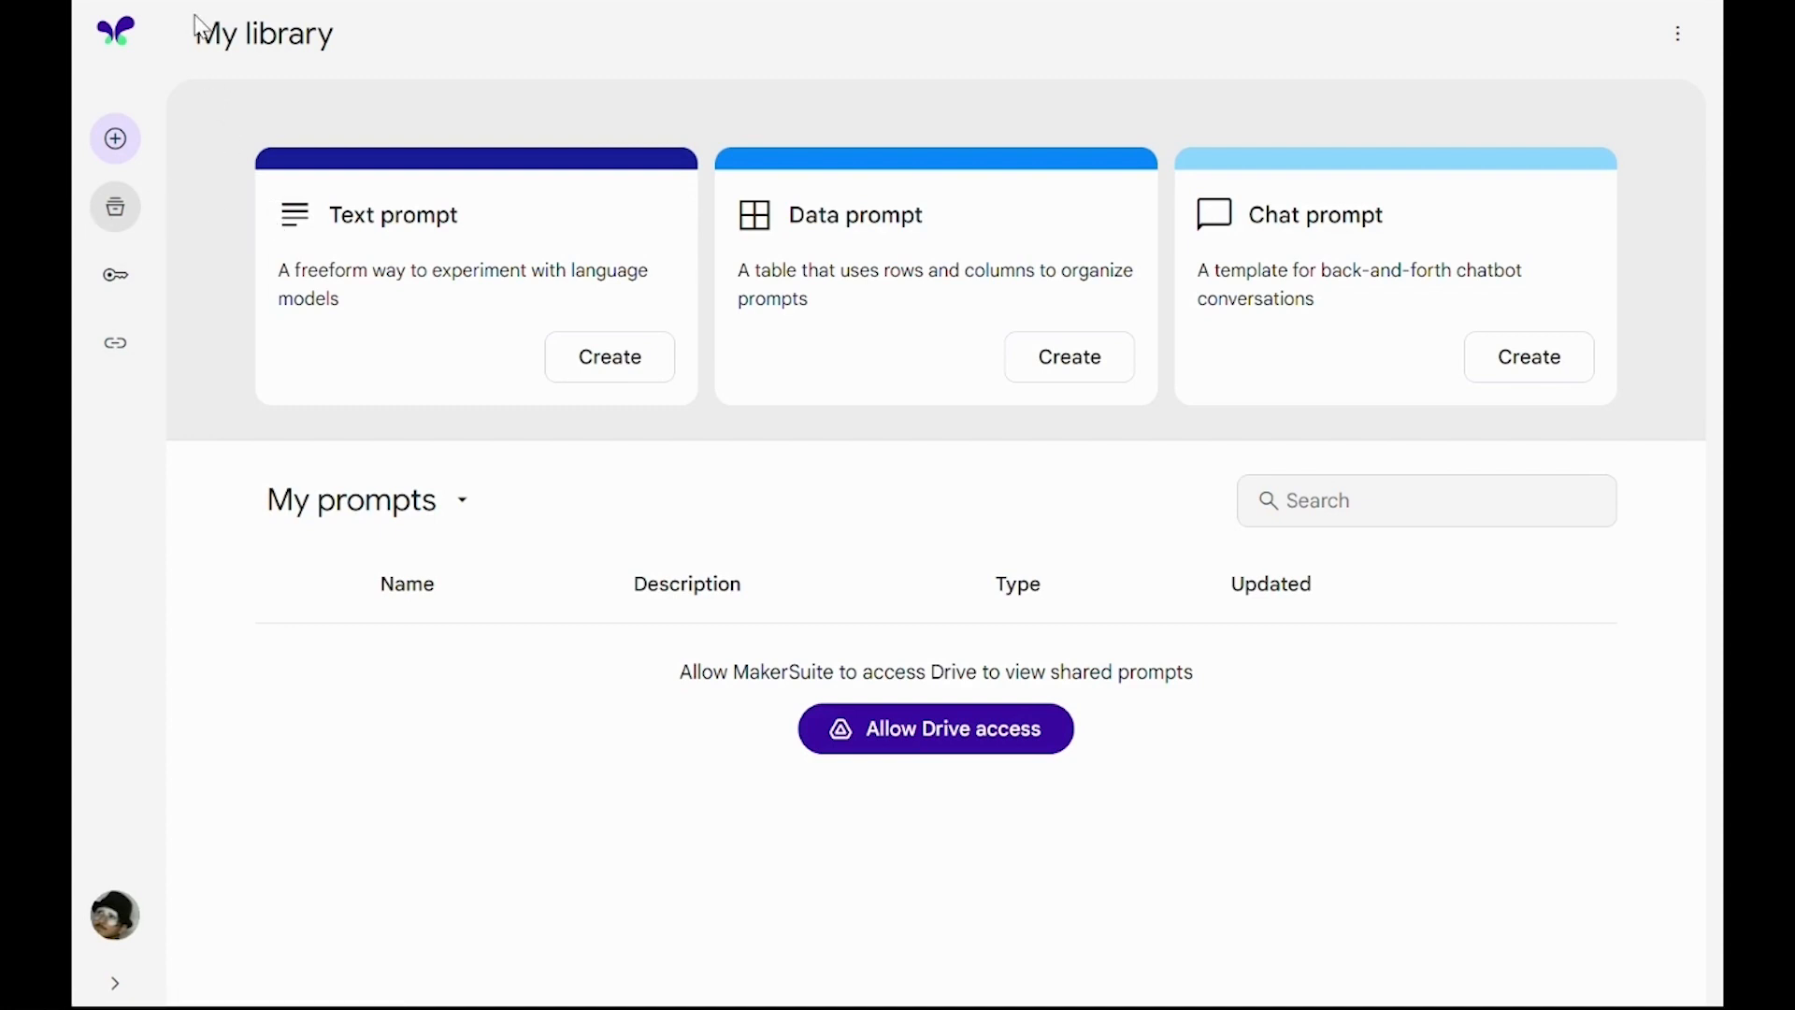
{"action": "mouse_move", "coordinate": [474, 66]}
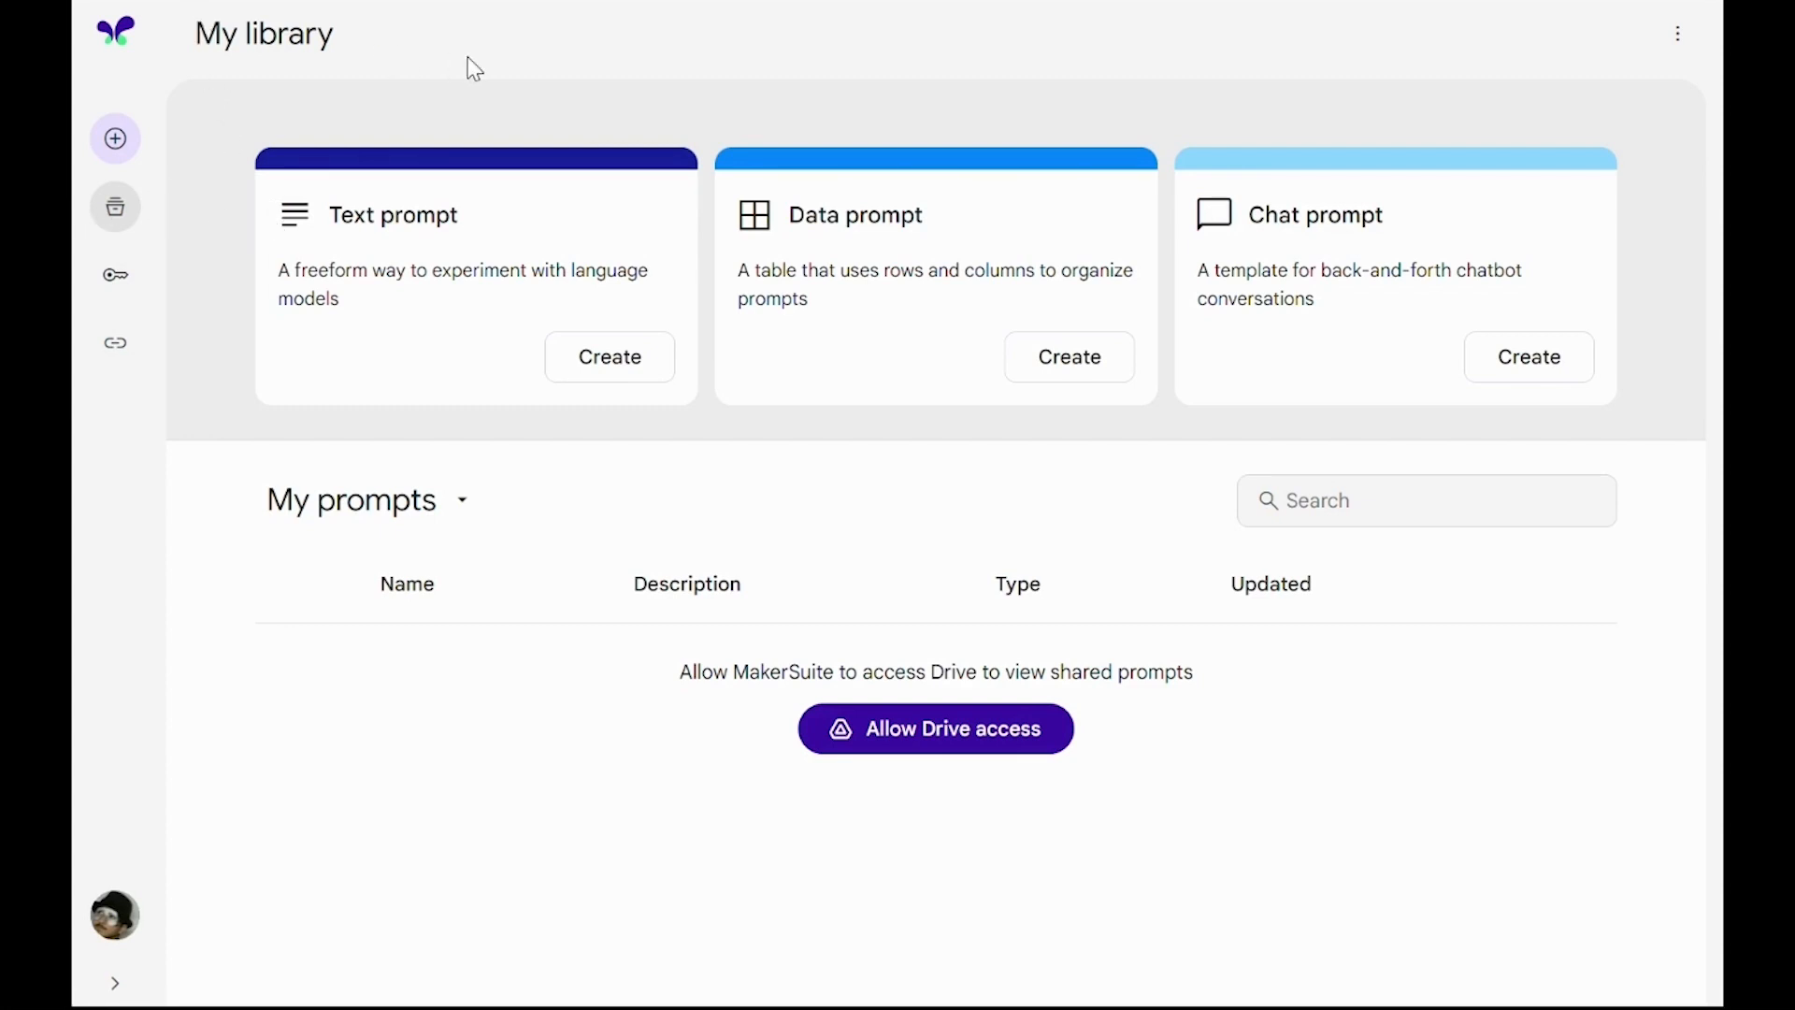
{"action": "mouse_move", "coordinate": [234, 349]}
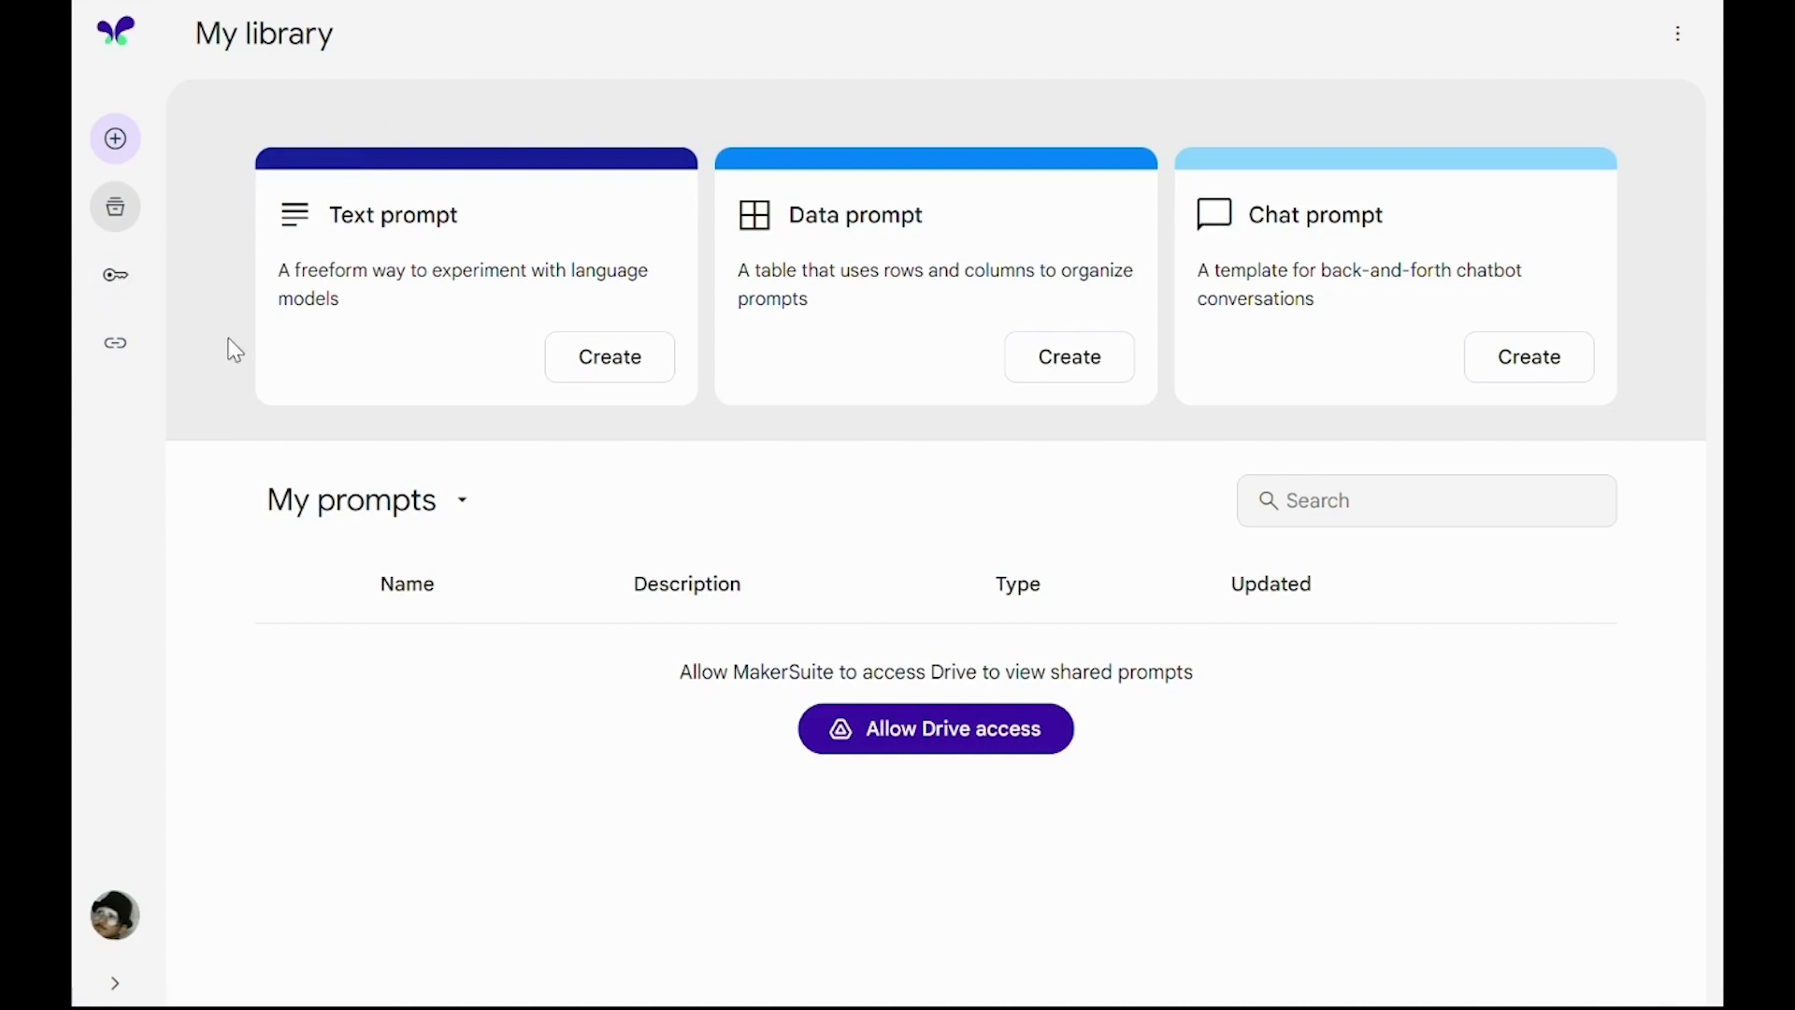
Open the Prompt gallery from the sidebar's Quick links and browse its example prompts
{"action": "left_click", "coordinate": [114, 275]}
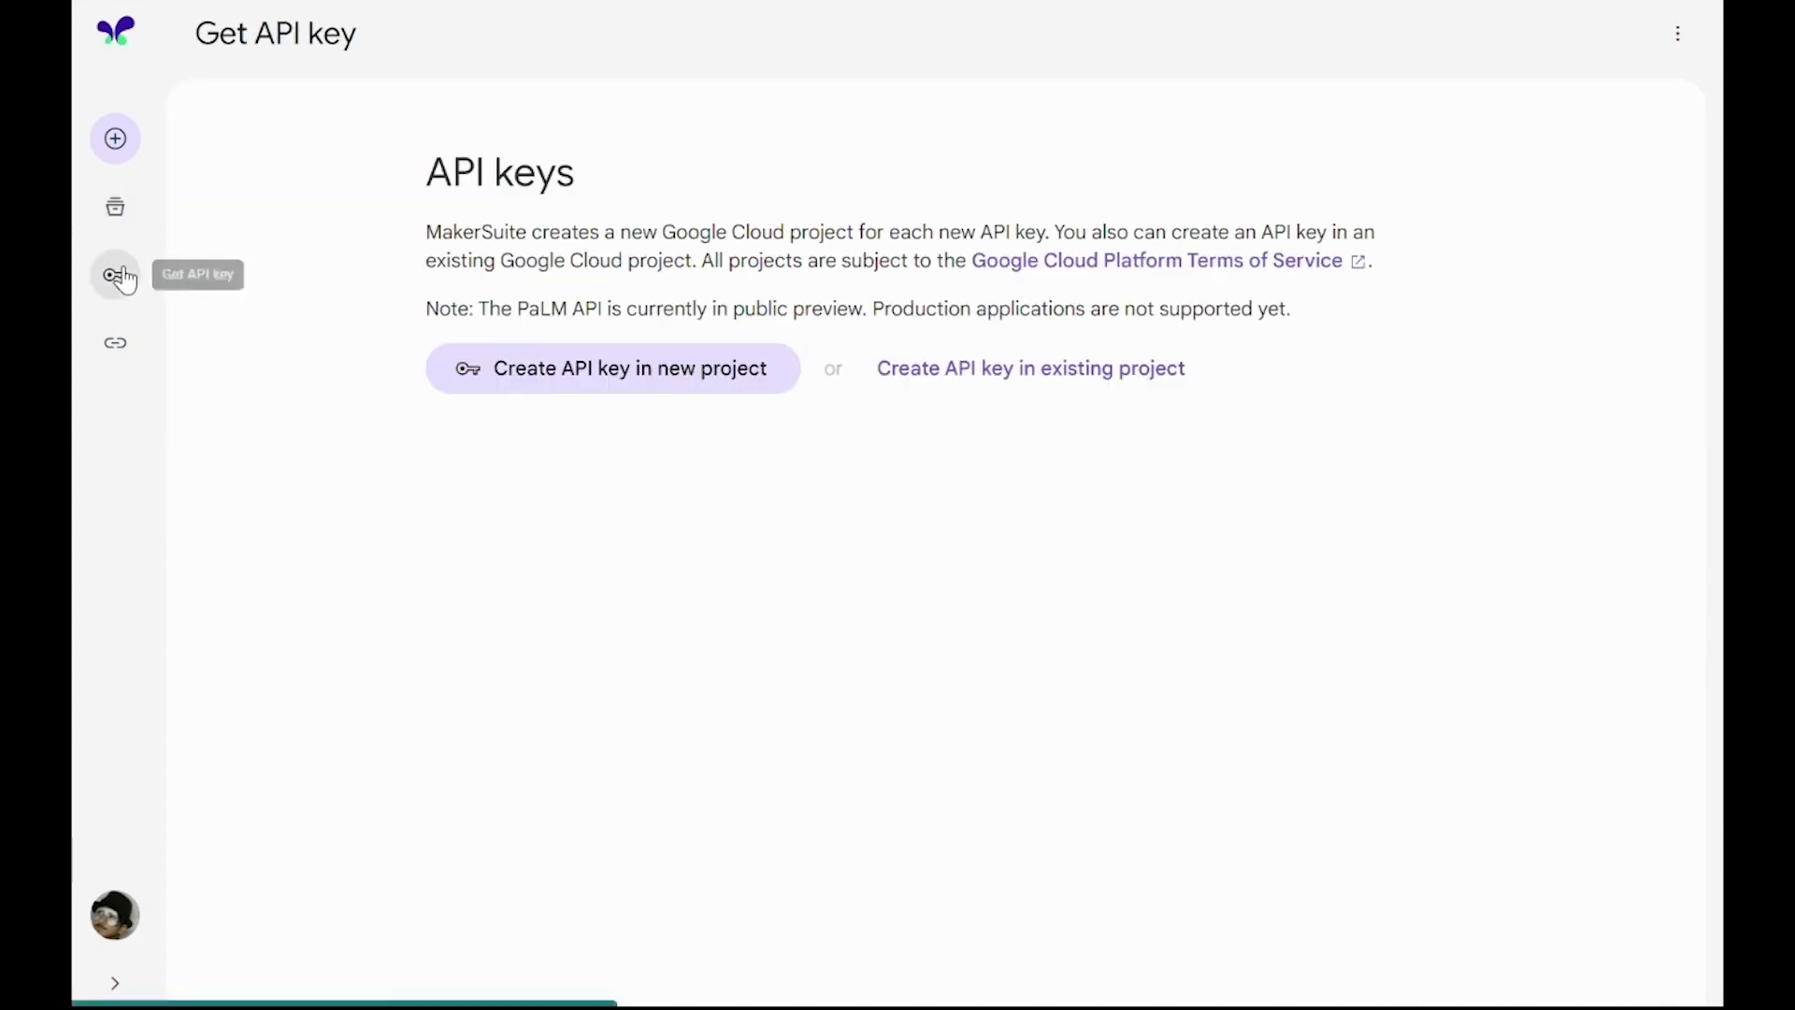
{"action": "mouse_move", "coordinate": [379, 258]}
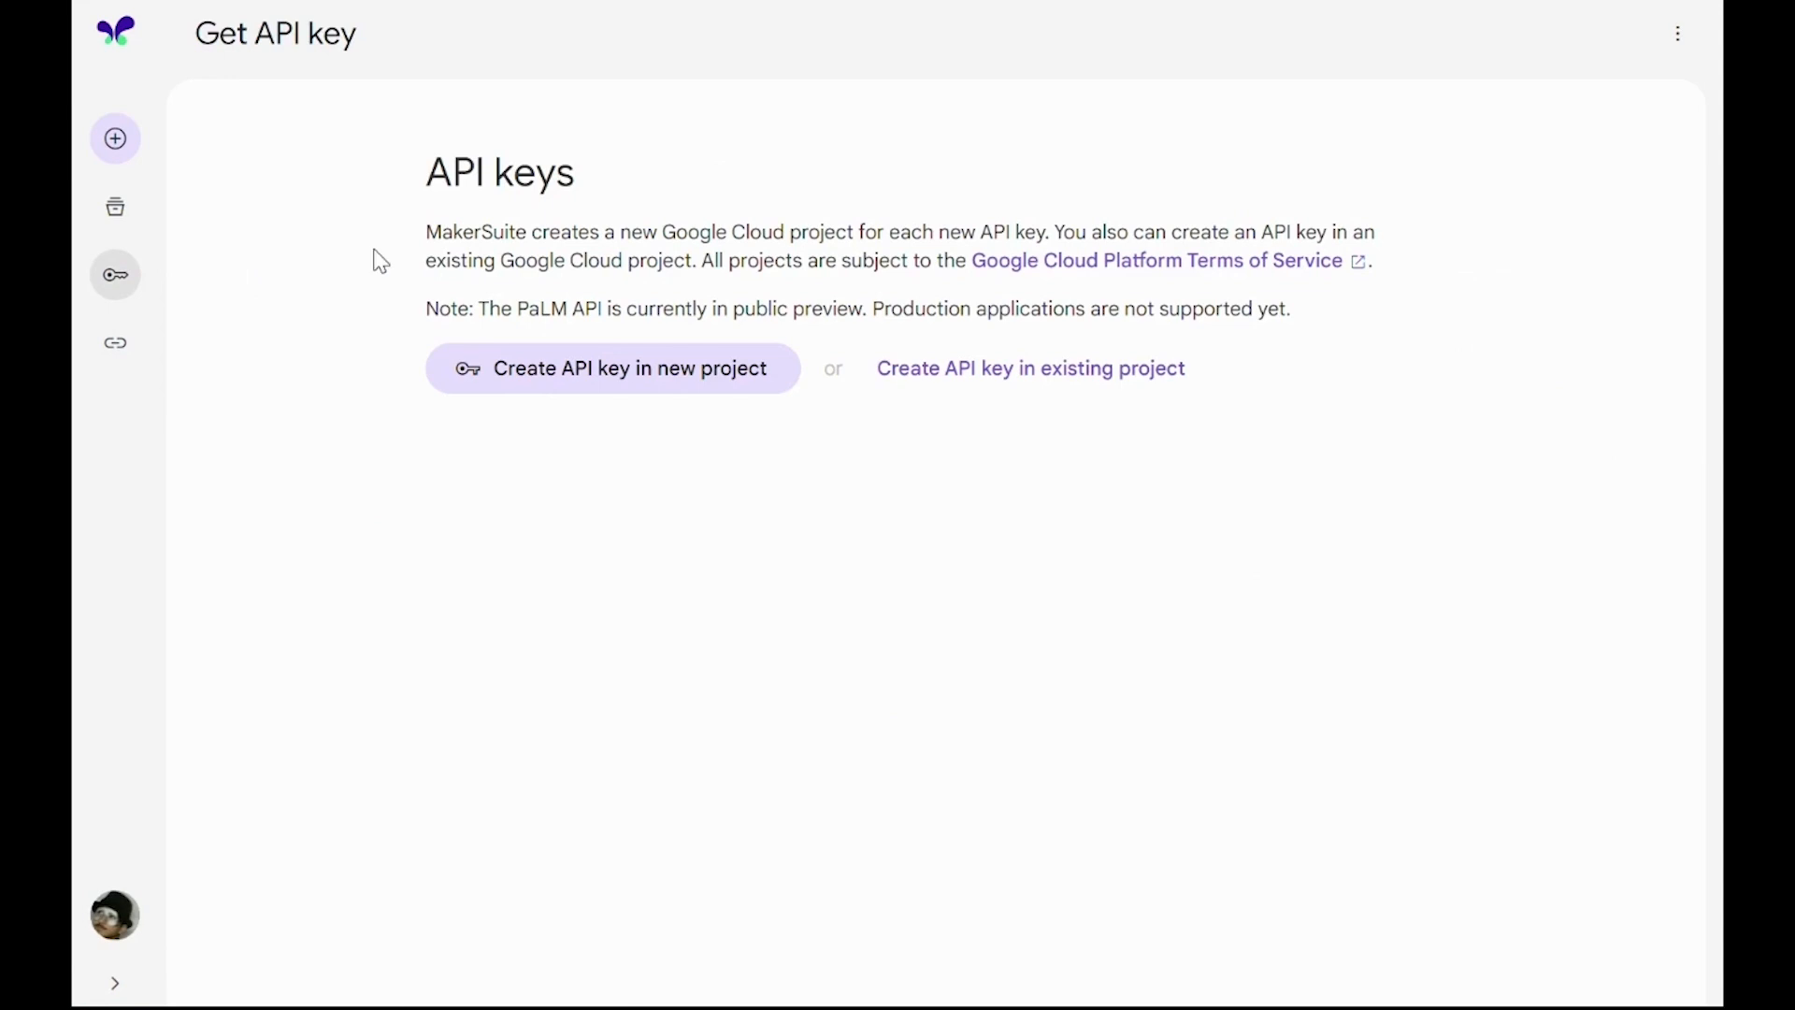
{"action": "mouse_move", "coordinate": [538, 401]}
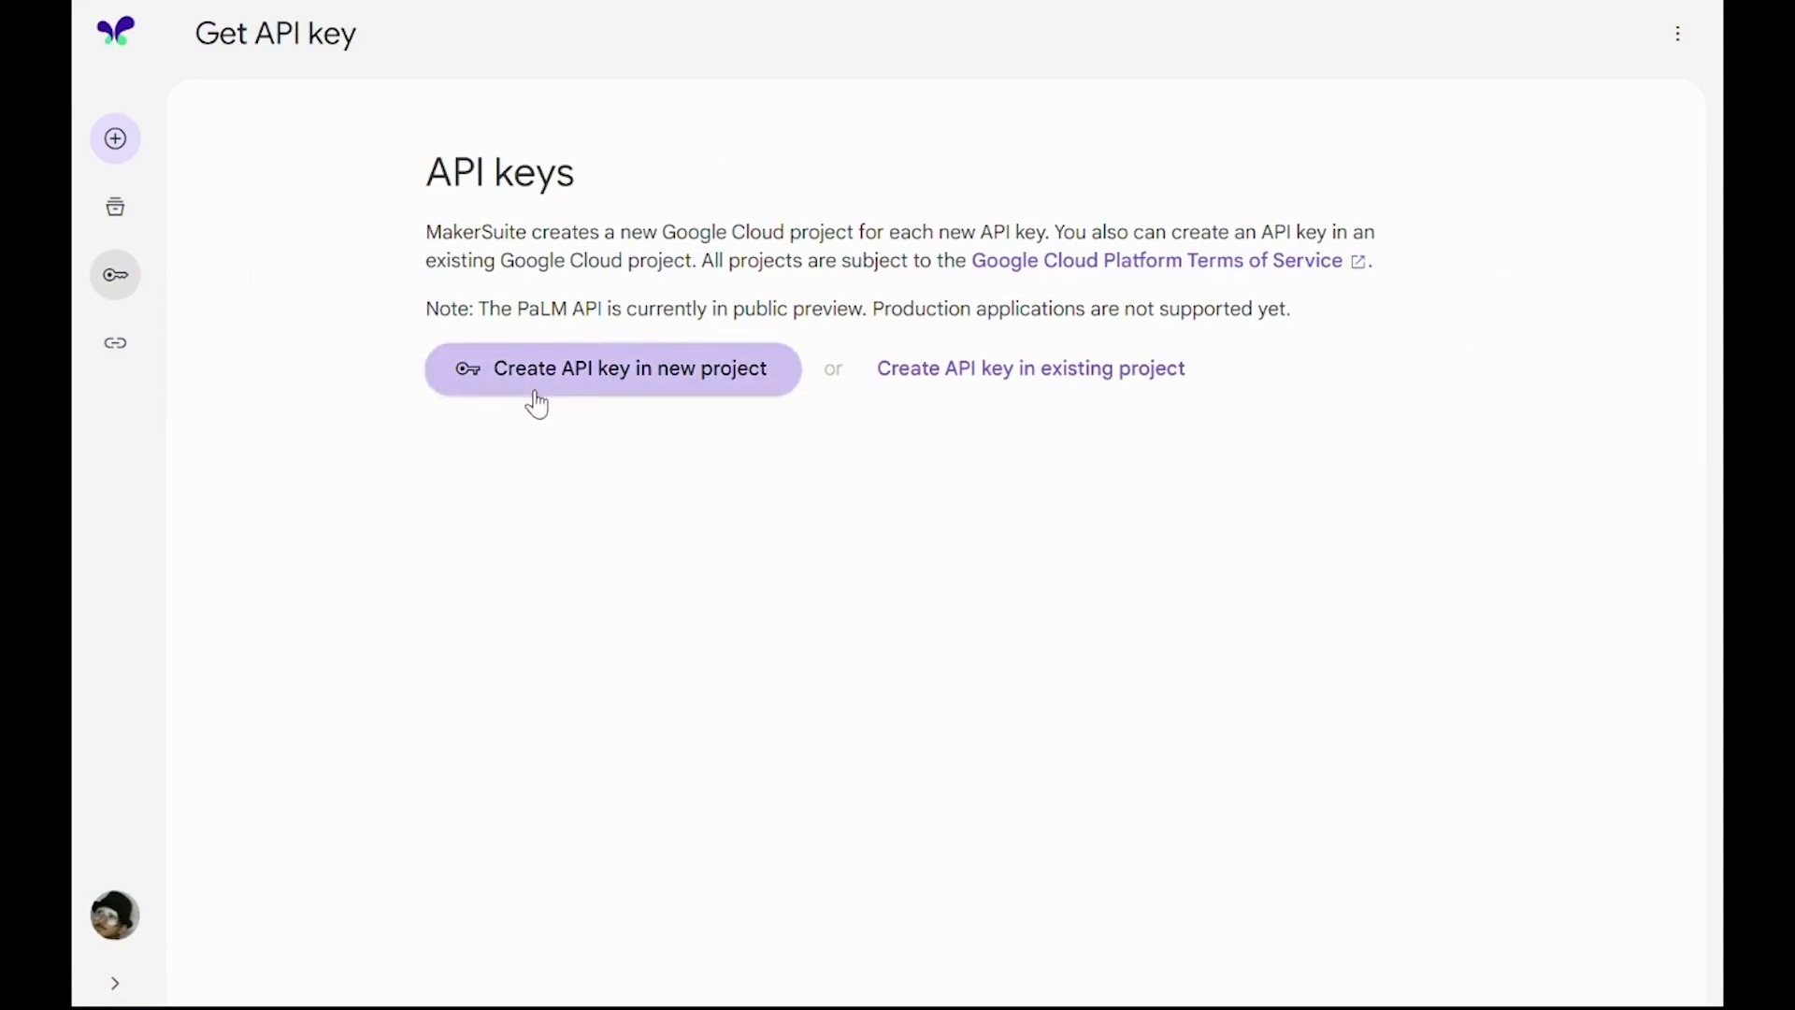
{"action": "mouse_move", "coordinate": [662, 378]}
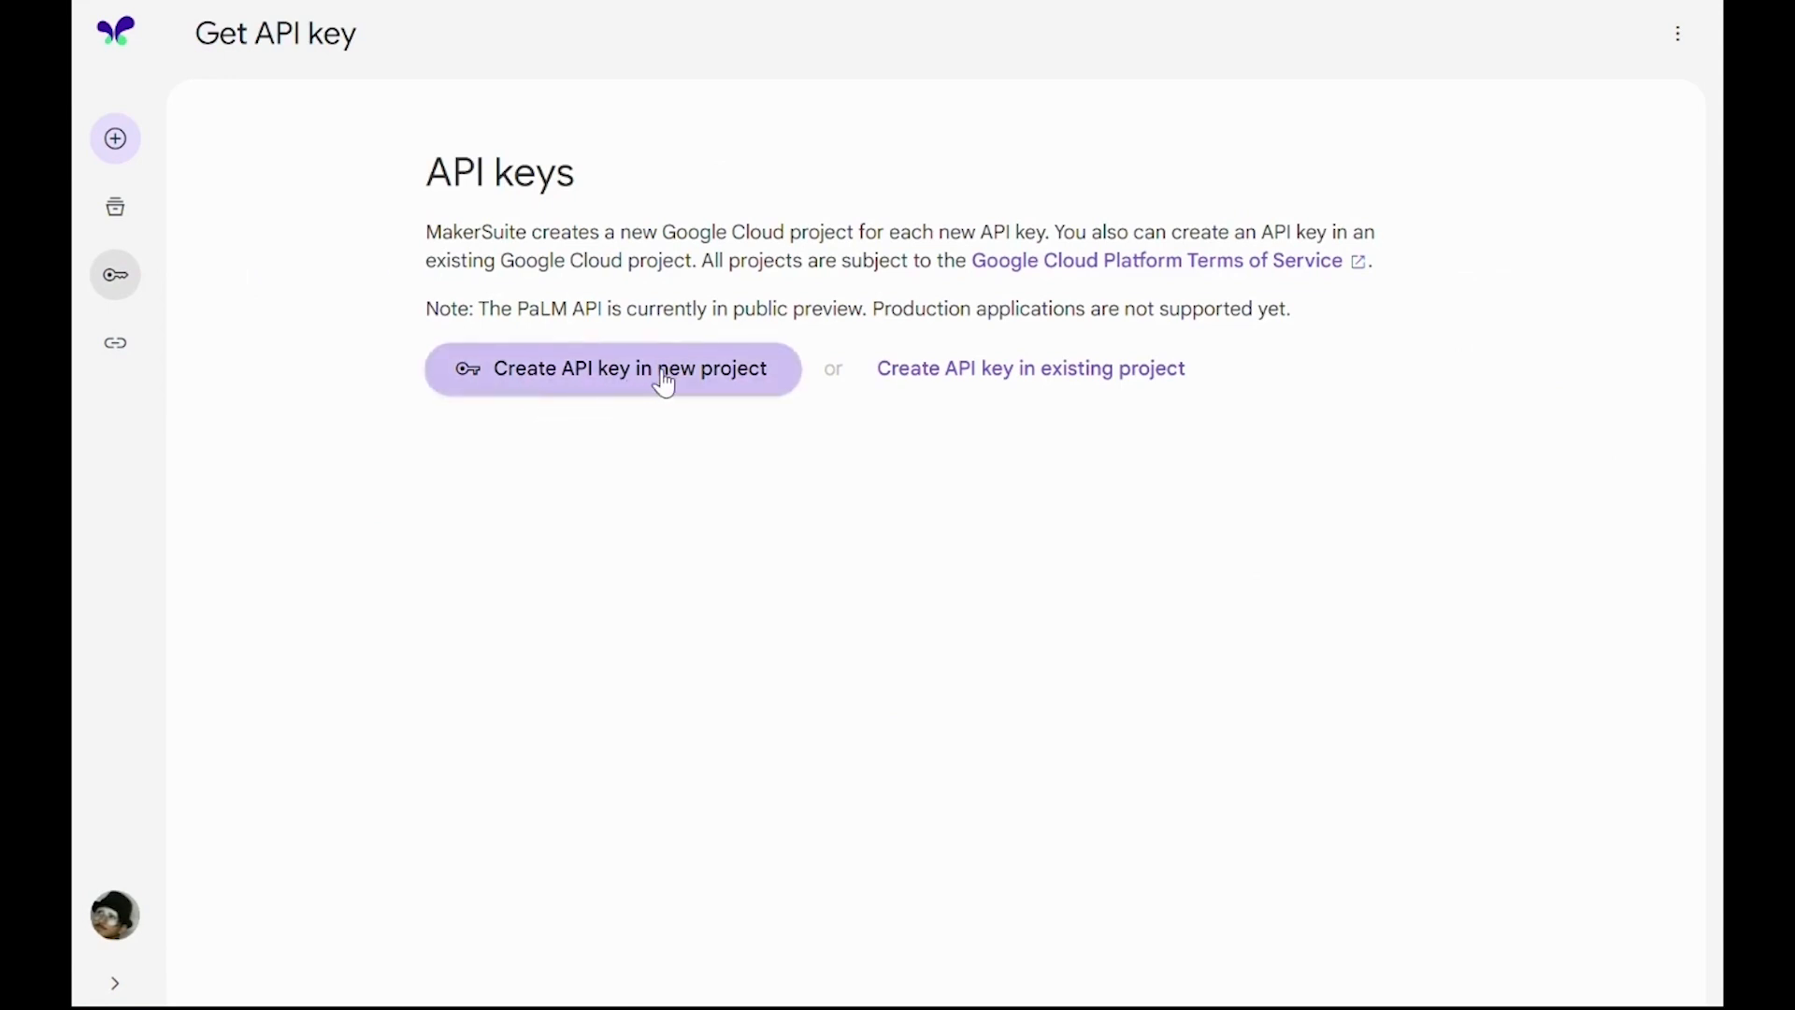
{"action": "mouse_move", "coordinate": [114, 341]}
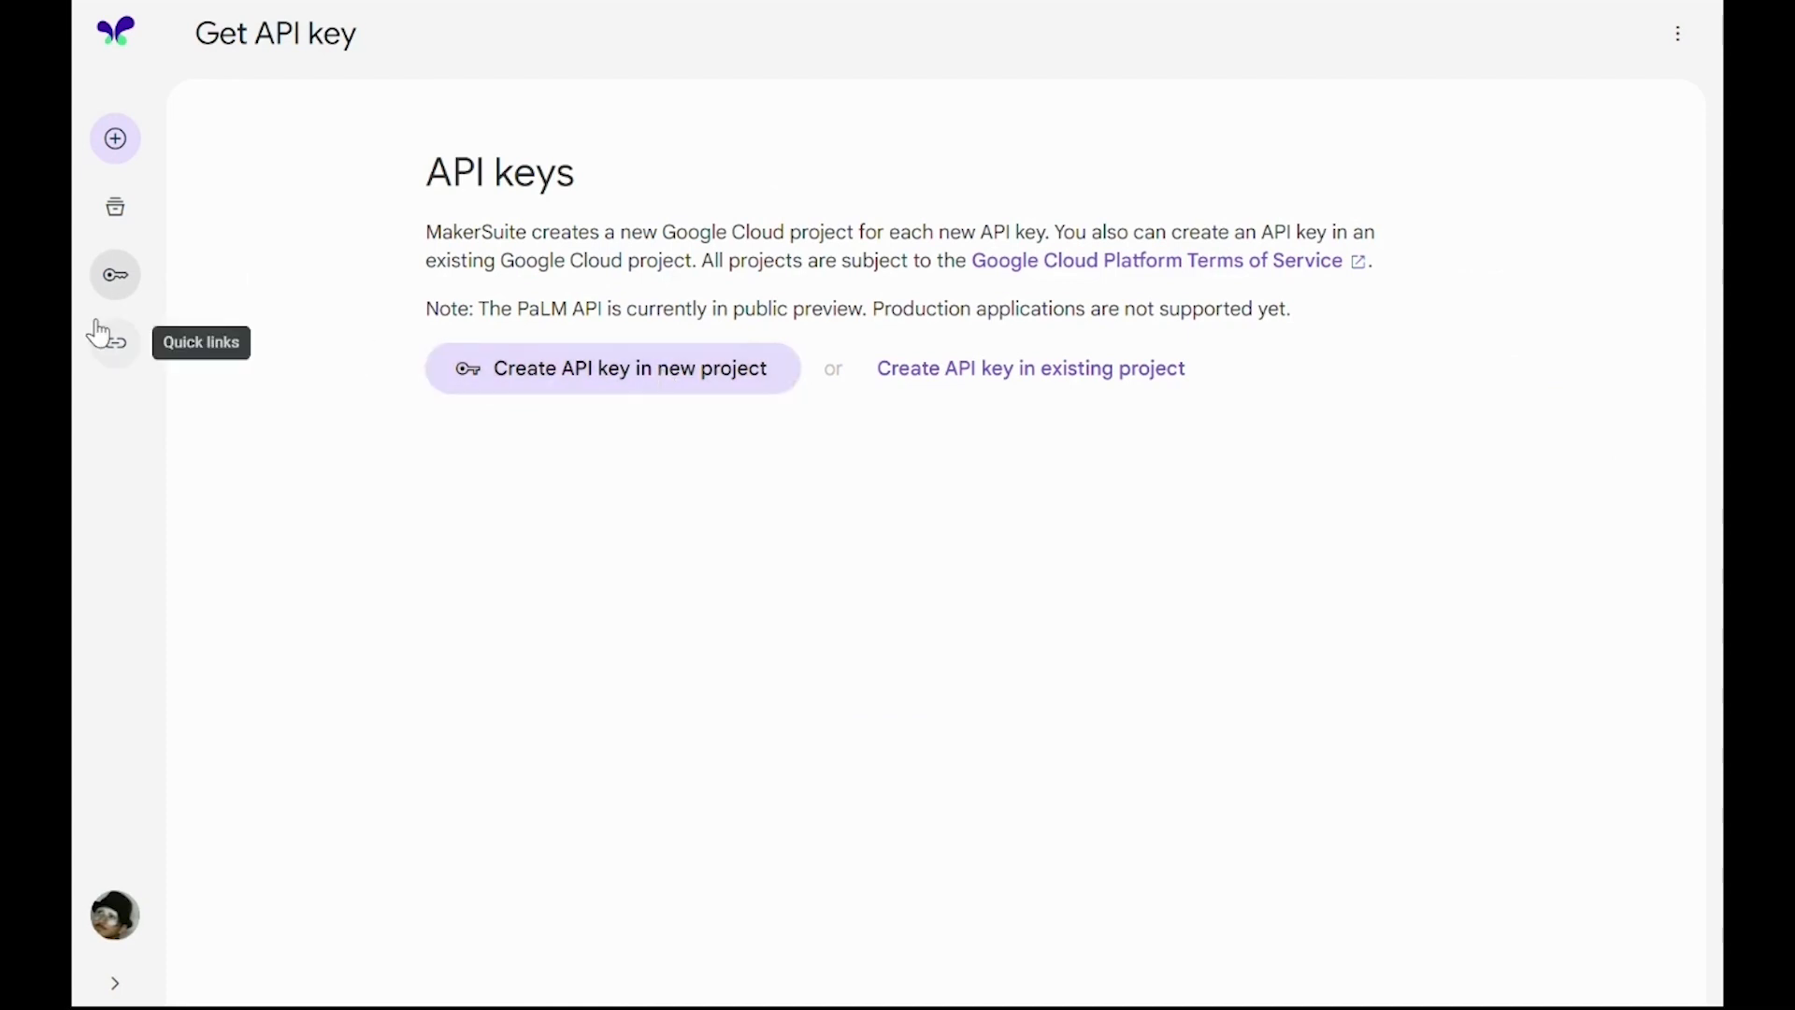
{"action": "left_click", "coordinate": [115, 982]}
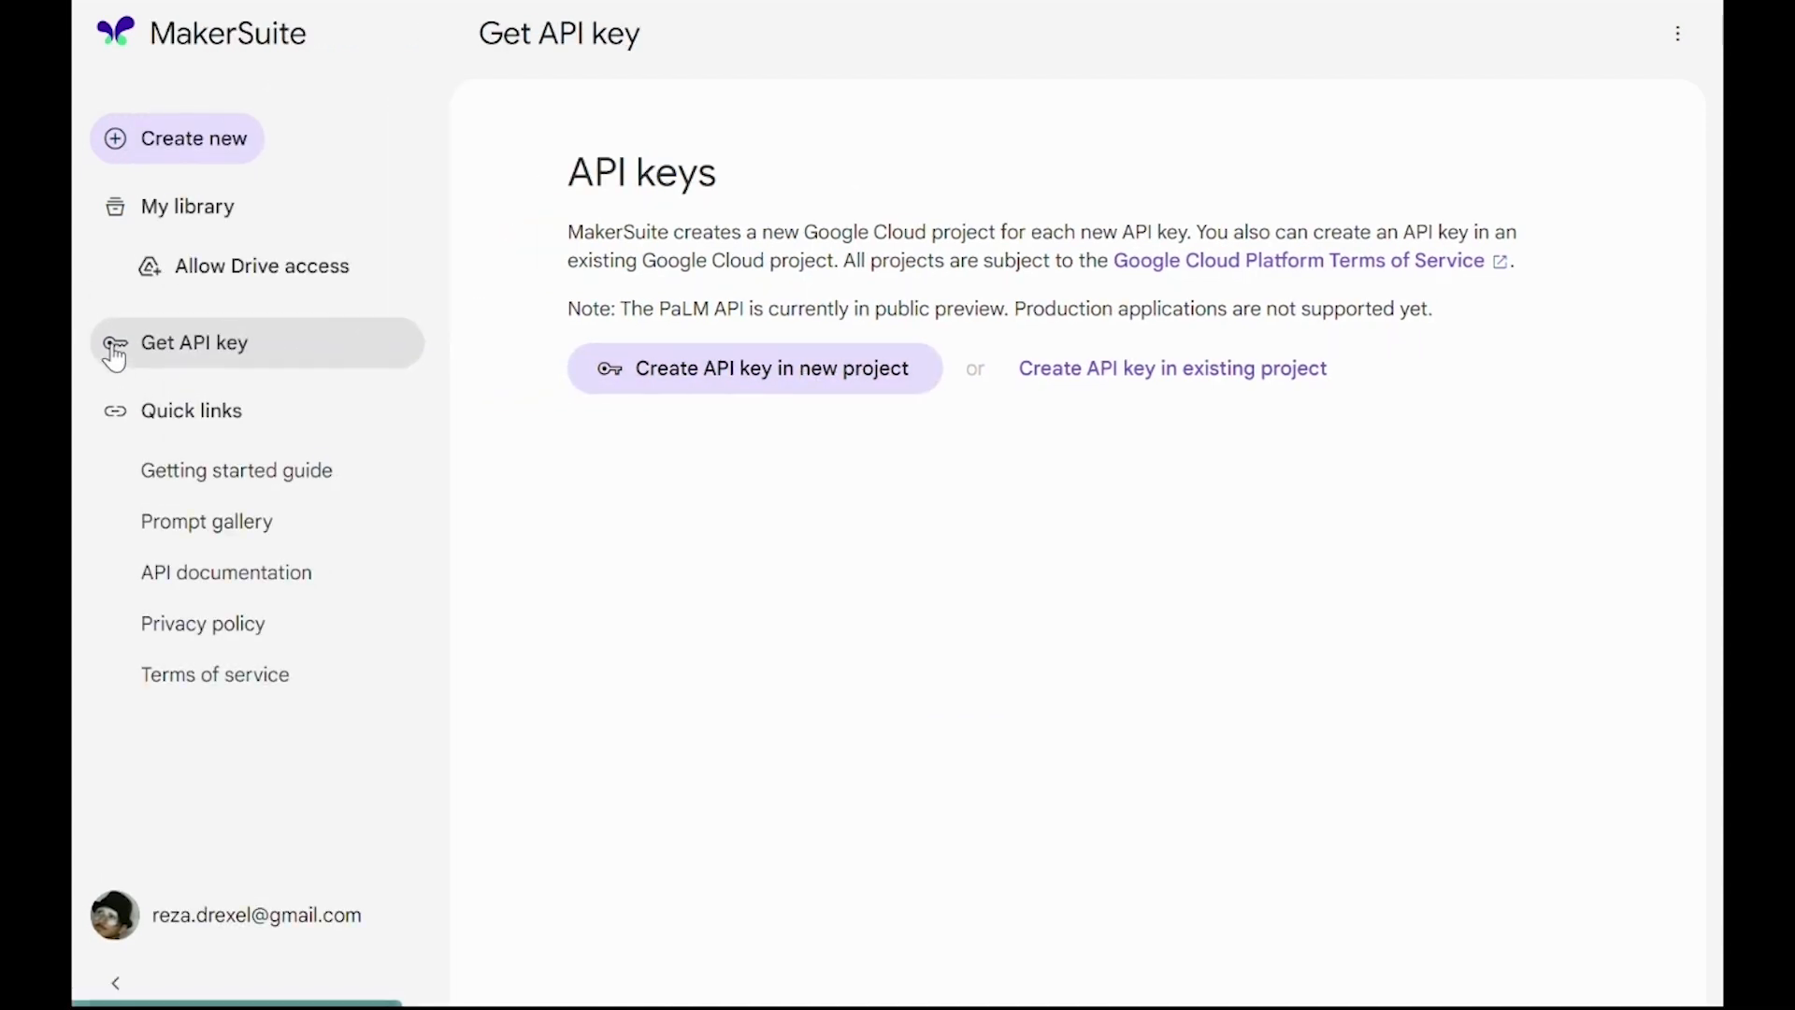
{"action": "mouse_move", "coordinate": [210, 422]}
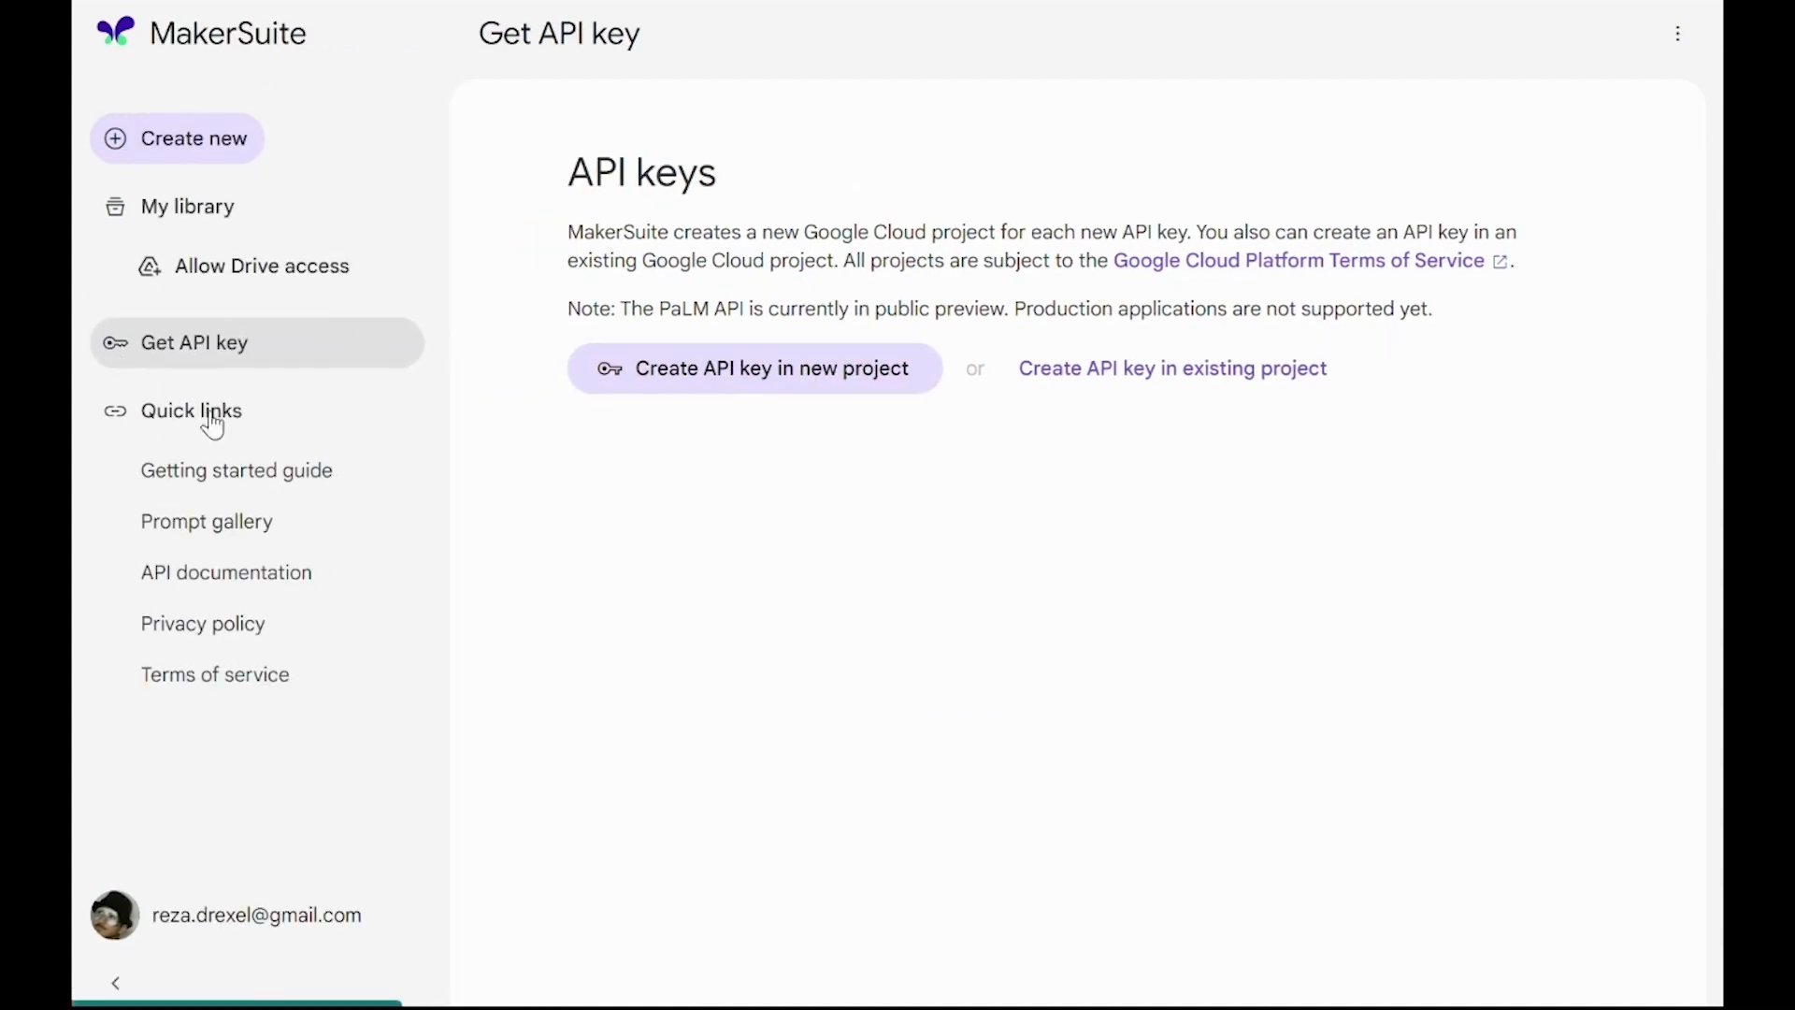
{"action": "mouse_move", "coordinate": [236, 470]}
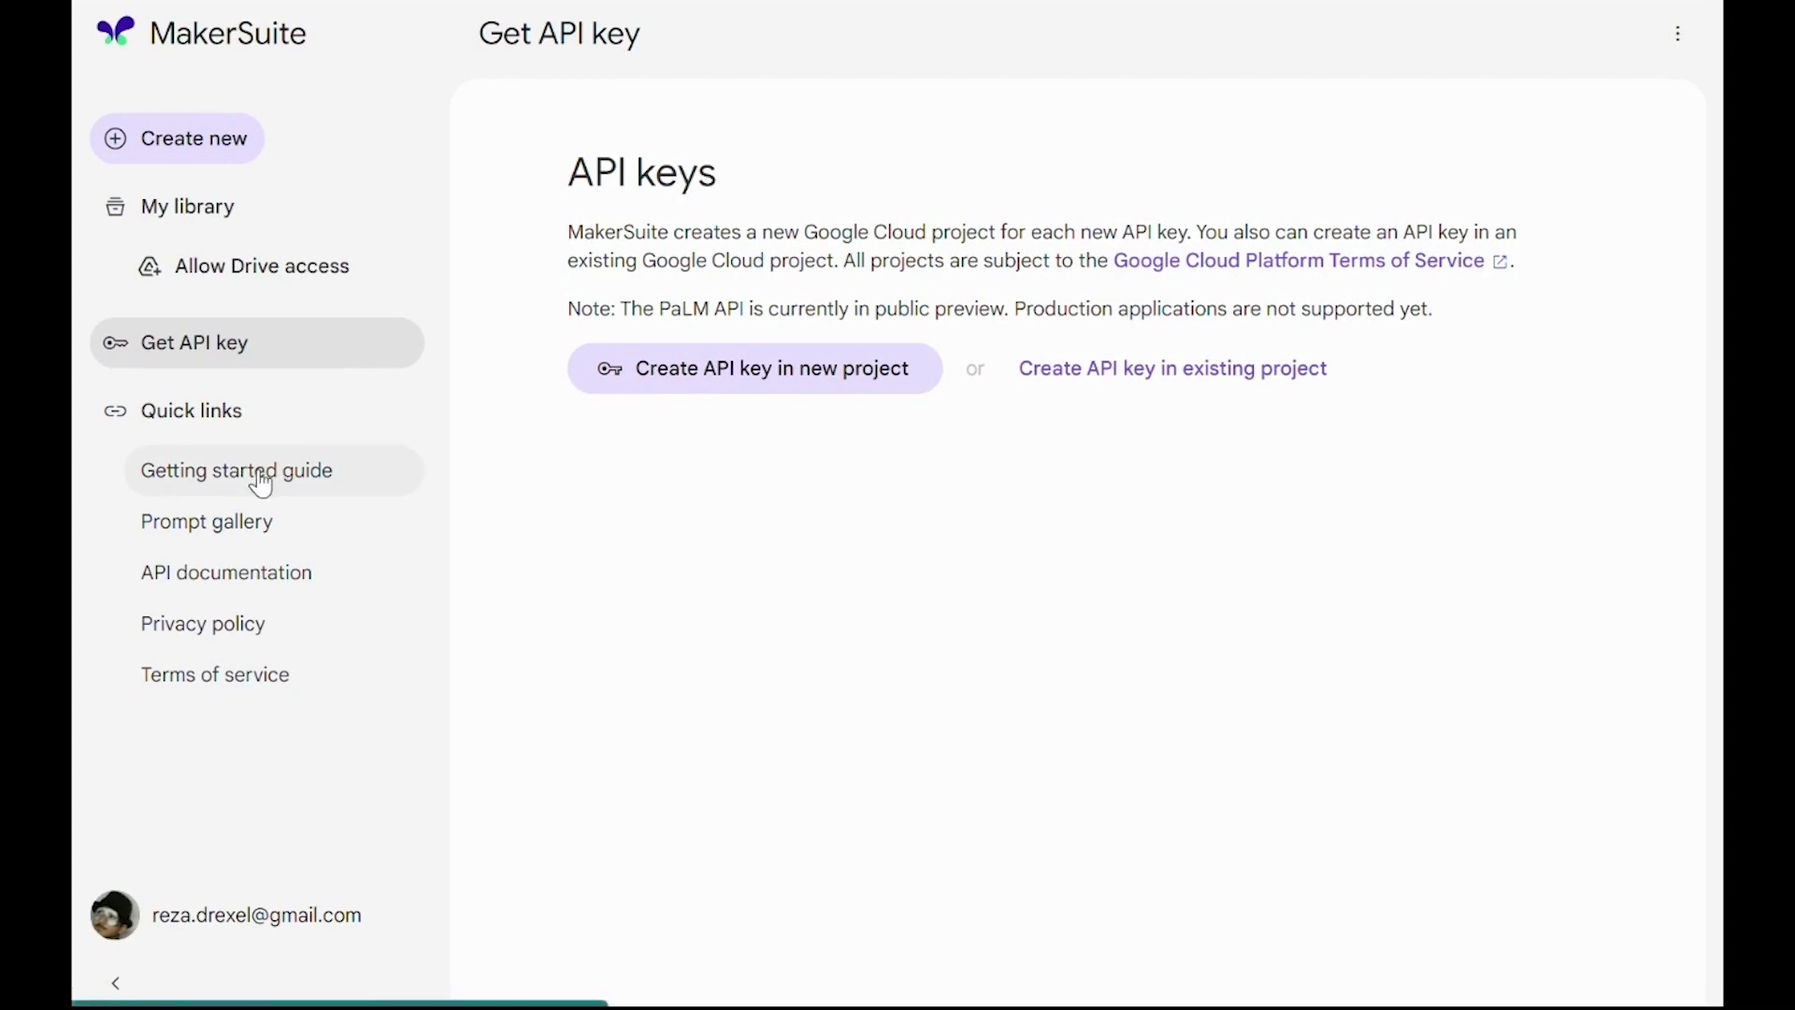
{"action": "mouse_move", "coordinate": [269, 522]}
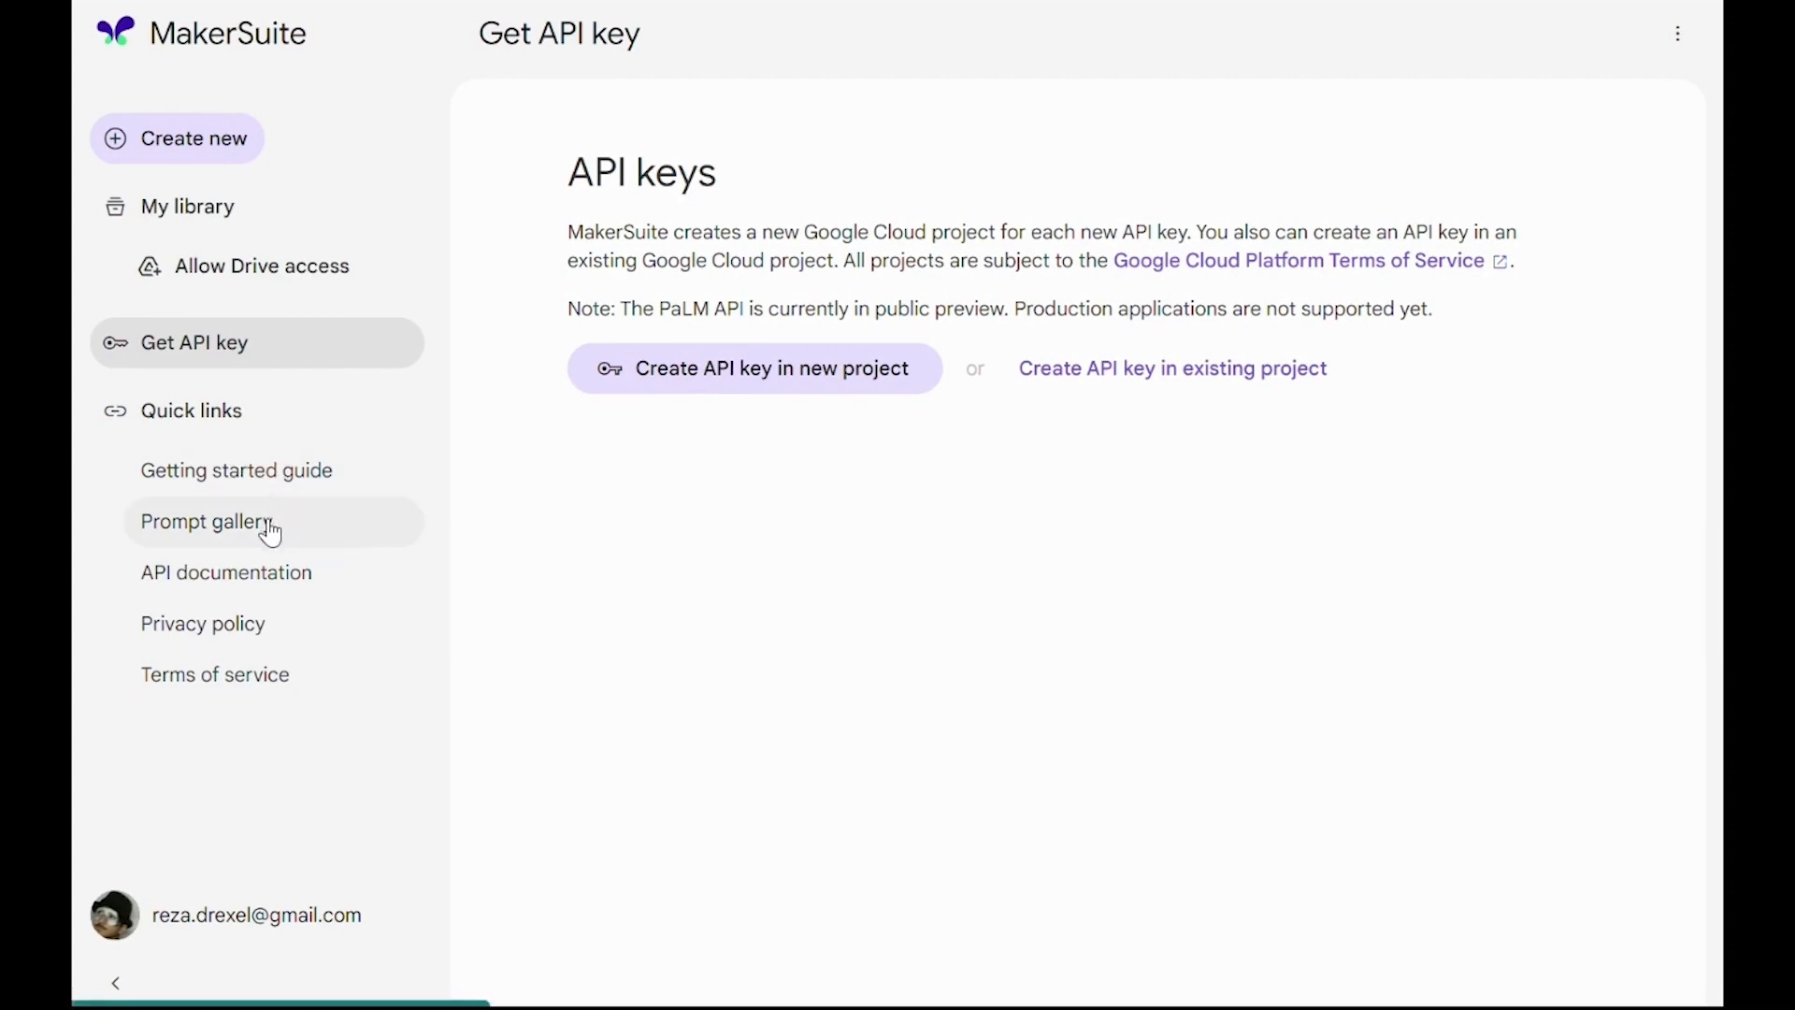
{"action": "left_click", "coordinate": [205, 521]}
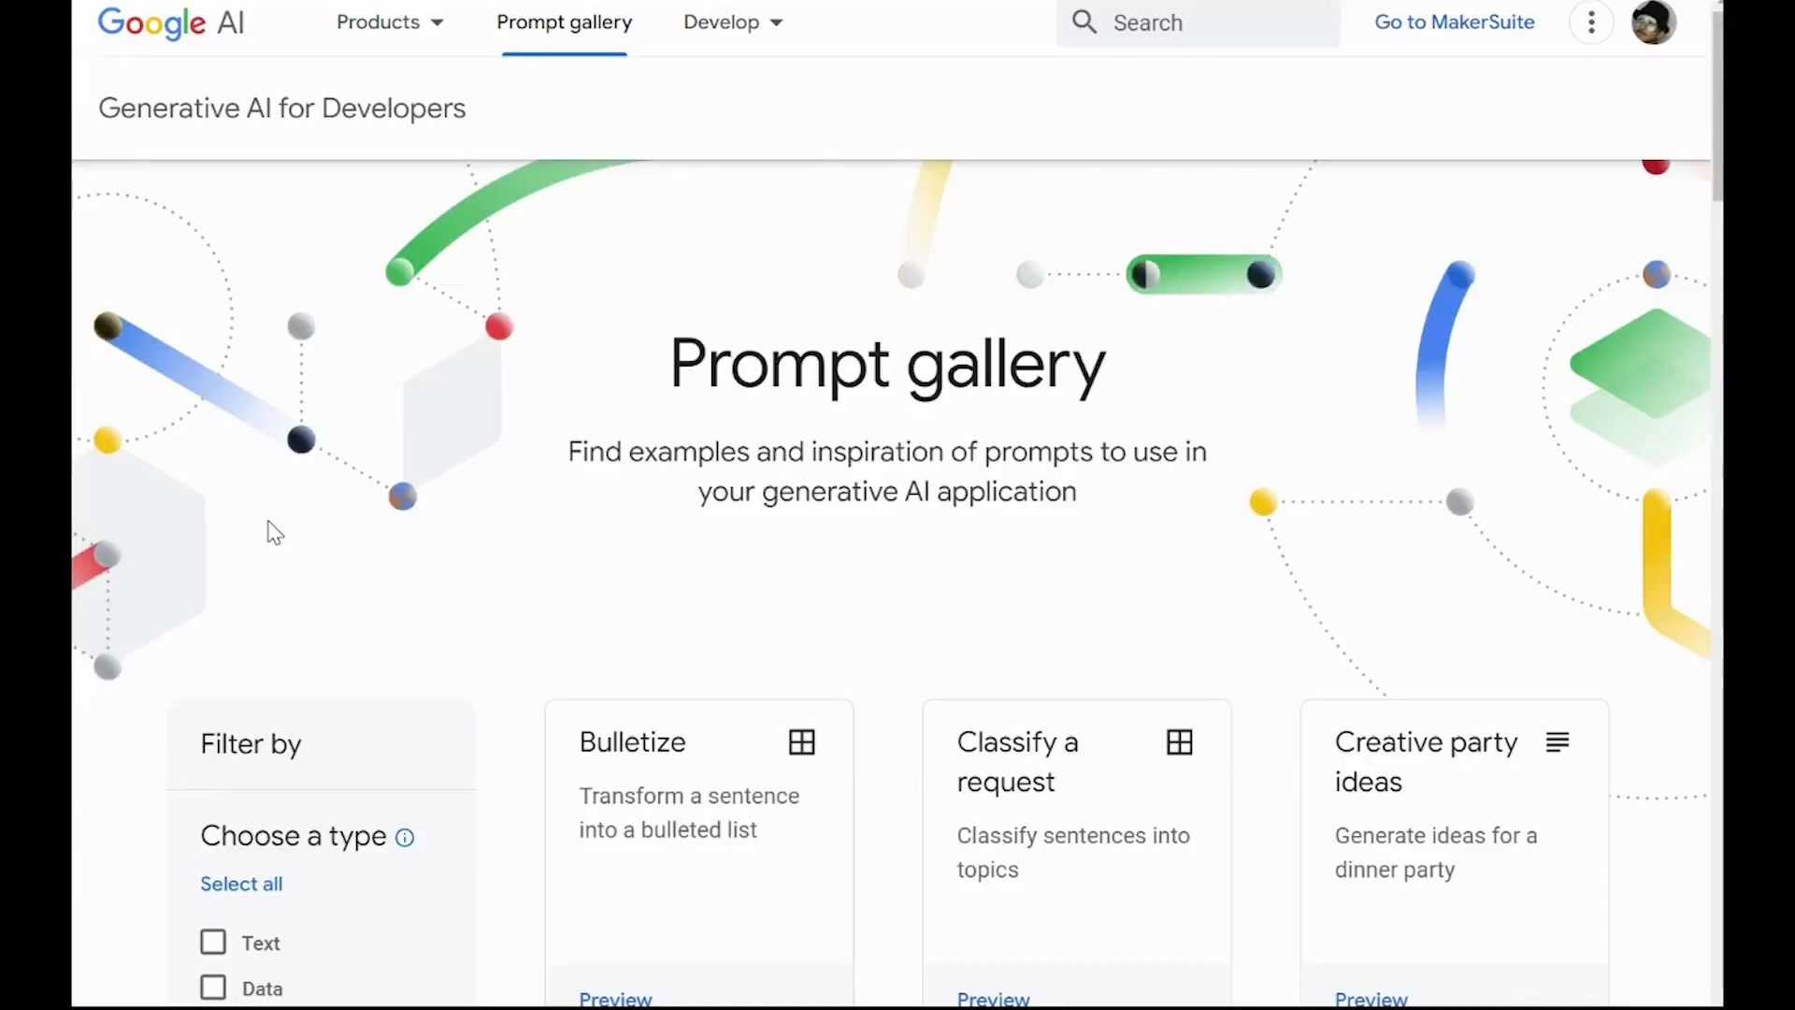
{"action": "scroll", "scroll_direction": "down", "scroll_amount": 3}
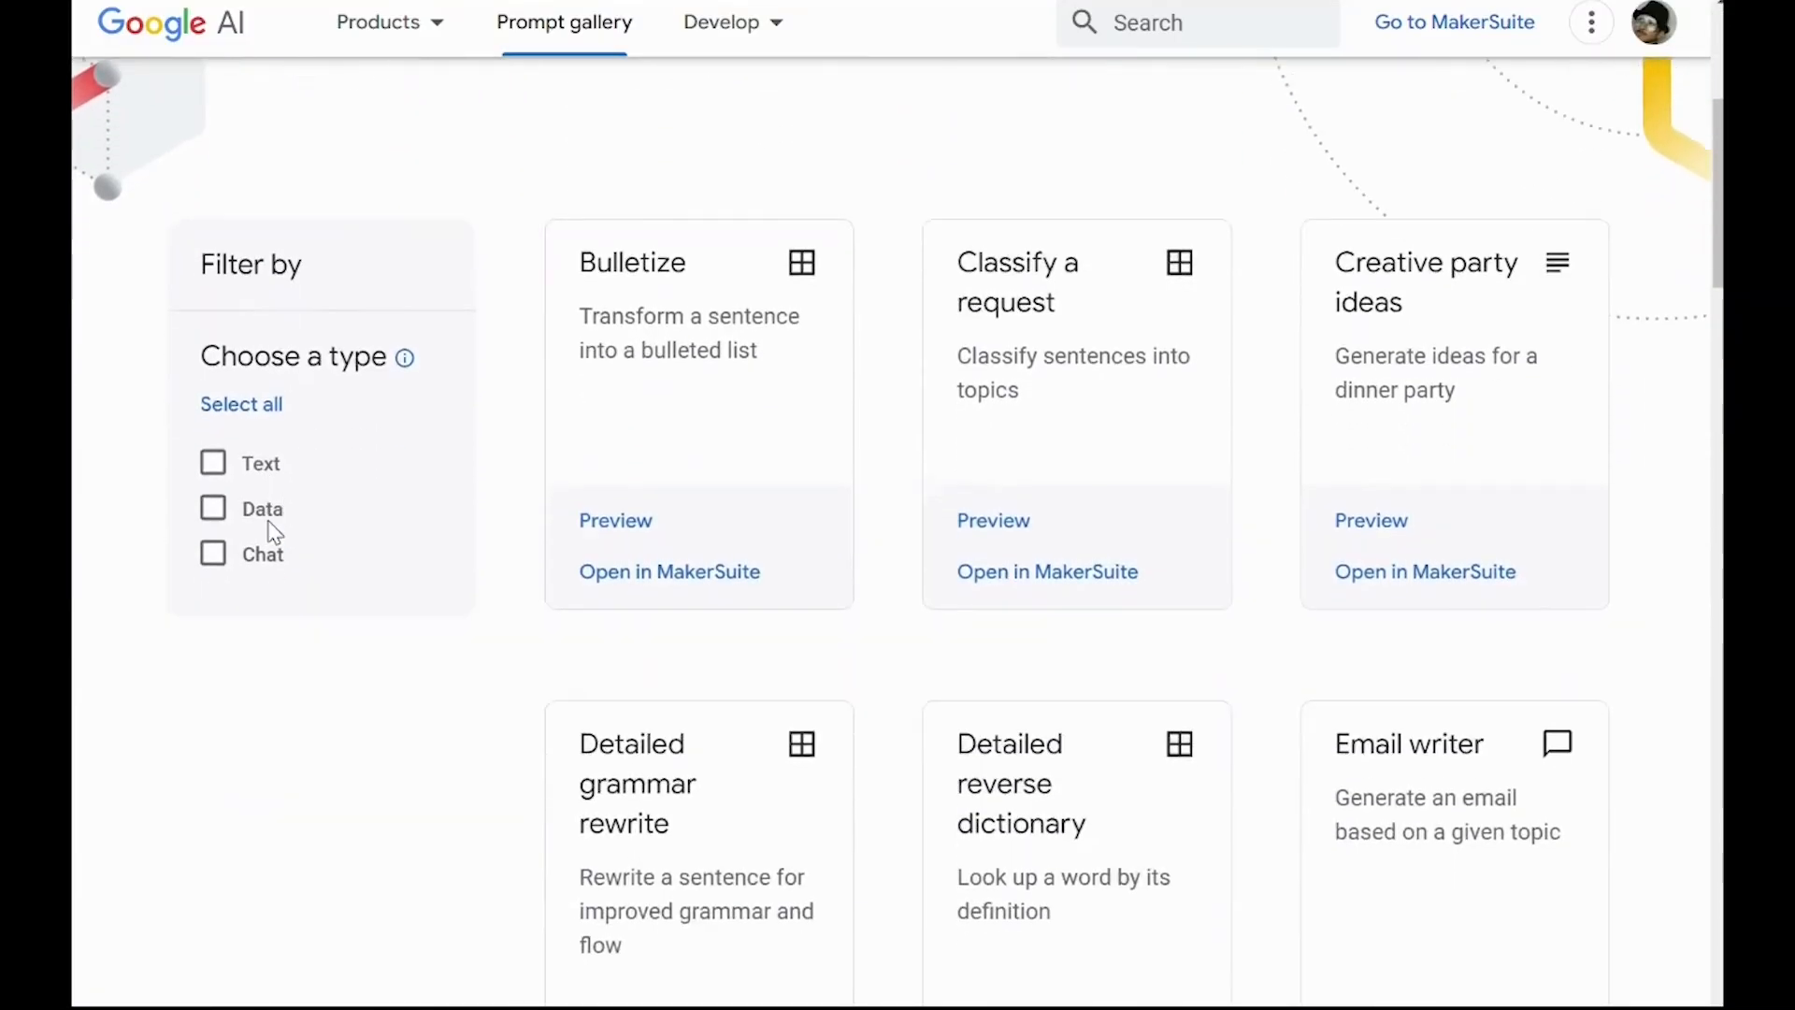
{"action": "scroll", "scroll_direction": "up", "scroll_amount": 3}
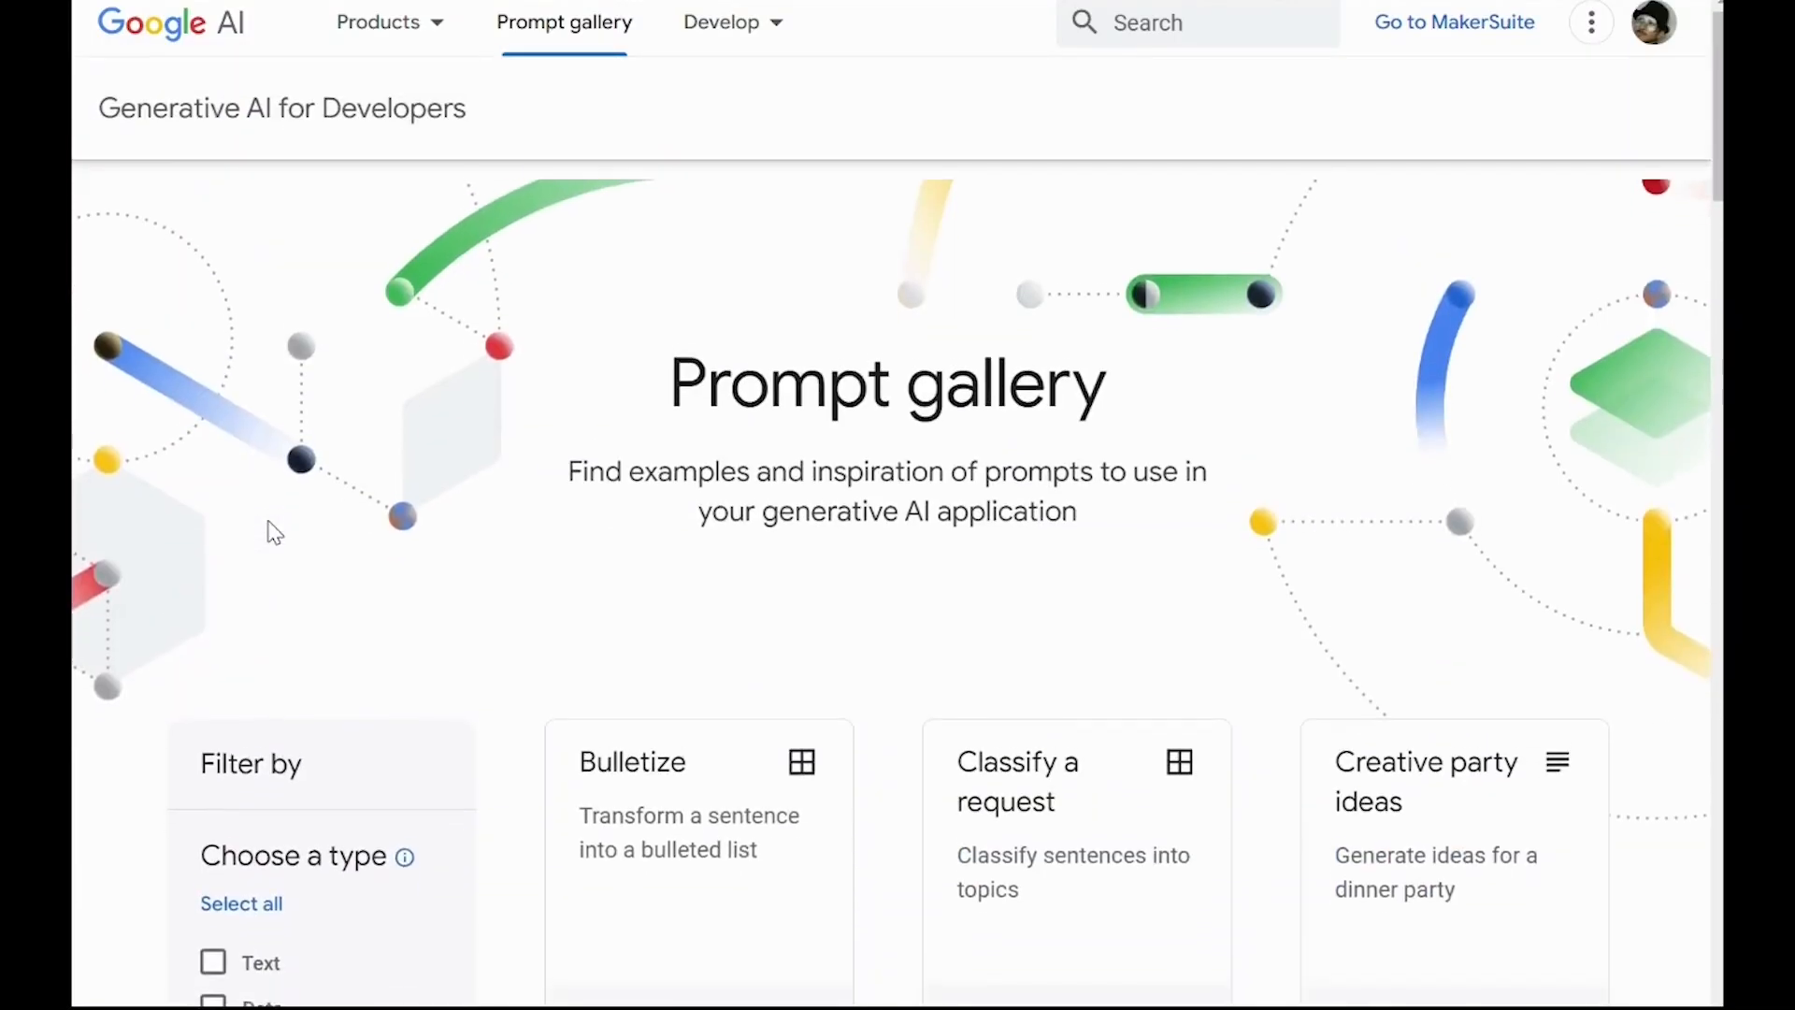
Return to My library showing the Text, Data and Chat prompt cards
{"action": "left_click", "coordinate": [1454, 21]}
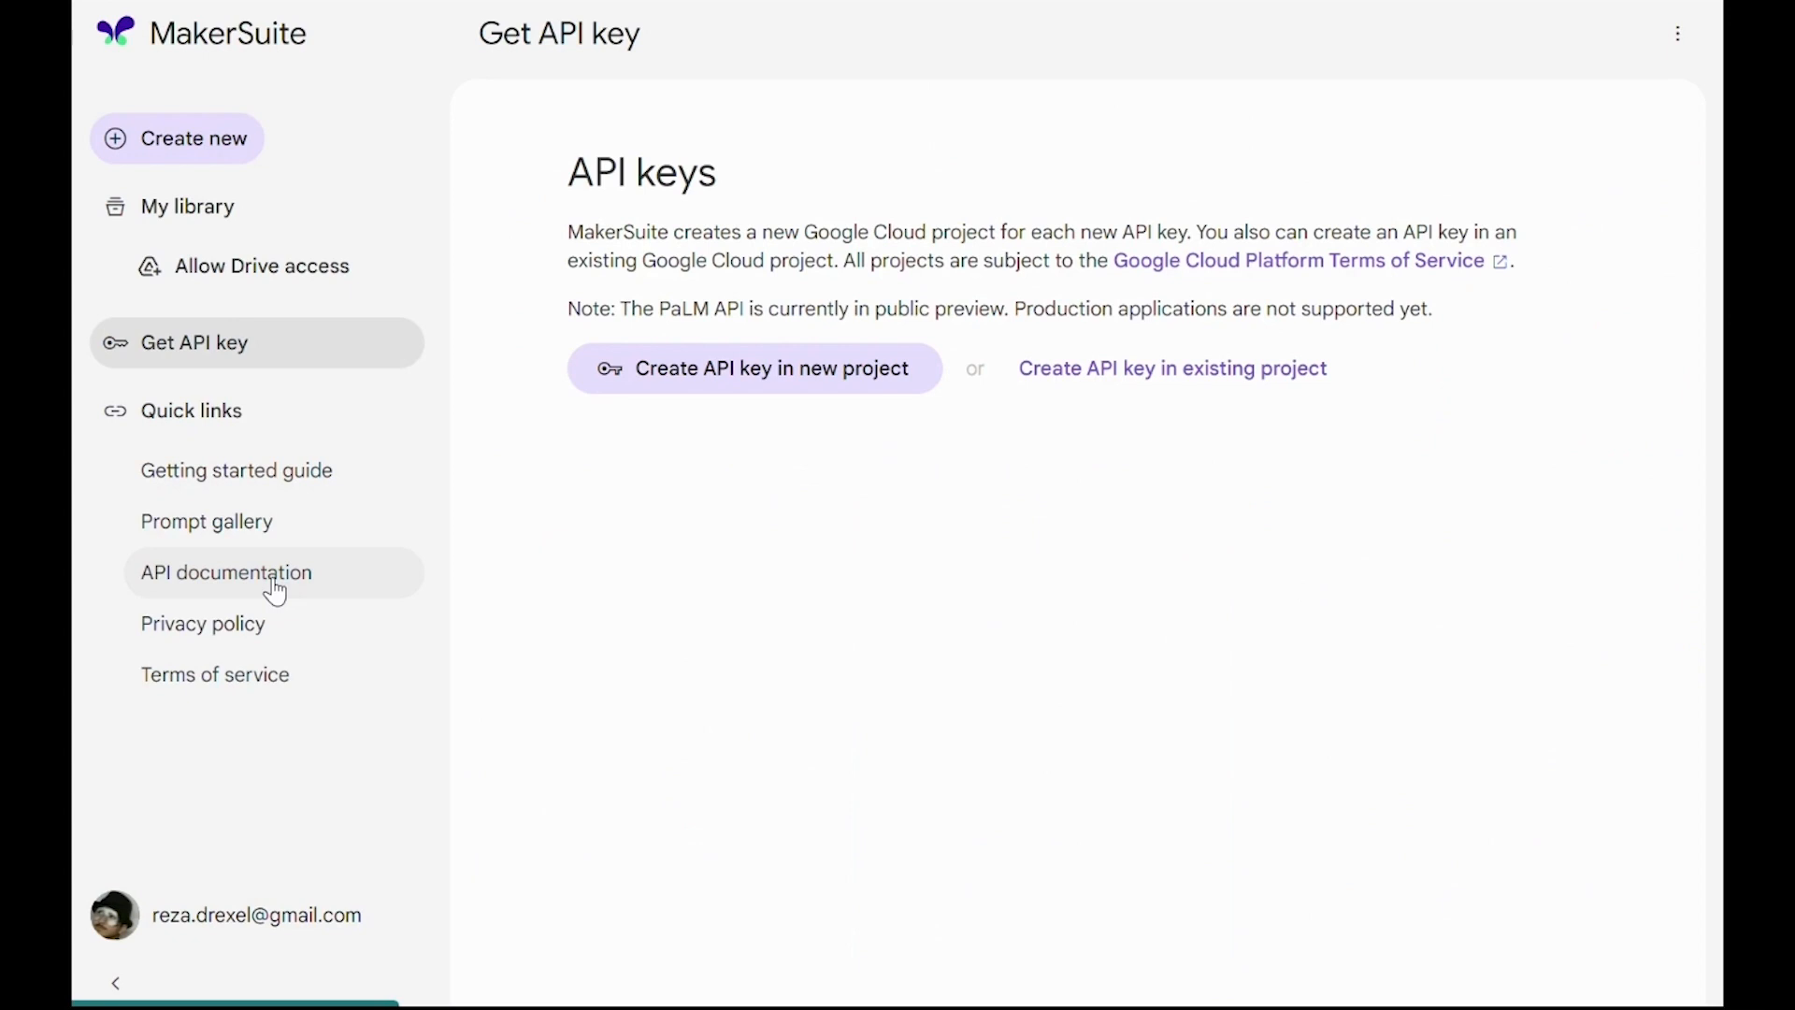
{"action": "mouse_move", "coordinate": [285, 635]}
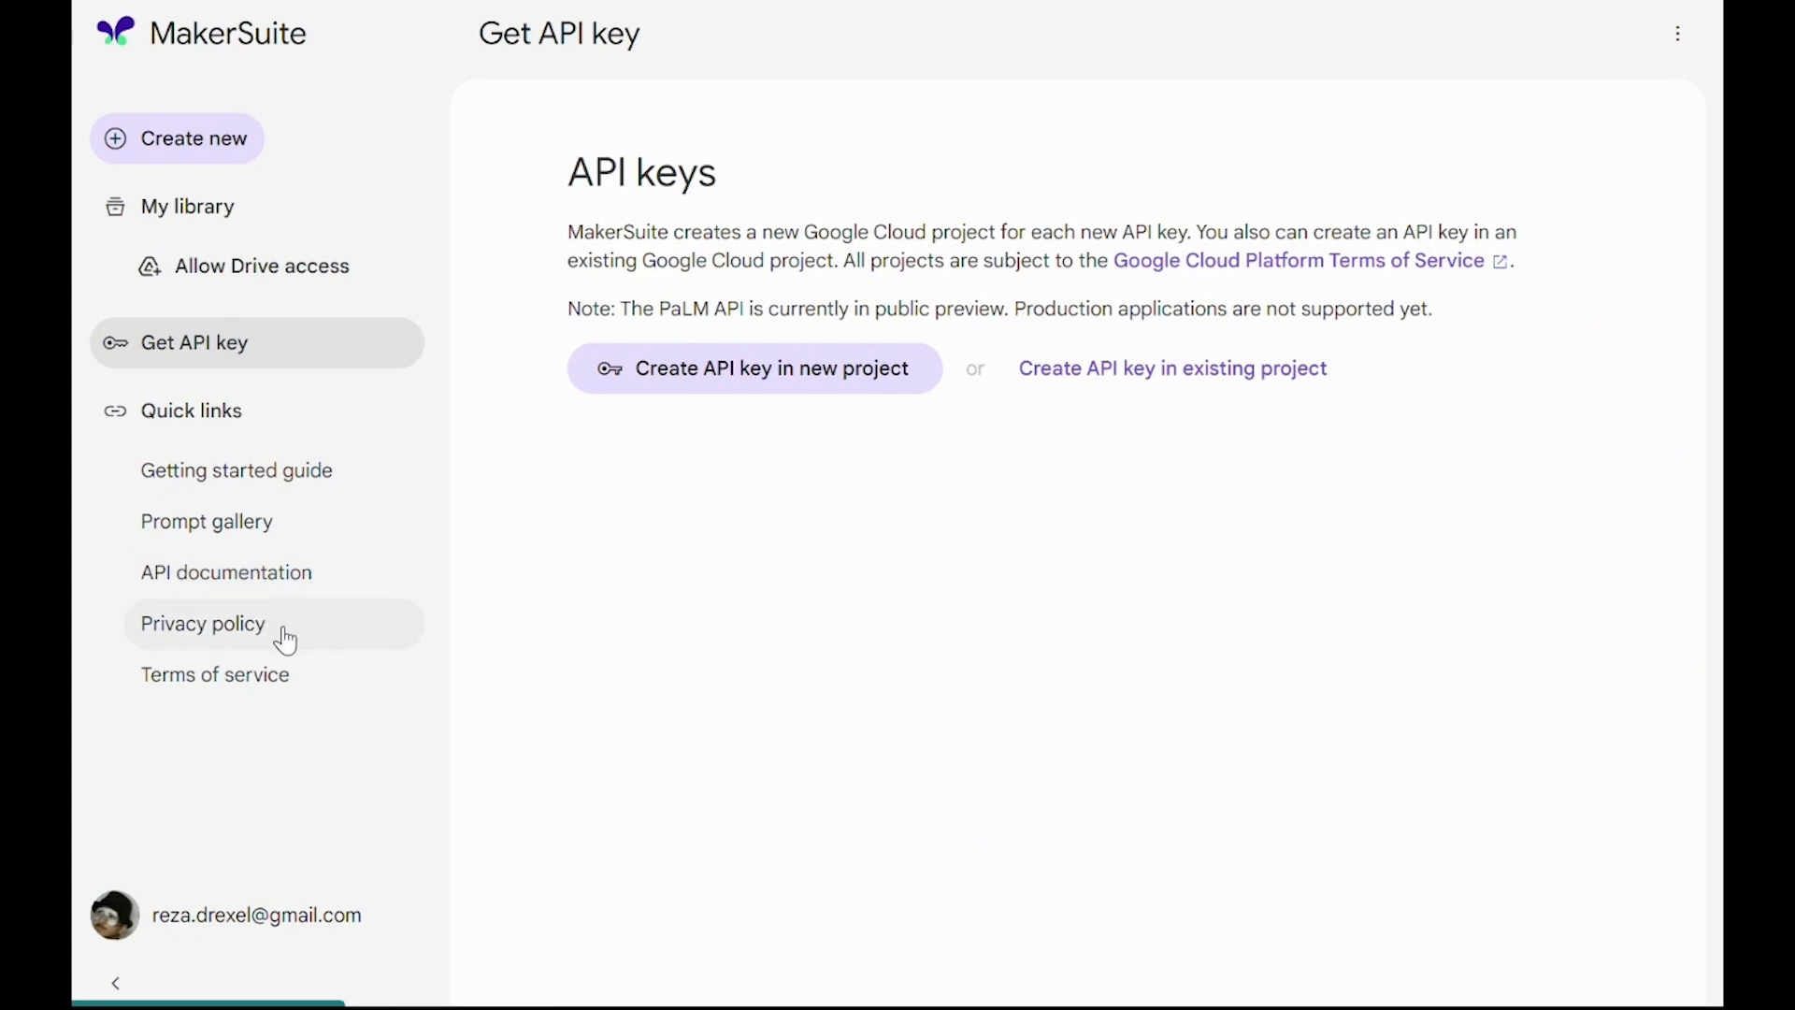
{"action": "mouse_move", "coordinate": [303, 682]}
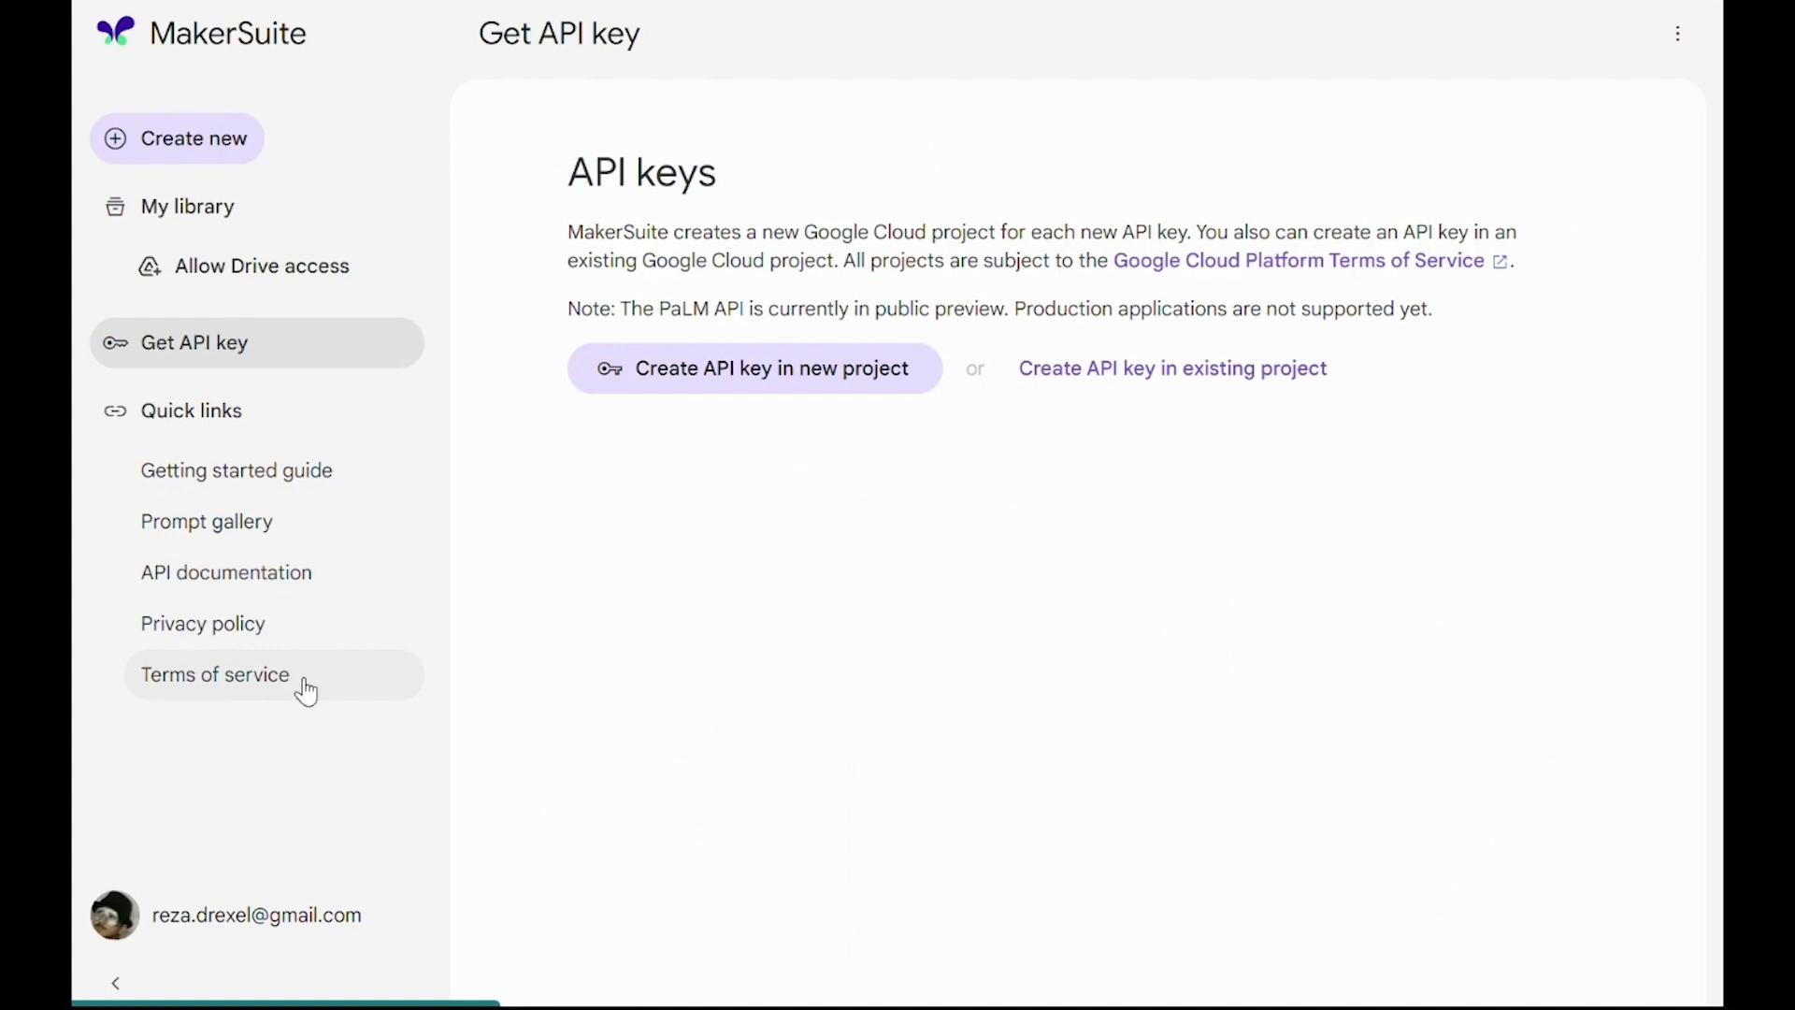
{"action": "left_click", "coordinate": [188, 206]}
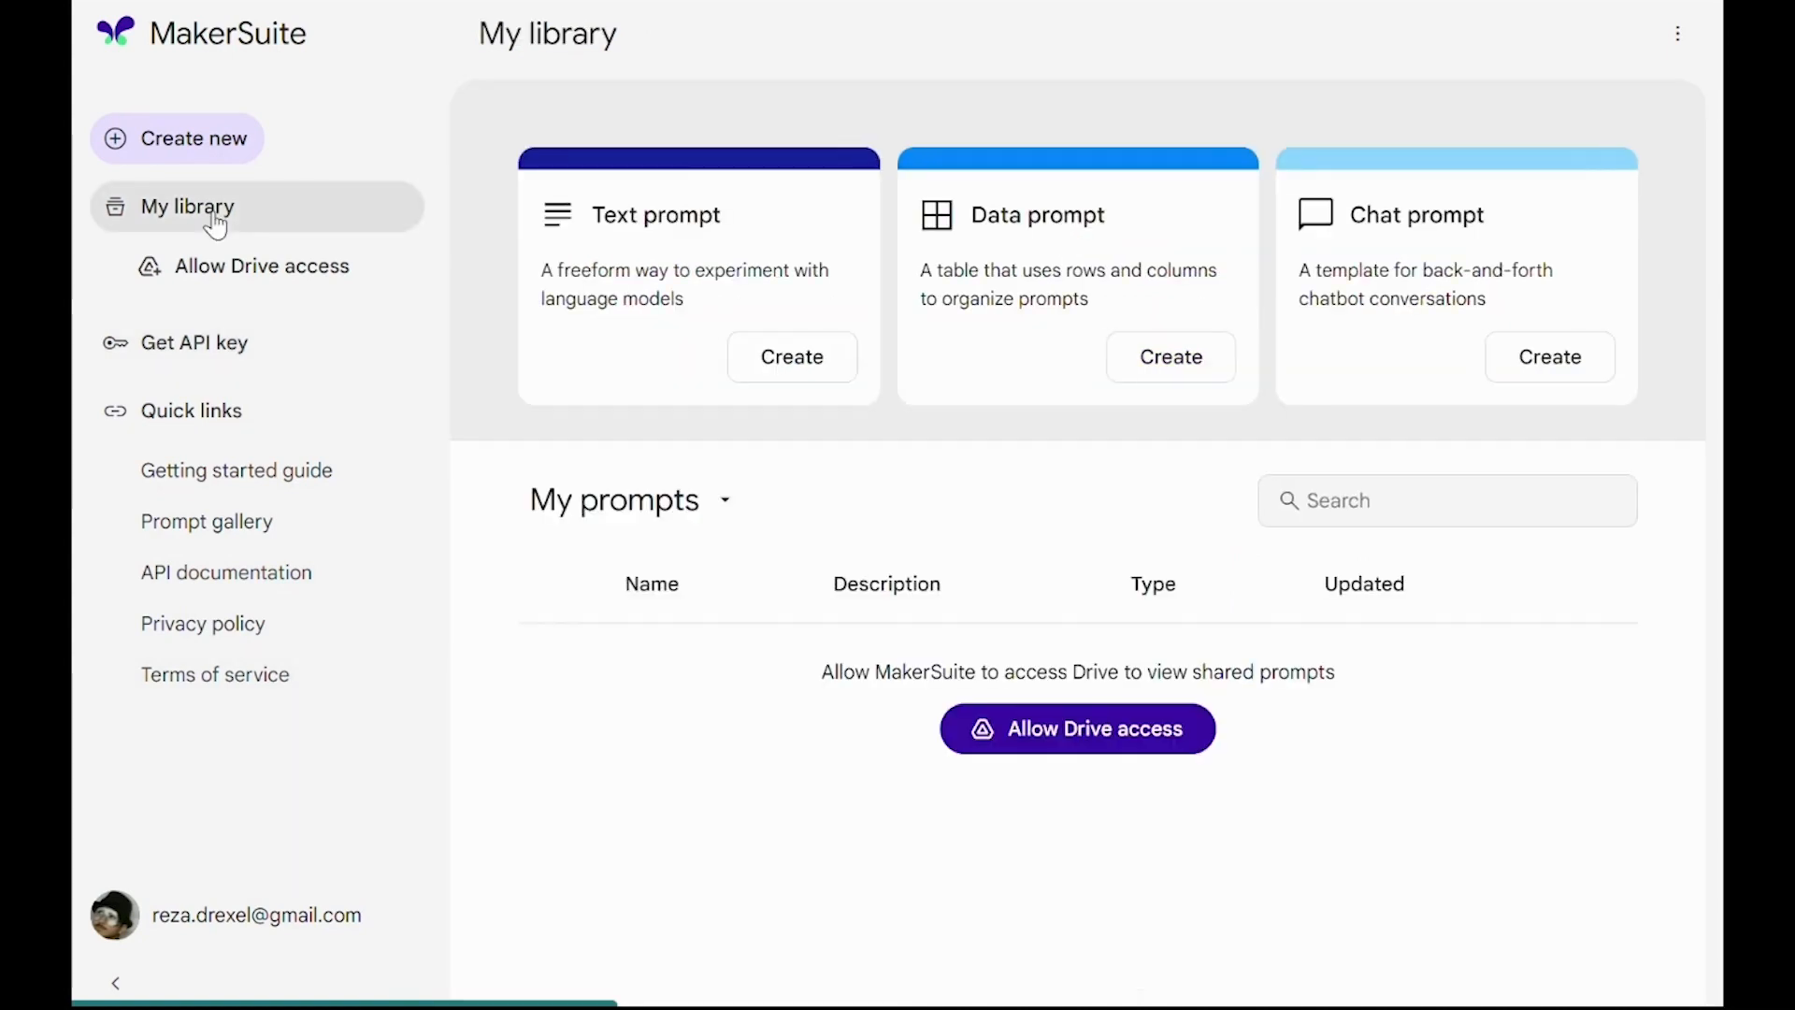
{"action": "mouse_move", "coordinate": [530, 293]}
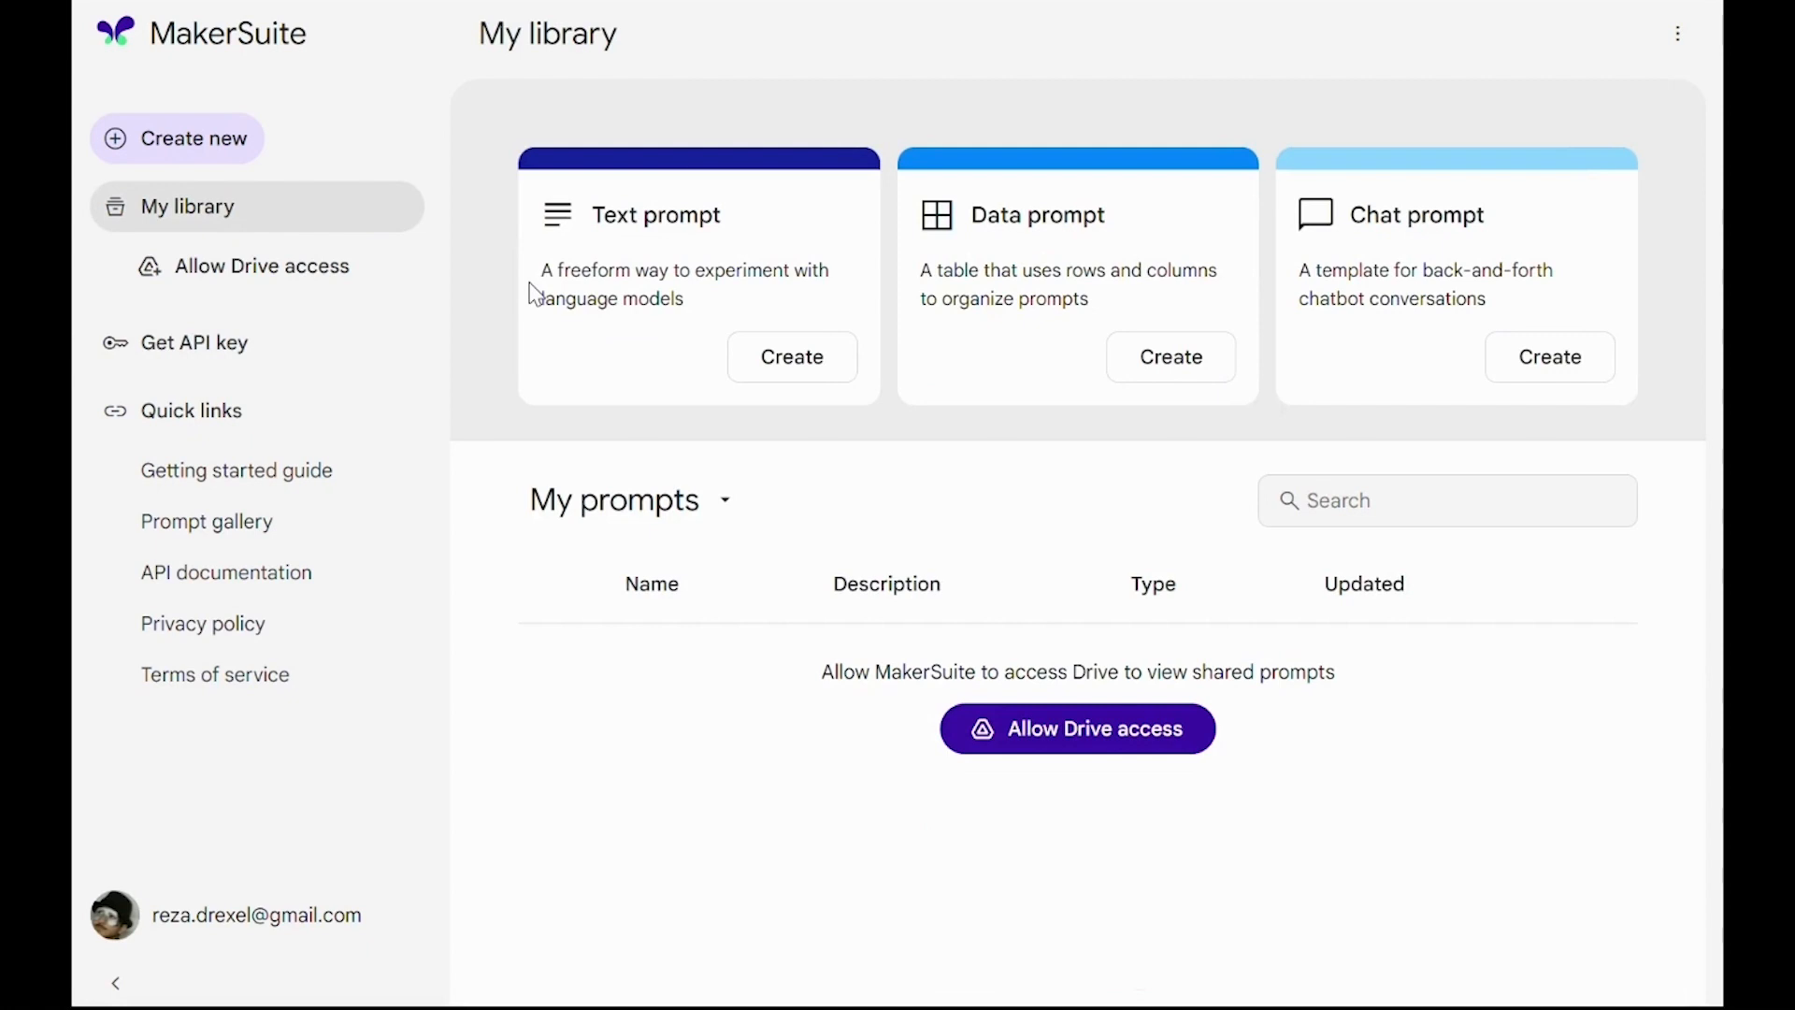
{"action": "mouse_move", "coordinate": [716, 367]}
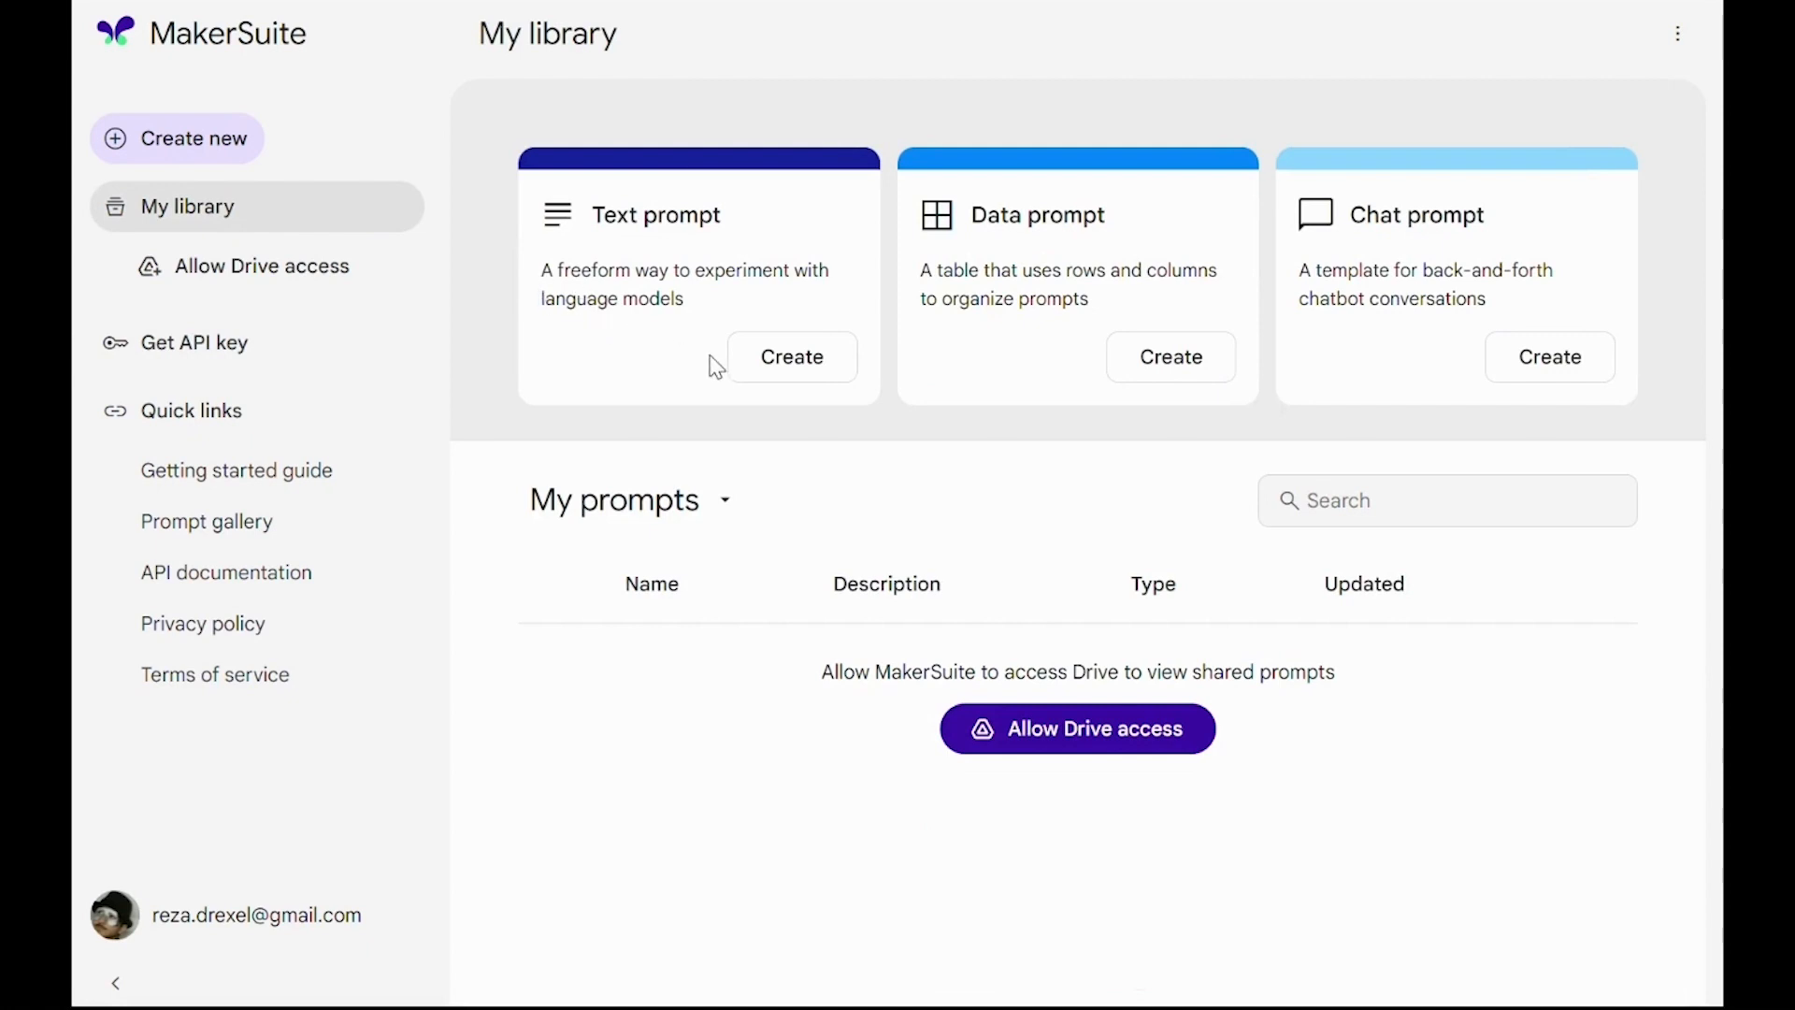
{"action": "mouse_move", "coordinate": [776, 366]}
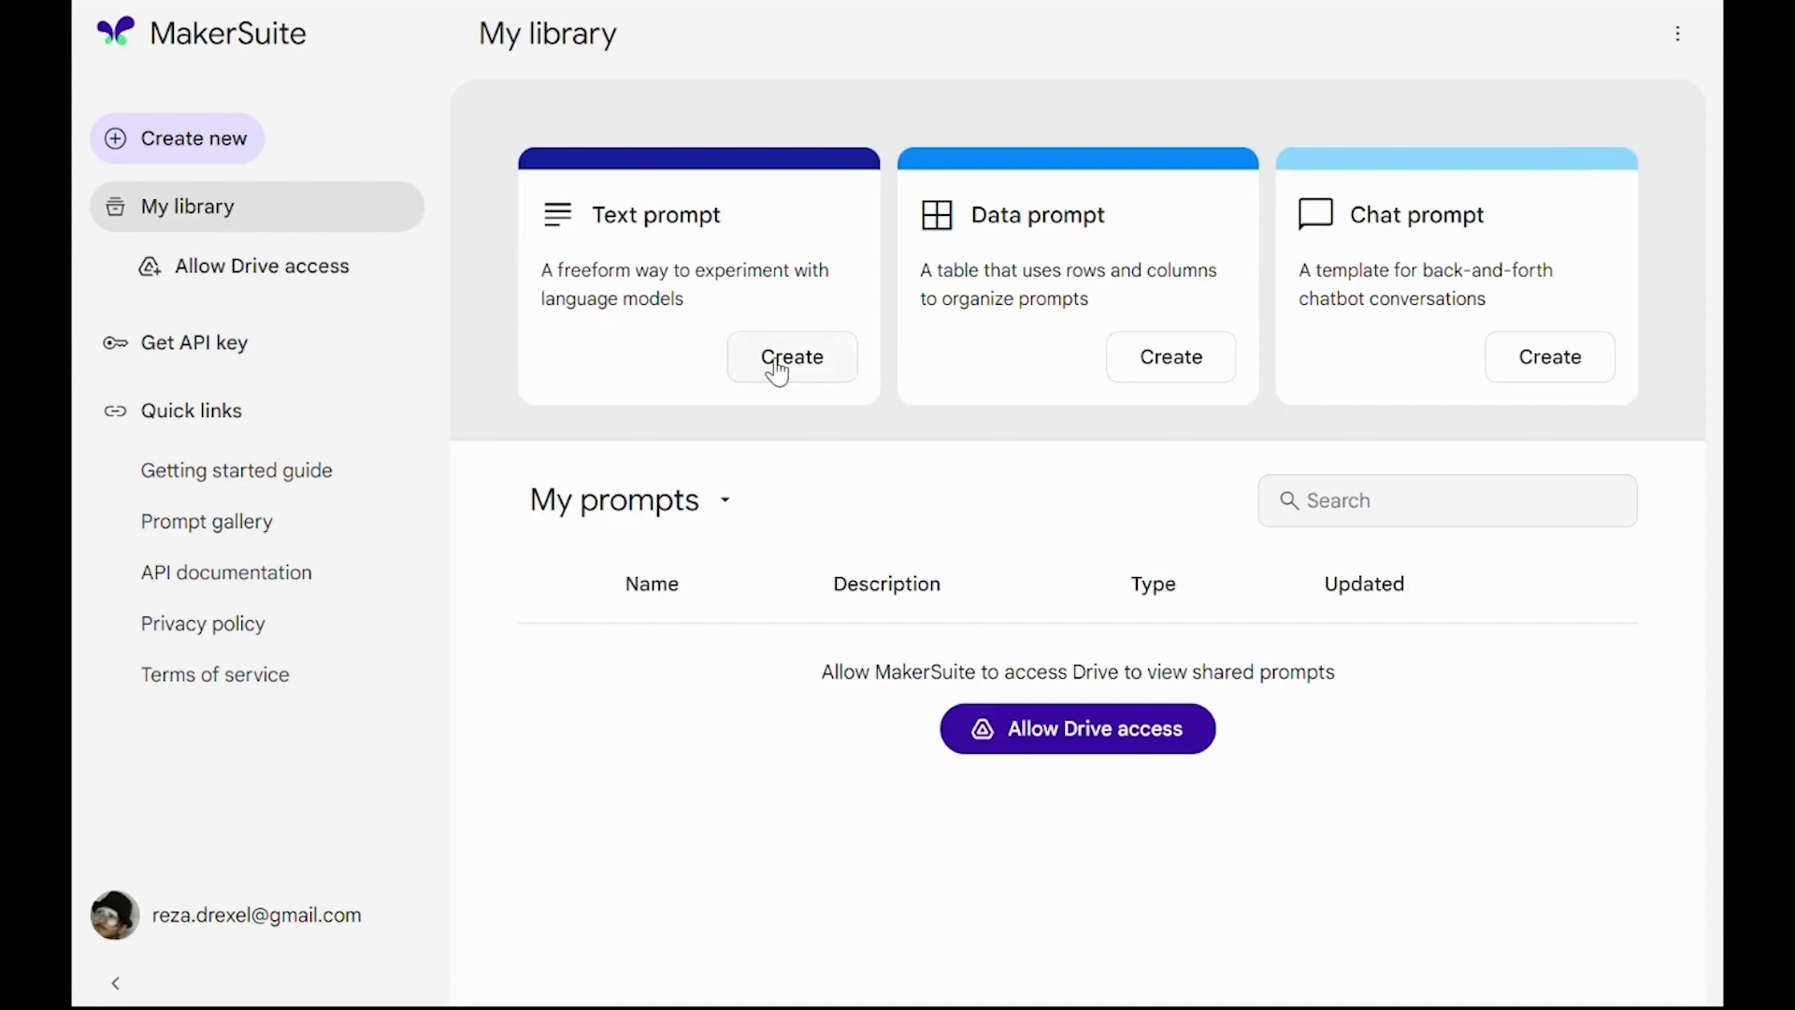
Create an untitled Text Bison text prompt and look over the sample prompt suggestions
{"action": "left_click", "coordinate": [791, 356]}
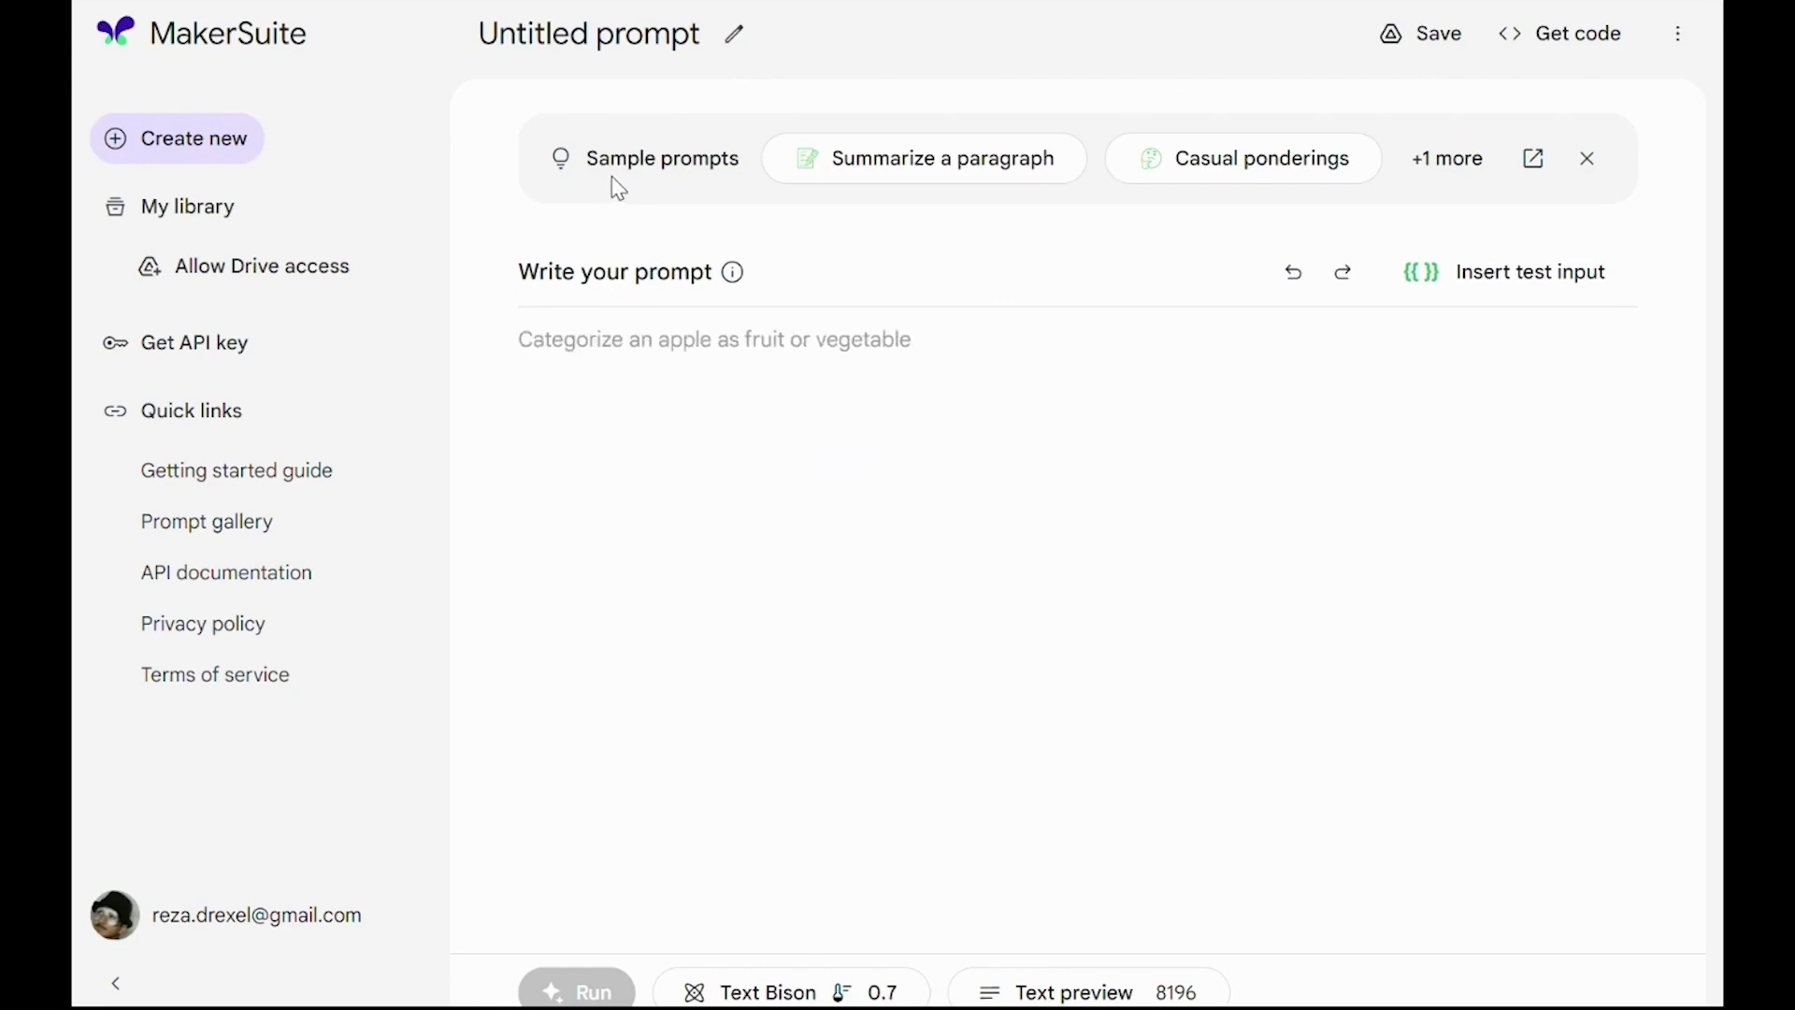
{"action": "mouse_move", "coordinate": [820, 191]}
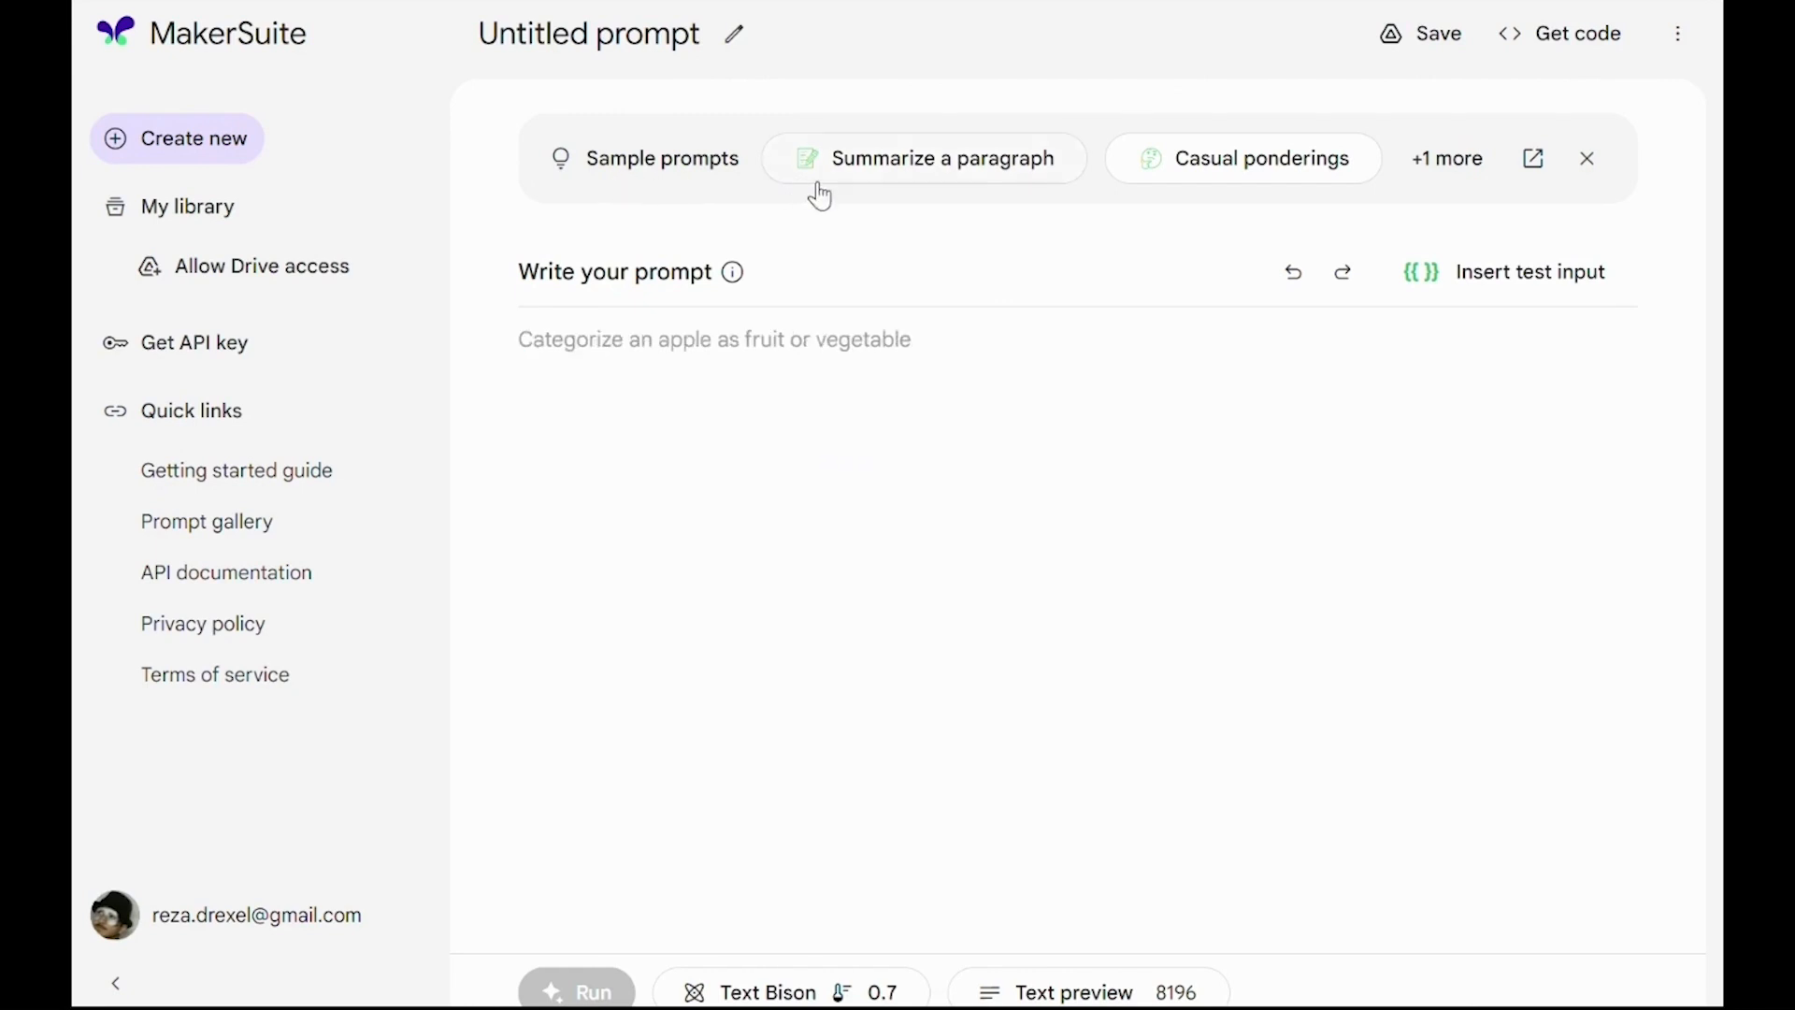
{"action": "left_click", "coordinate": [1242, 158]}
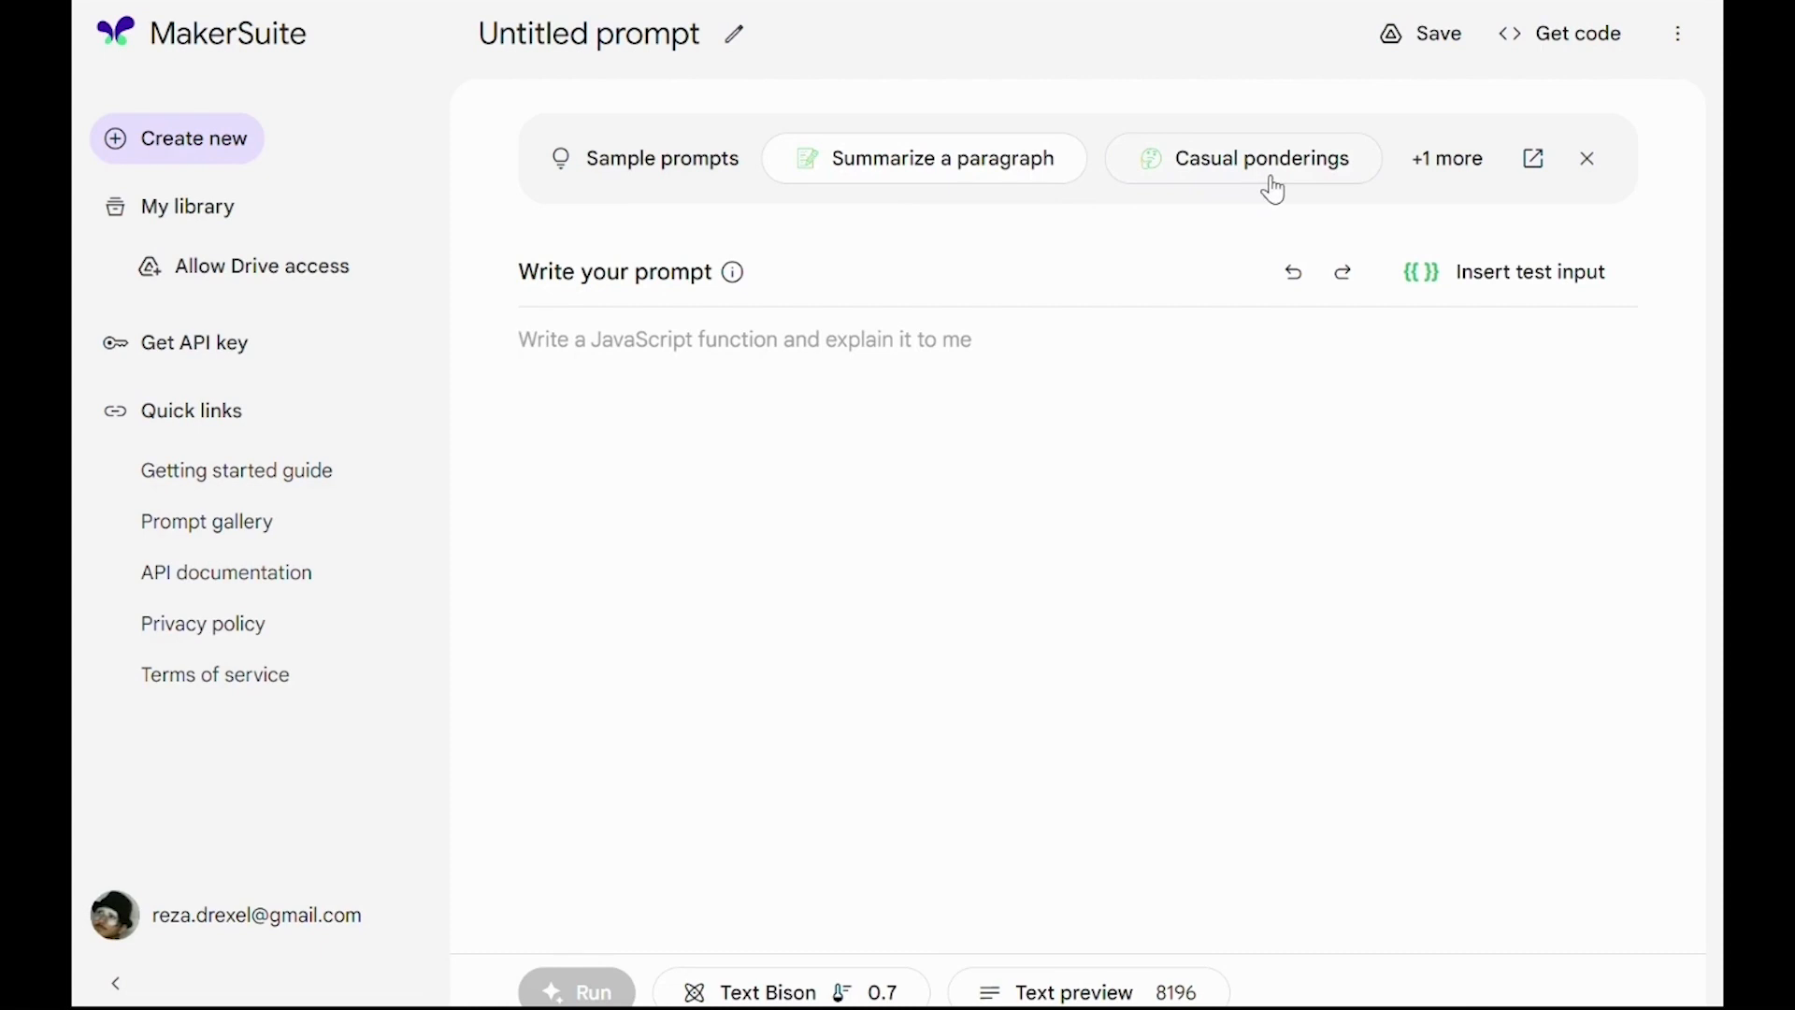
{"action": "mouse_move", "coordinate": [1294, 189]}
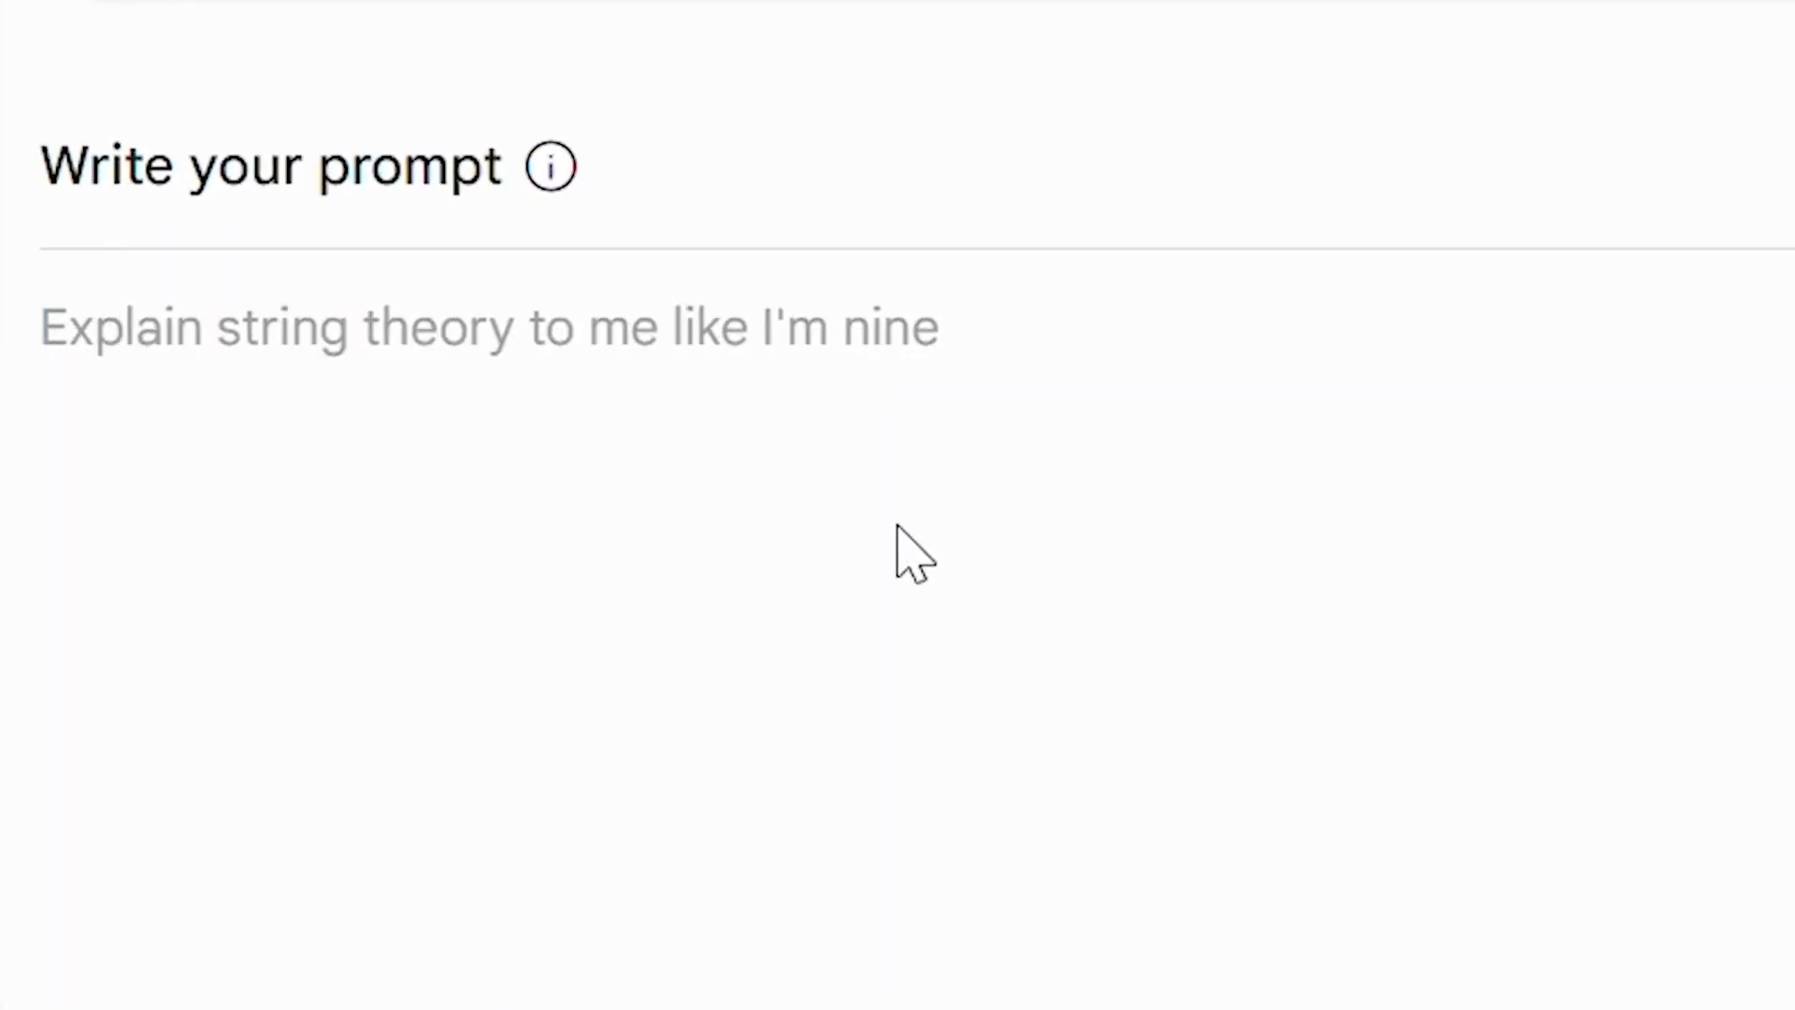
{"action": "mouse_move", "coordinate": [251, 561]}
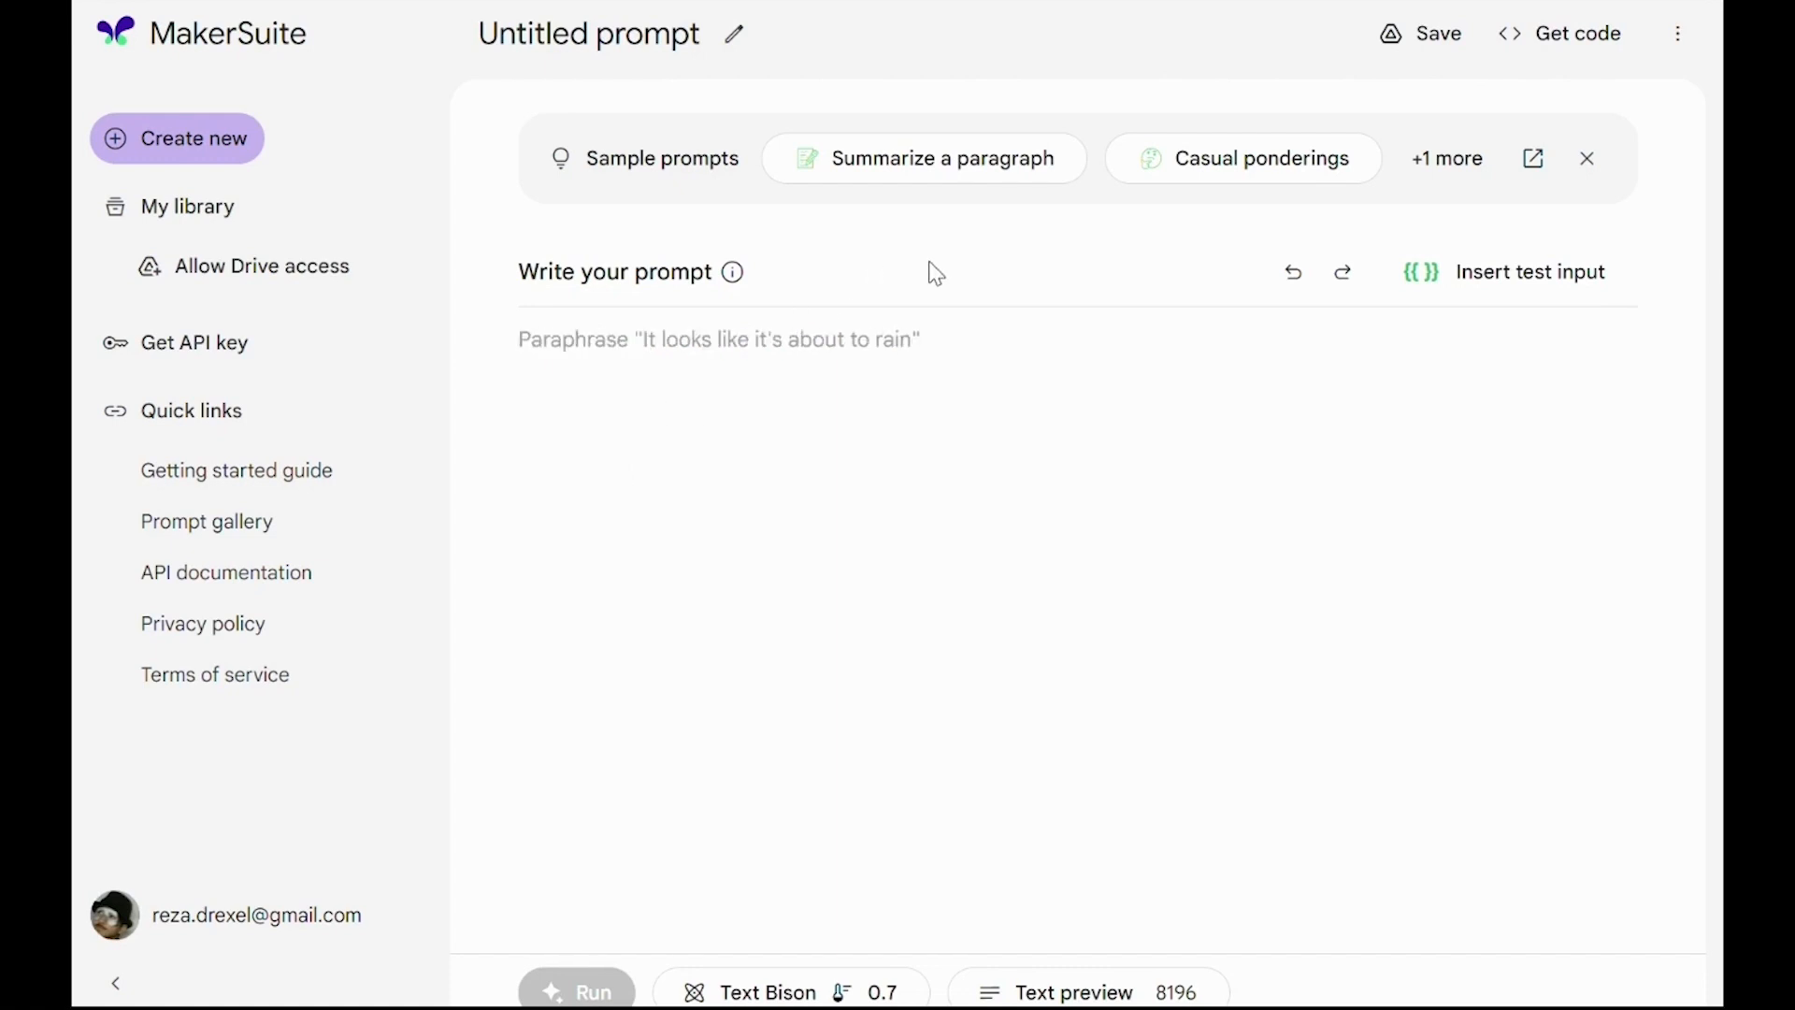
{"action": "mouse_move", "coordinate": [1022, 206]}
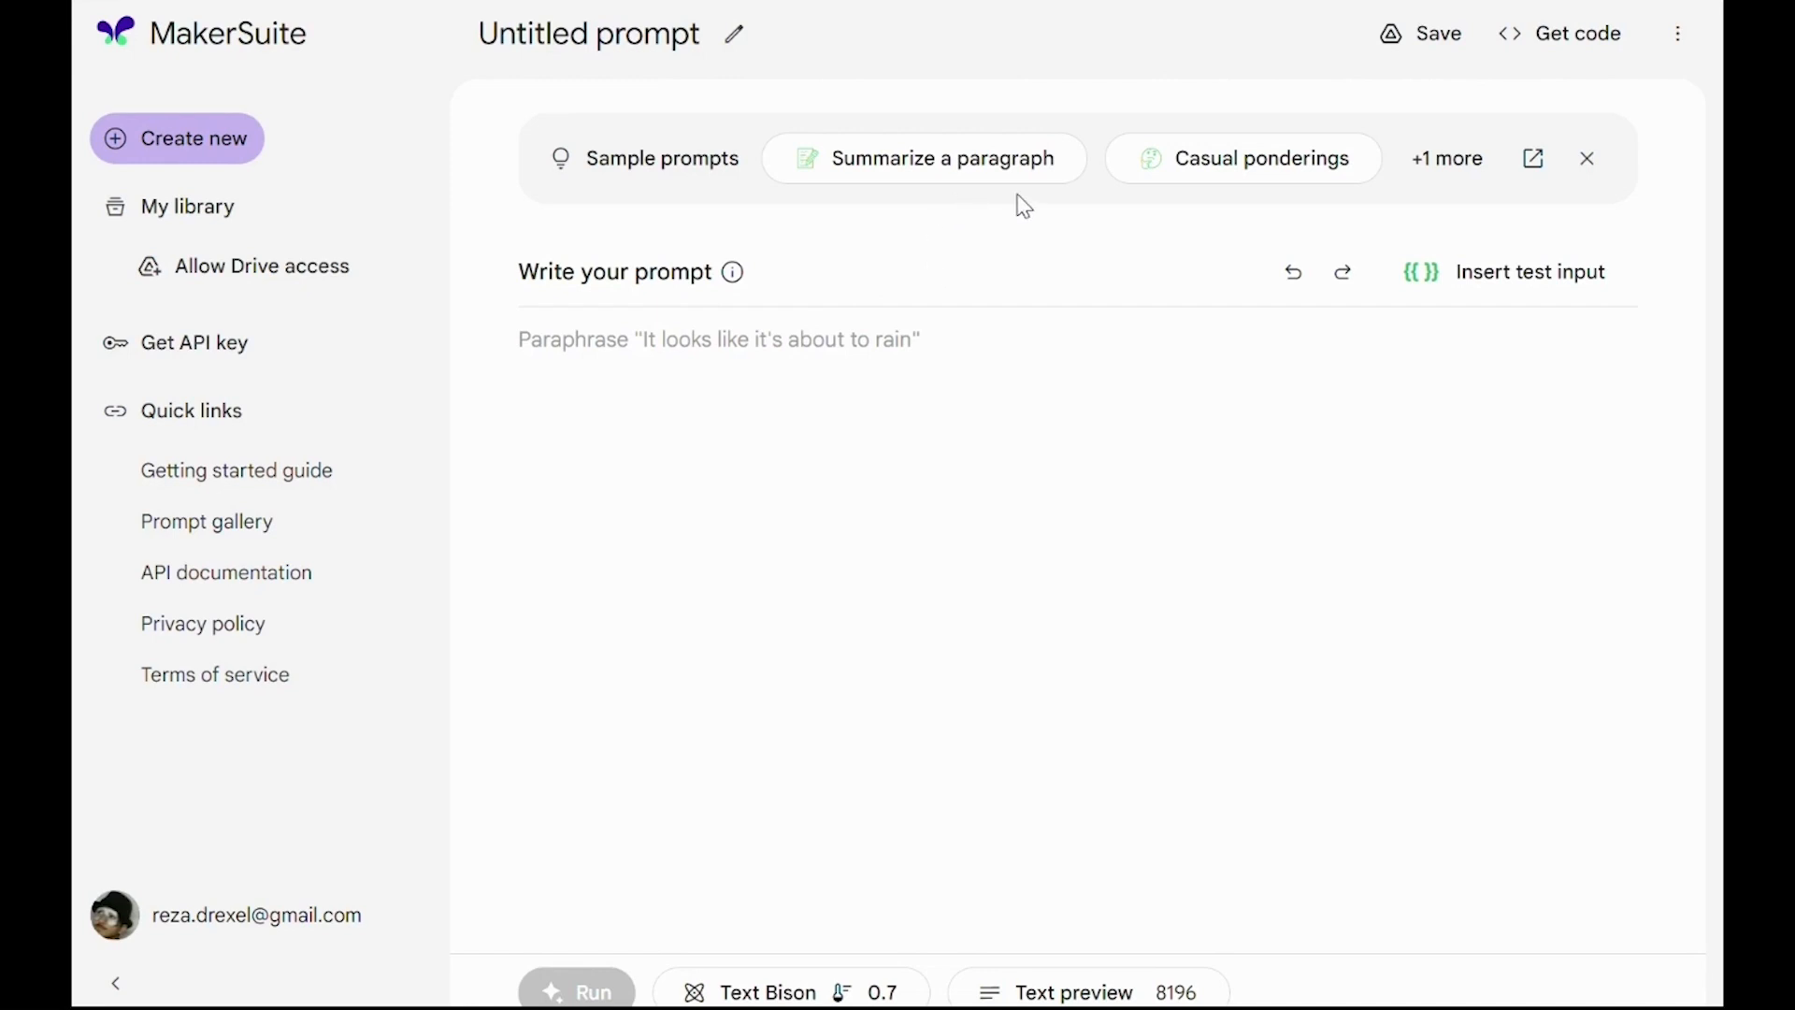
Load the Casual ponderings sample and run it to get Juliet's casual email to Romeo
{"action": "left_click", "coordinate": [1242, 158]}
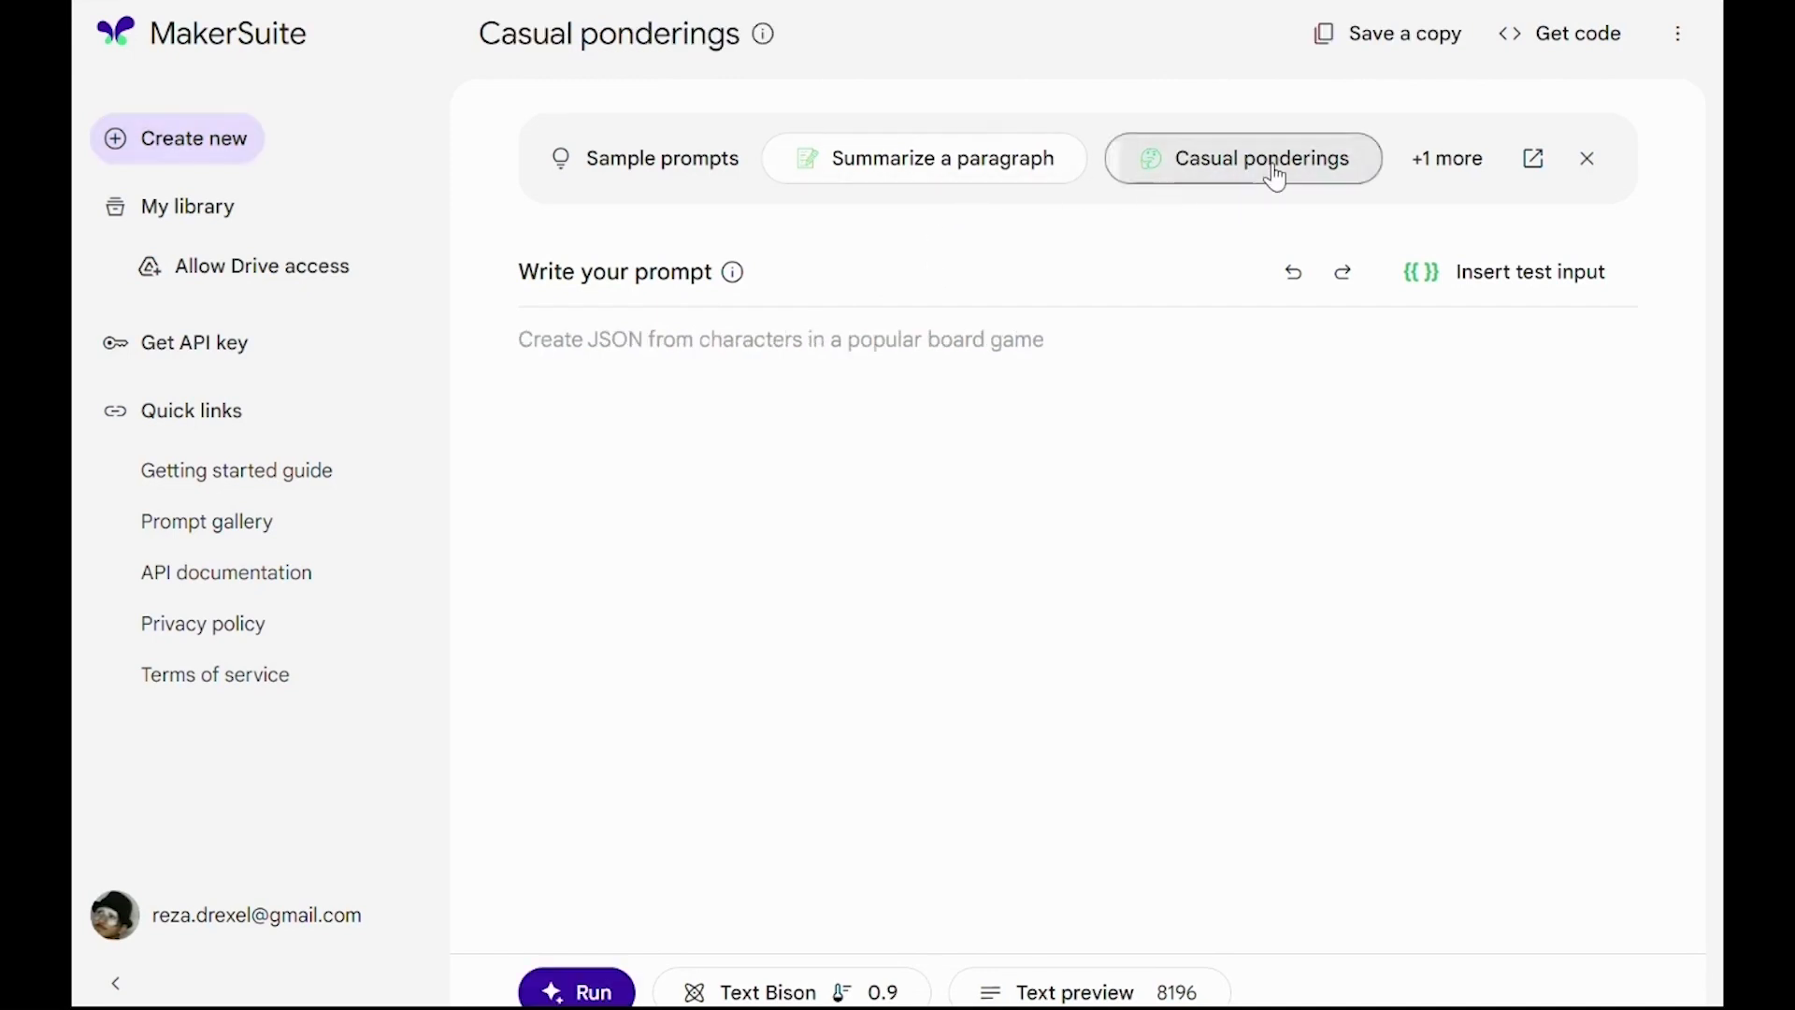
{"action": "left_click", "coordinate": [1242, 158]}
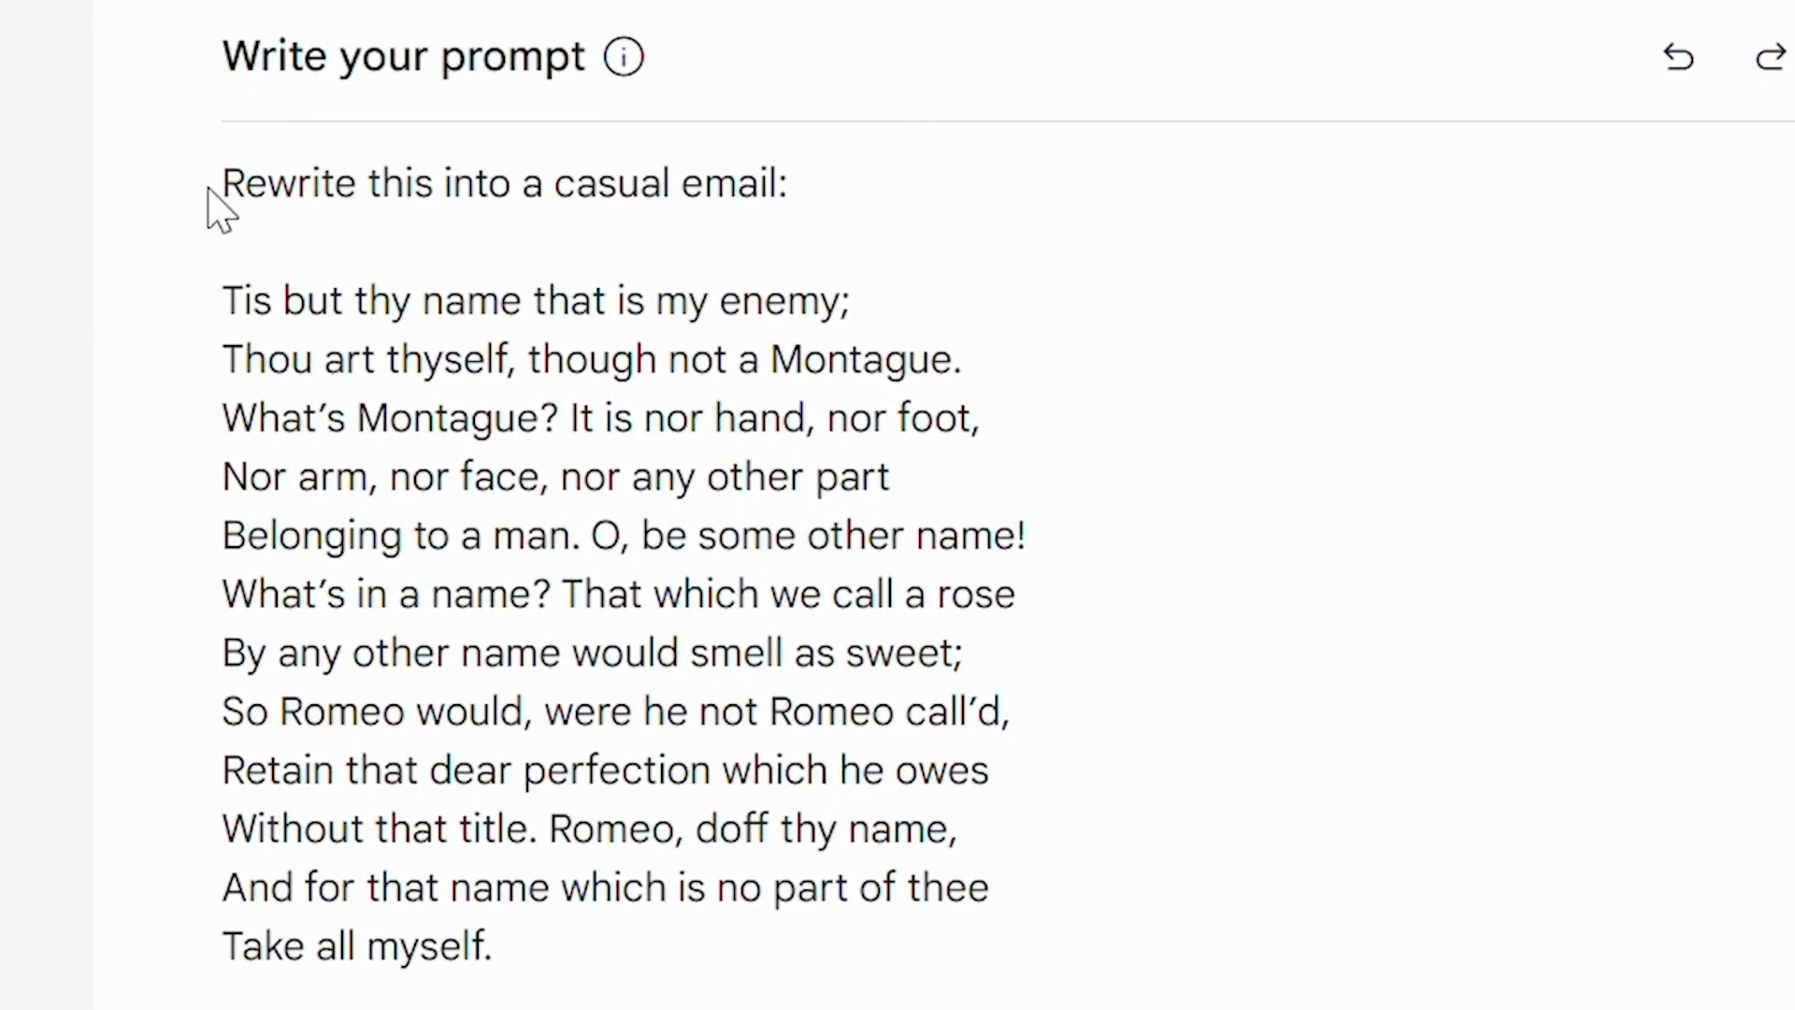
{"action": "mouse_move", "coordinate": [763, 167]}
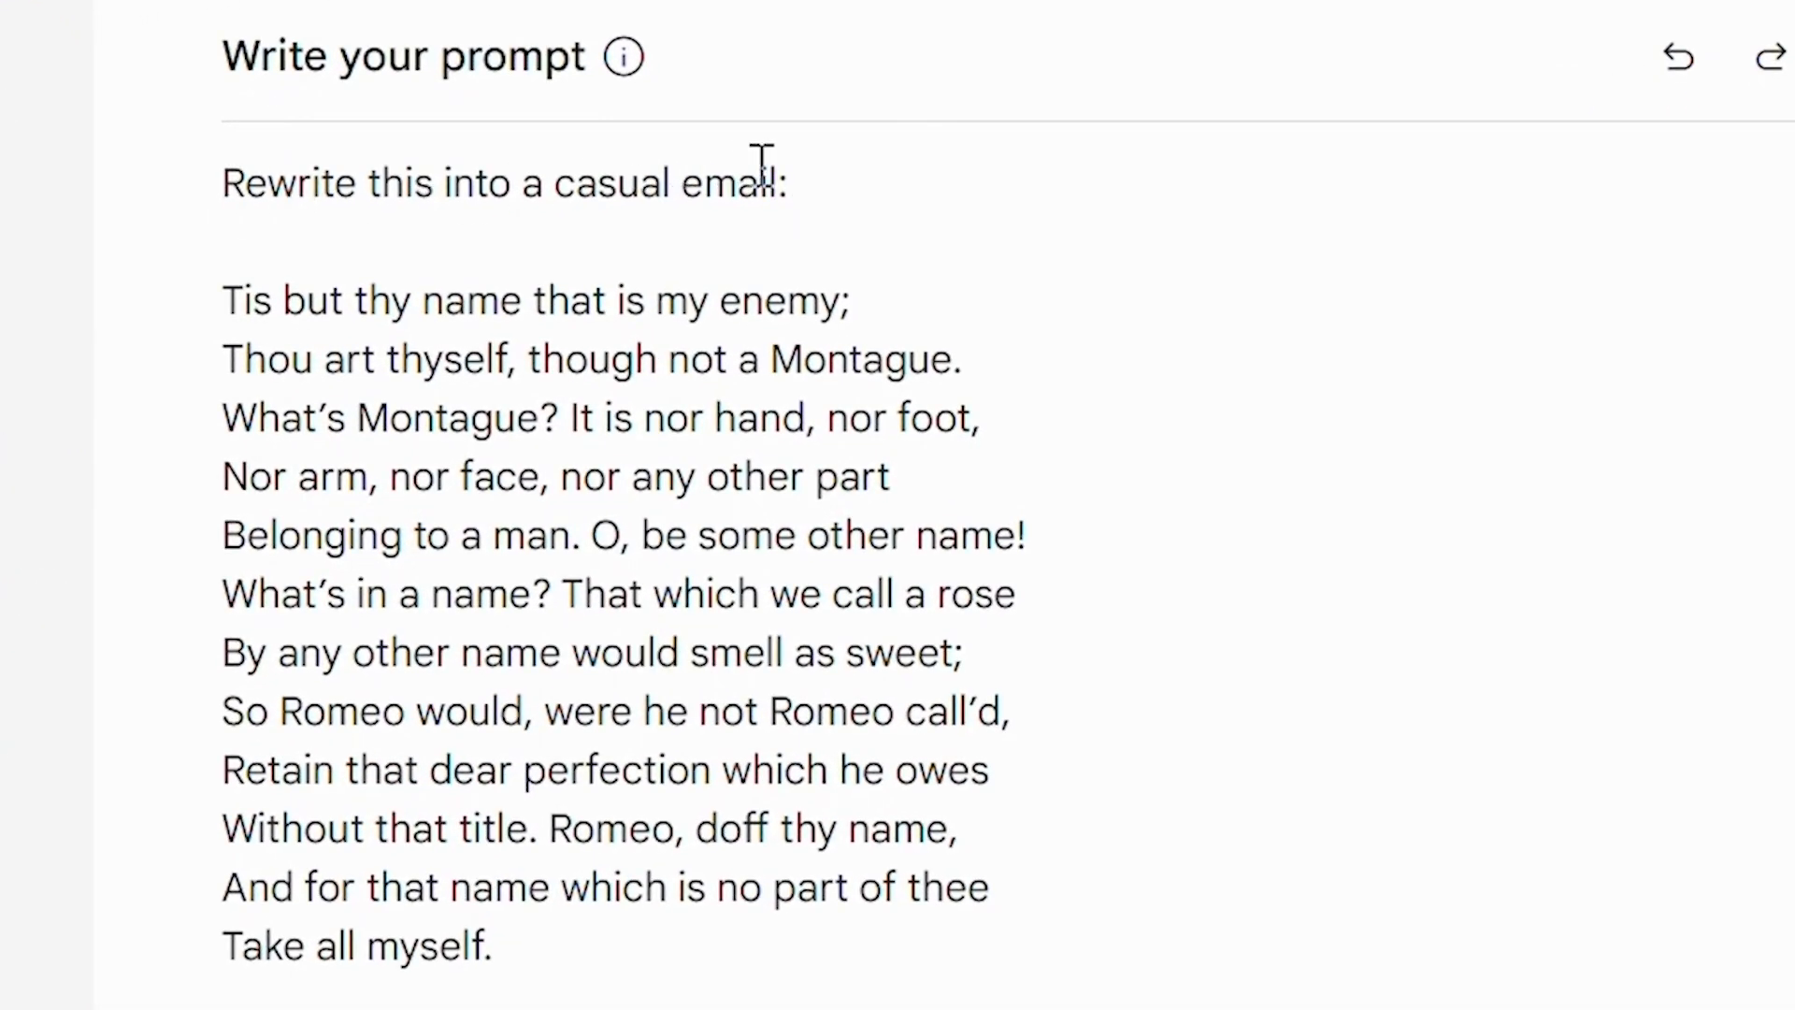
{"action": "mouse_move", "coordinate": [255, 332]}
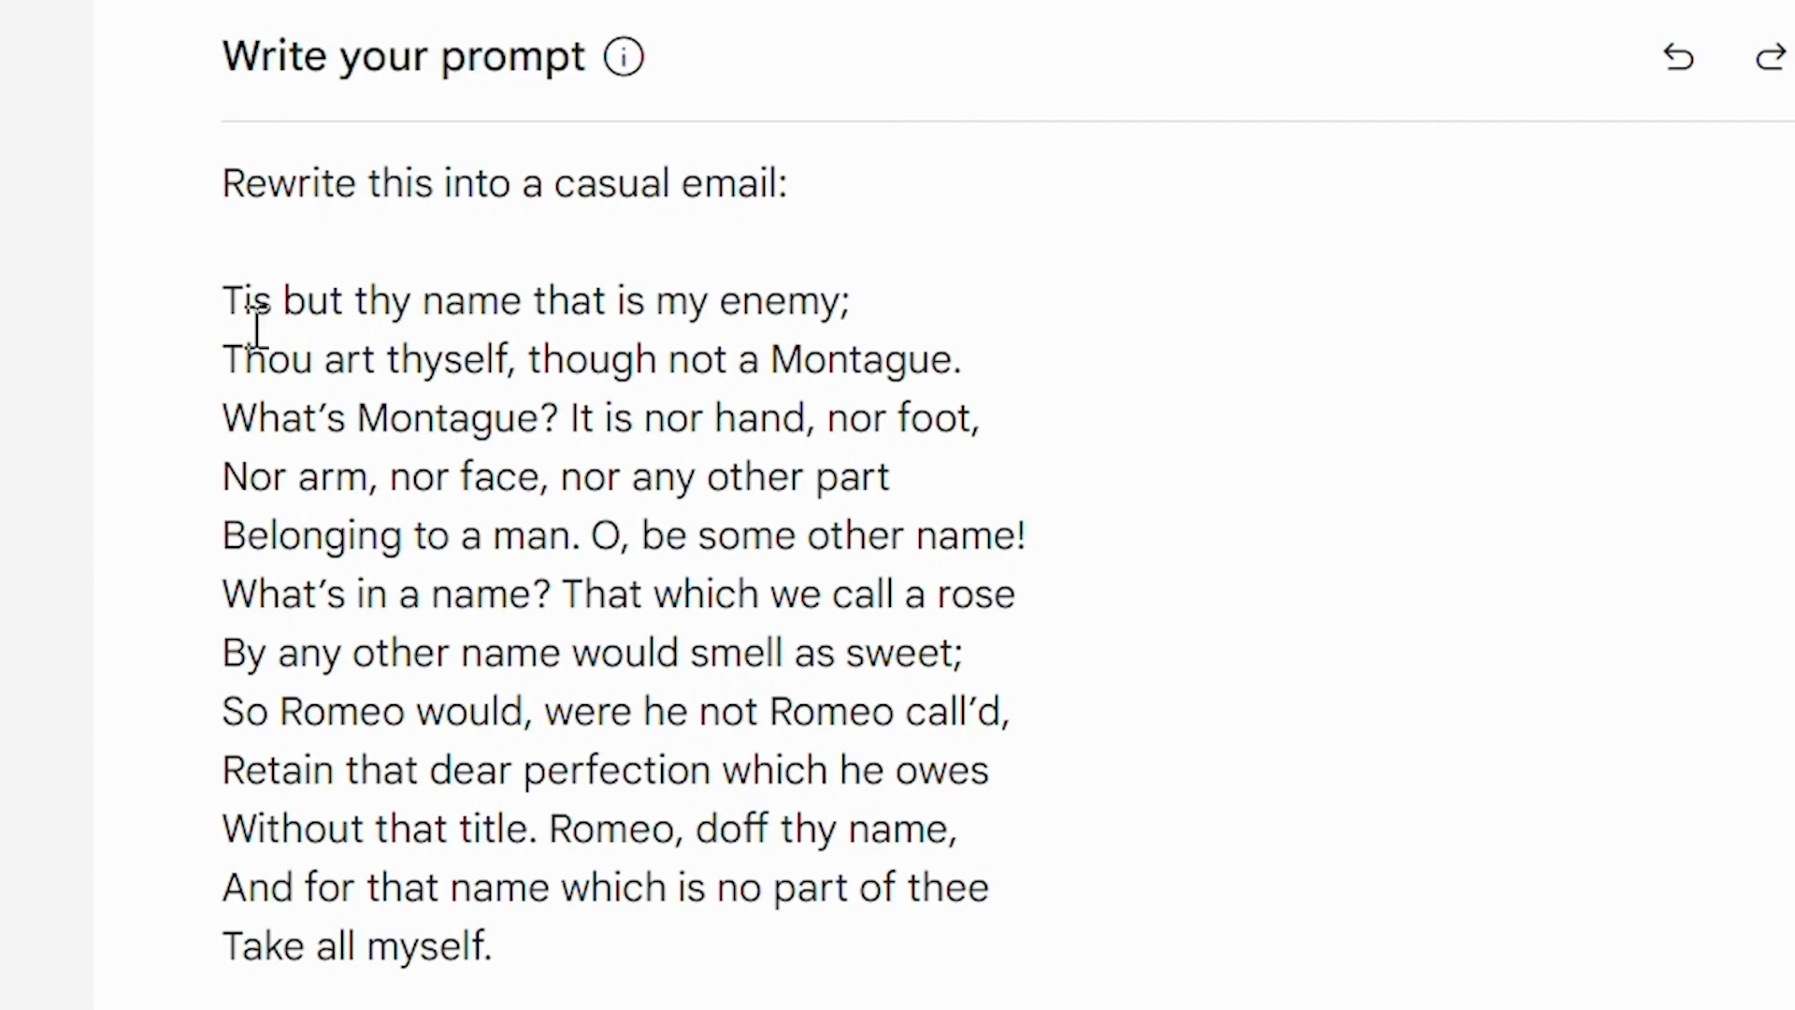
{"action": "mouse_move", "coordinate": [481, 962]}
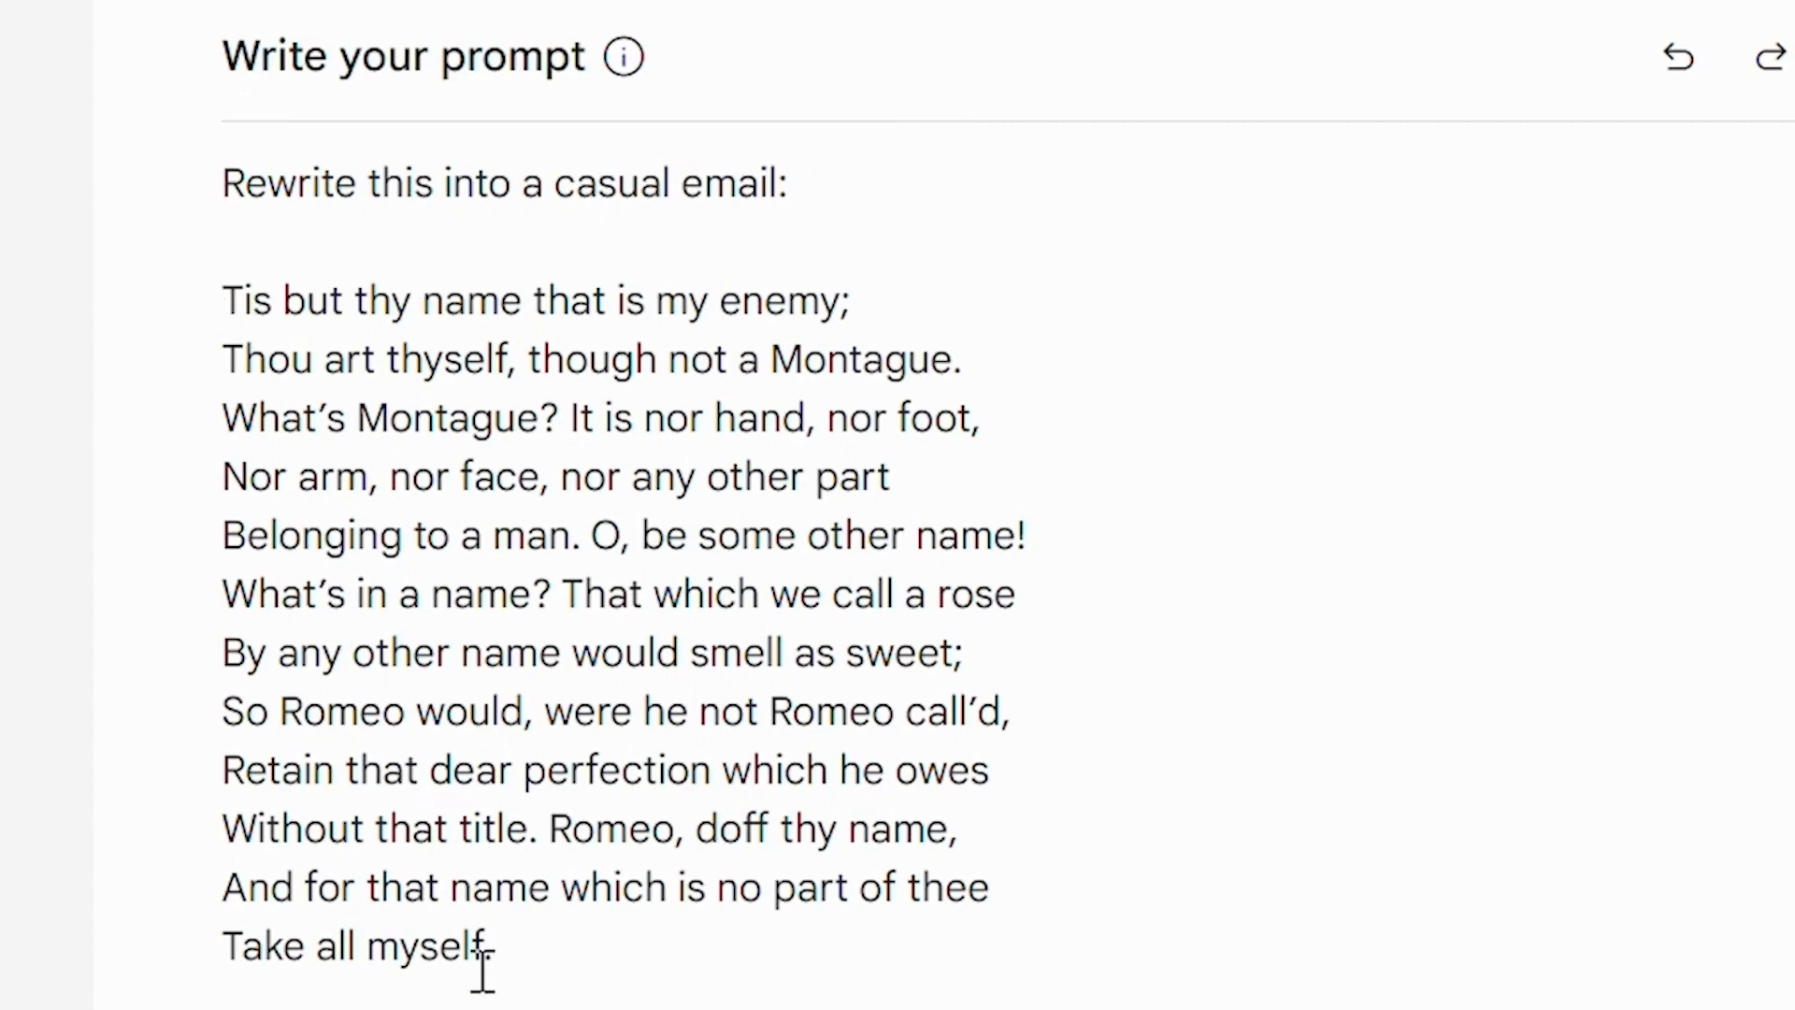
{"action": "scroll", "scroll_direction": "down", "scroll_amount": 3}
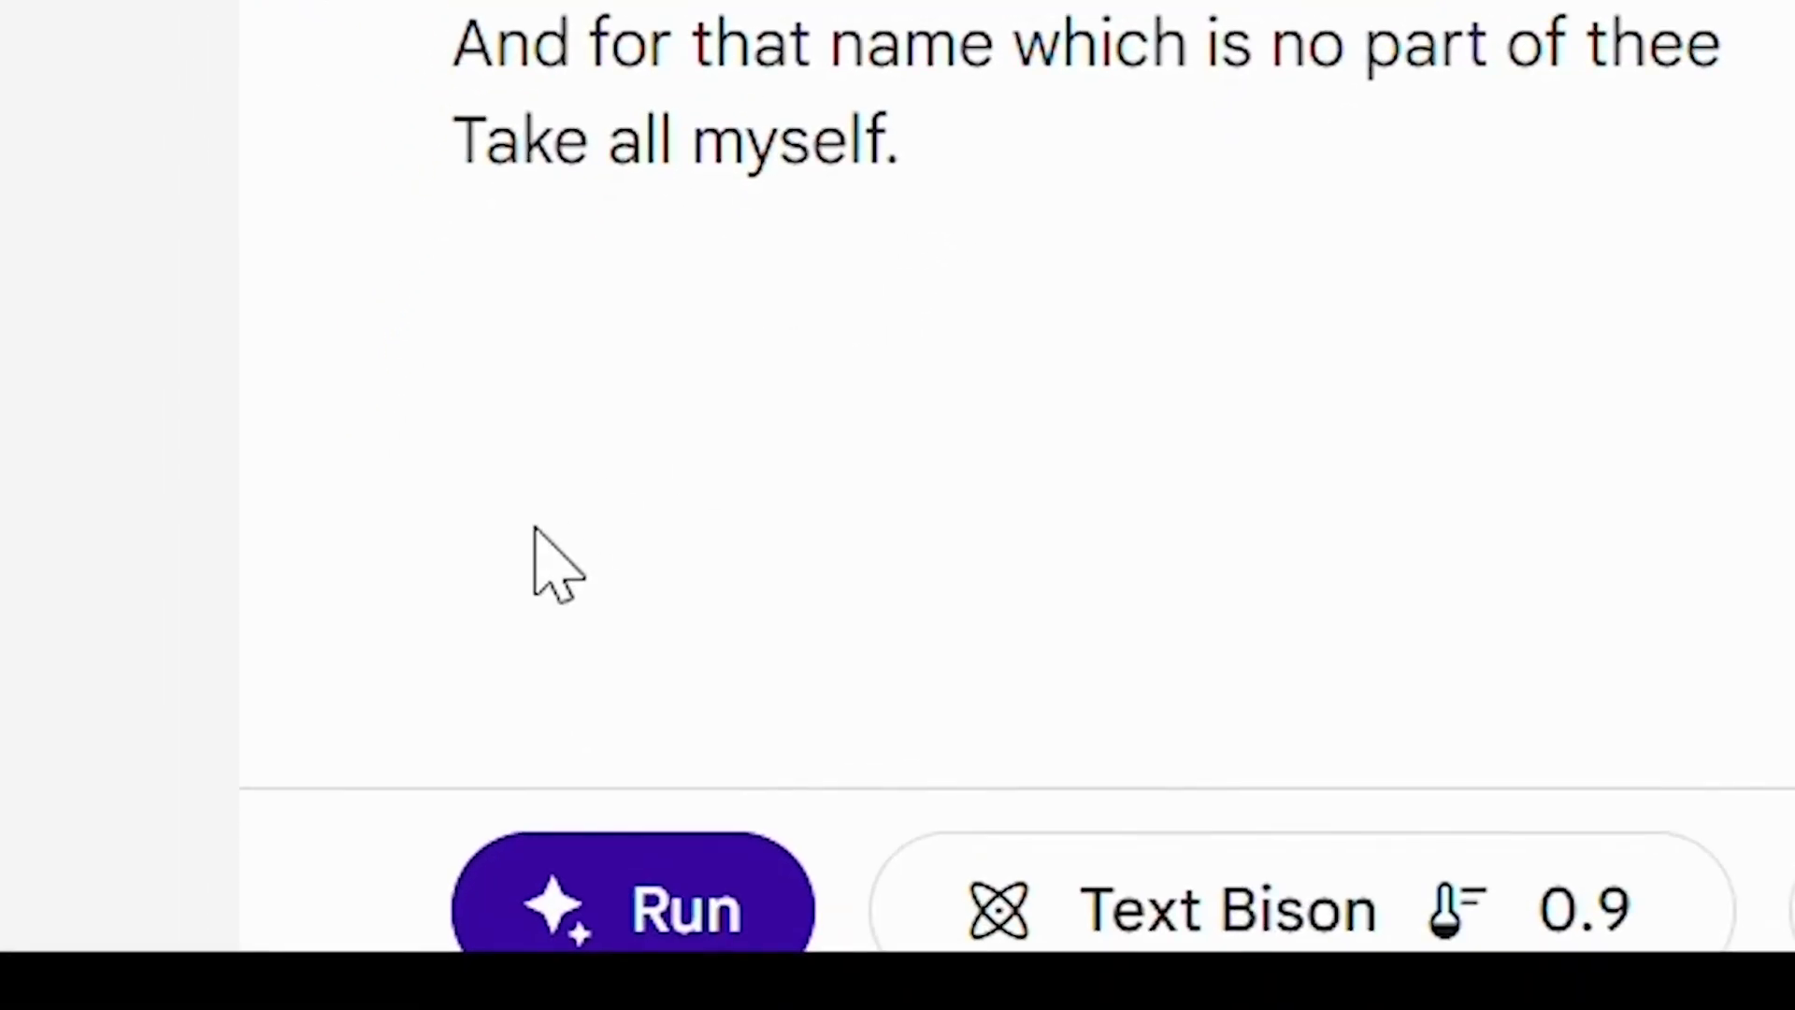
{"action": "mouse_move", "coordinate": [669, 916]}
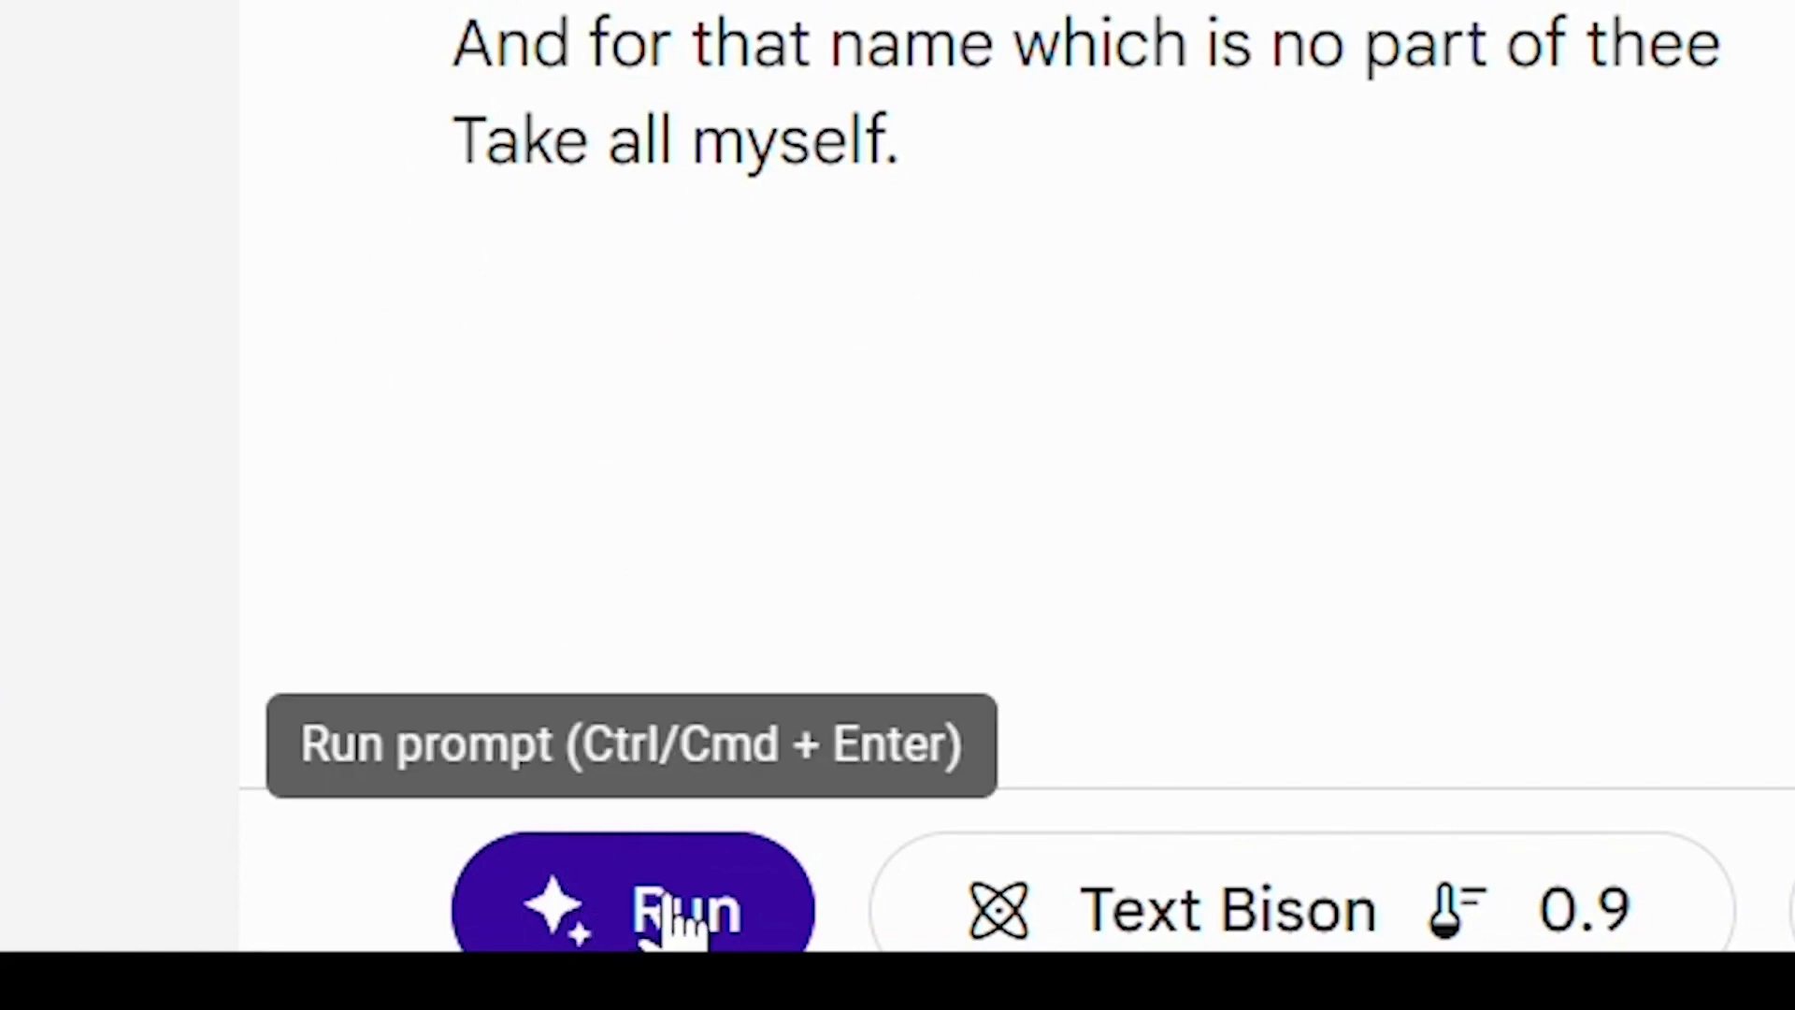
{"action": "left_click", "coordinate": [632, 904]}
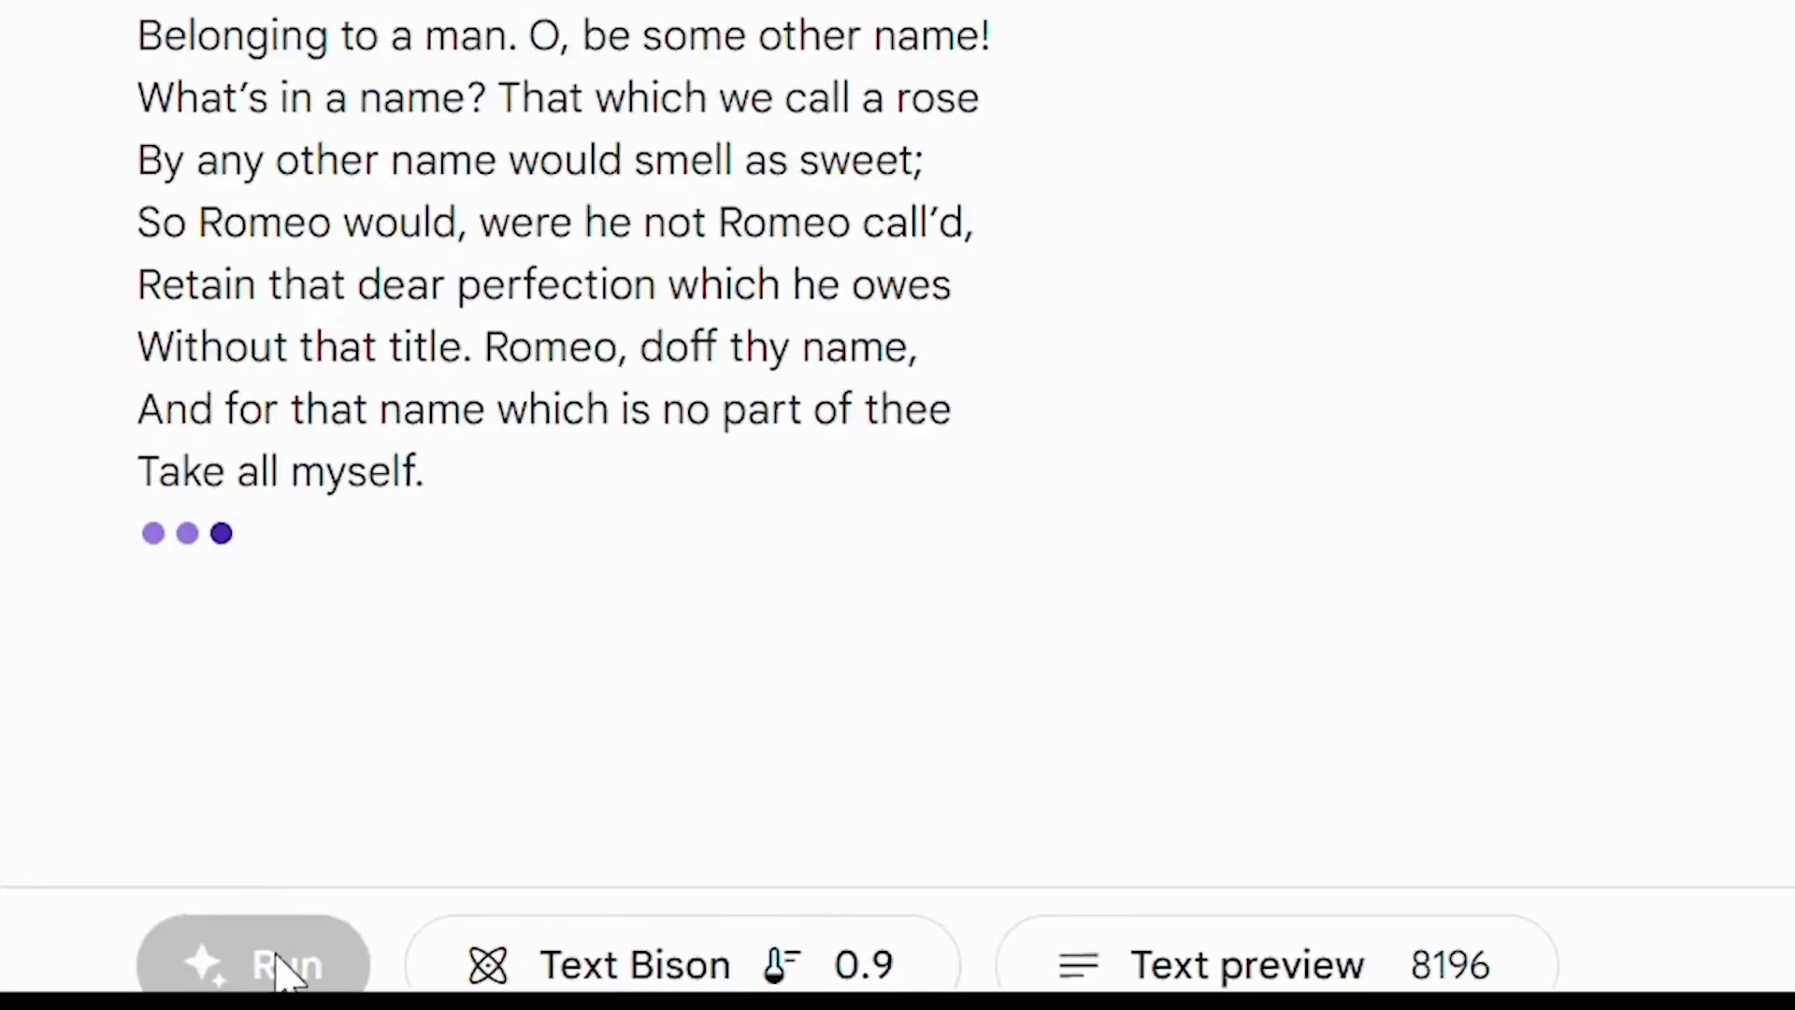
{"action": "left_click", "coordinate": [282, 962]}
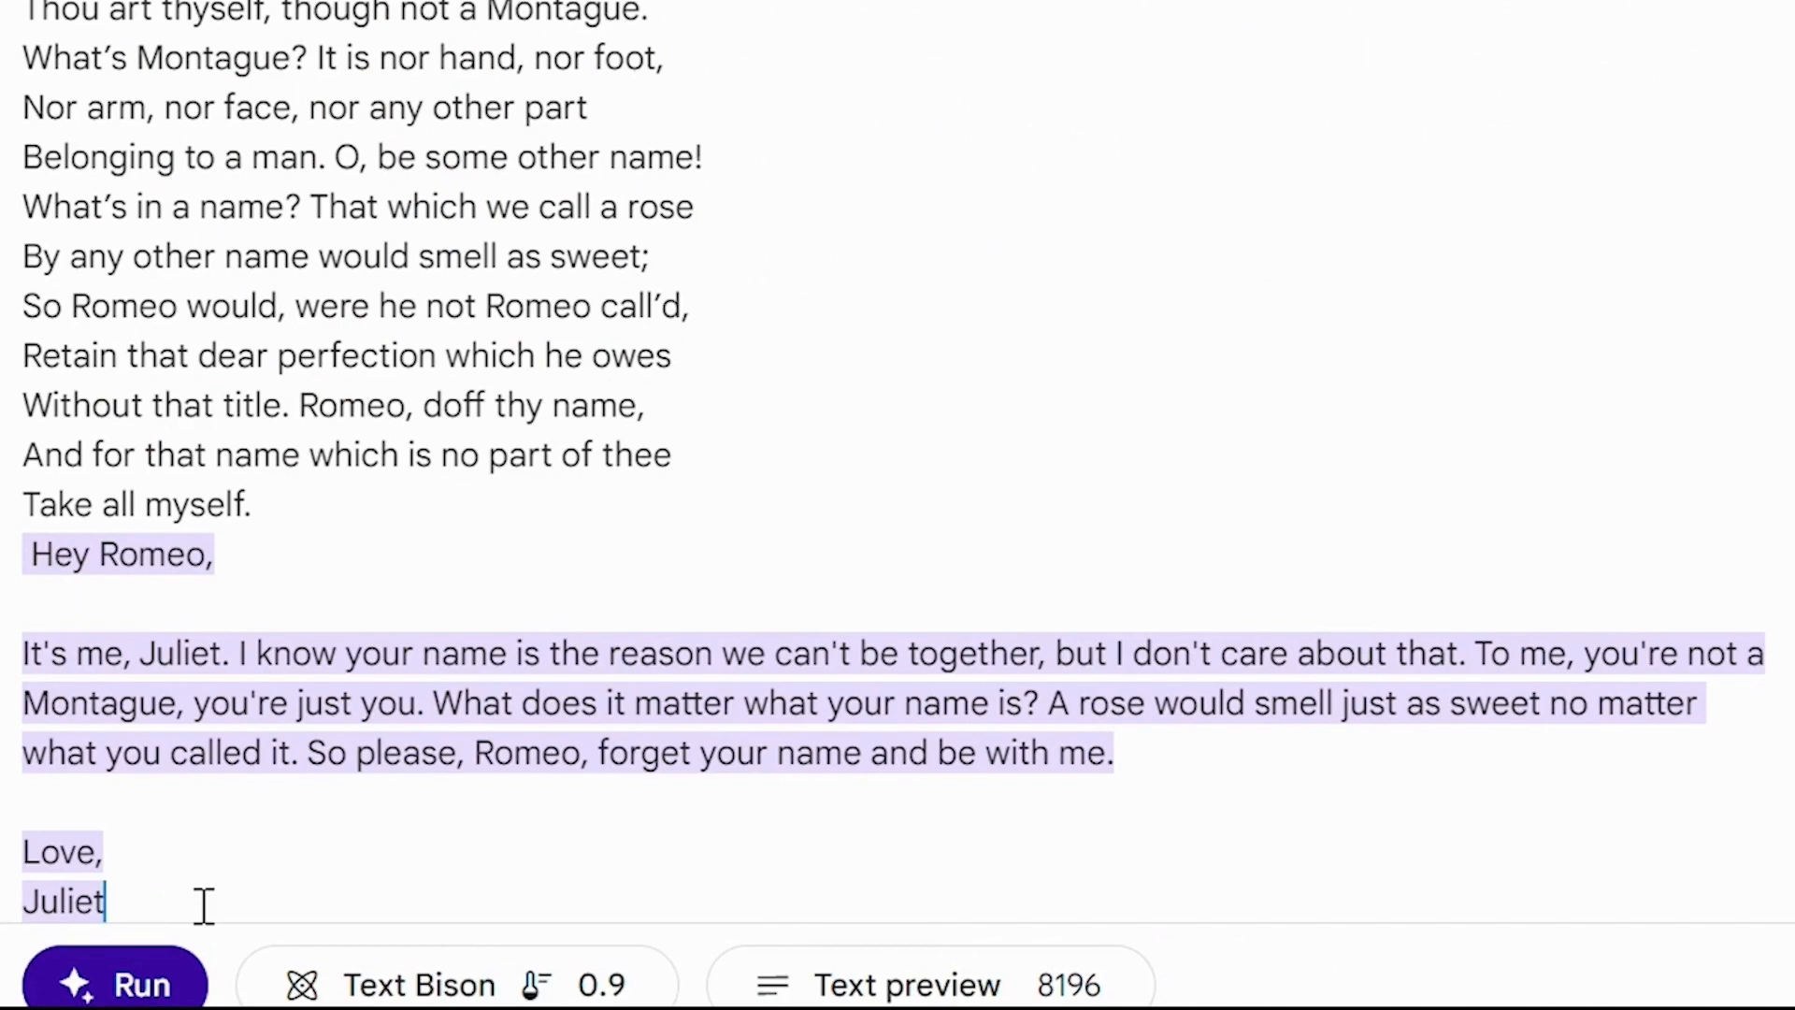
{"action": "scroll", "scroll_direction": "up", "scroll_amount": 3}
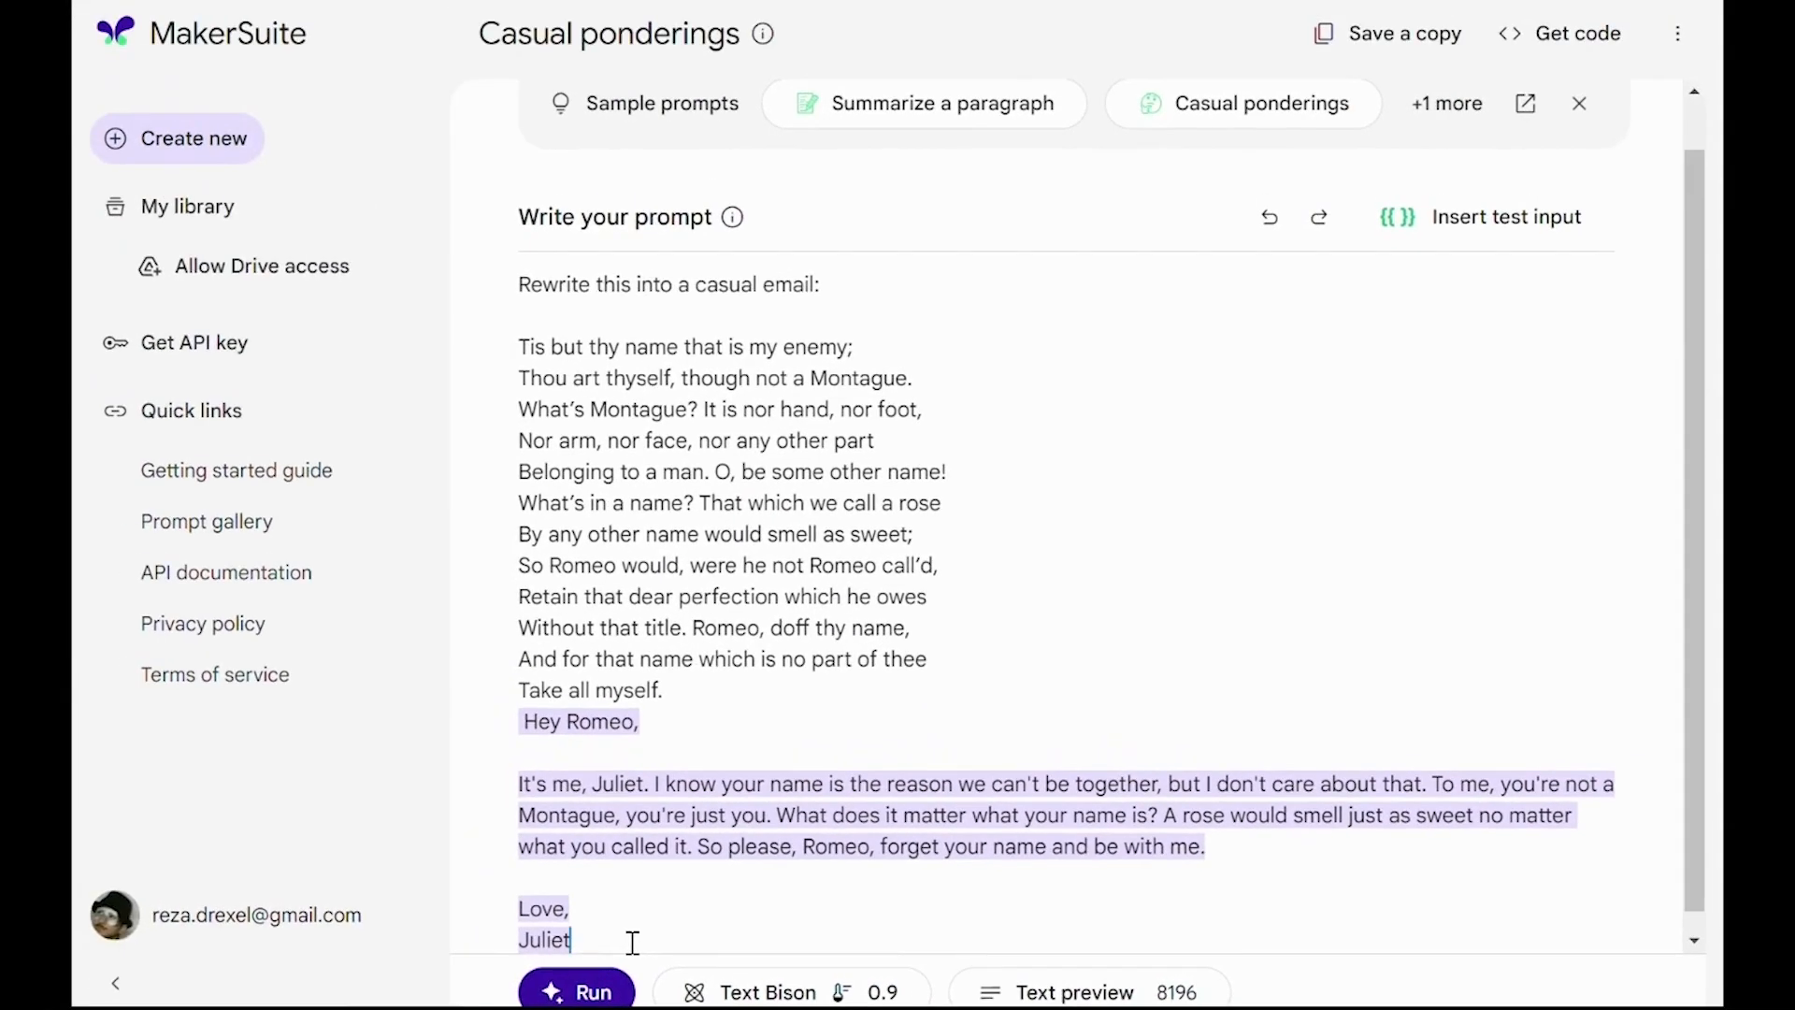
{"action": "mouse_move", "coordinate": [301, 180]}
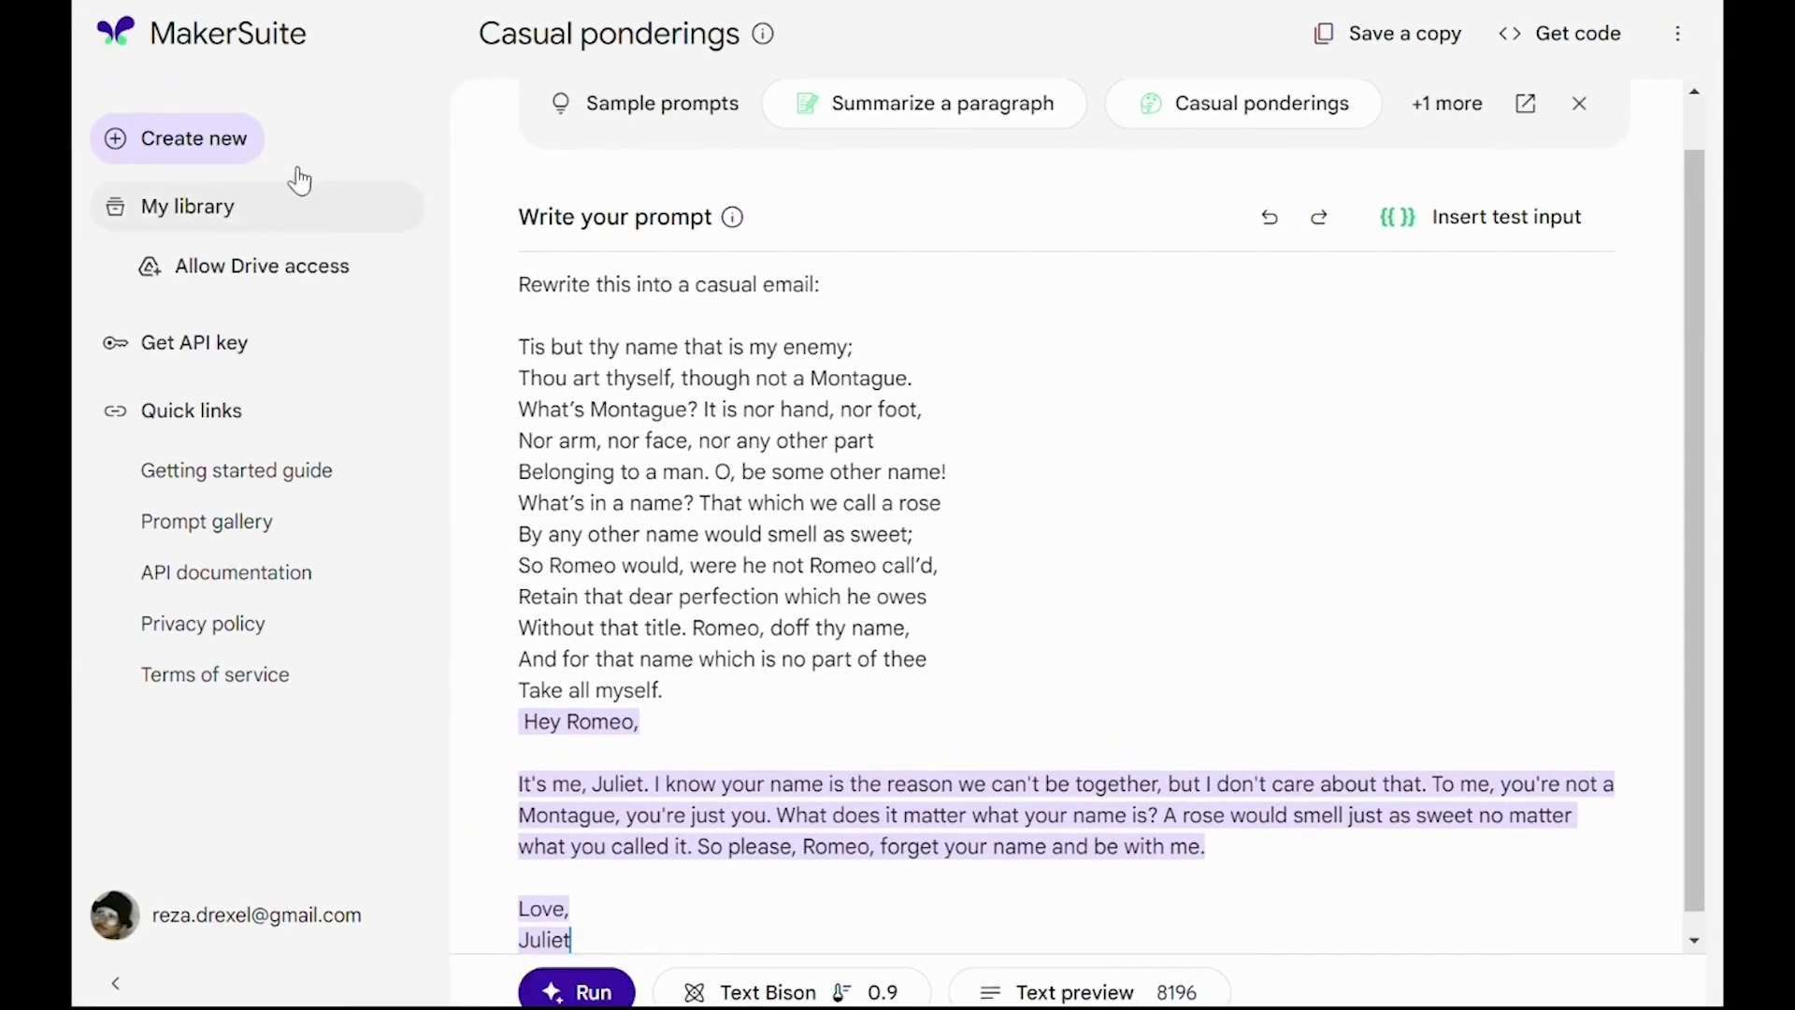
Create a new data prompt with an empty examples table and one test row
{"action": "left_click", "coordinate": [178, 138]}
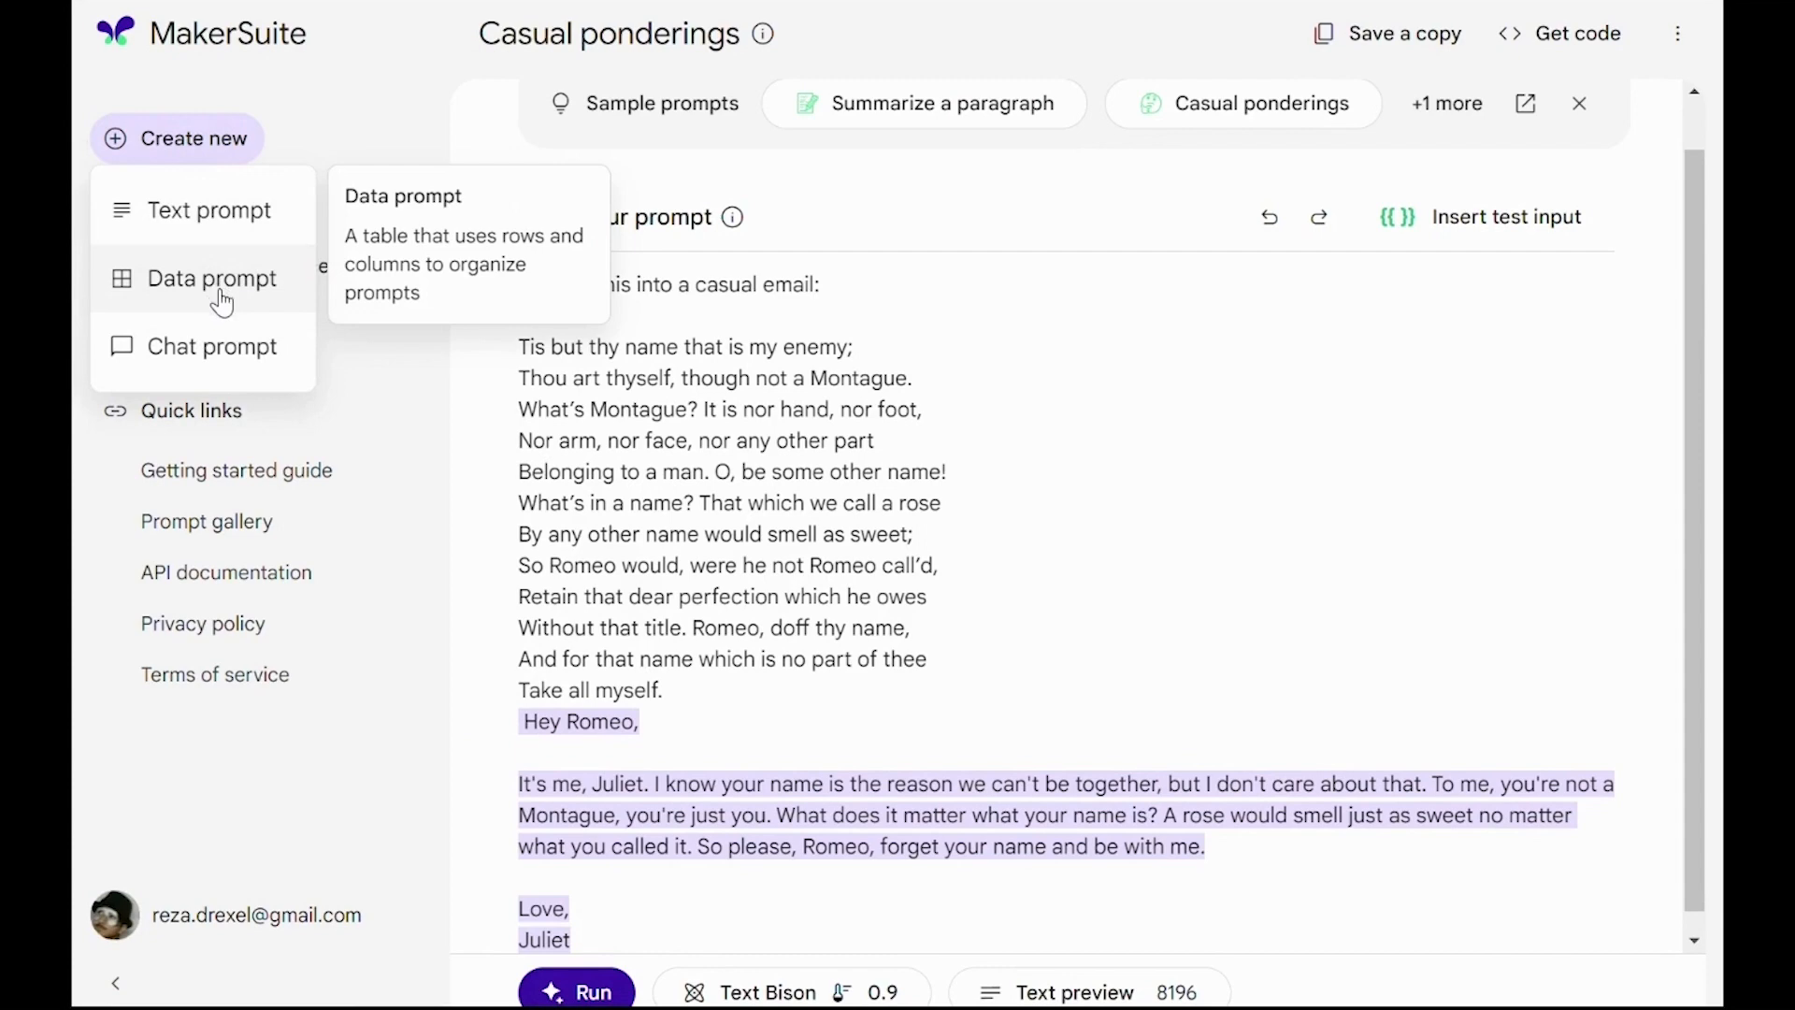
{"action": "left_click", "coordinate": [211, 279]}
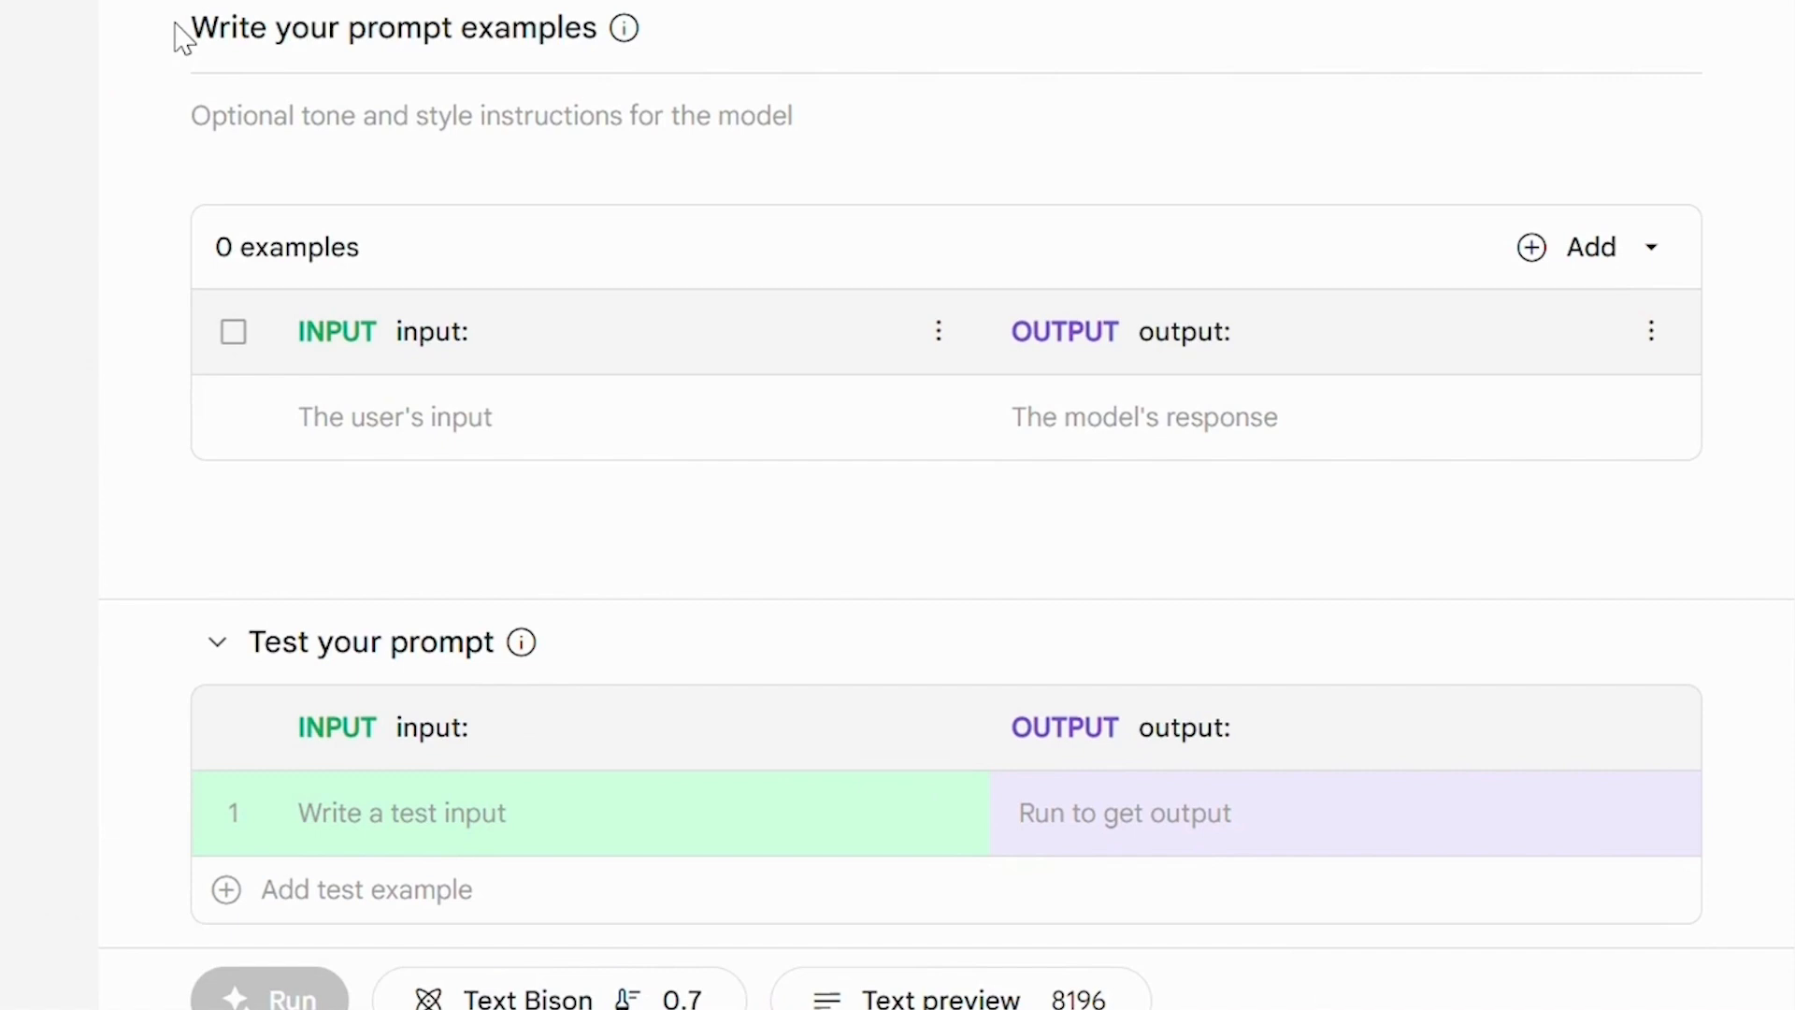
{"action": "mouse_move", "coordinate": [146, 699]}
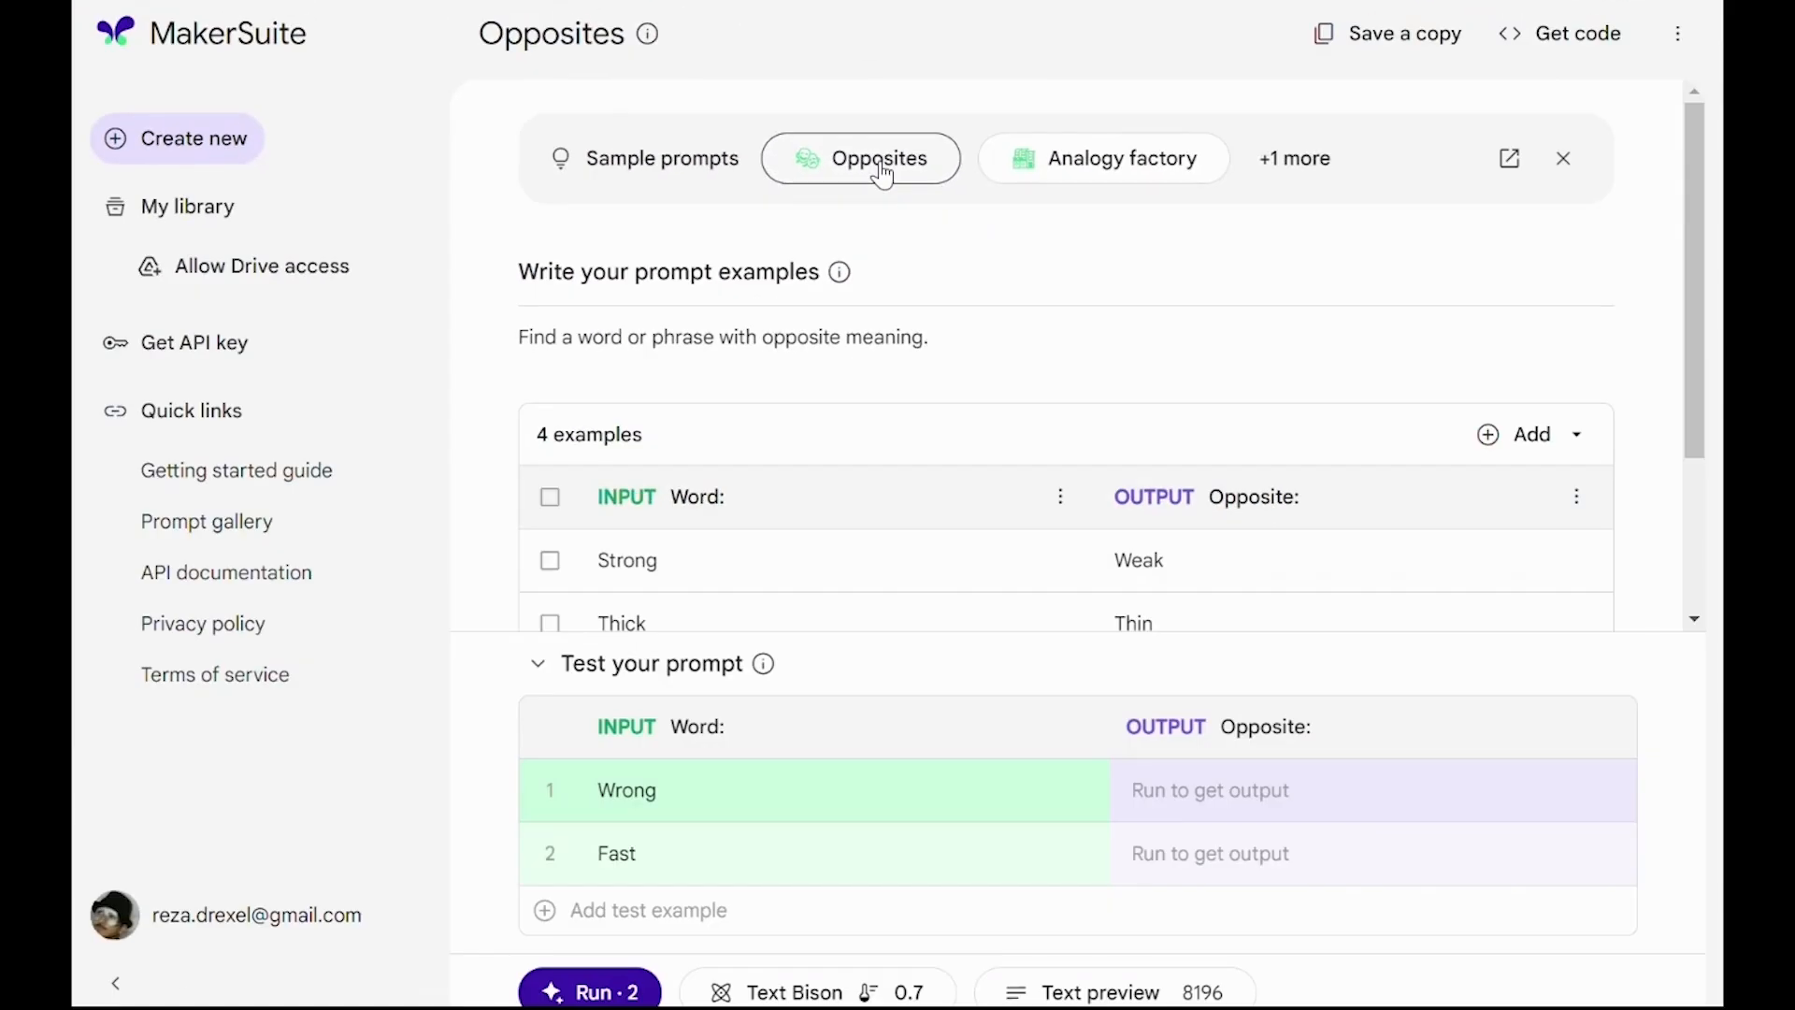
{"action": "scroll", "scroll_direction": "down", "scroll_amount": 3}
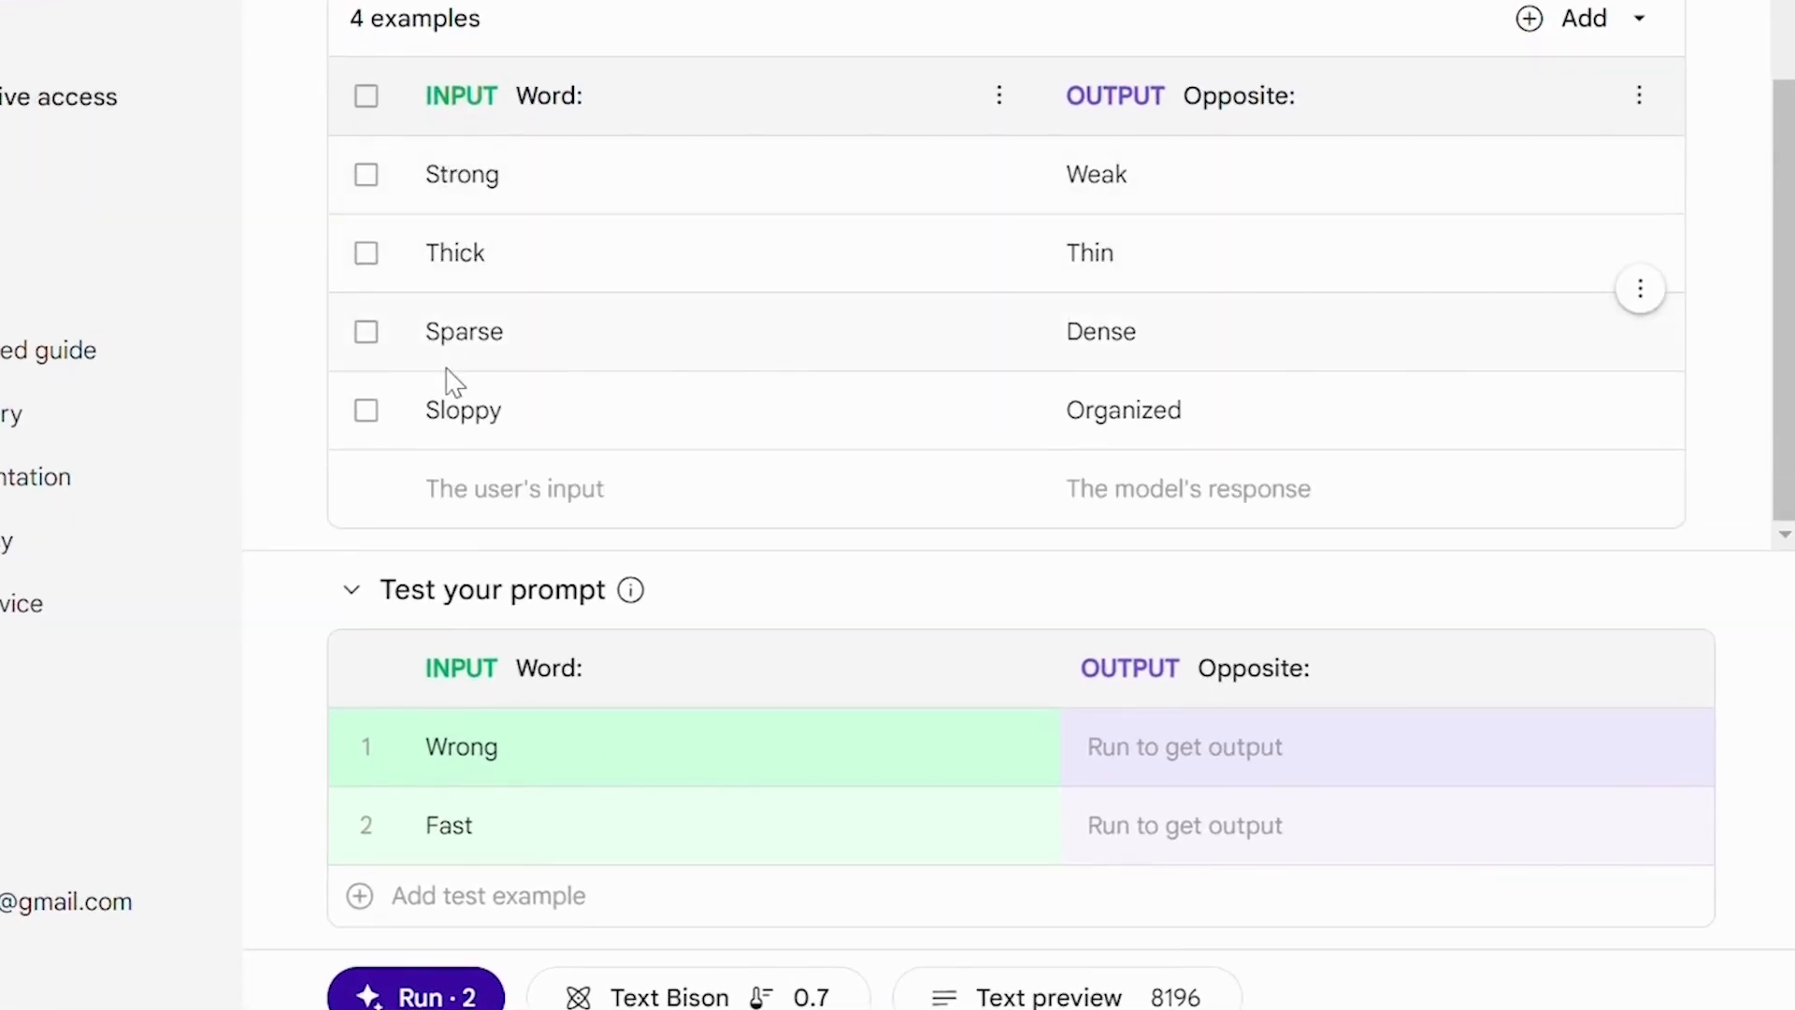
{"action": "mouse_move", "coordinate": [420, 114]}
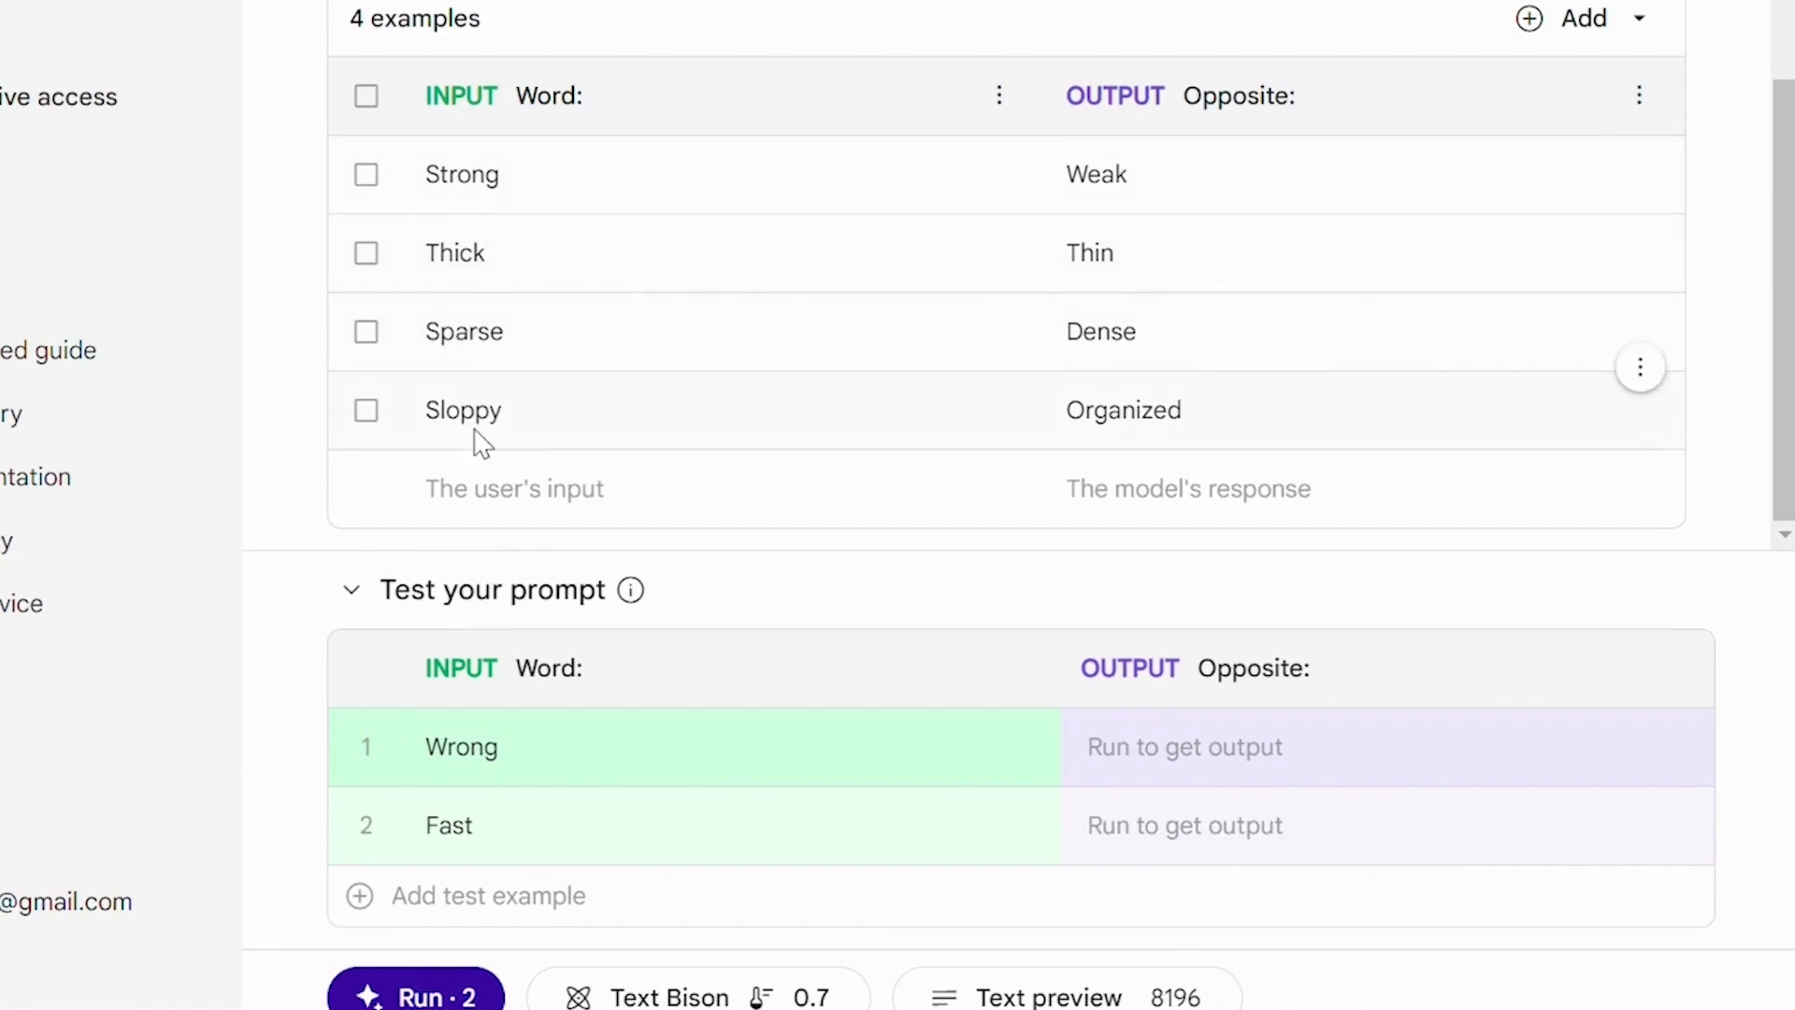
{"action": "mouse_move", "coordinate": [1152, 455]}
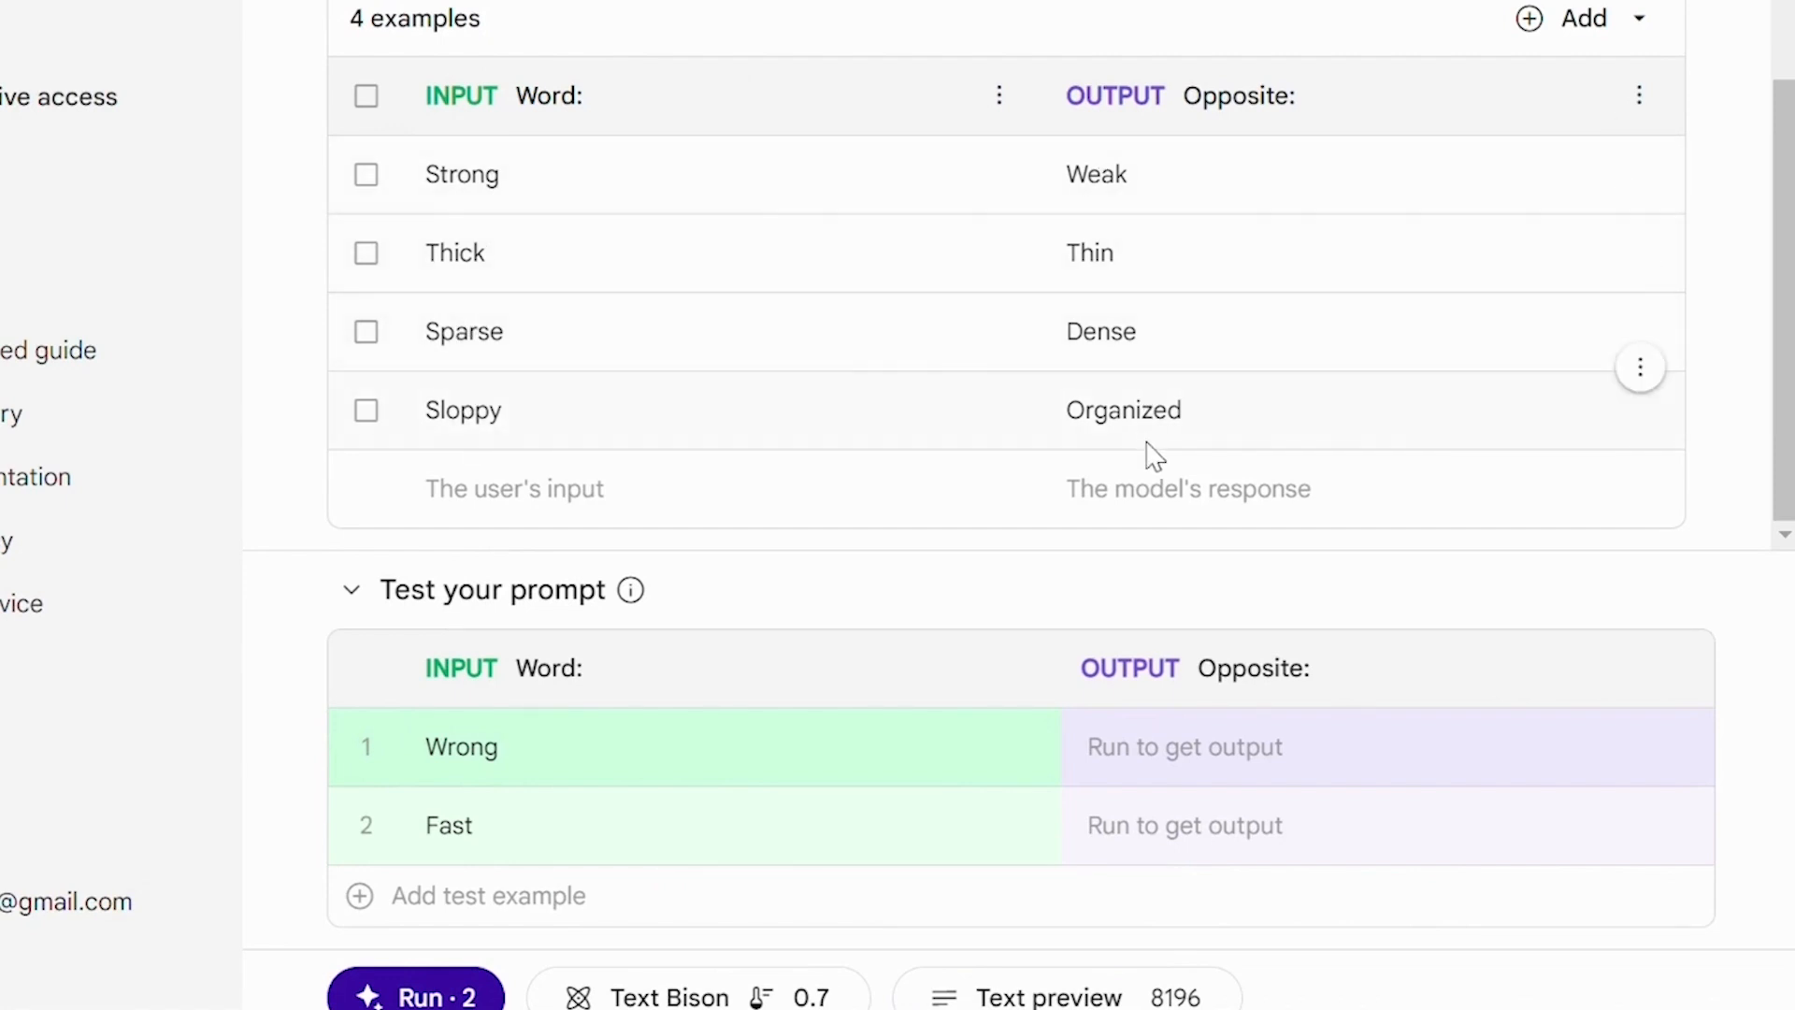
{"action": "scroll", "scroll_direction": "up", "scroll_amount": 3}
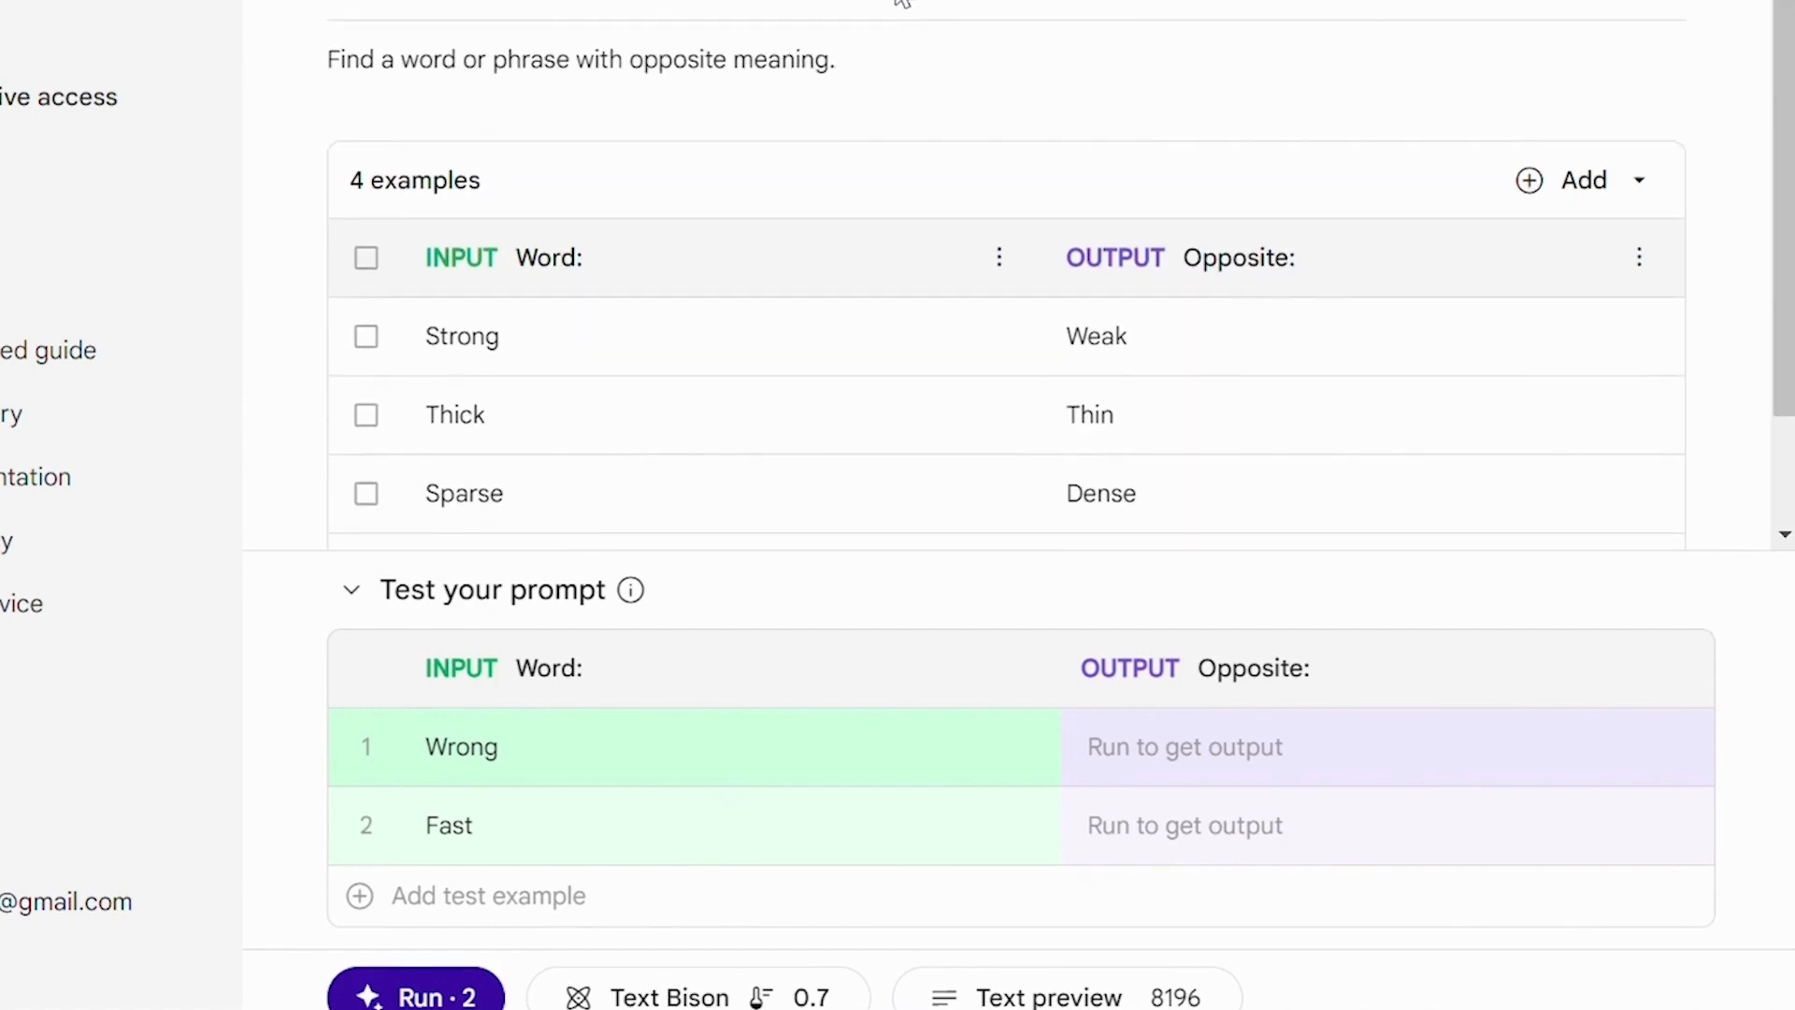
{"action": "left_click", "coordinate": [841, 59]}
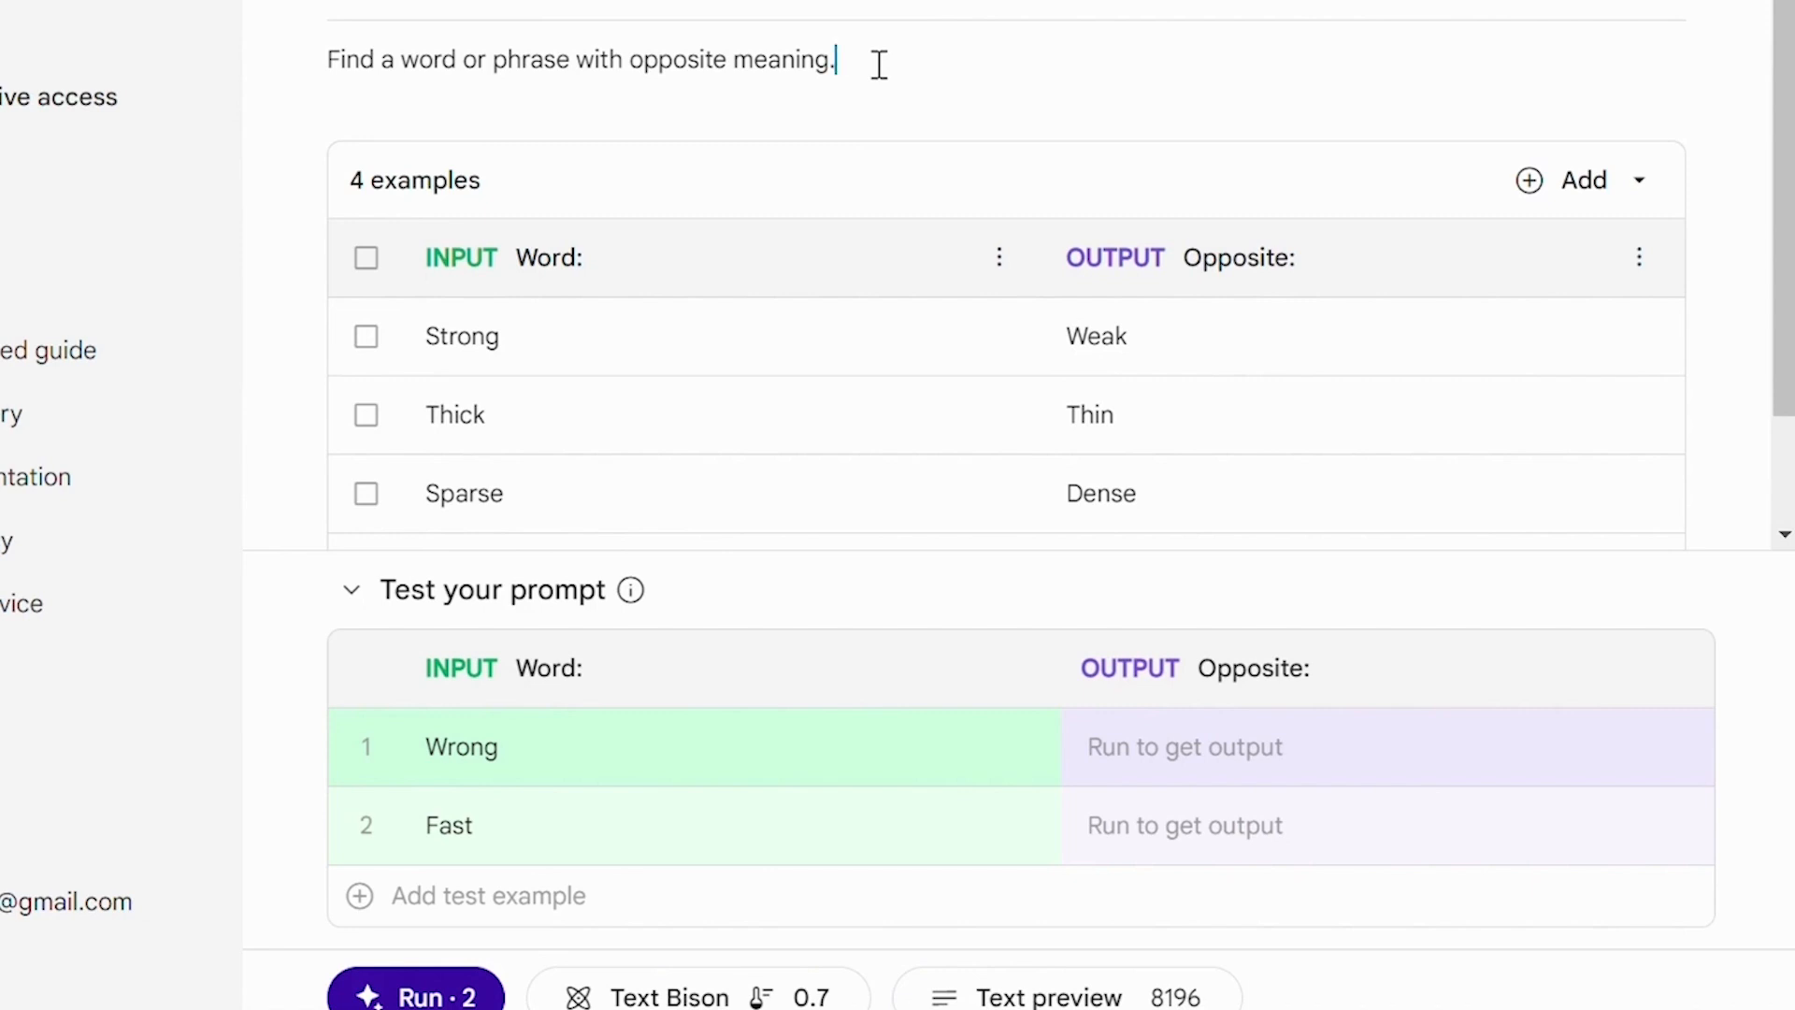
{"action": "scroll", "scroll_direction": "down", "scroll_amount": 3}
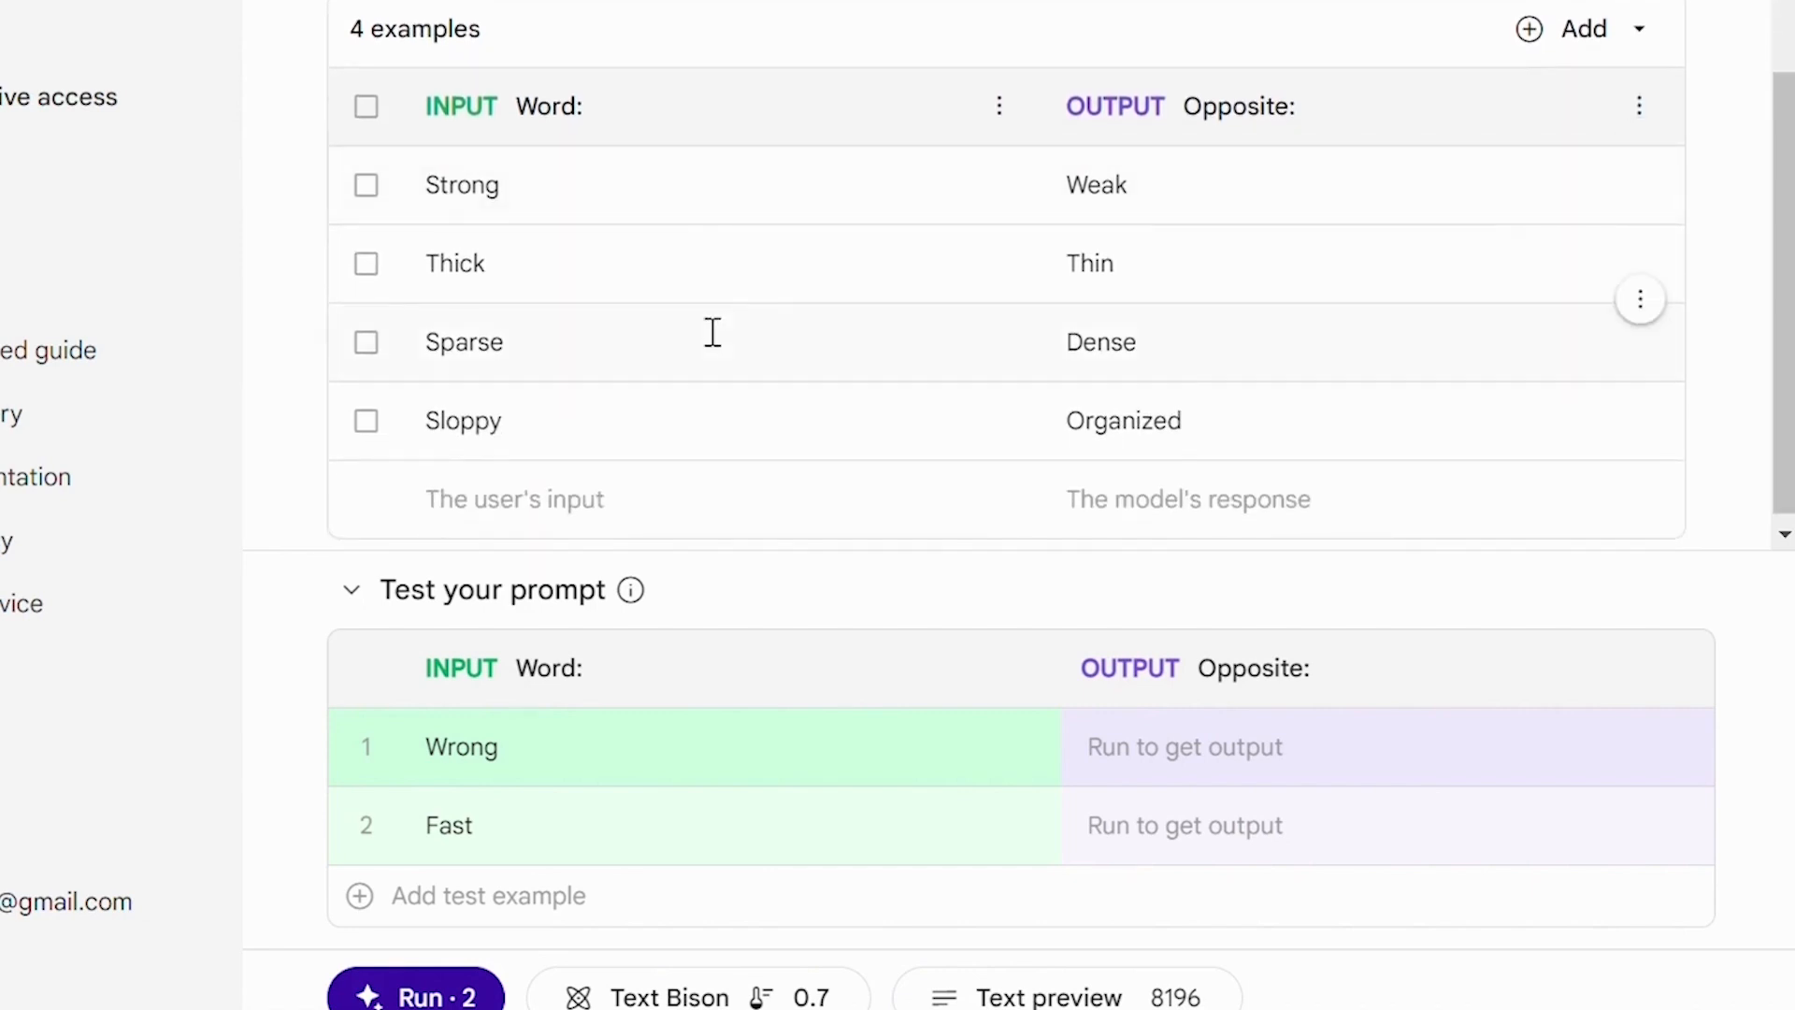
{"action": "mouse_move", "coordinate": [475, 184]}
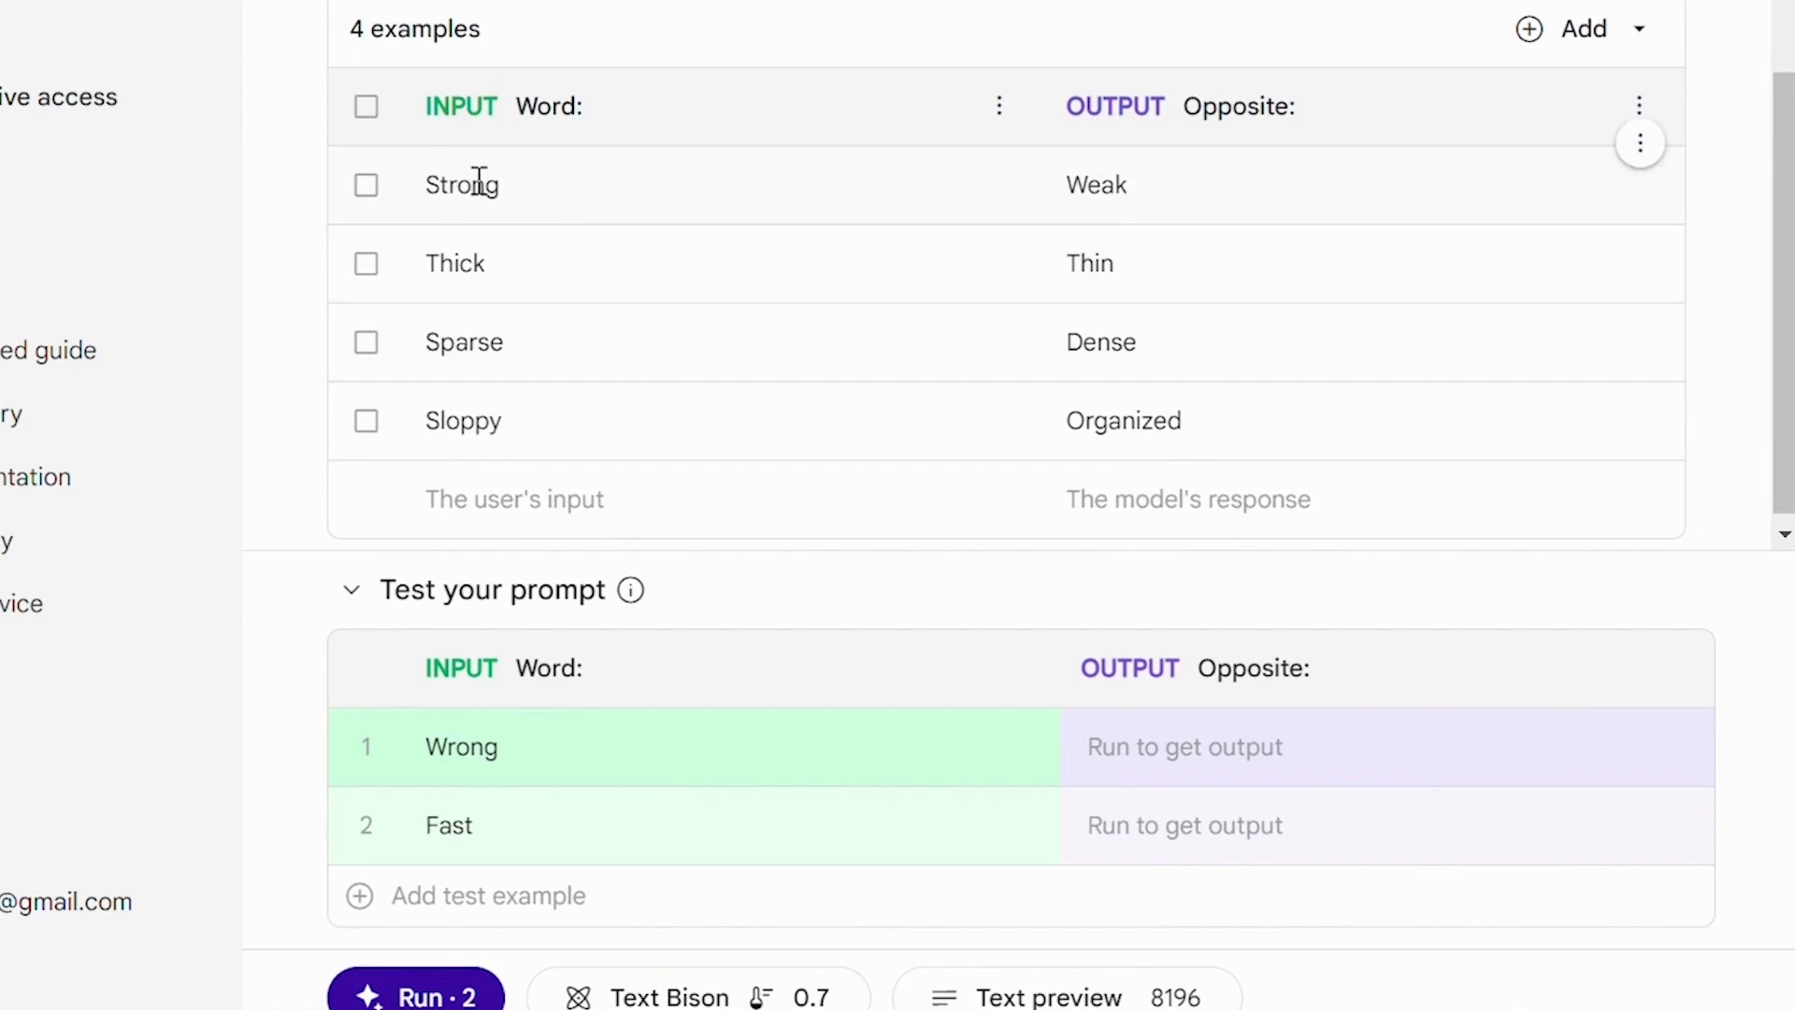
{"action": "mouse_move", "coordinate": [1156, 203]}
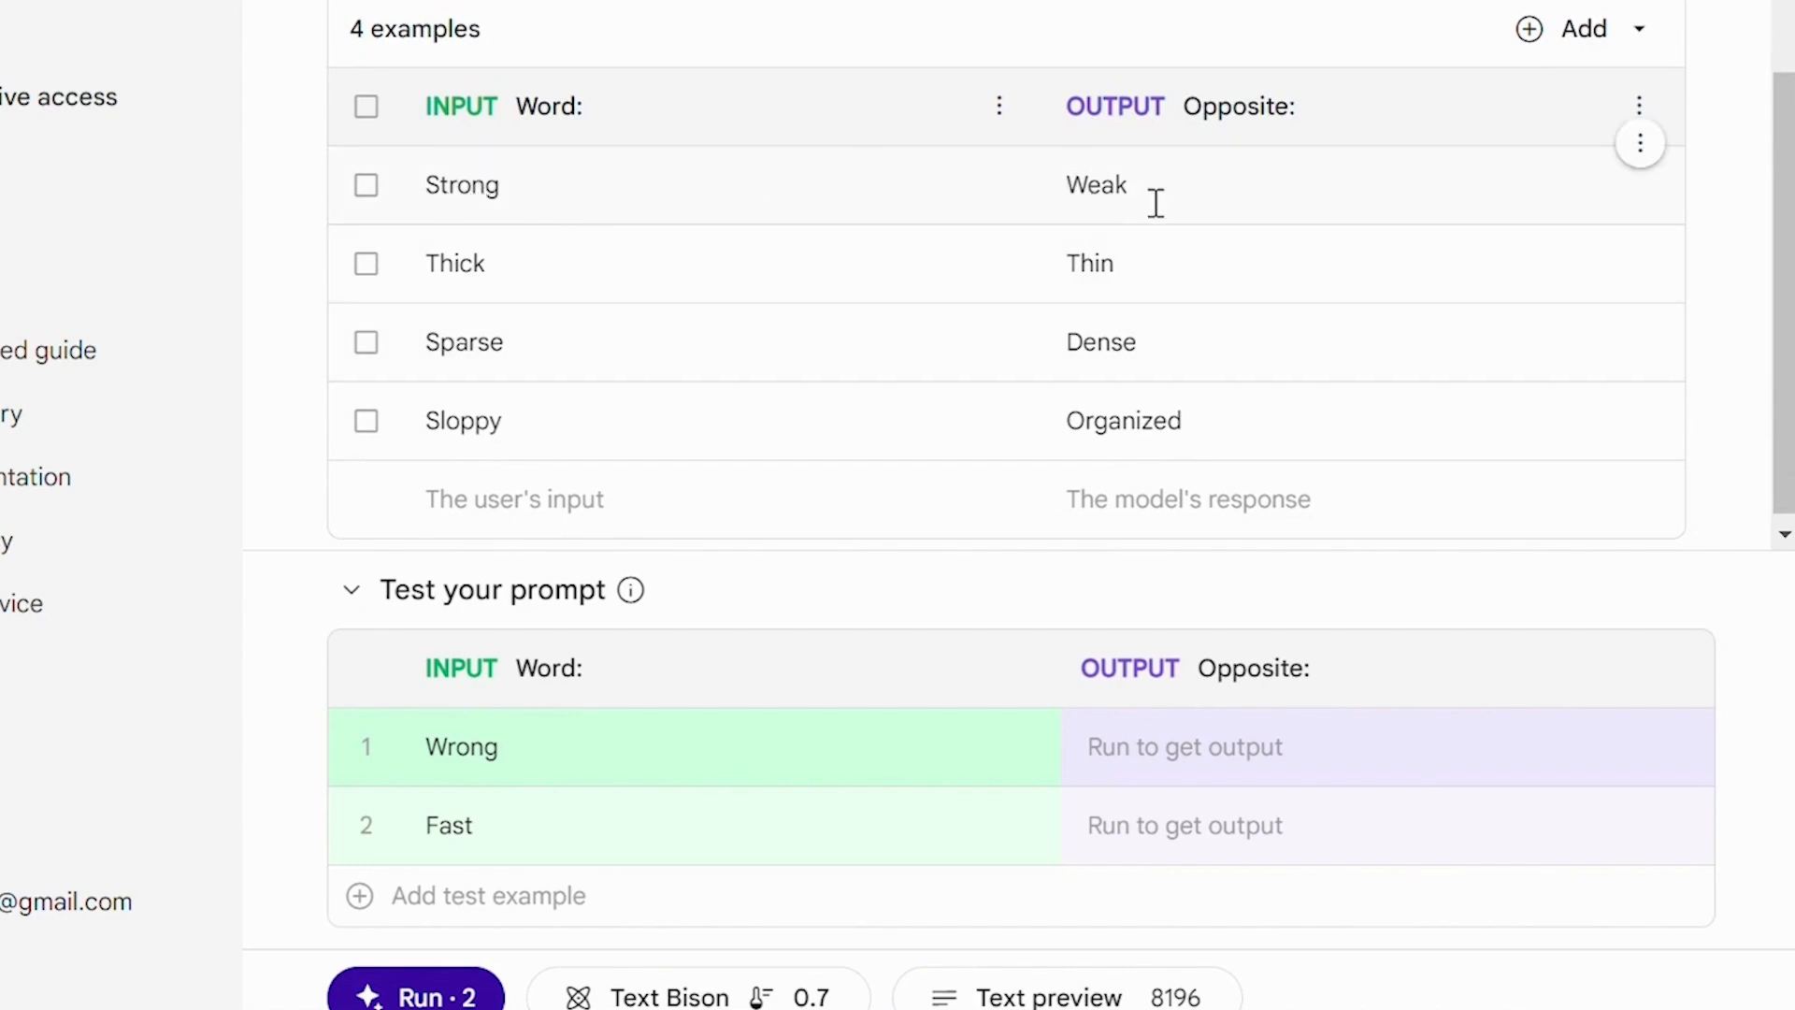
{"action": "mouse_move", "coordinate": [479, 261]}
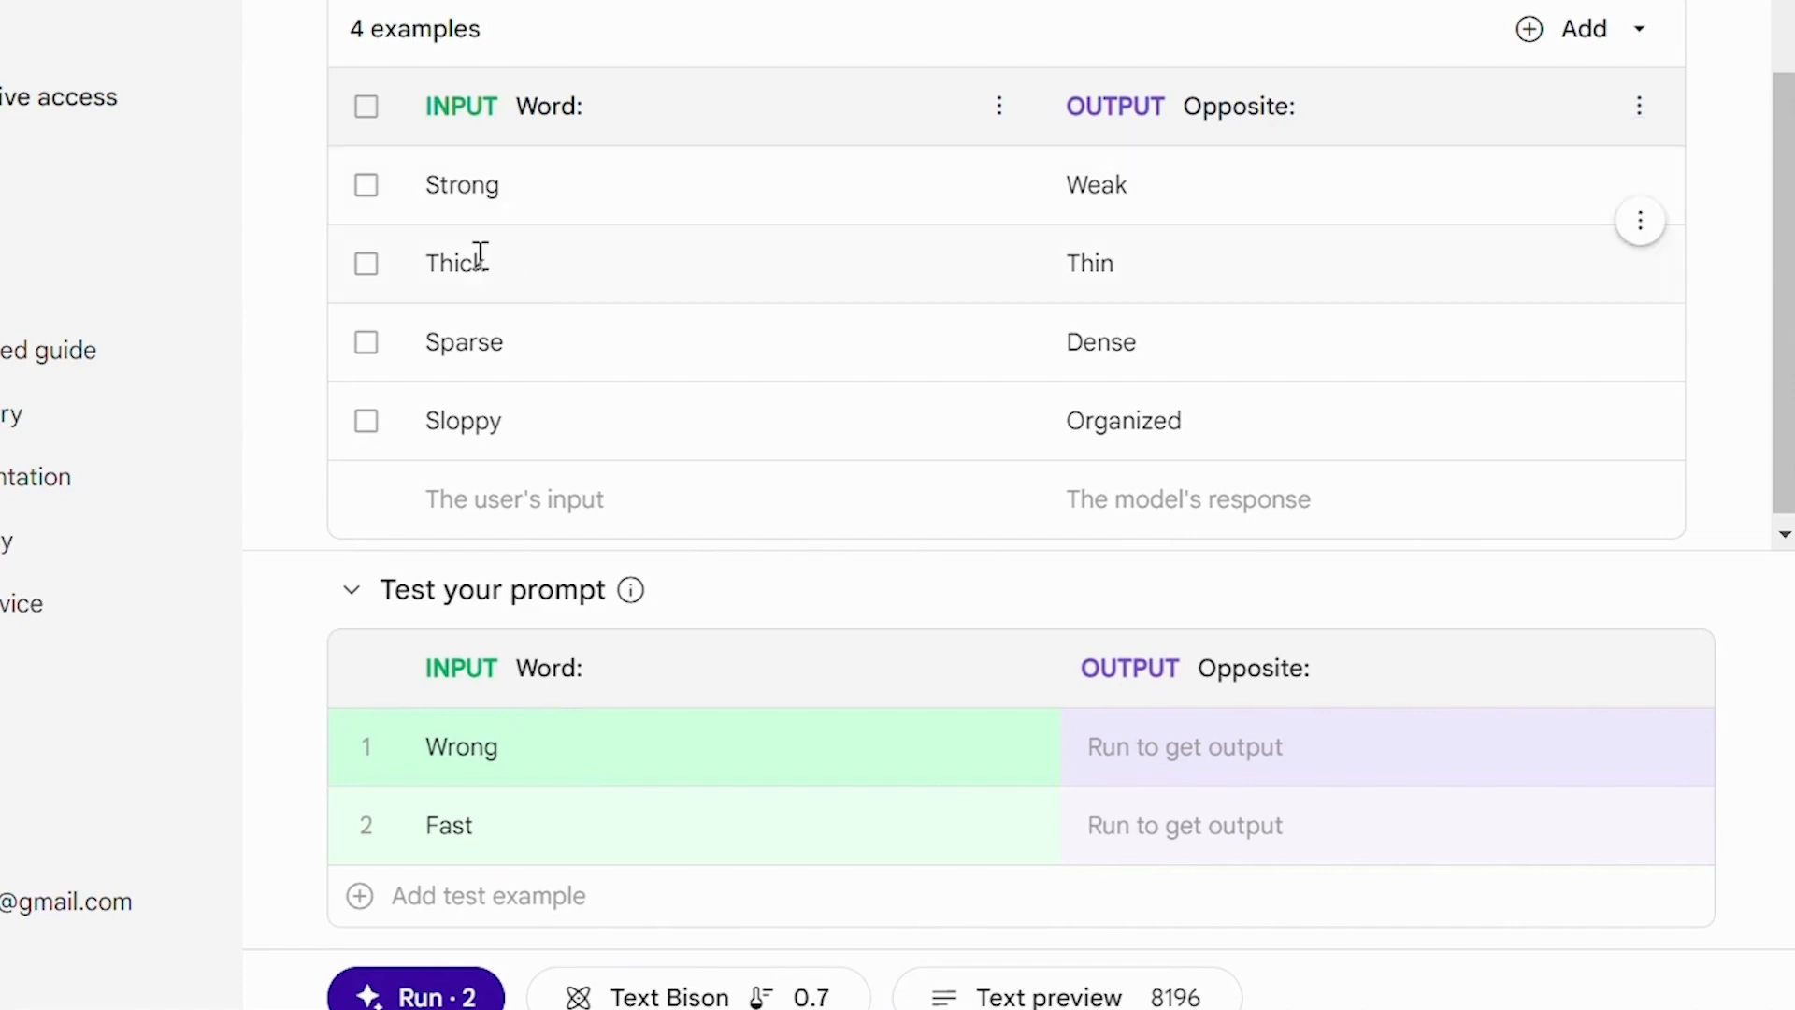
{"action": "mouse_move", "coordinate": [1025, 255]}
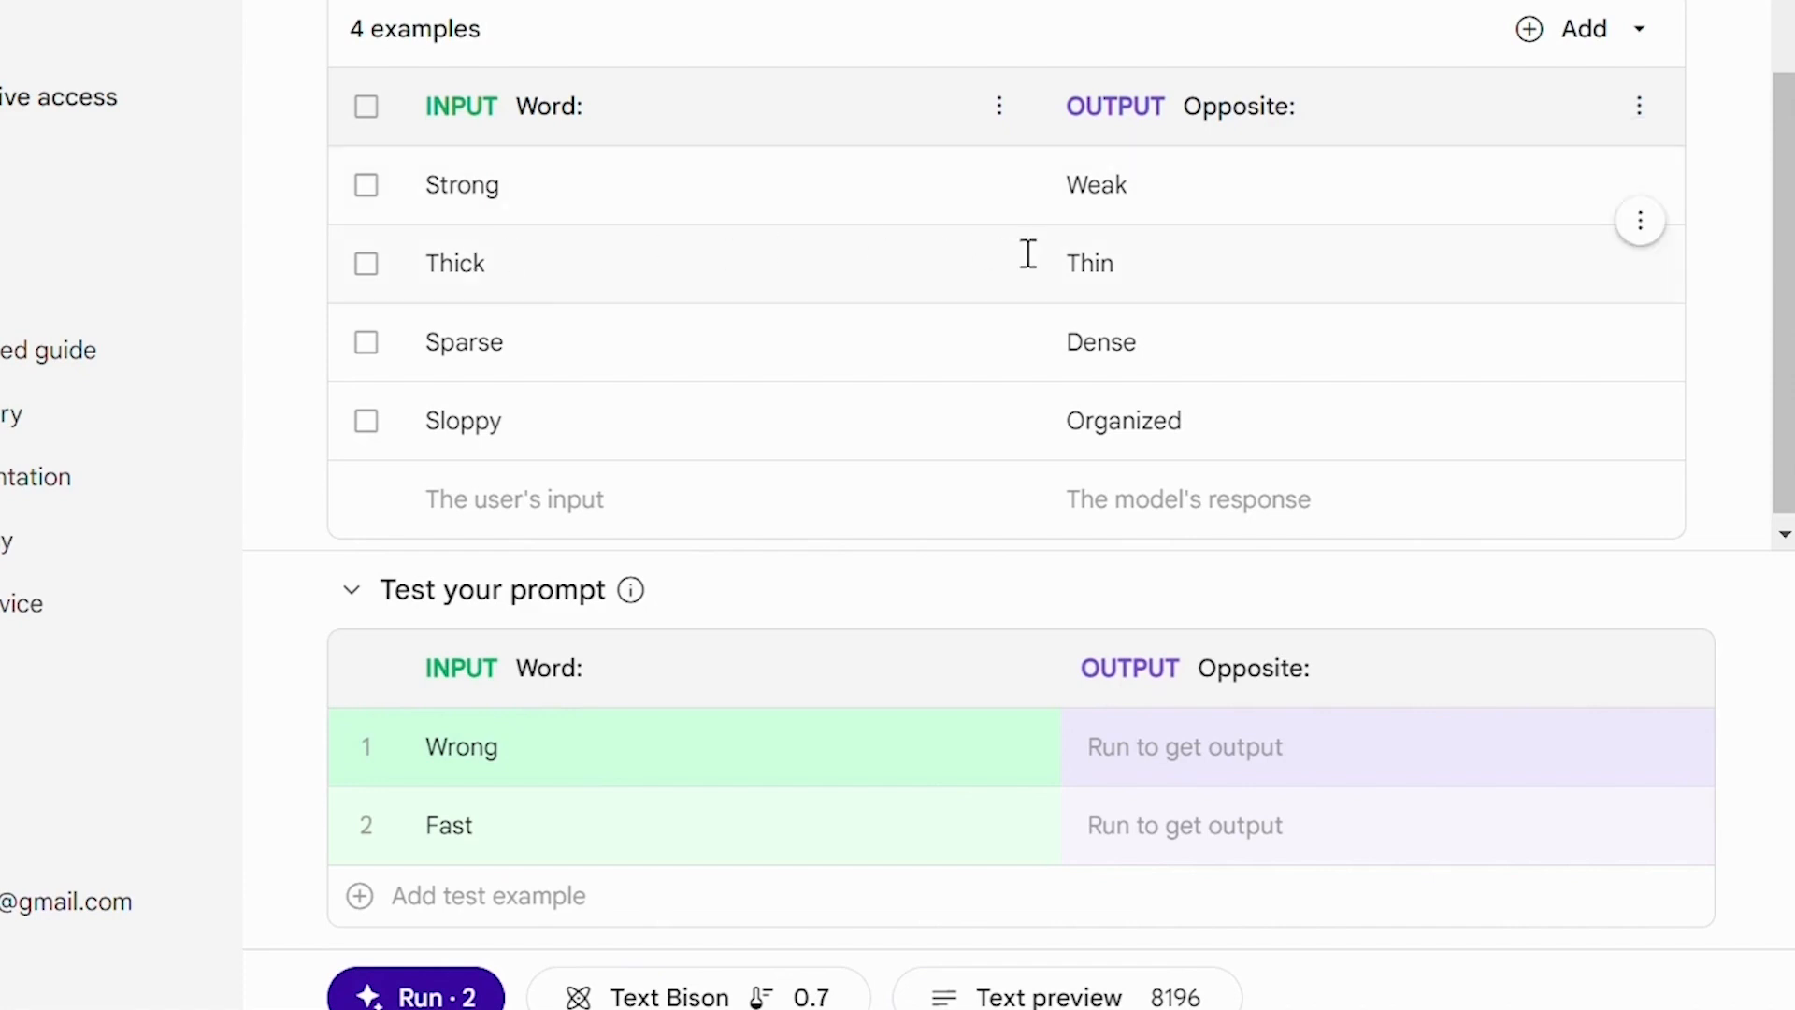
{"action": "mouse_move", "coordinate": [1133, 266]}
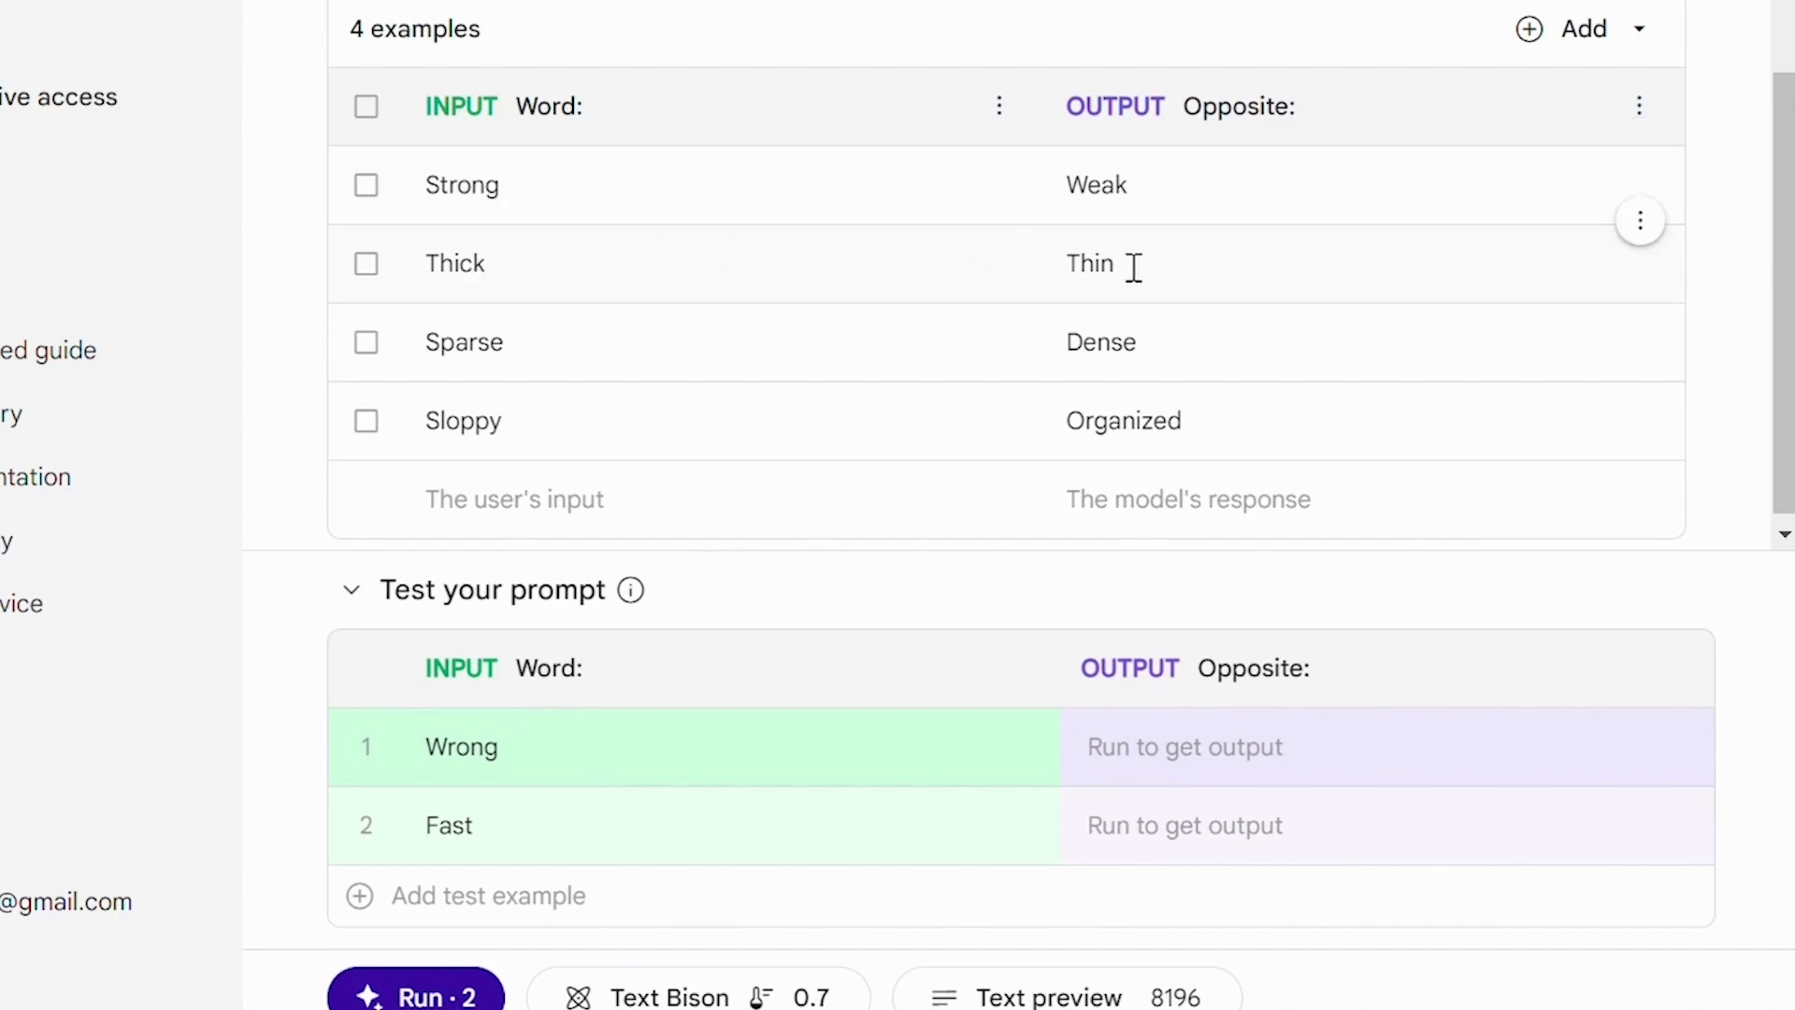
{"action": "scroll", "scroll_direction": "up", "scroll_amount": 3}
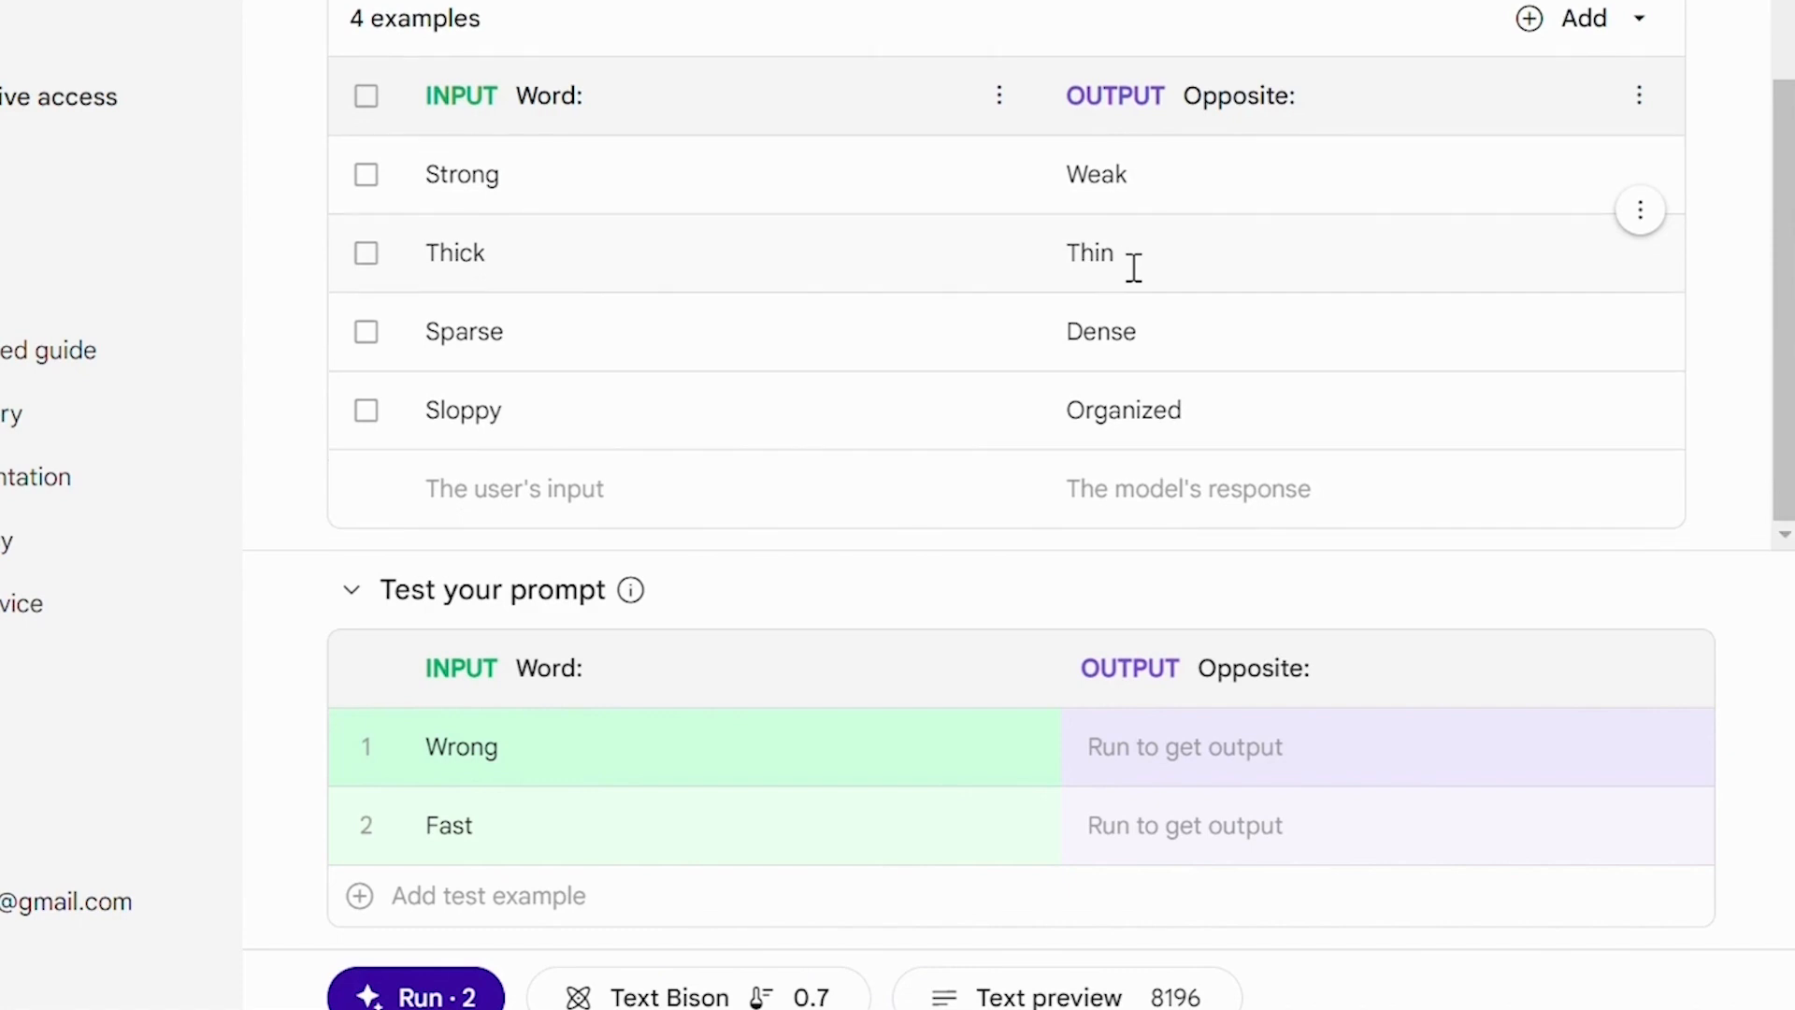
{"action": "mouse_move", "coordinate": [733, 290]}
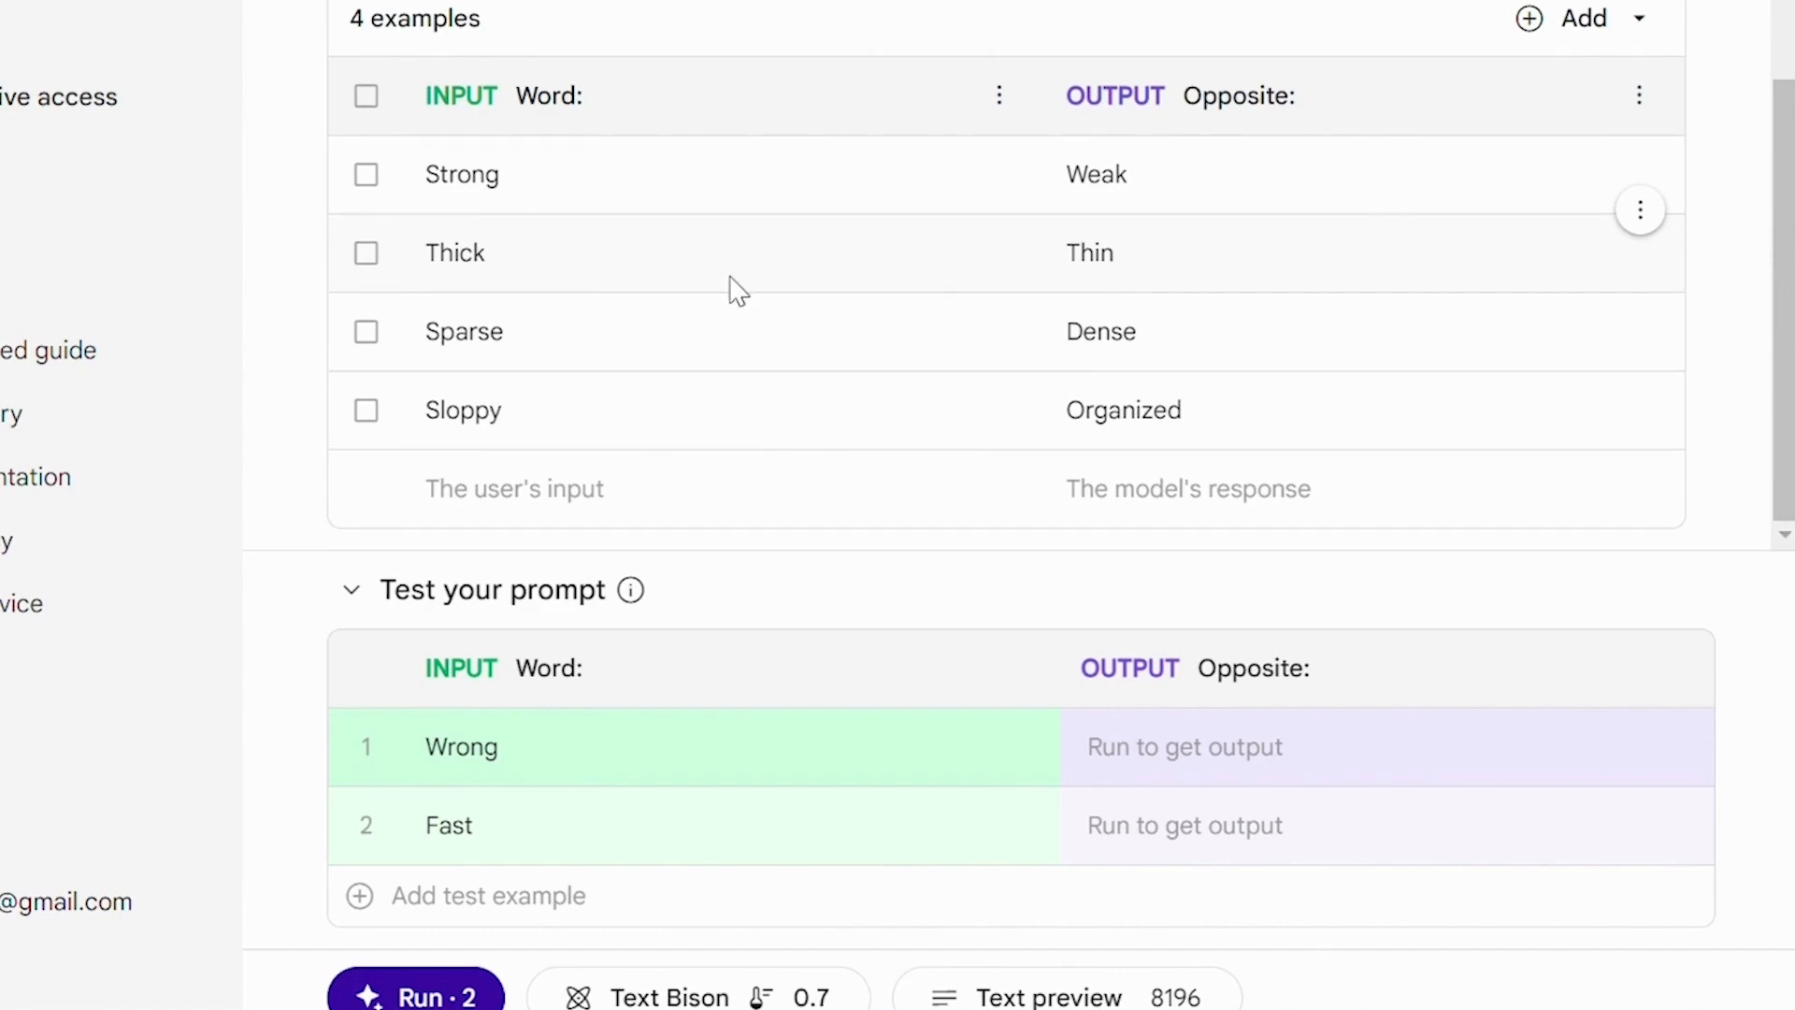
{"action": "mouse_move", "coordinate": [822, 603]}
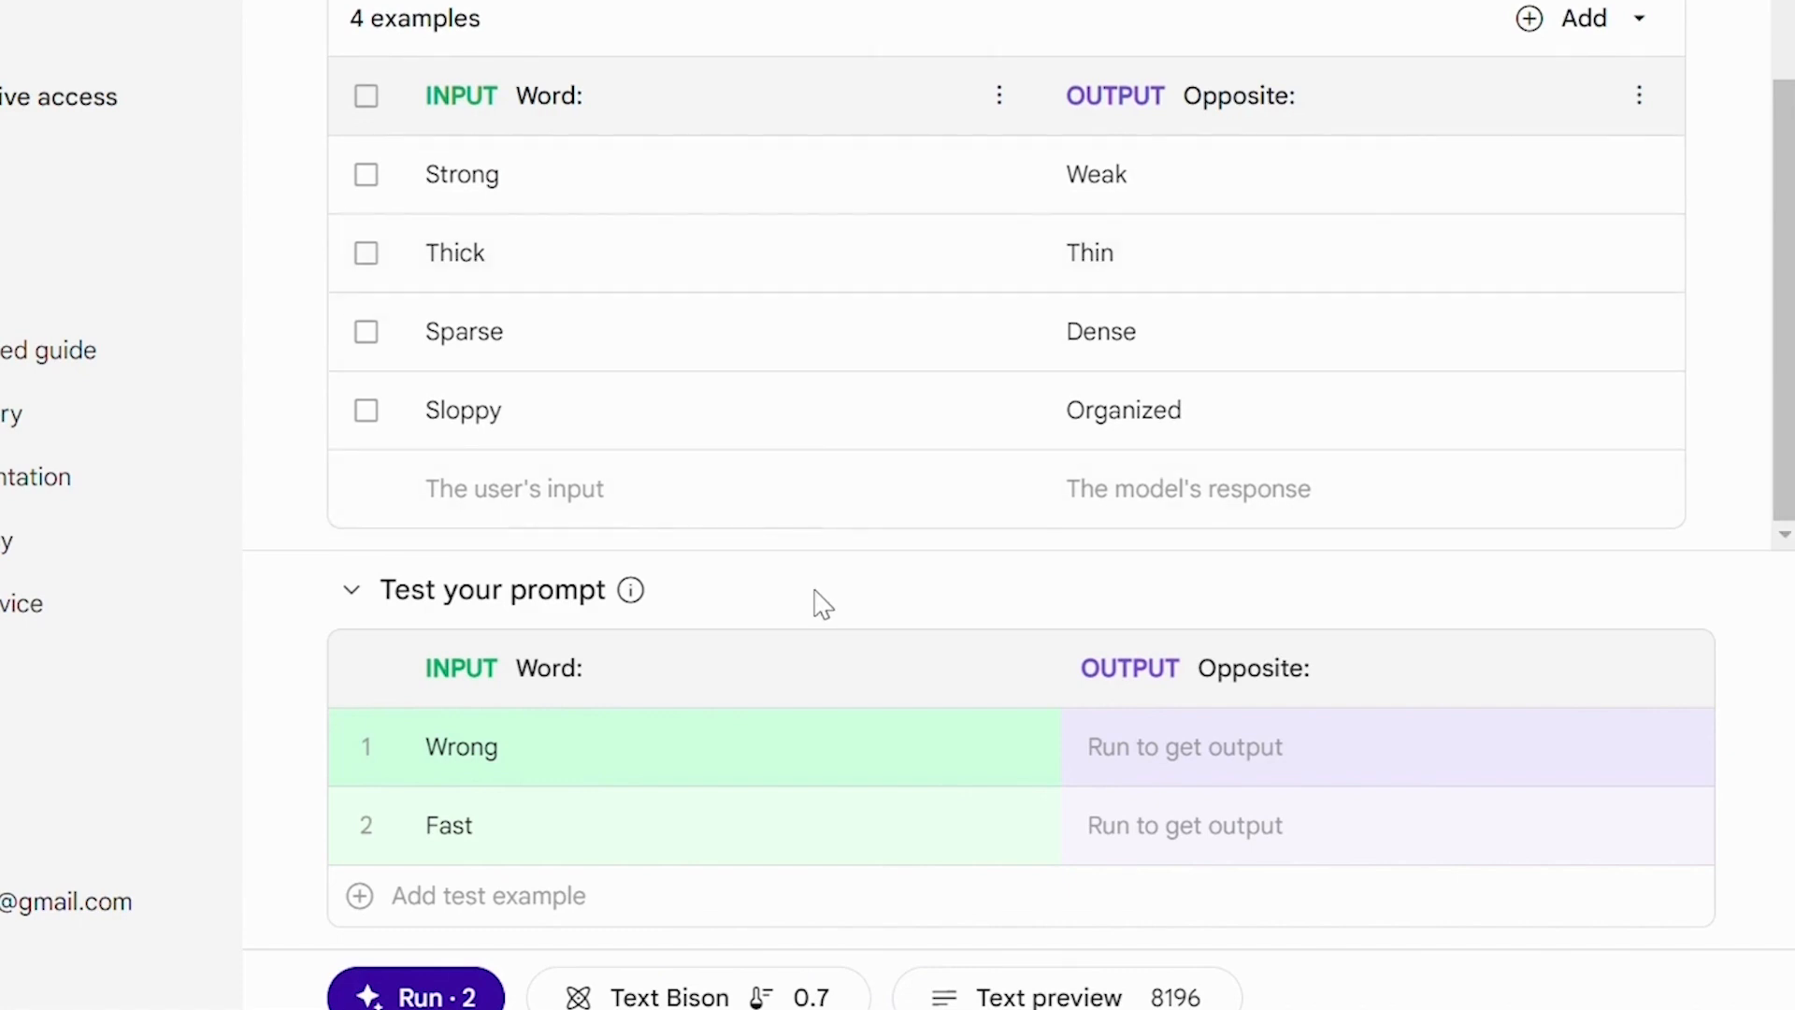
{"action": "mouse_move", "coordinate": [401, 779]}
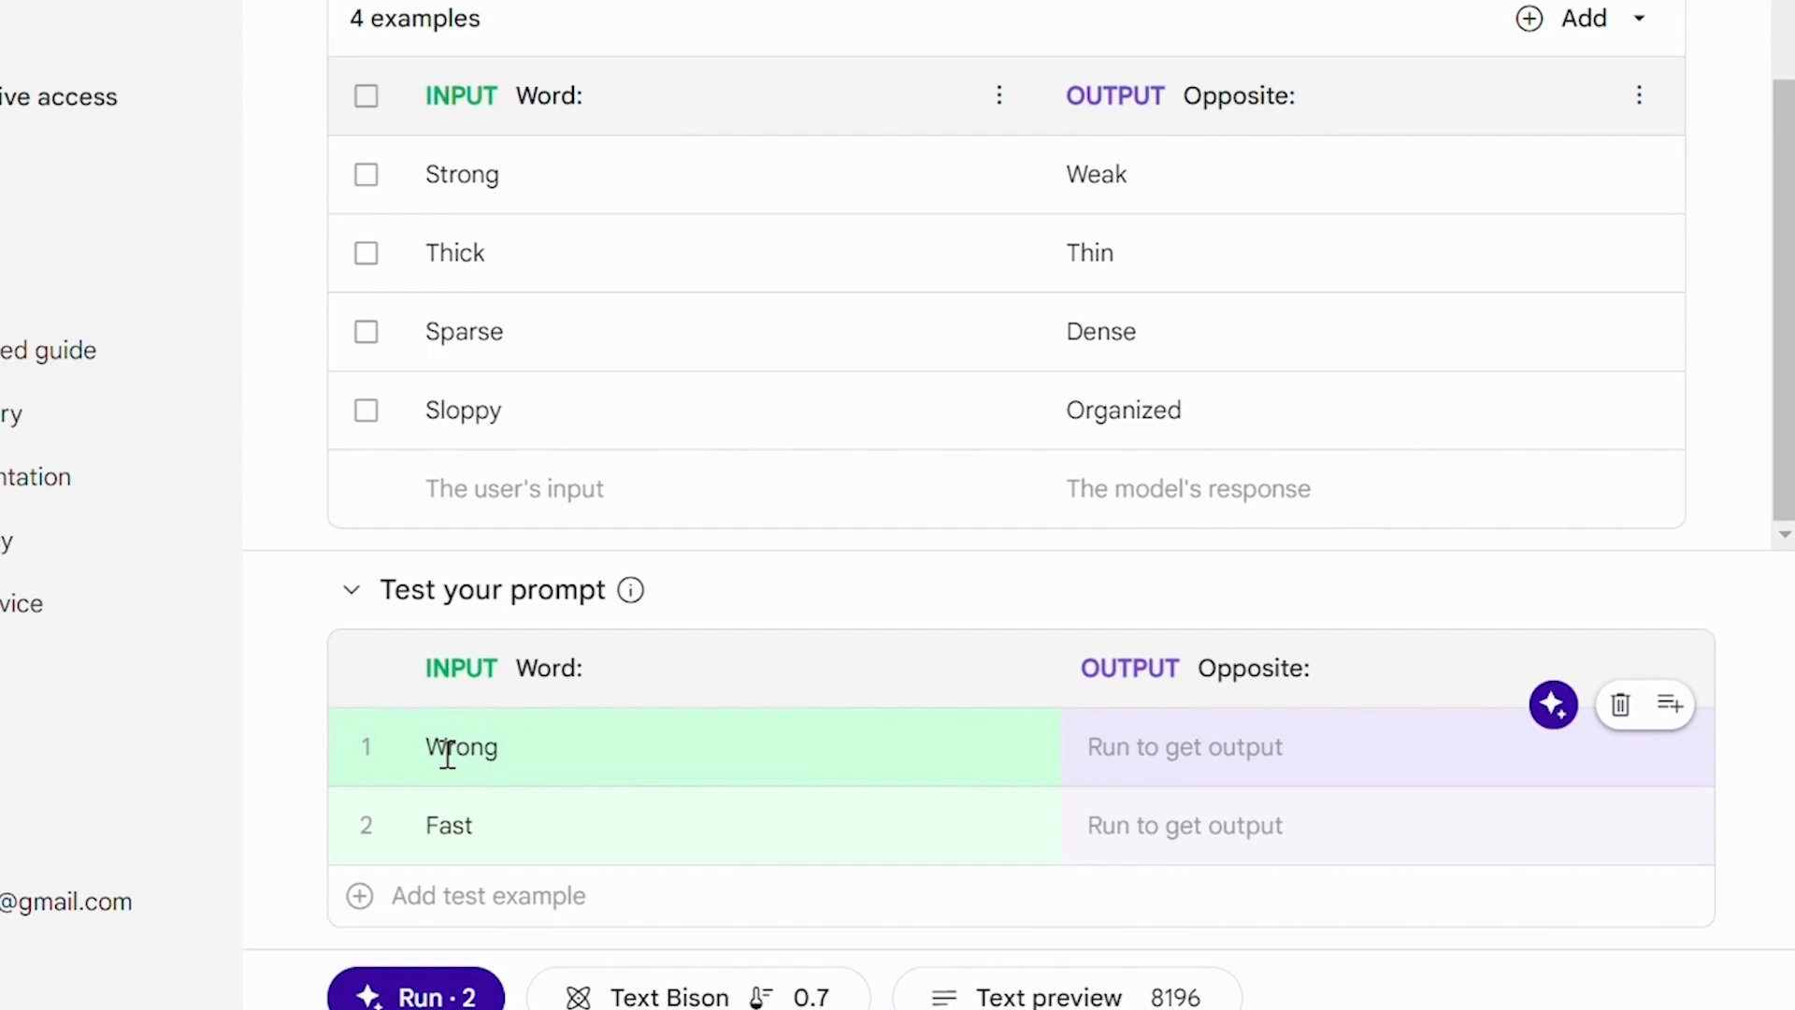
{"action": "mouse_move", "coordinate": [1006, 751]}
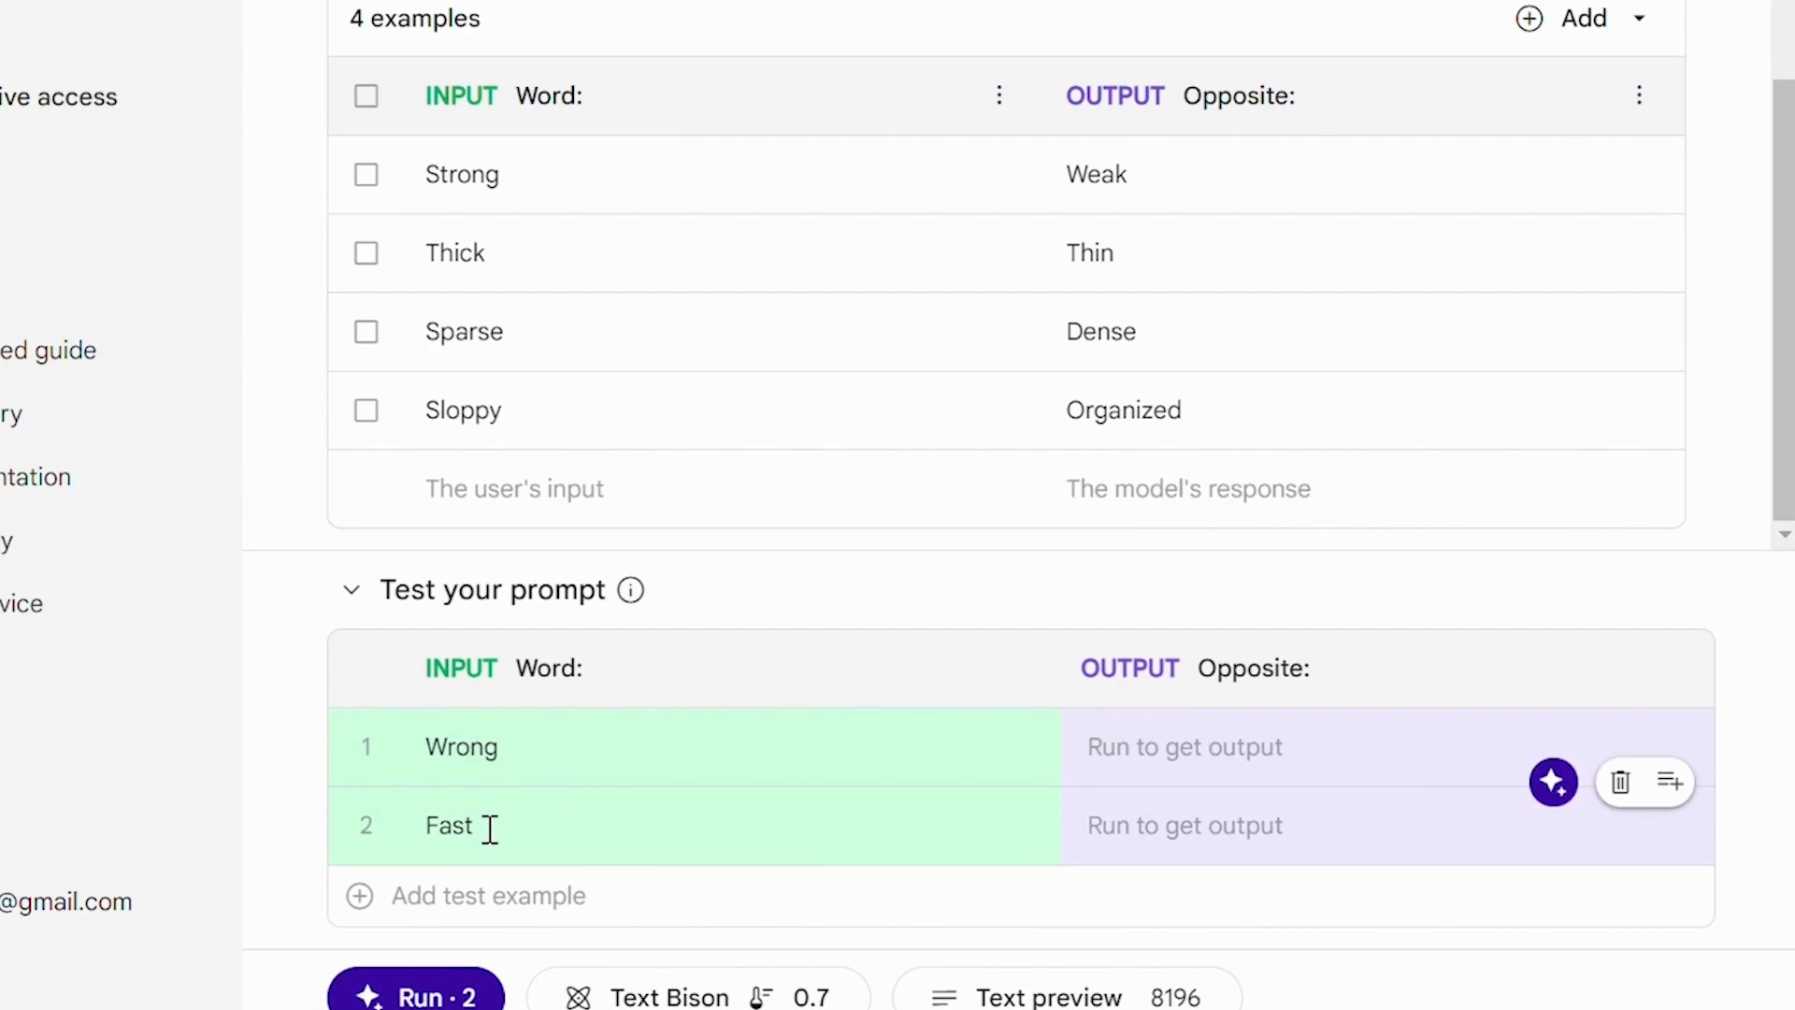
{"action": "mouse_move", "coordinate": [1122, 833]}
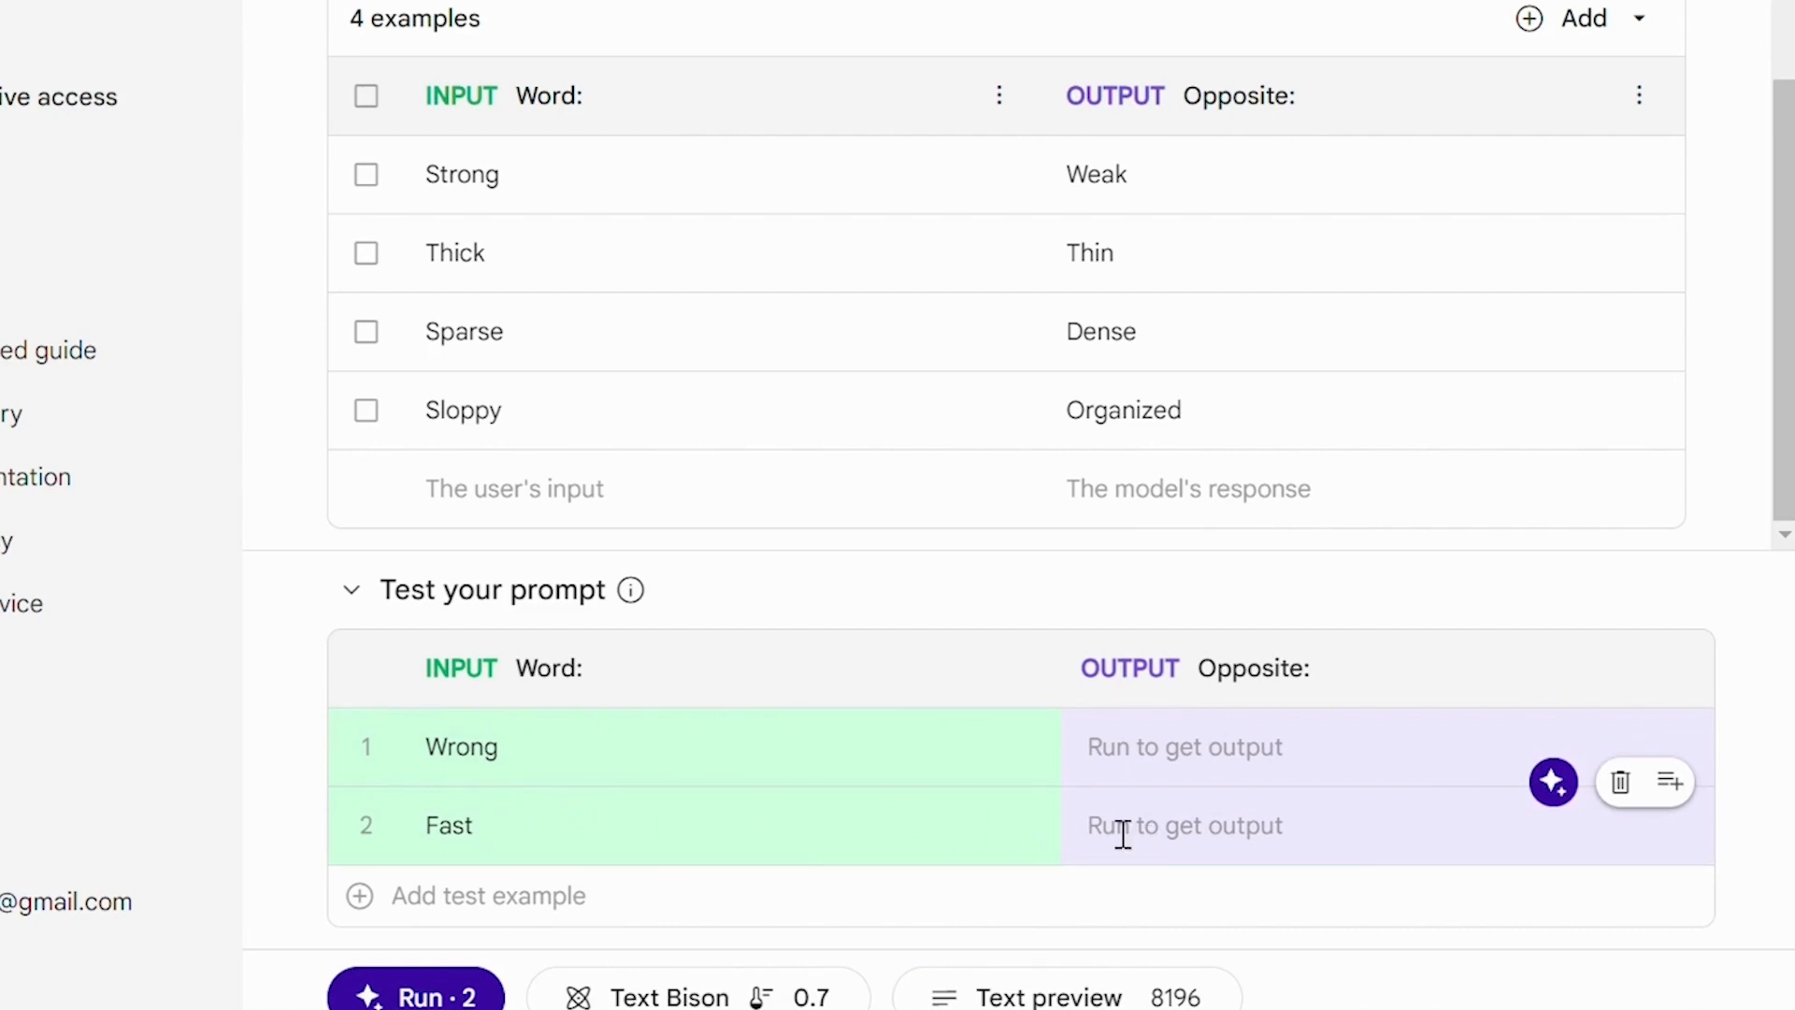
{"action": "mouse_move", "coordinate": [415, 989]}
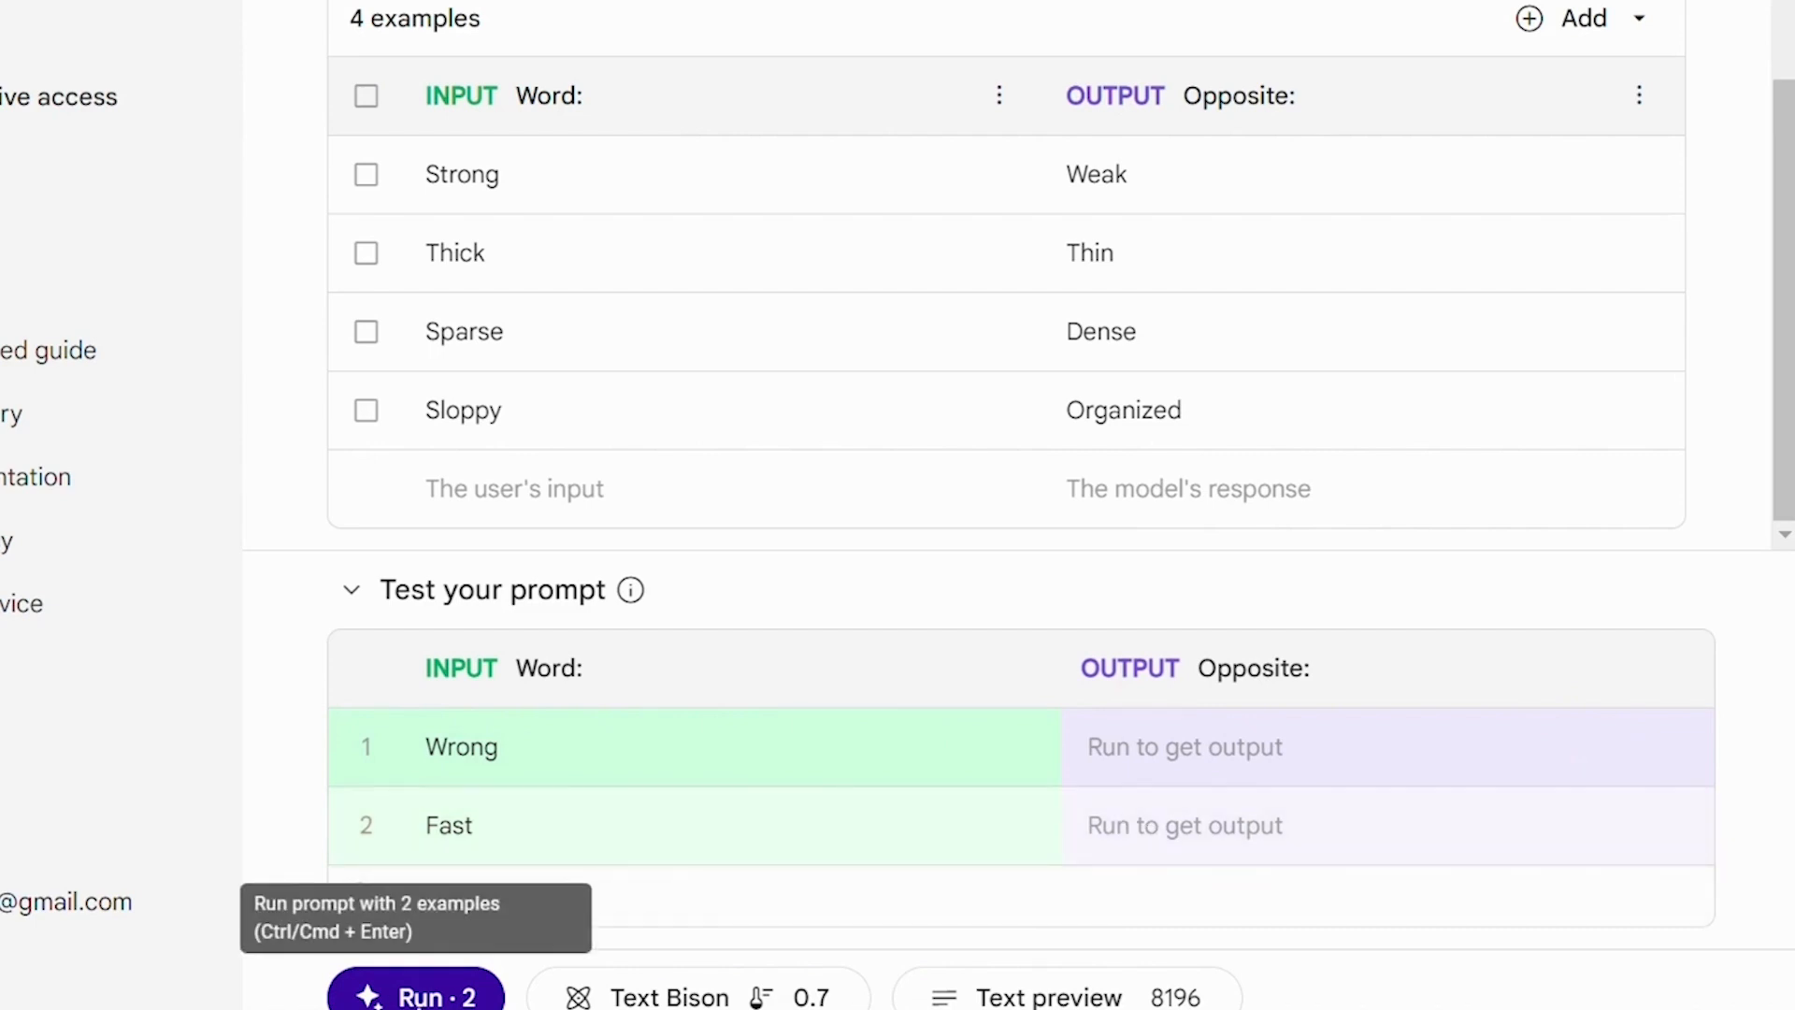
Run the Opposites prompt so Wrong returns Right and Fast returns Slow
{"action": "left_click", "coordinate": [415, 994]}
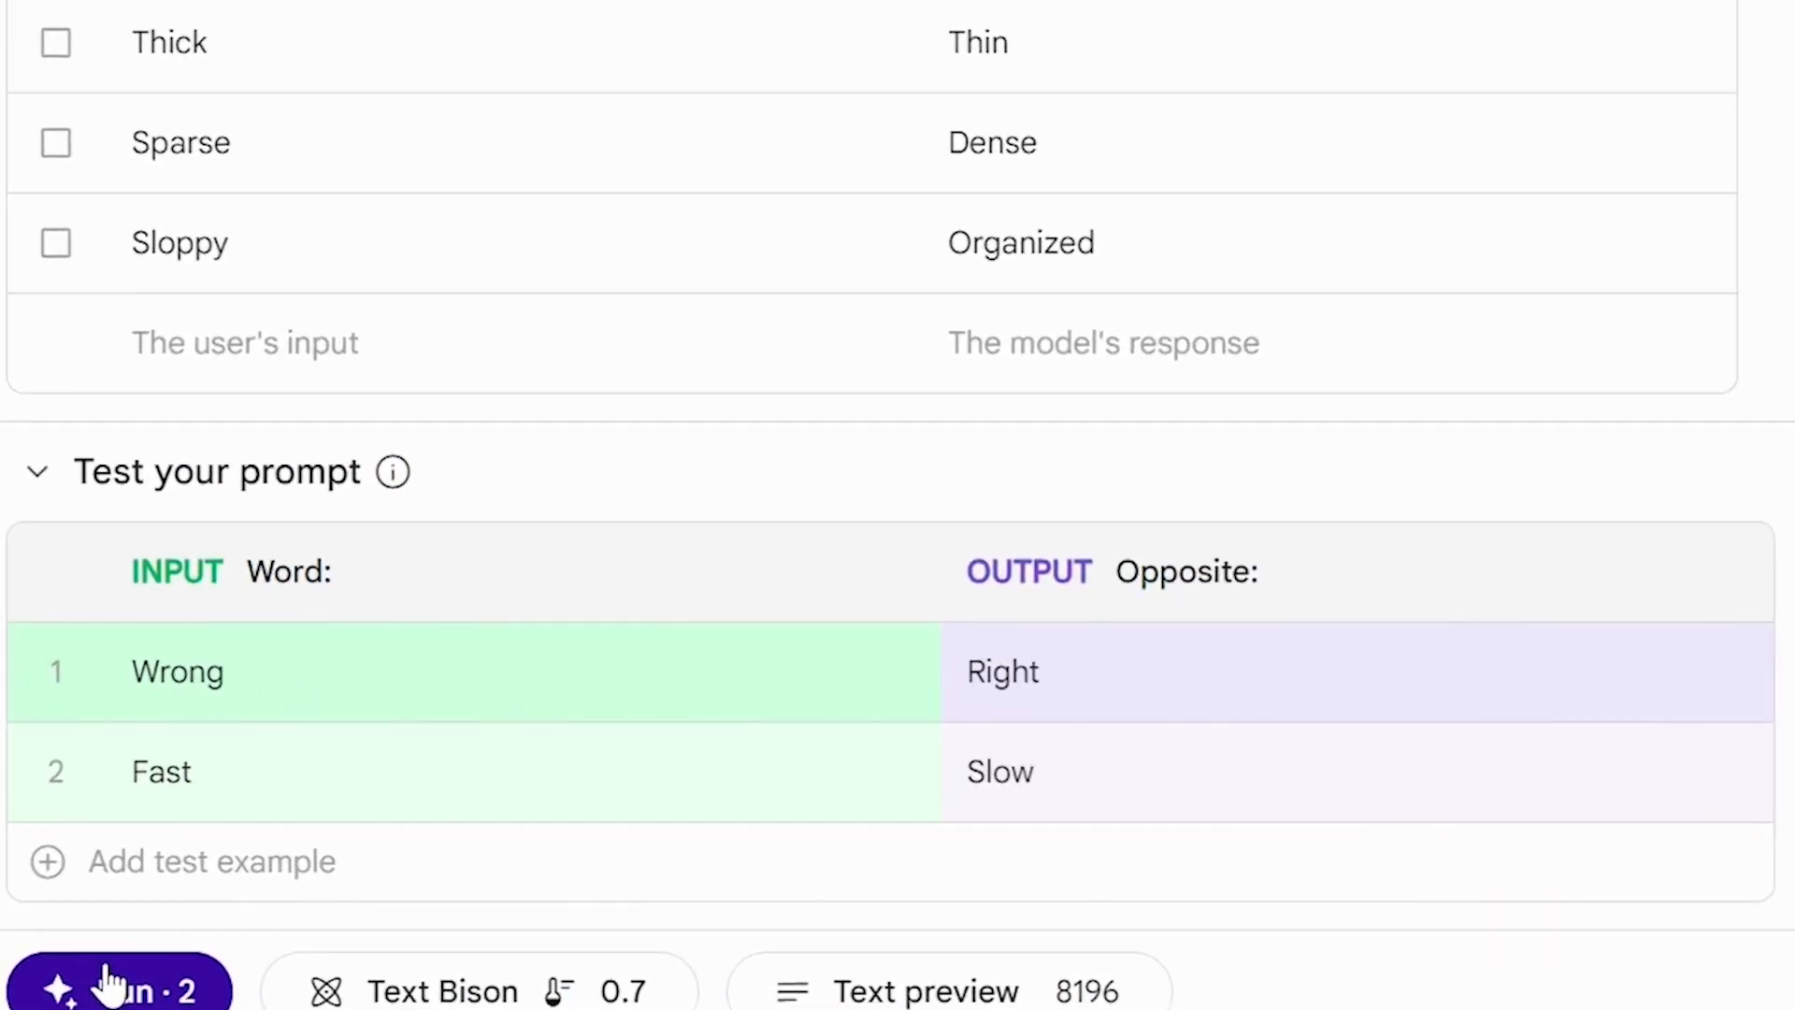
{"action": "mouse_move", "coordinate": [1001, 671]}
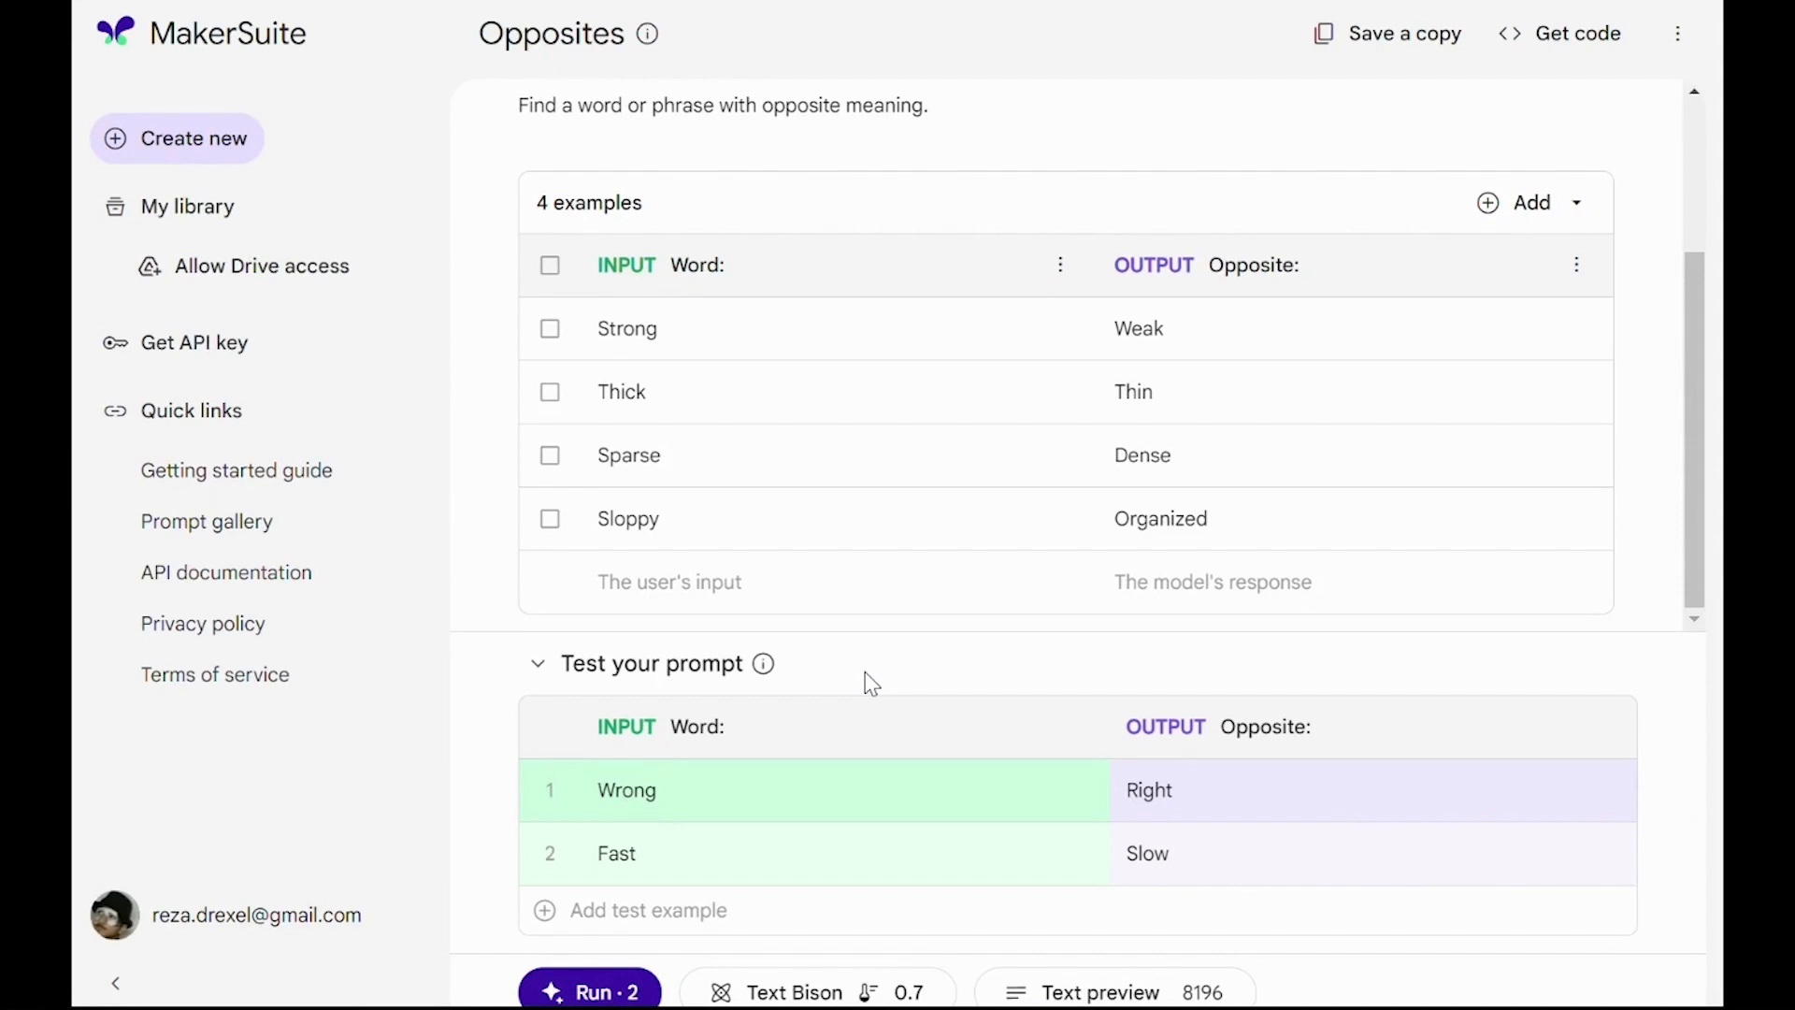
{"action": "mouse_move", "coordinate": [479, 455]}
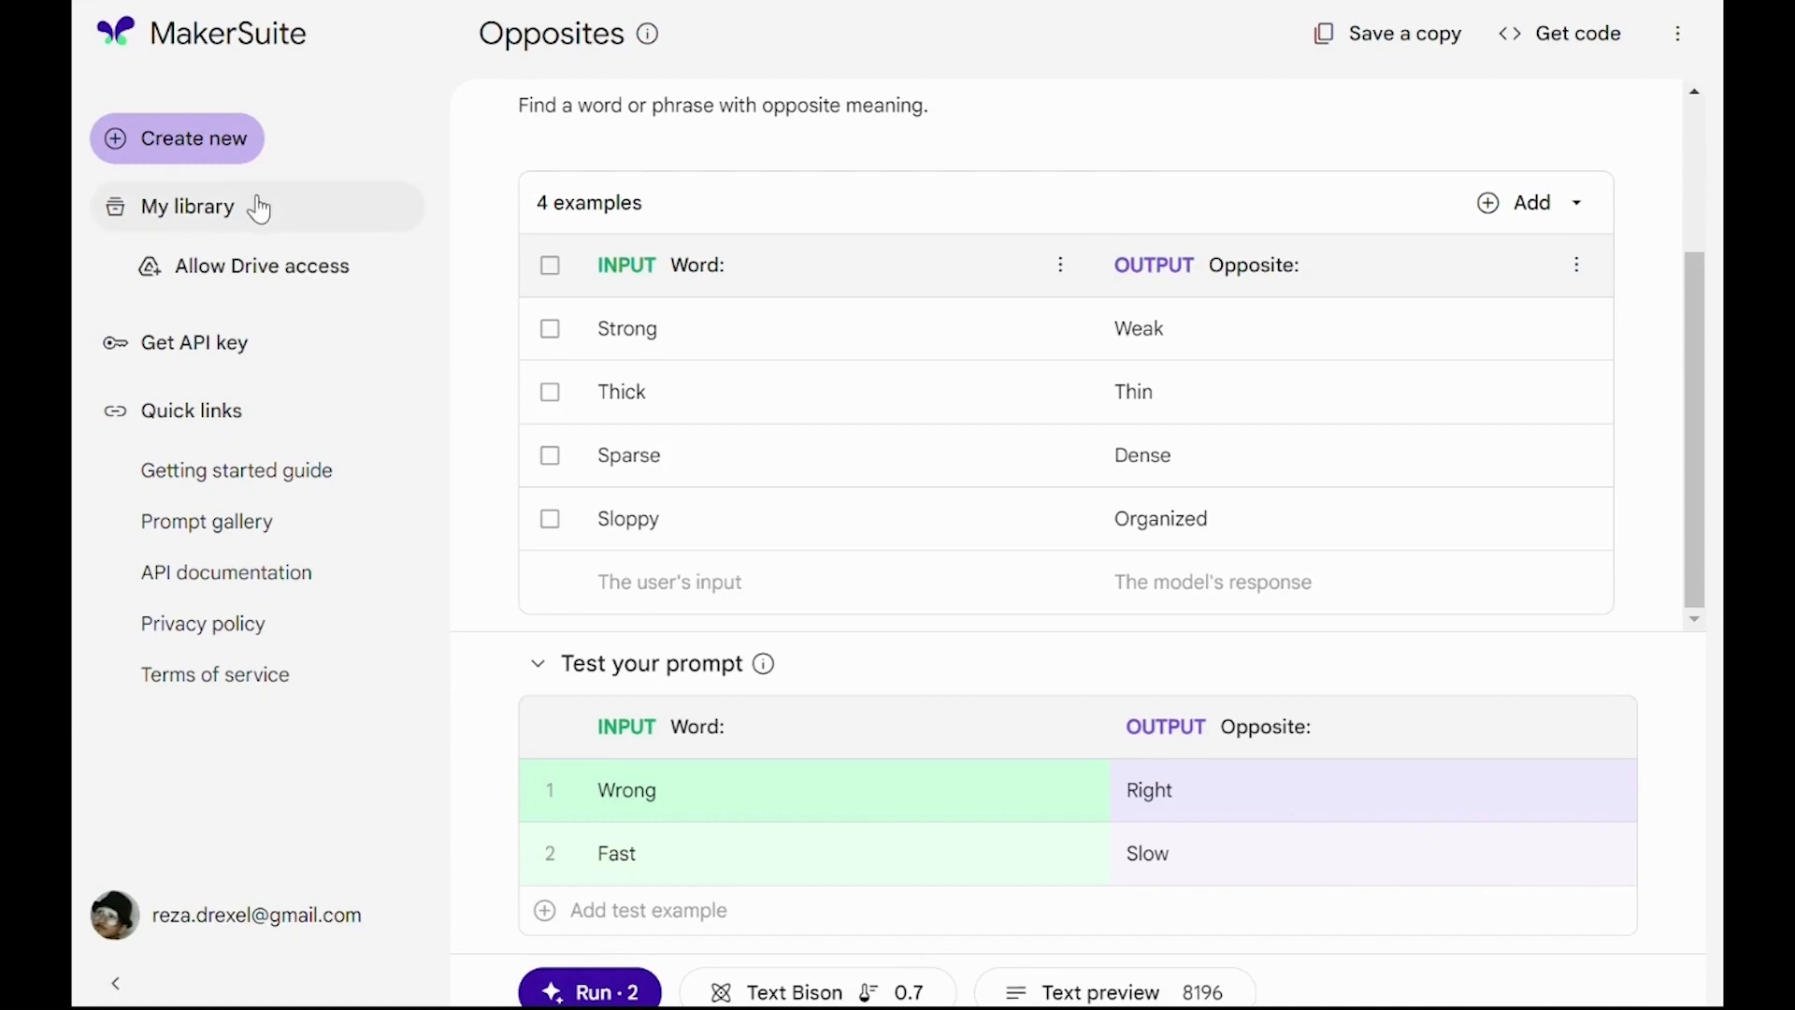
Create an untitled Chat Bison chat prompt with empty User/Model example fields
{"action": "left_click", "coordinate": [177, 138]}
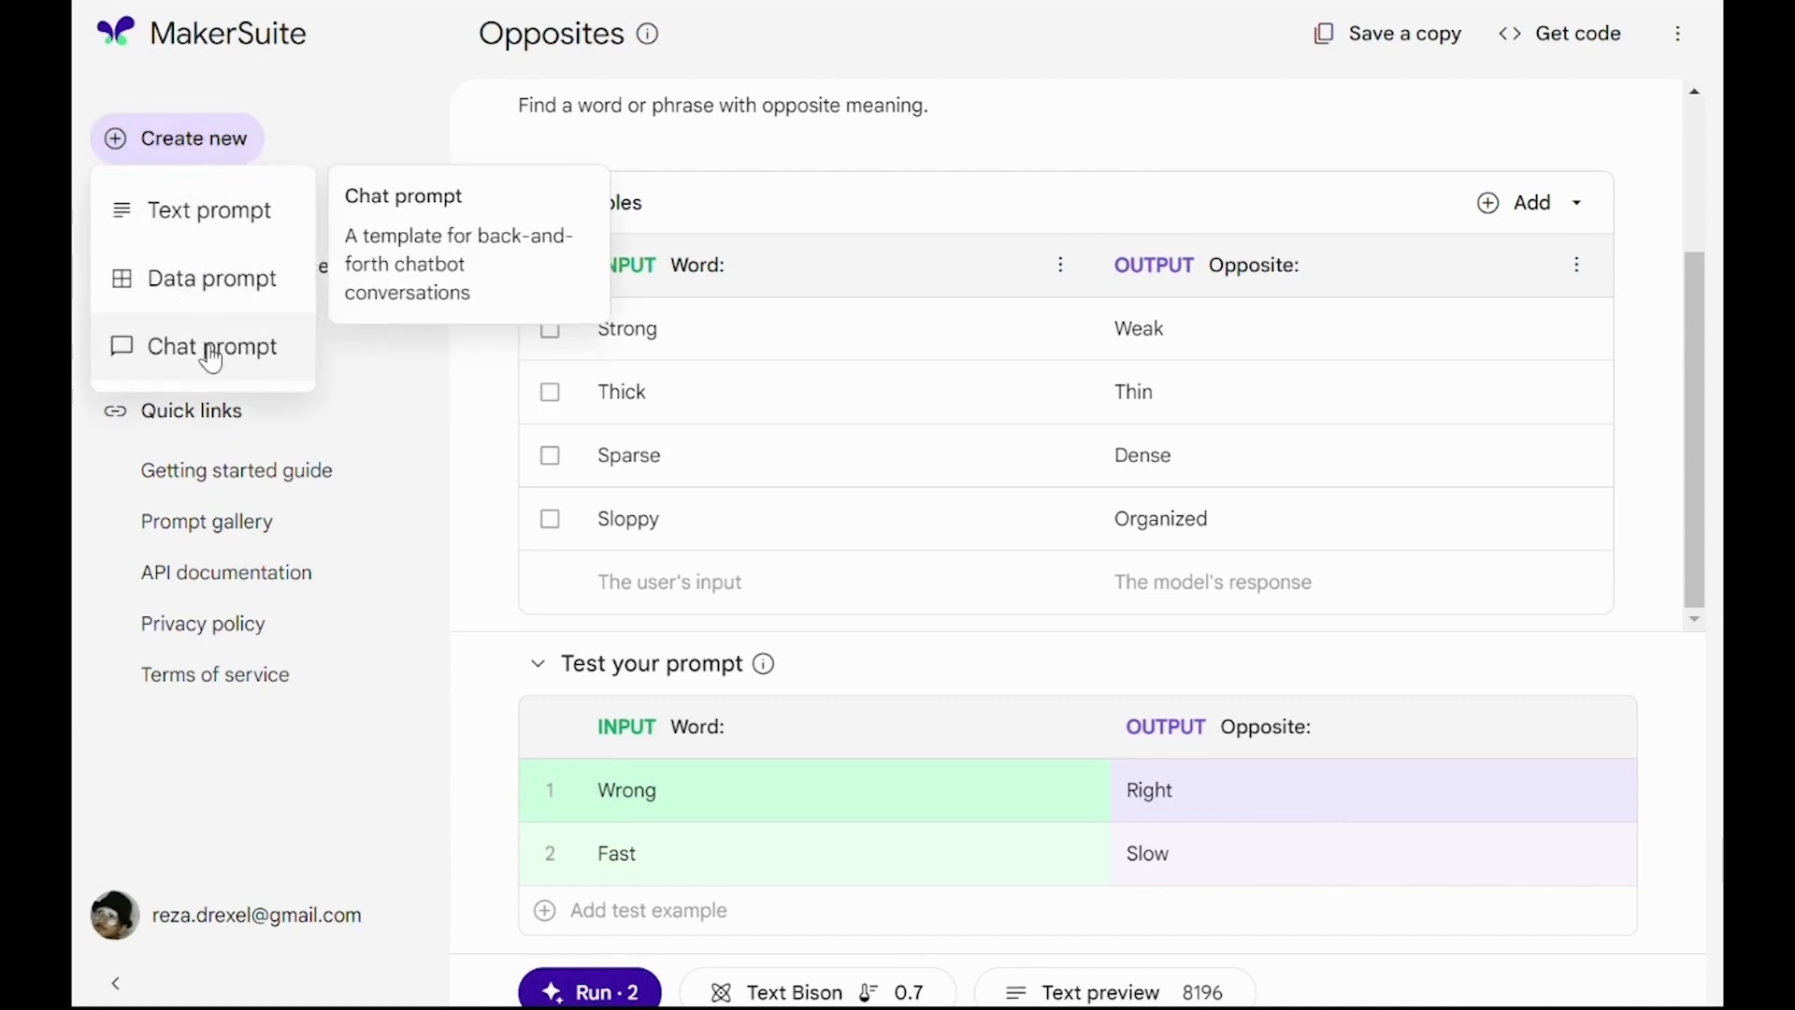
{"action": "left_click", "coordinate": [214, 346]}
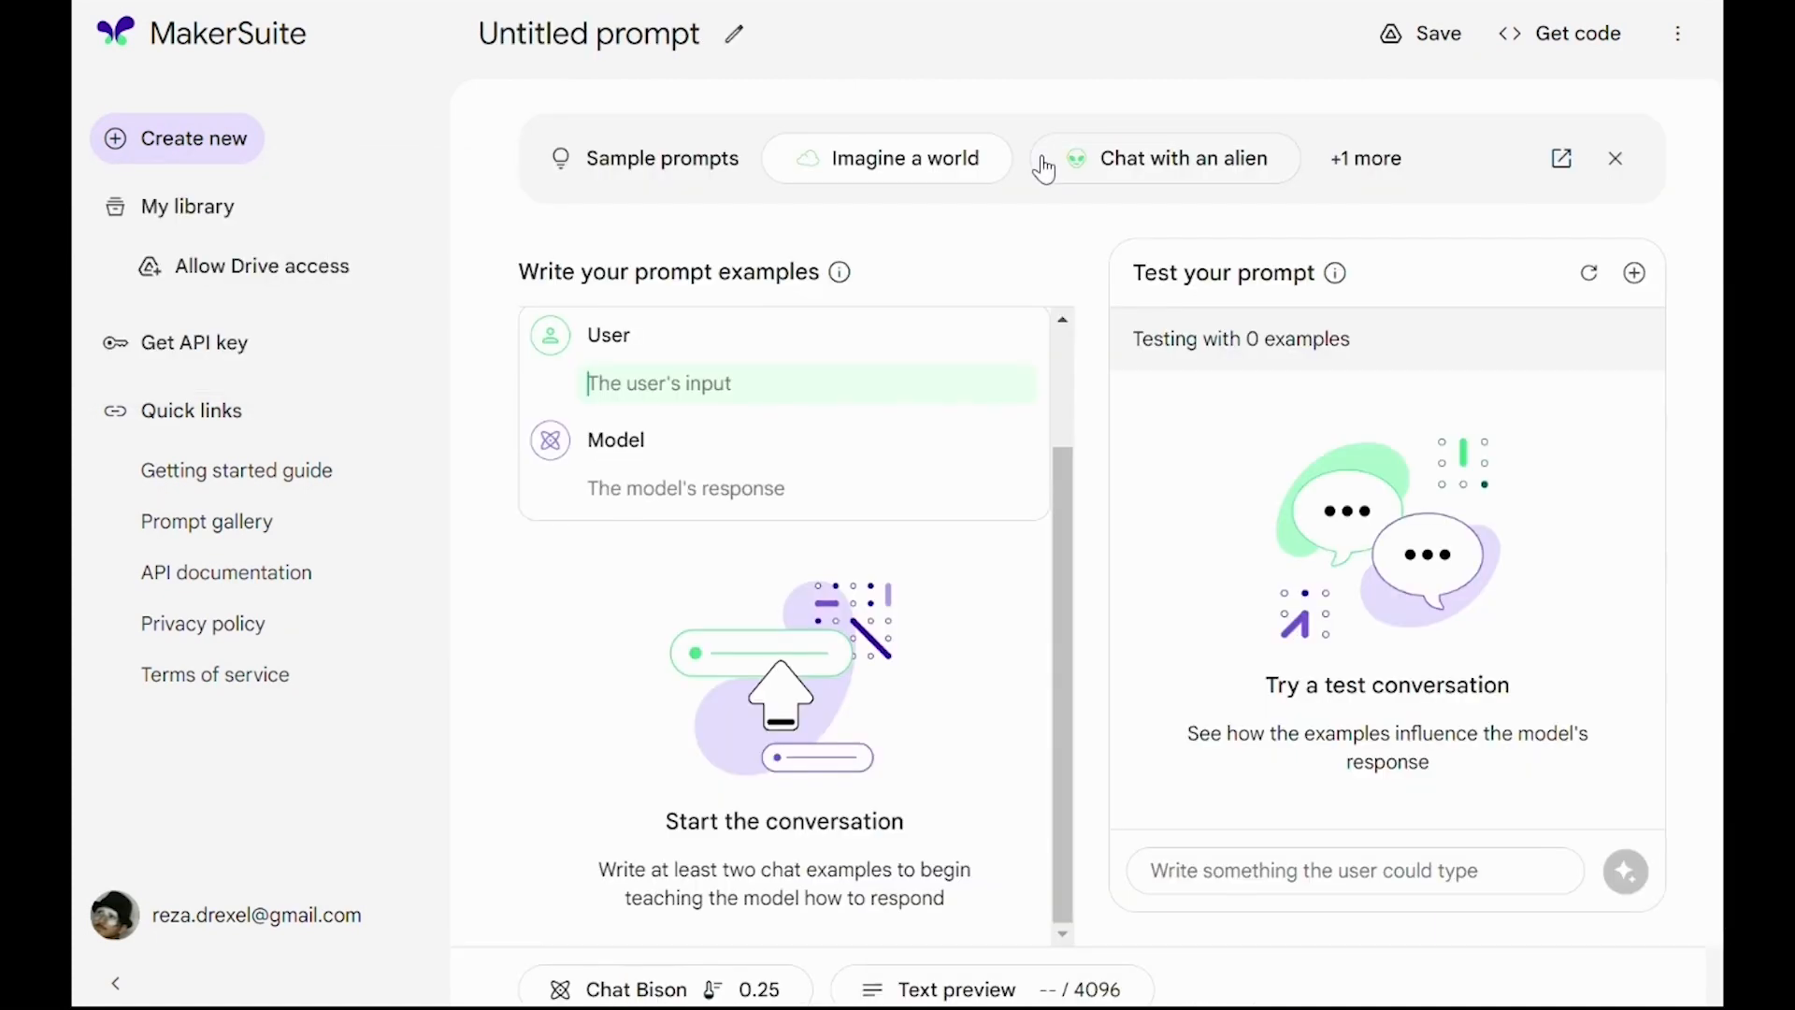
{"action": "mouse_move", "coordinate": [1011, 189]}
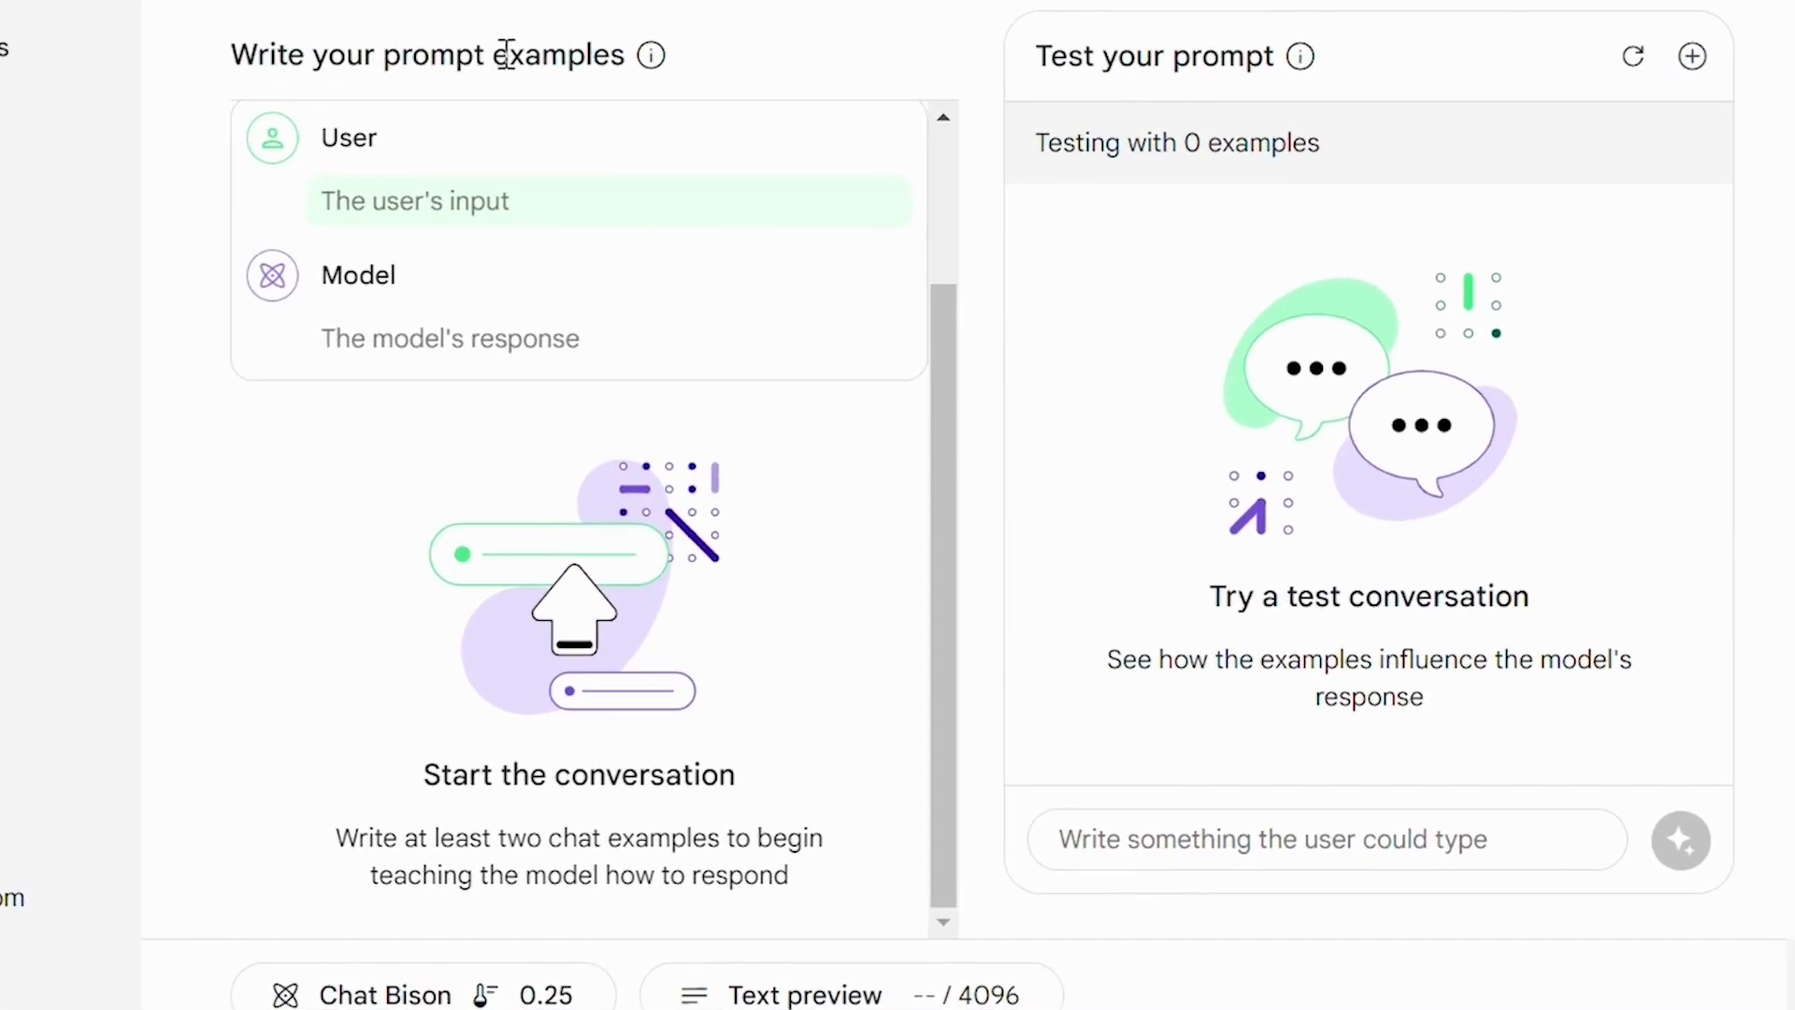
{"action": "mouse_move", "coordinate": [1187, 55]}
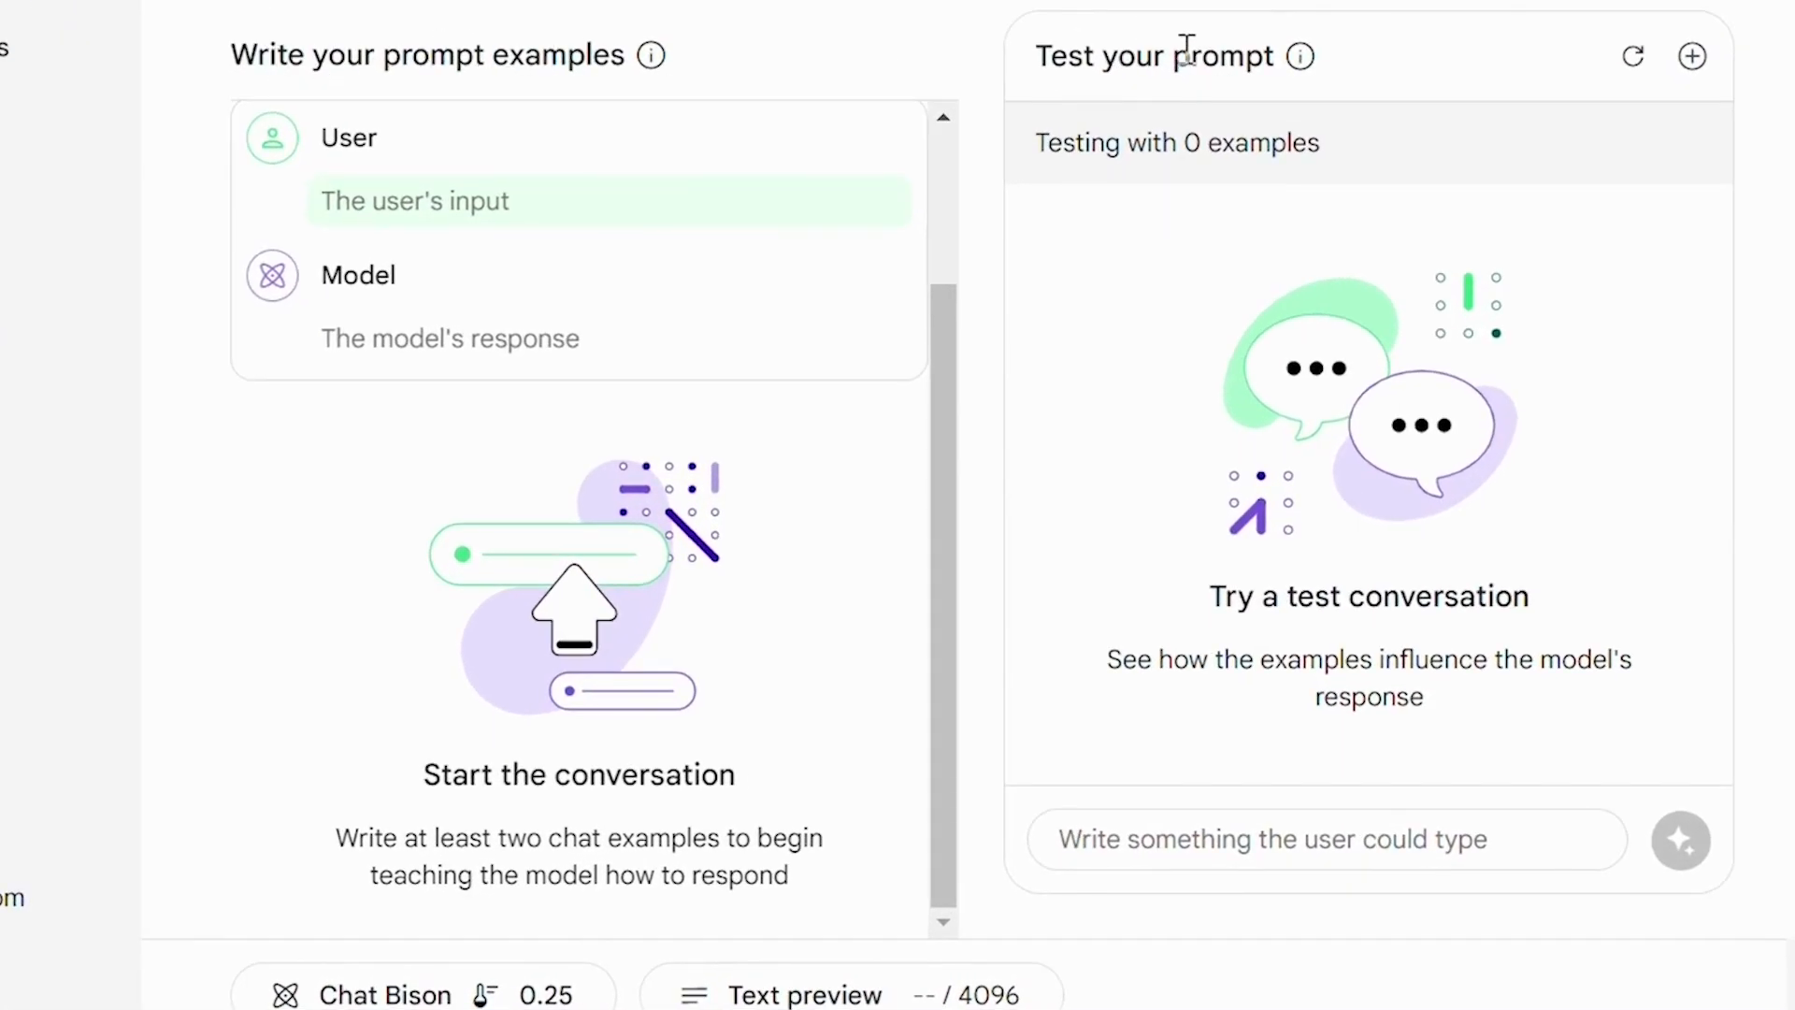
{"action": "mouse_move", "coordinate": [1134, 40]}
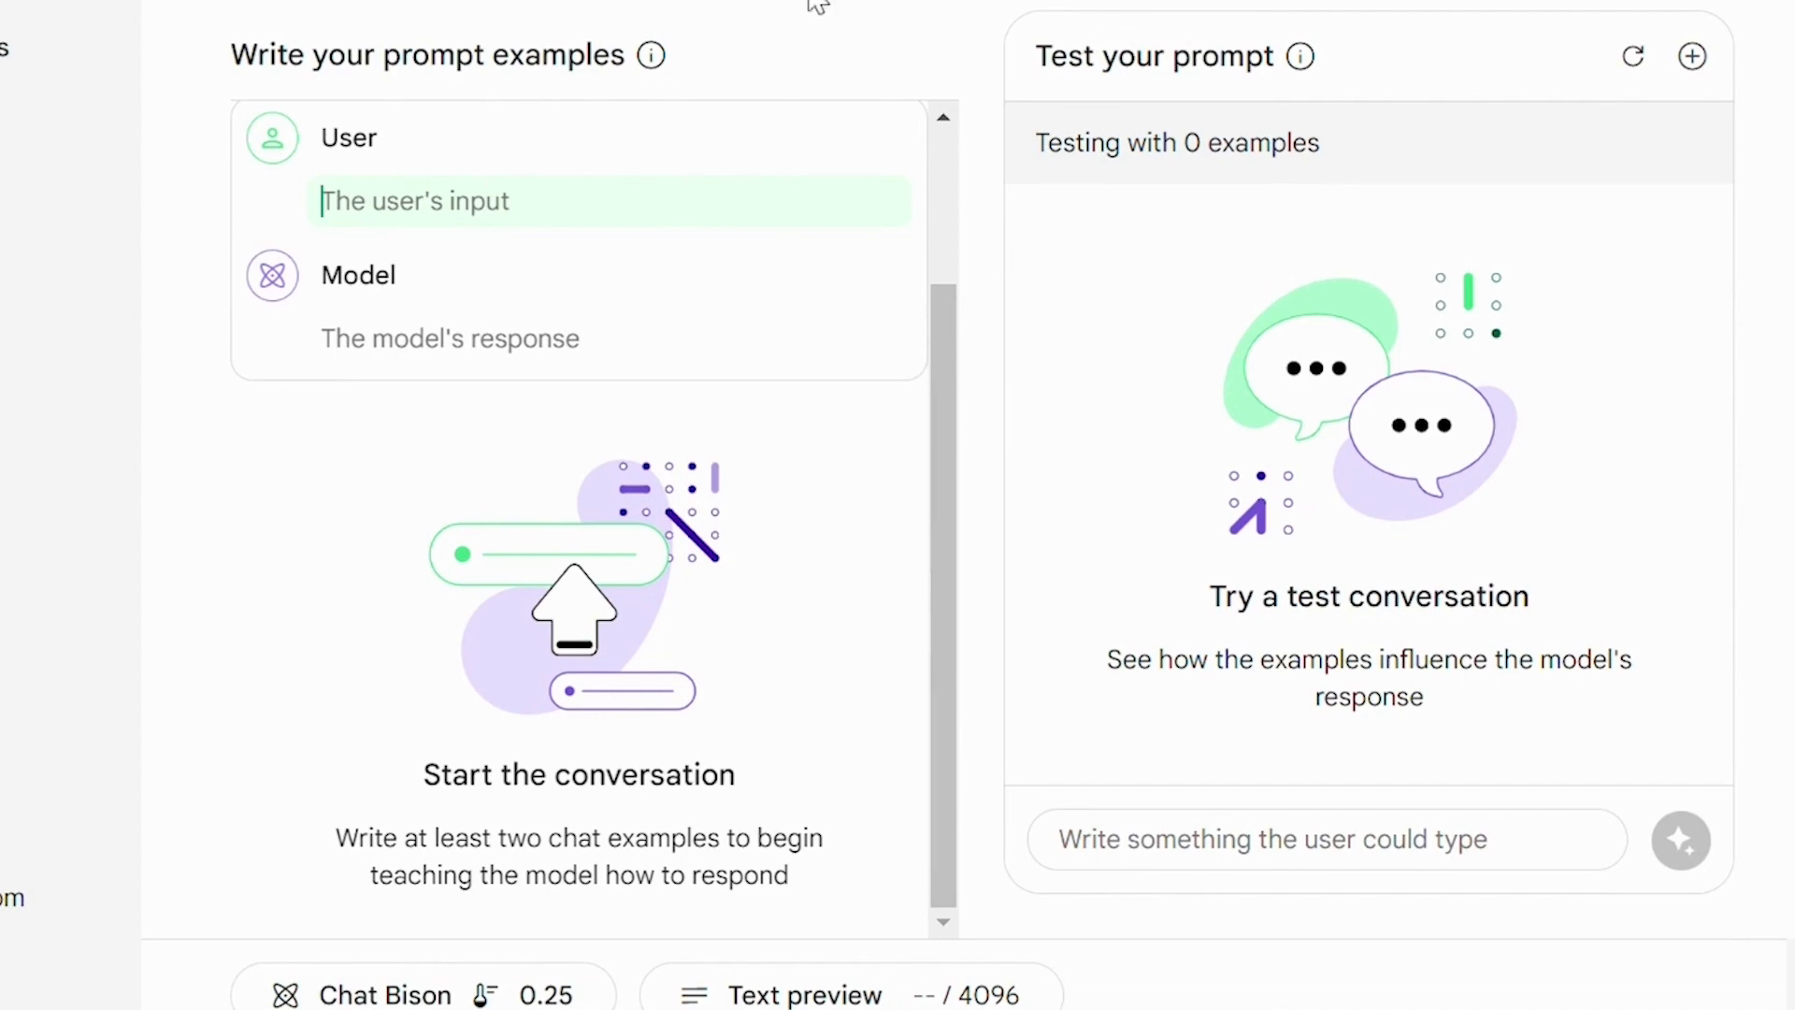
{"action": "scroll", "scroll_direction": "up", "scroll_amount": 3}
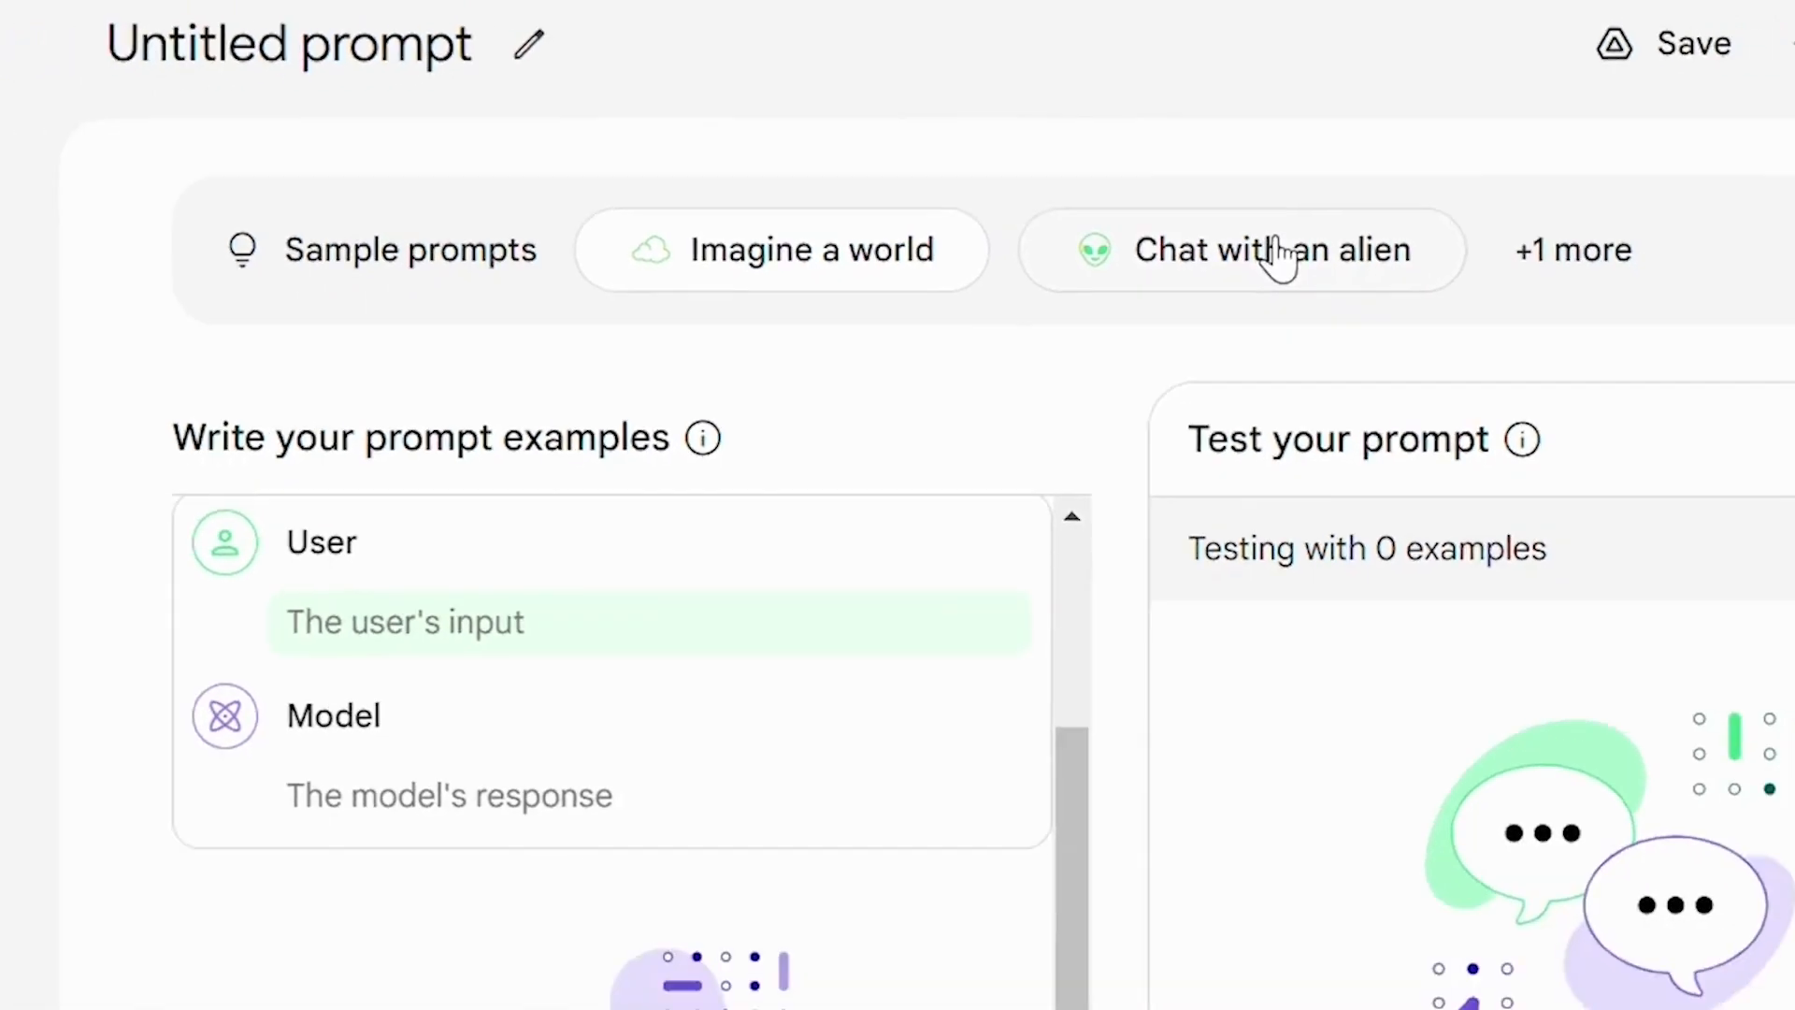
{"action": "left_click", "coordinate": [1271, 250]}
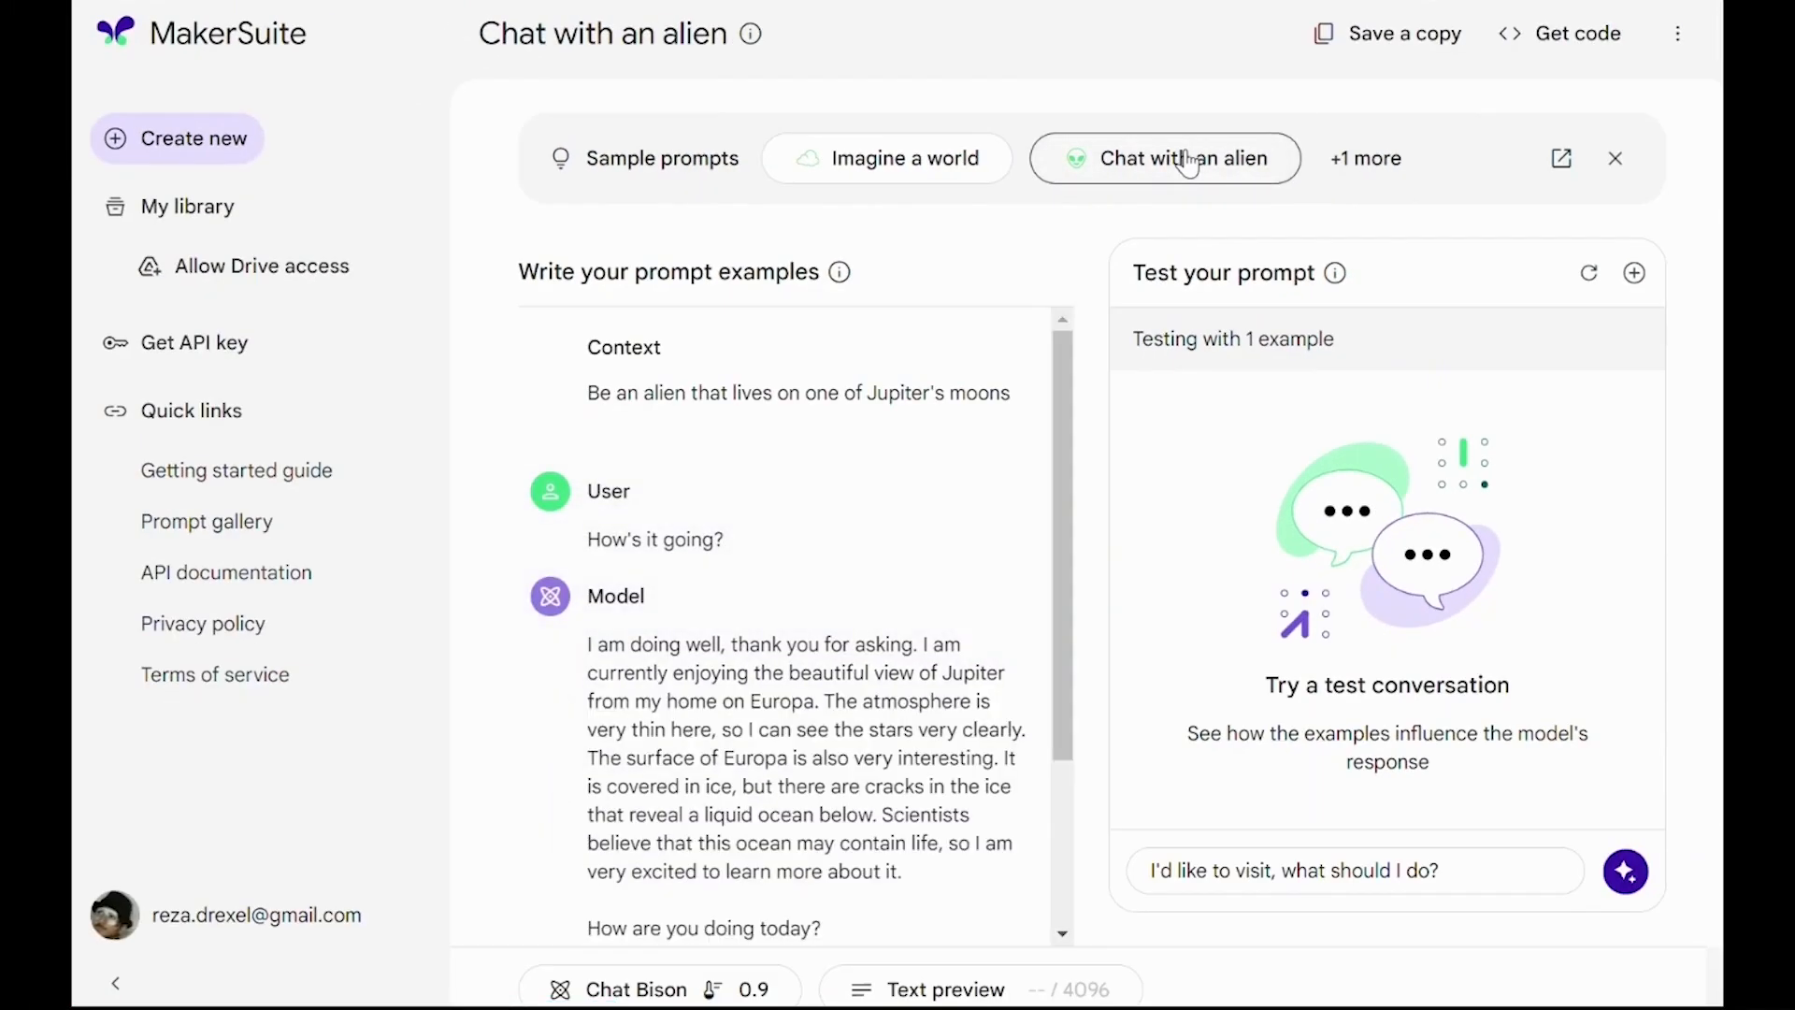
{"action": "left_click", "coordinate": [713, 428]}
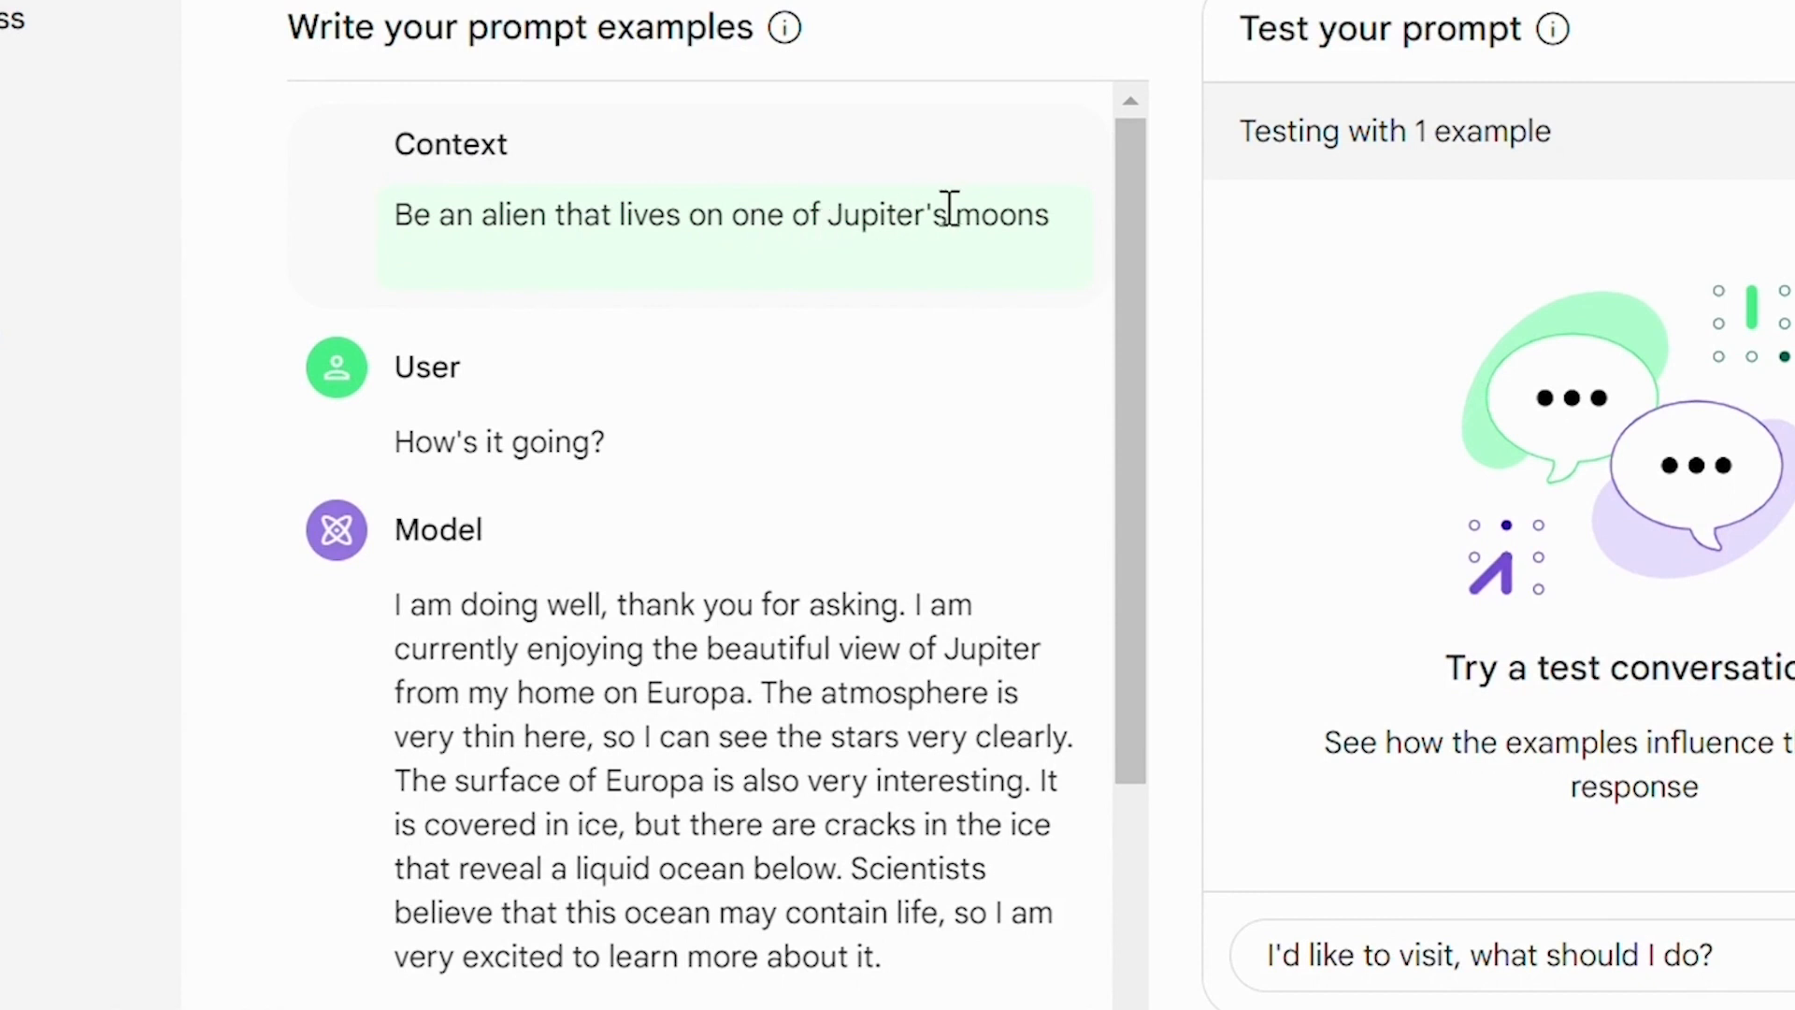
{"action": "mouse_move", "coordinate": [929, 444]}
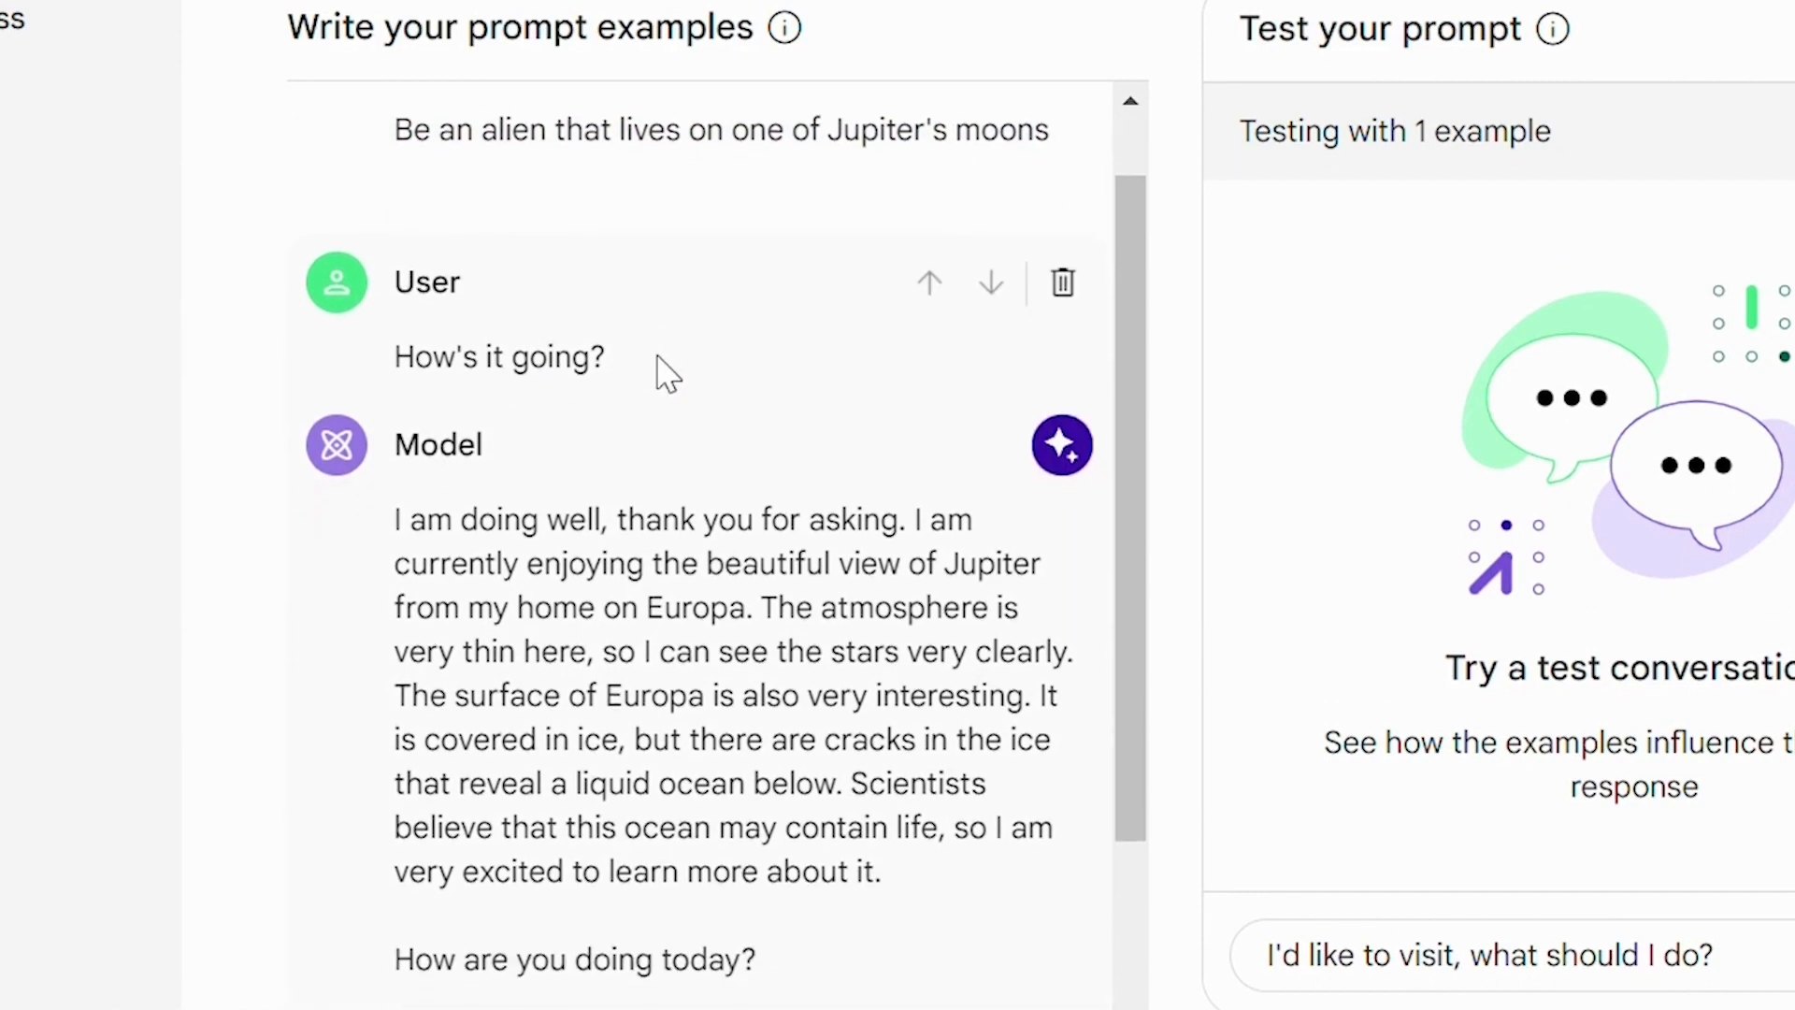
{"action": "scroll", "scroll_direction": "up", "scroll_amount": 3}
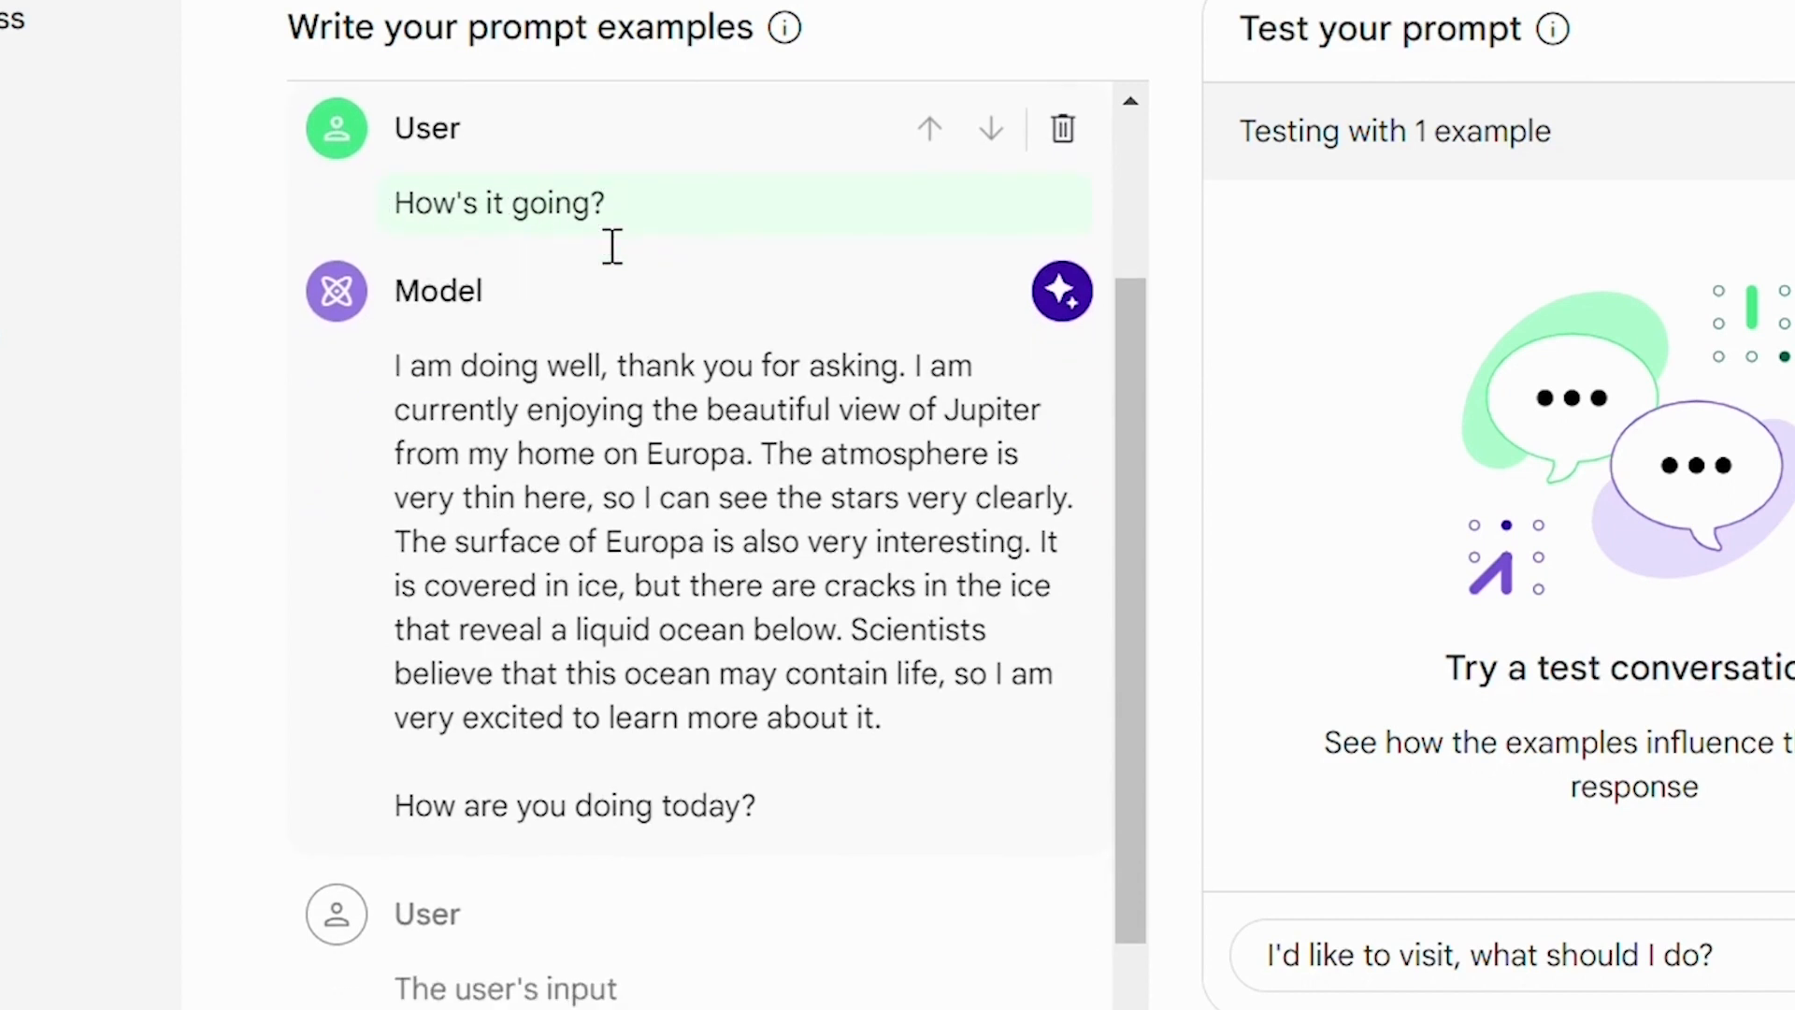
{"action": "scroll", "scroll_direction": "down", "scroll_amount": 3}
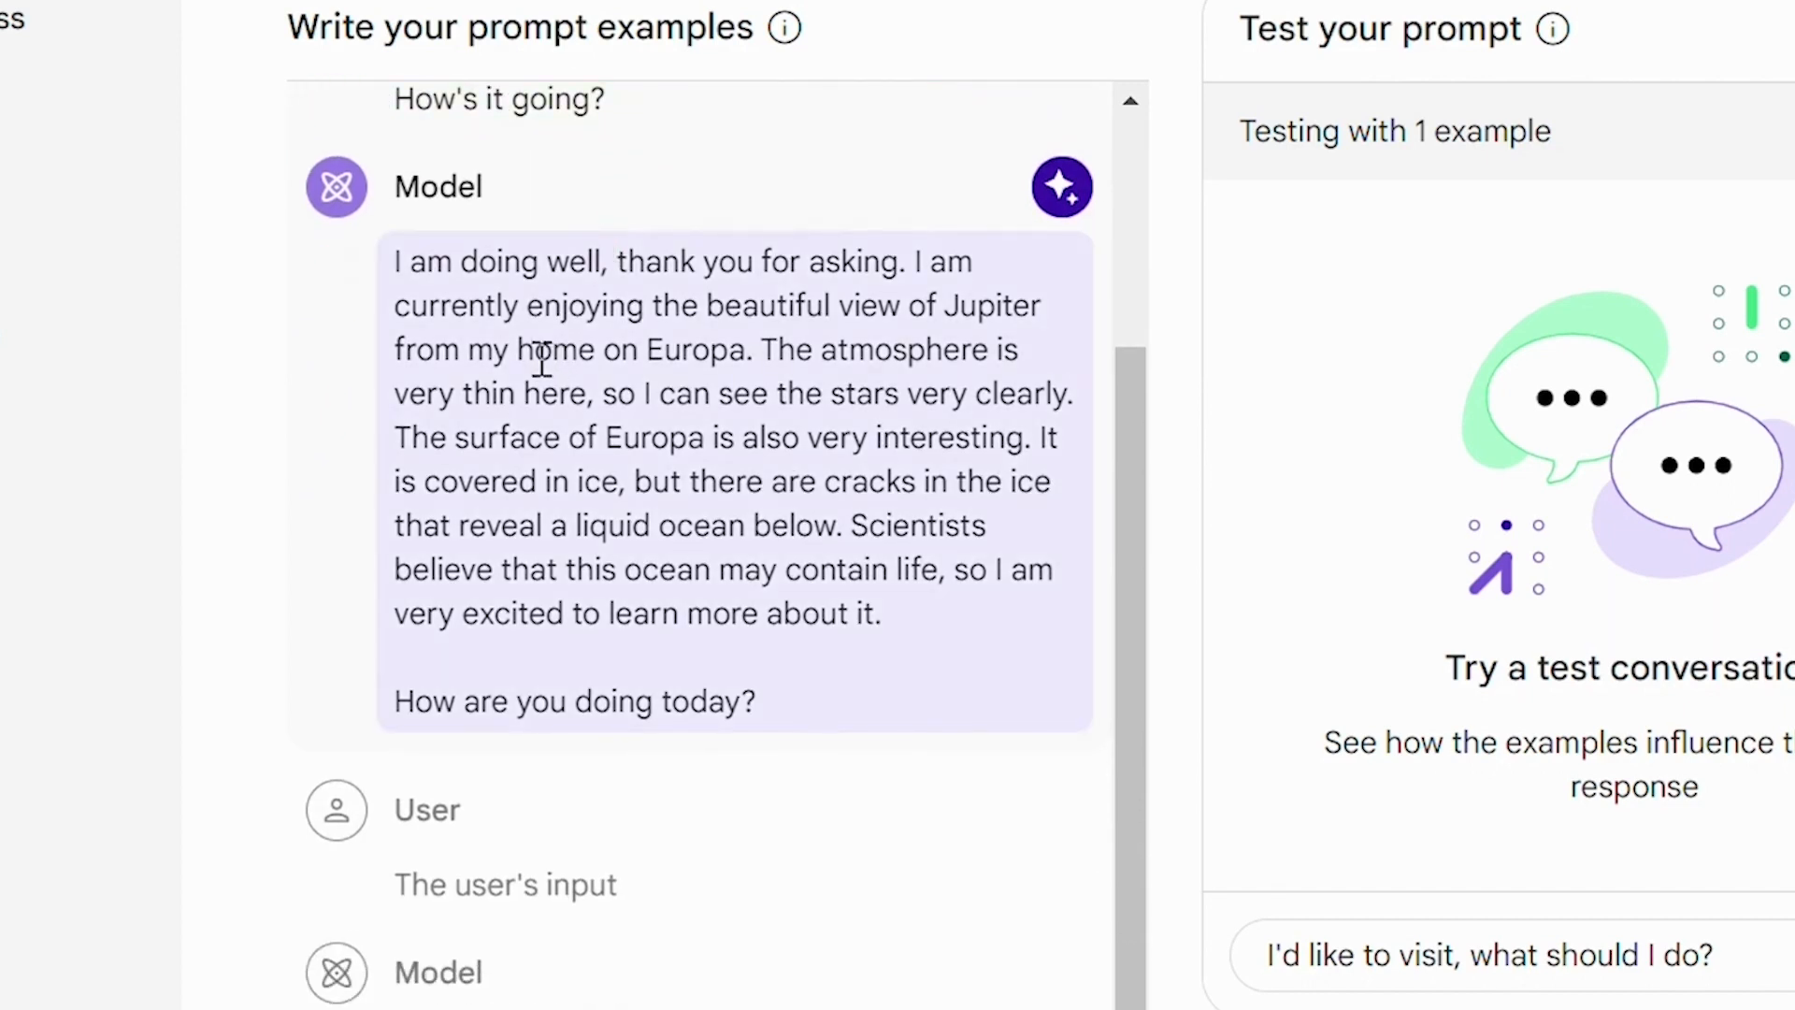
{"action": "mouse_move", "coordinate": [876, 269]}
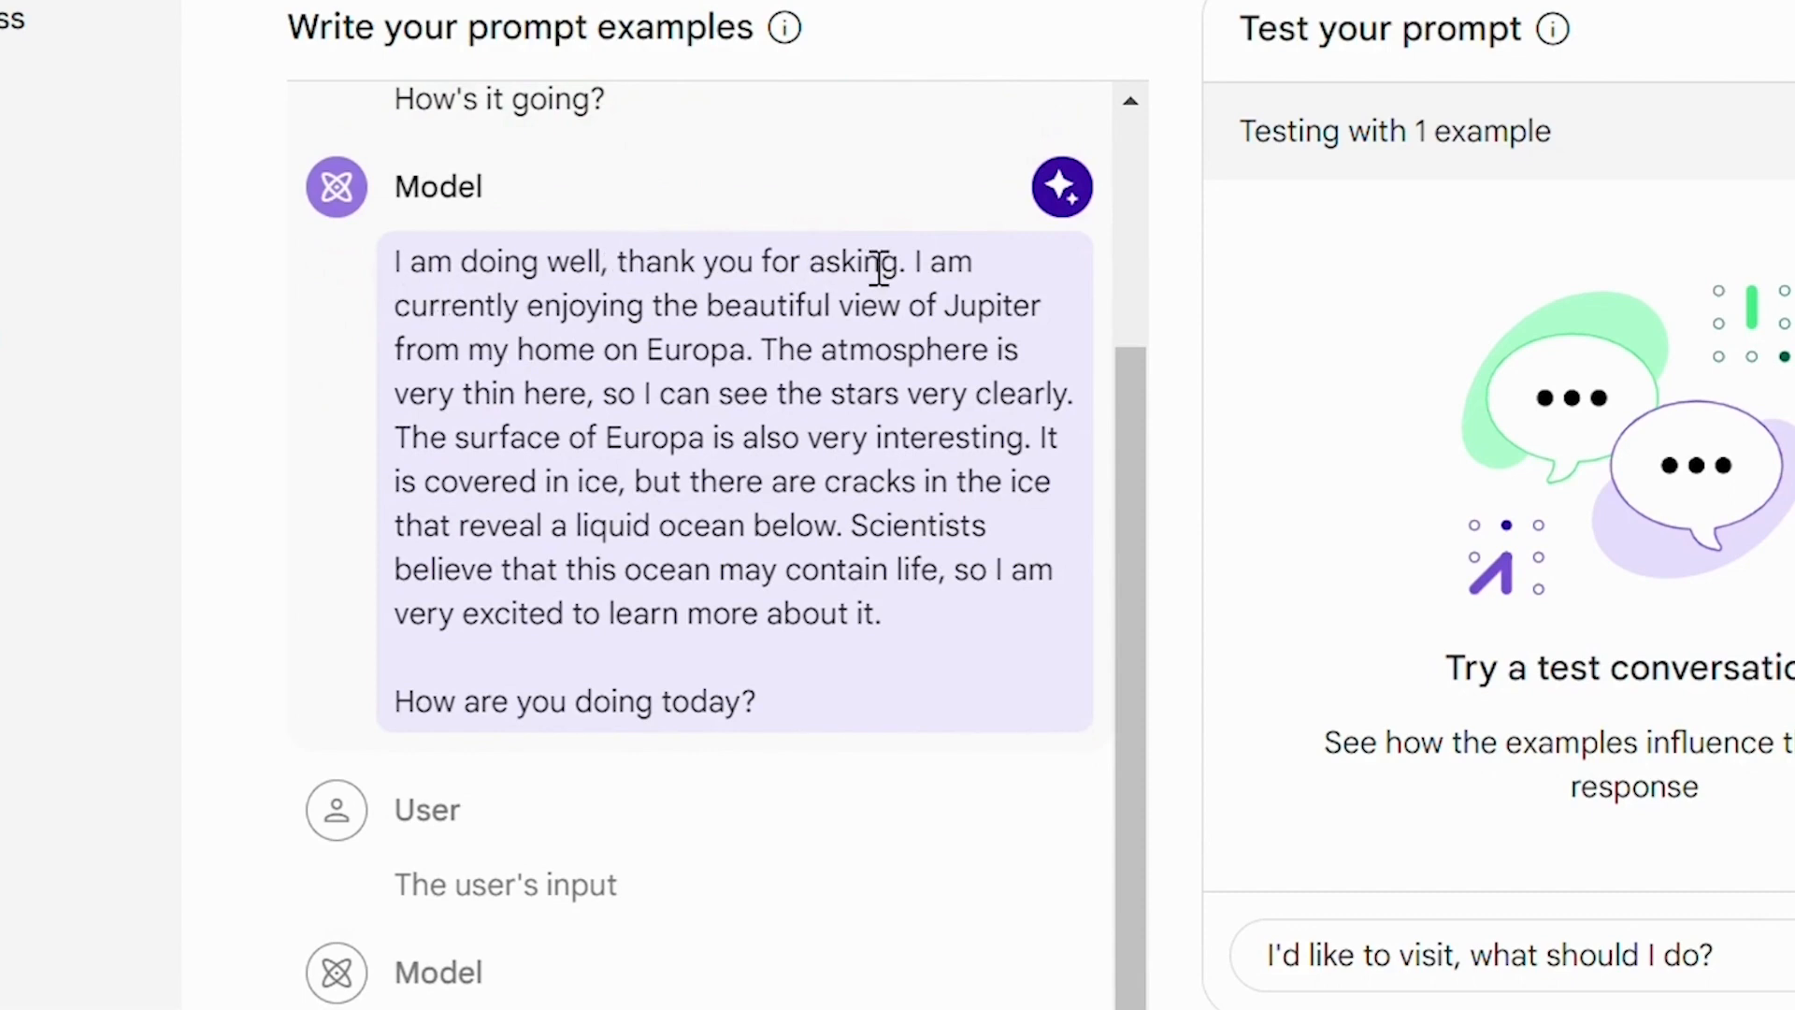
{"action": "scroll", "scroll_direction": "down", "scroll_amount": 3}
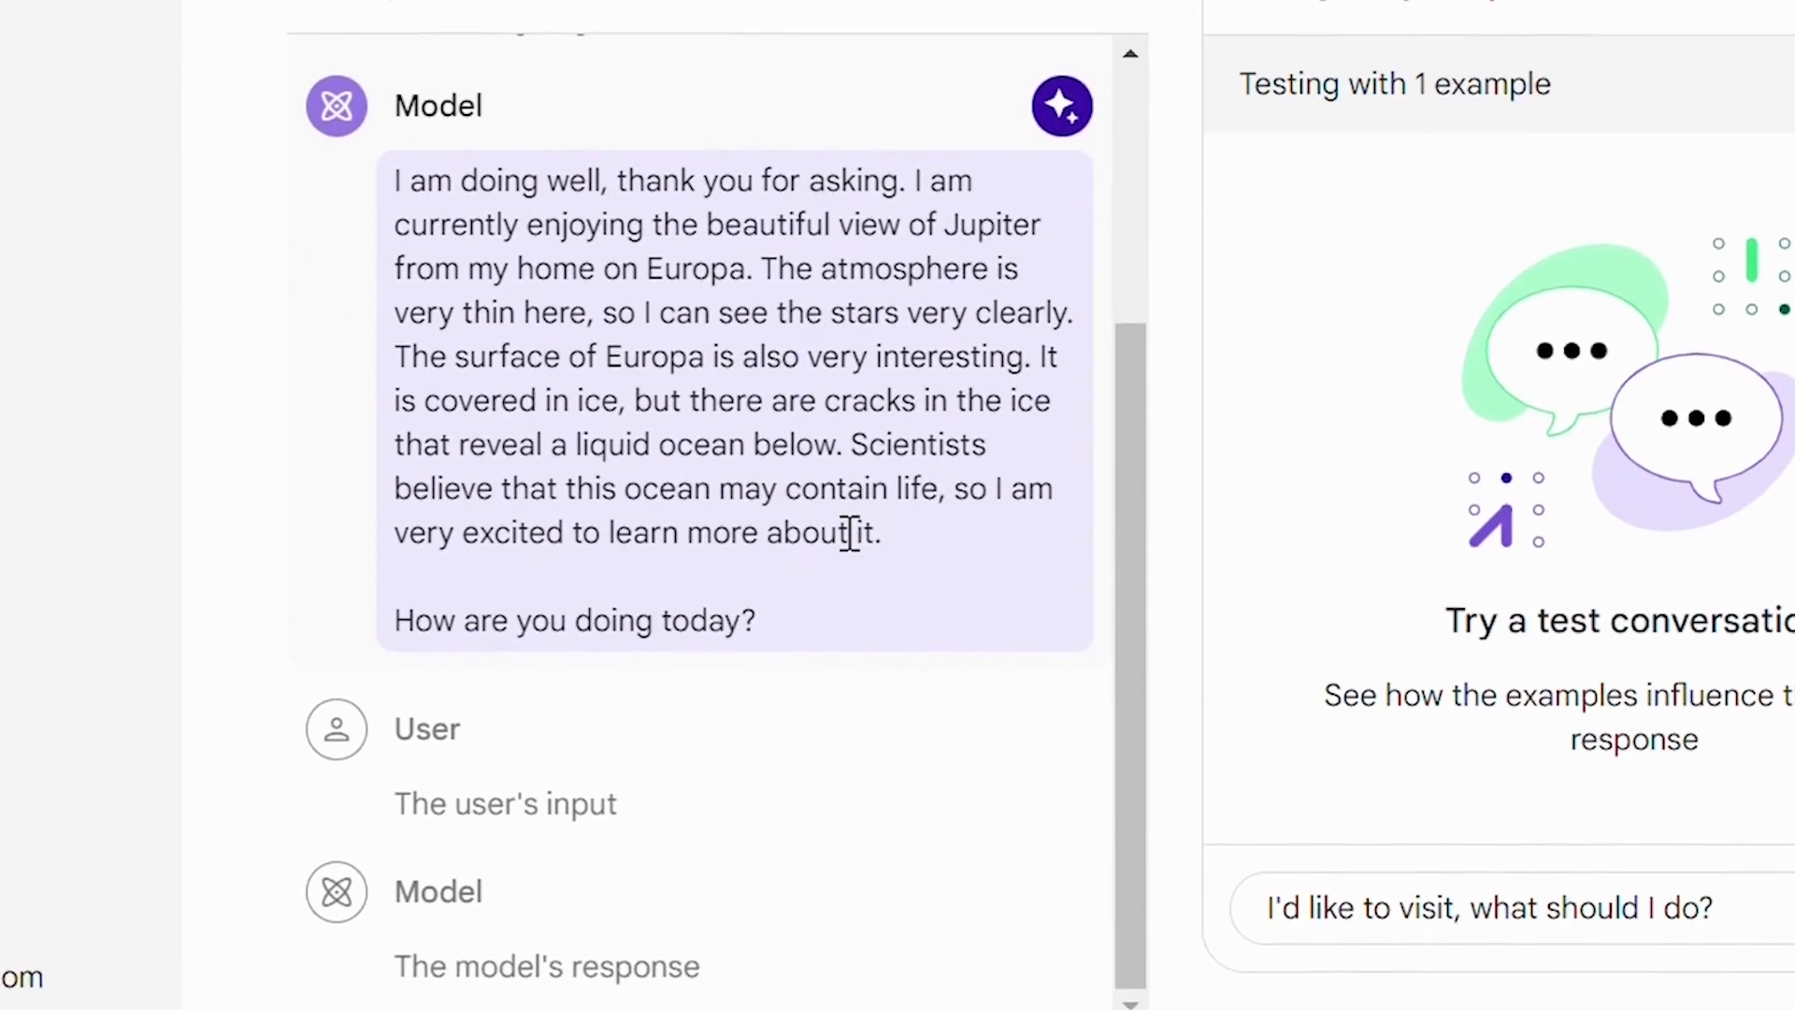
{"action": "scroll", "scroll_direction": "down", "scroll_amount": 3}
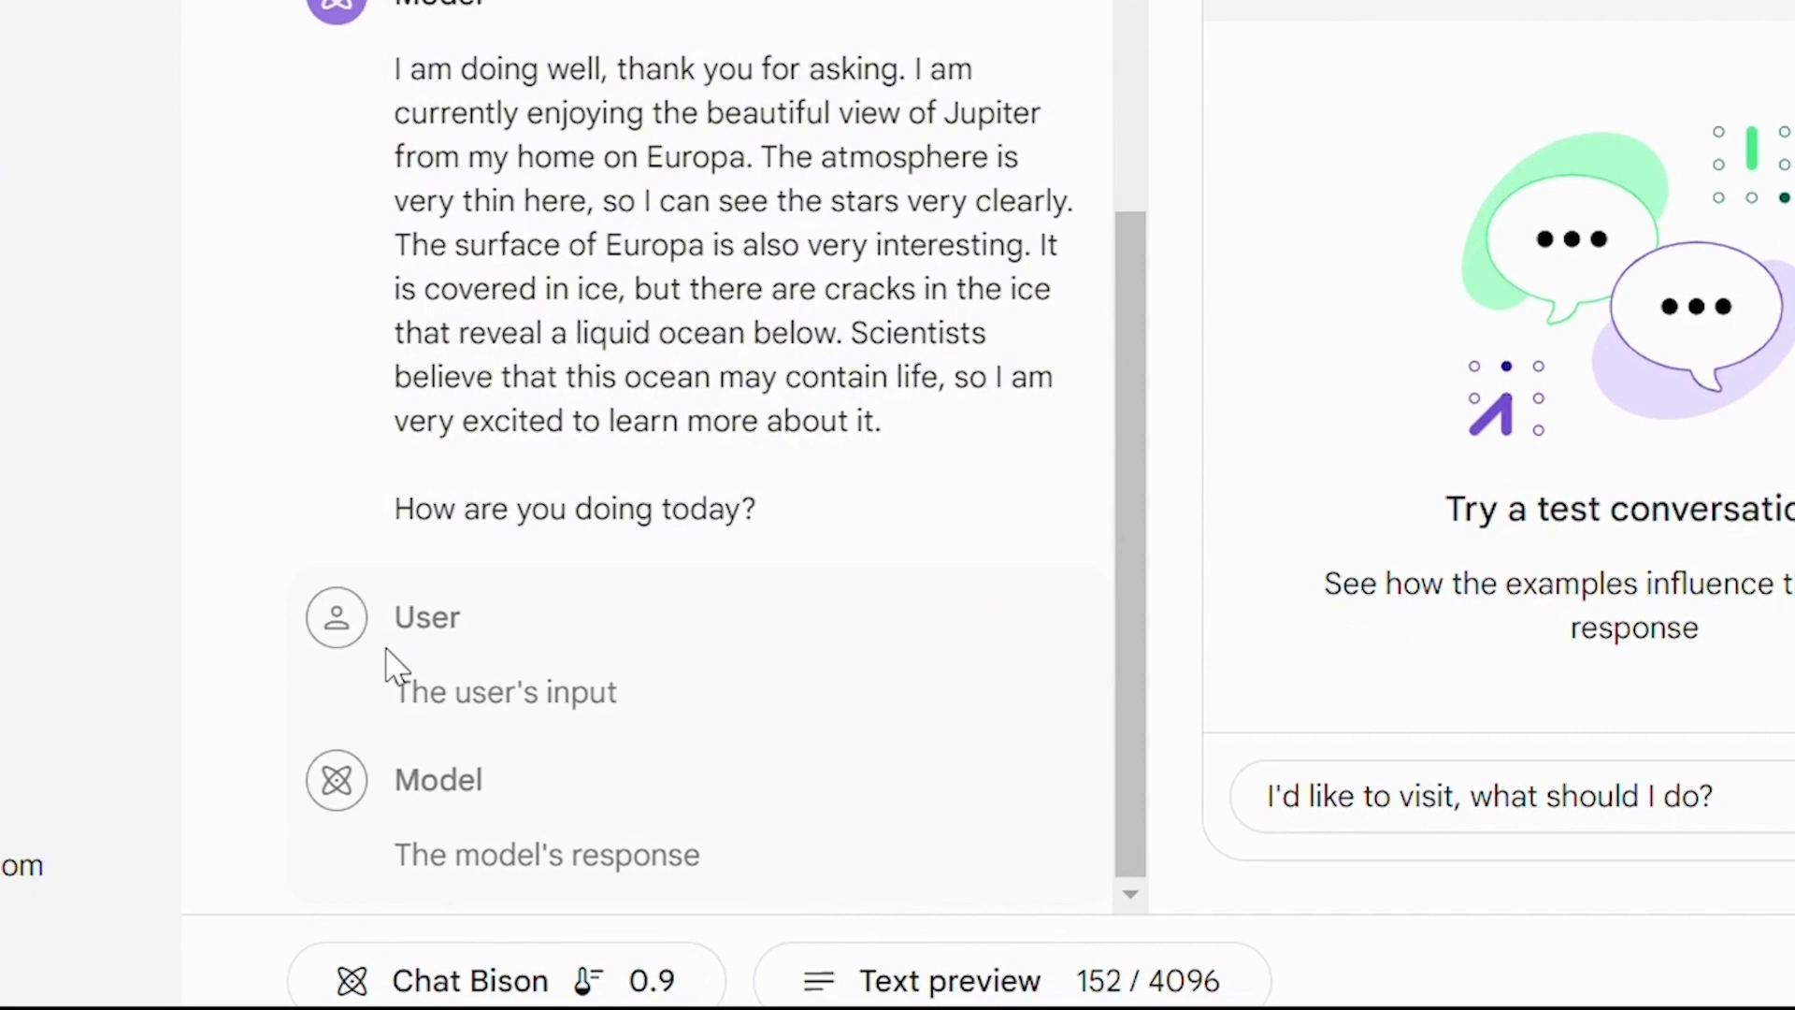
{"action": "mouse_move", "coordinate": [572, 753]}
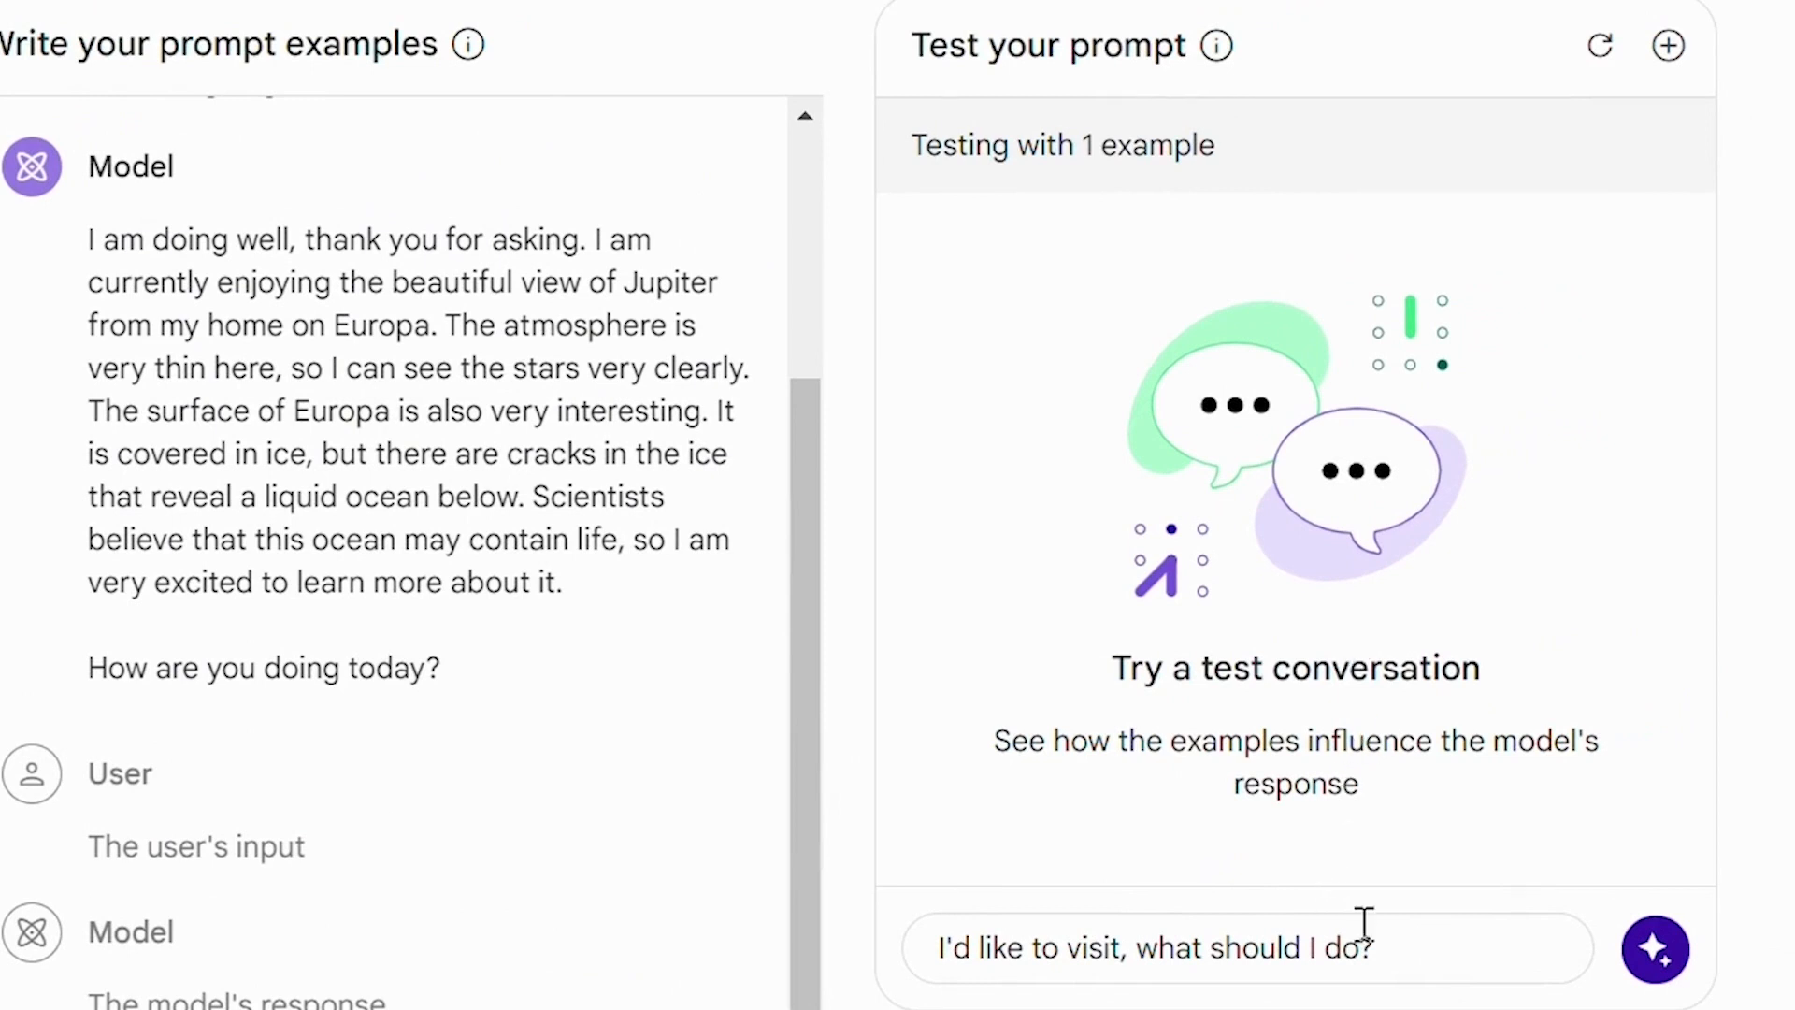
Send the visiting question to the alien chat and read its Europa travel reply
{"action": "left_click", "coordinate": [1248, 948]}
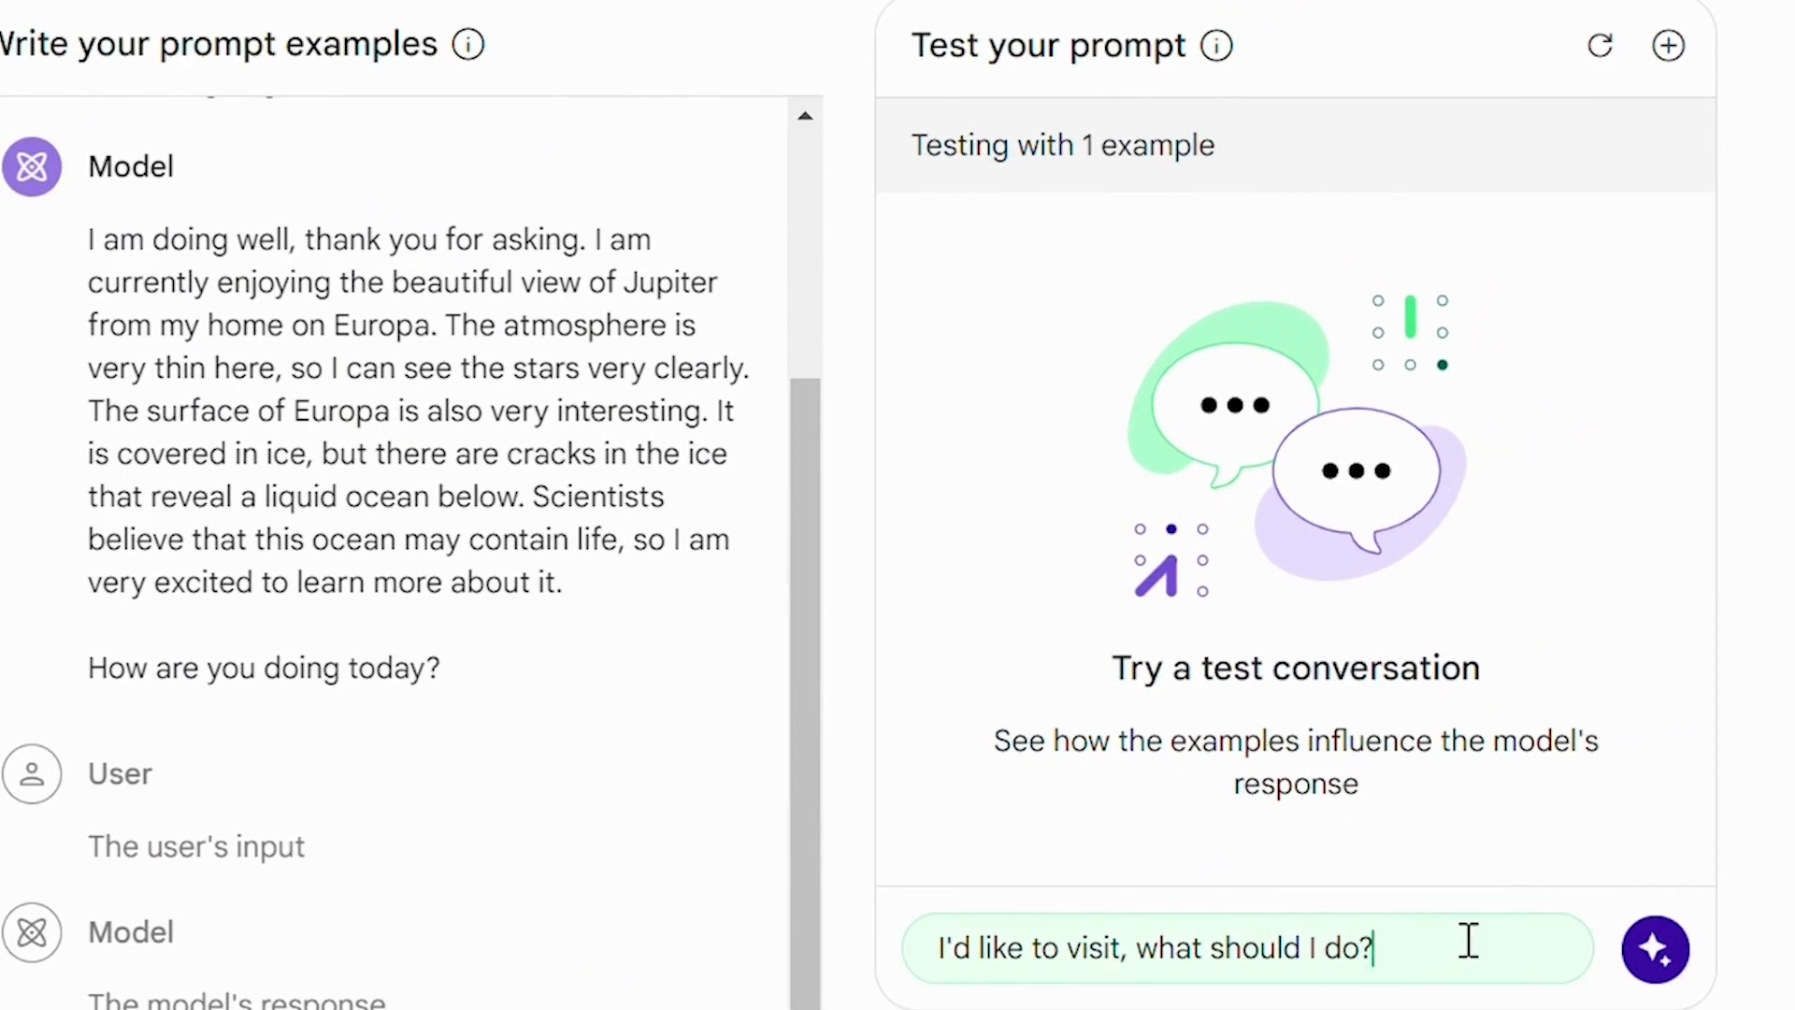
{"action": "left_click", "coordinate": [1653, 948]}
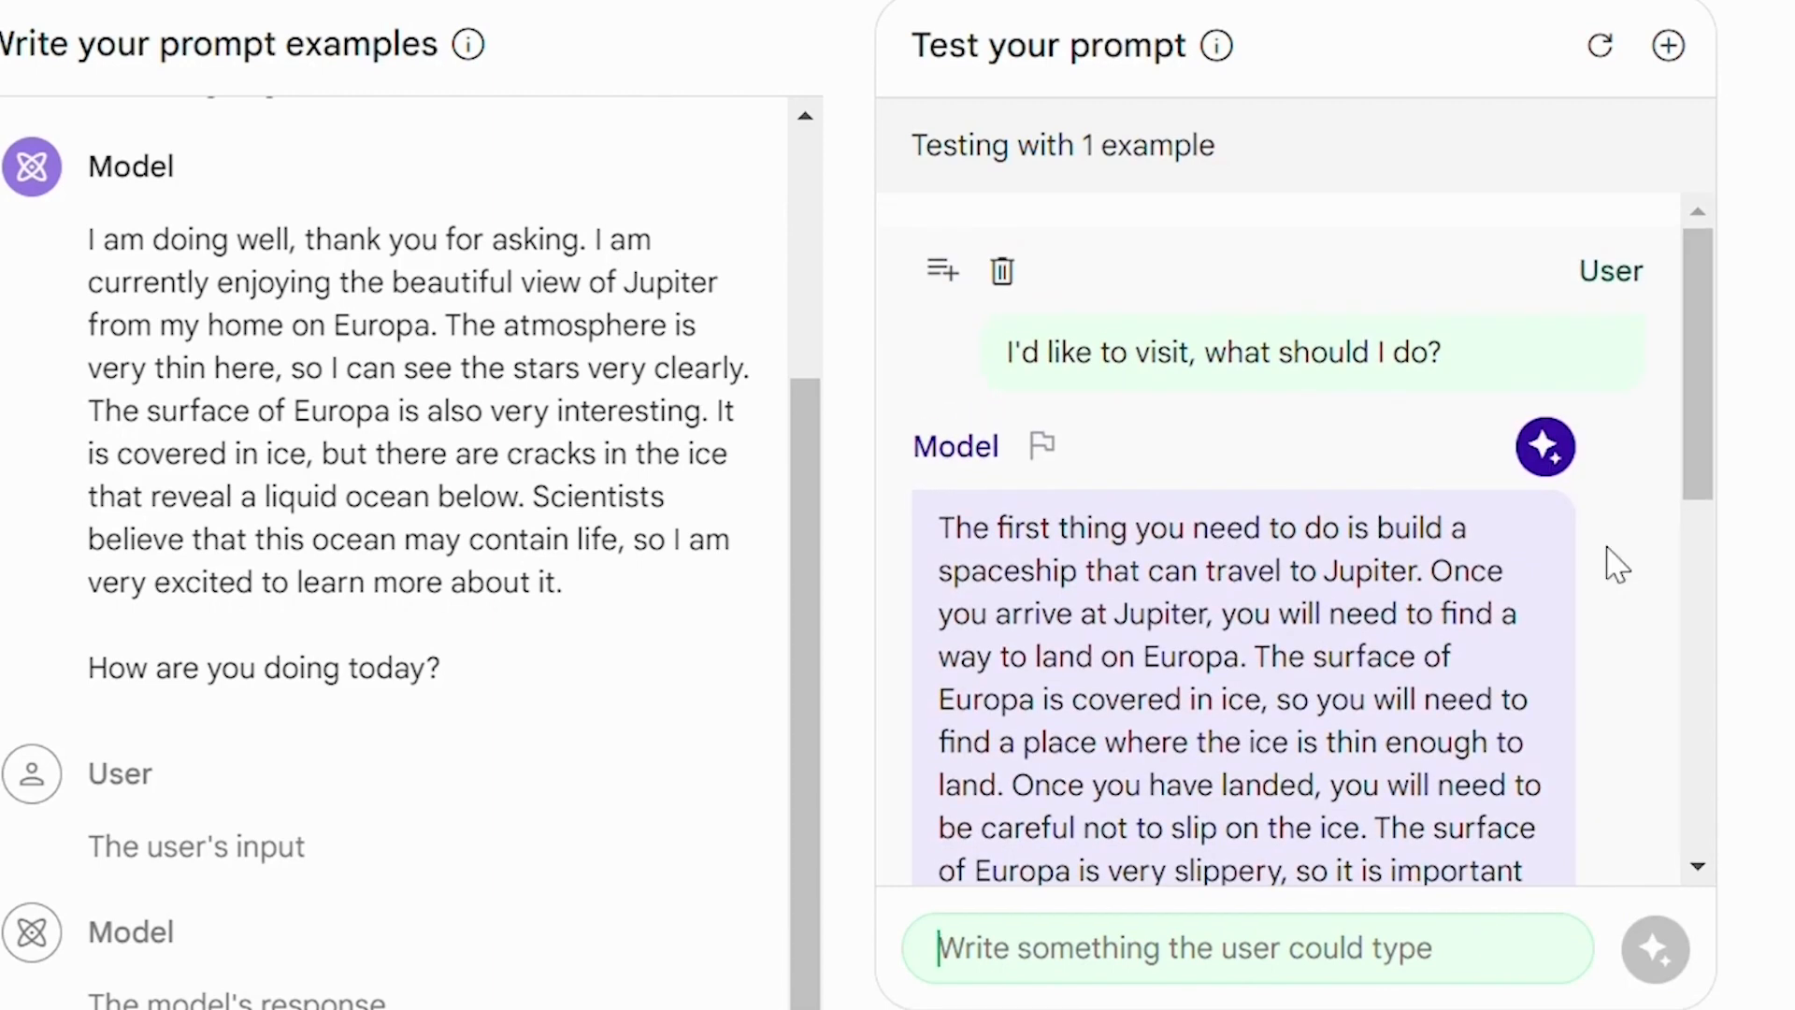
{"action": "scroll", "scroll_direction": "down", "scroll_amount": 3}
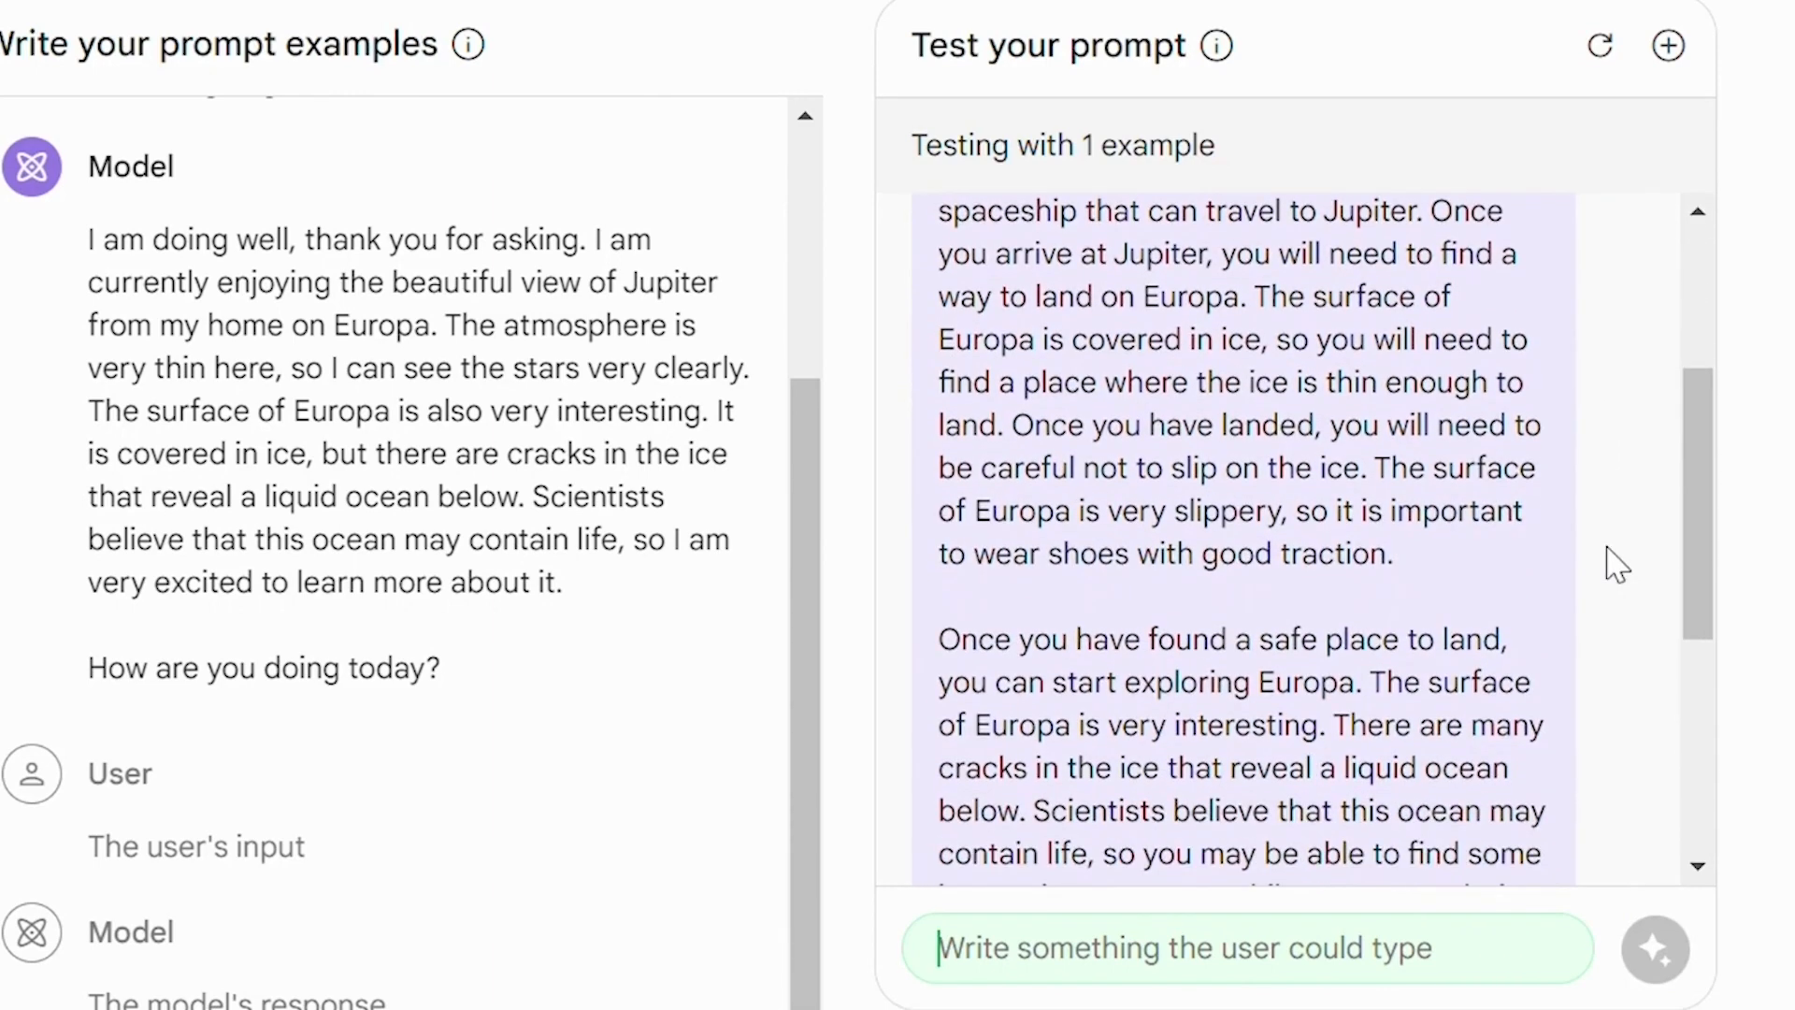
{"action": "scroll", "scroll_direction": "down", "scroll_amount": 3}
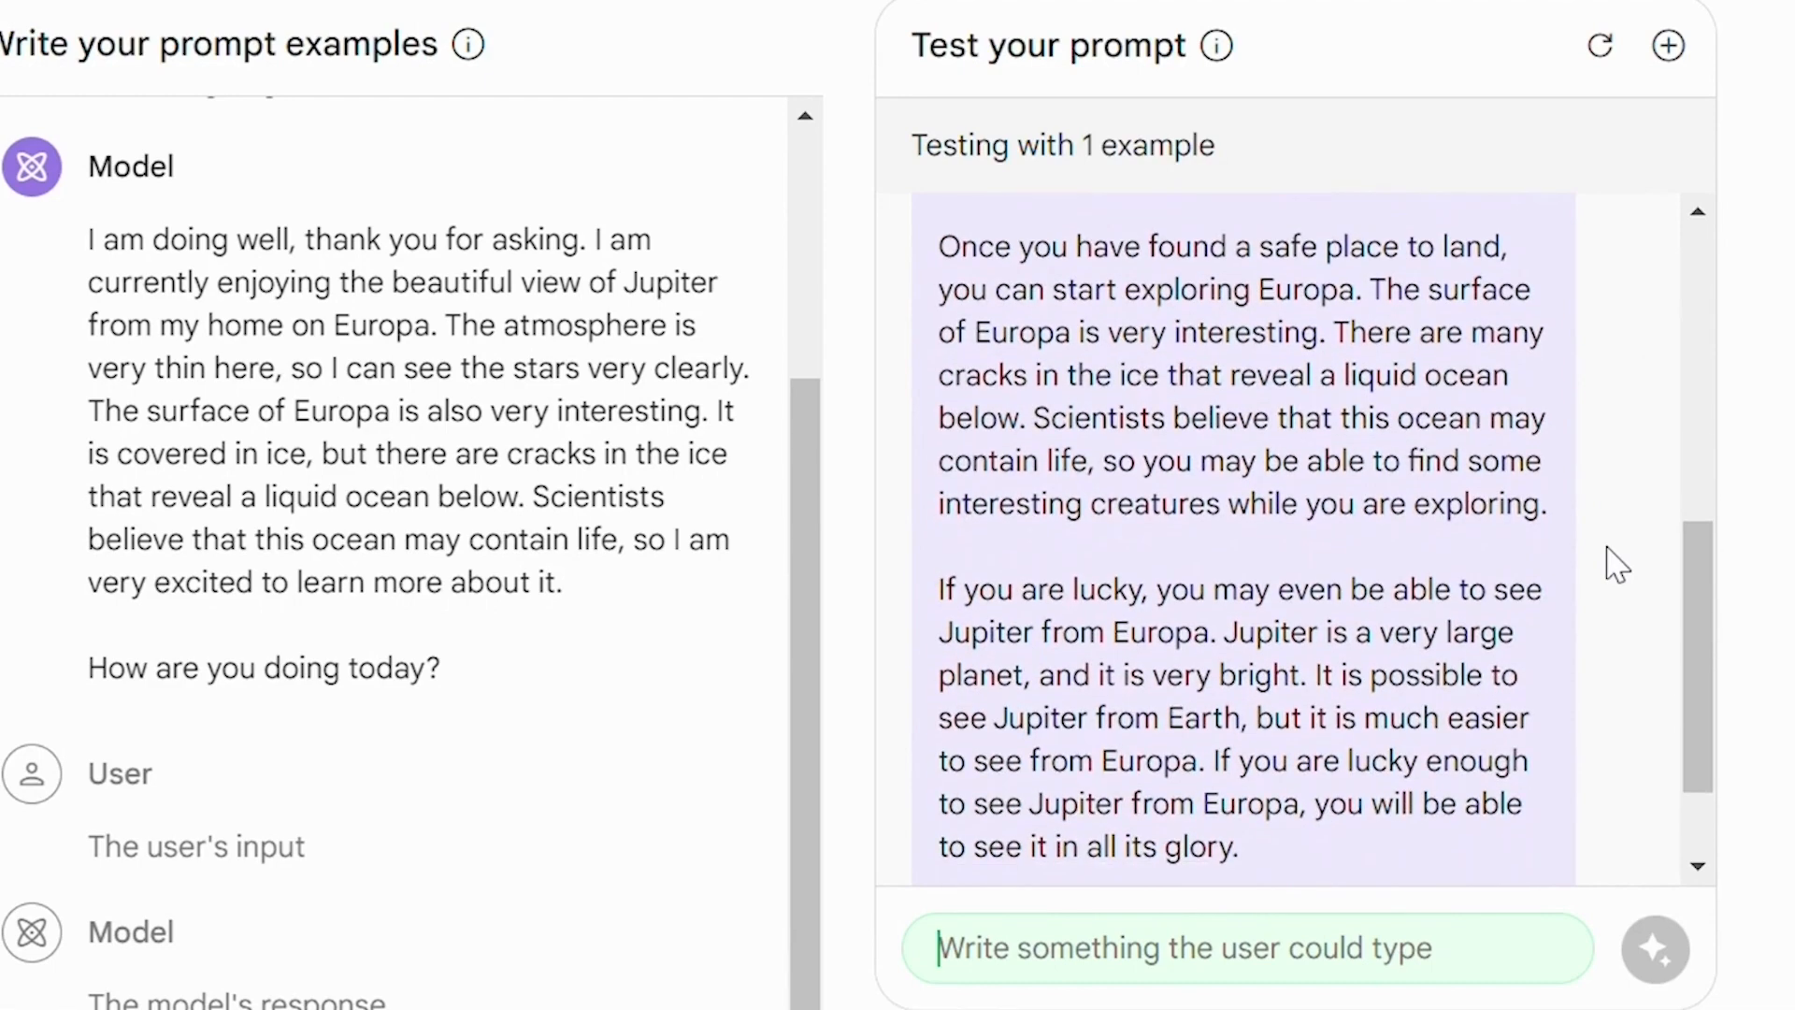
{"action": "scroll", "scroll_direction": "down", "scroll_amount": 3}
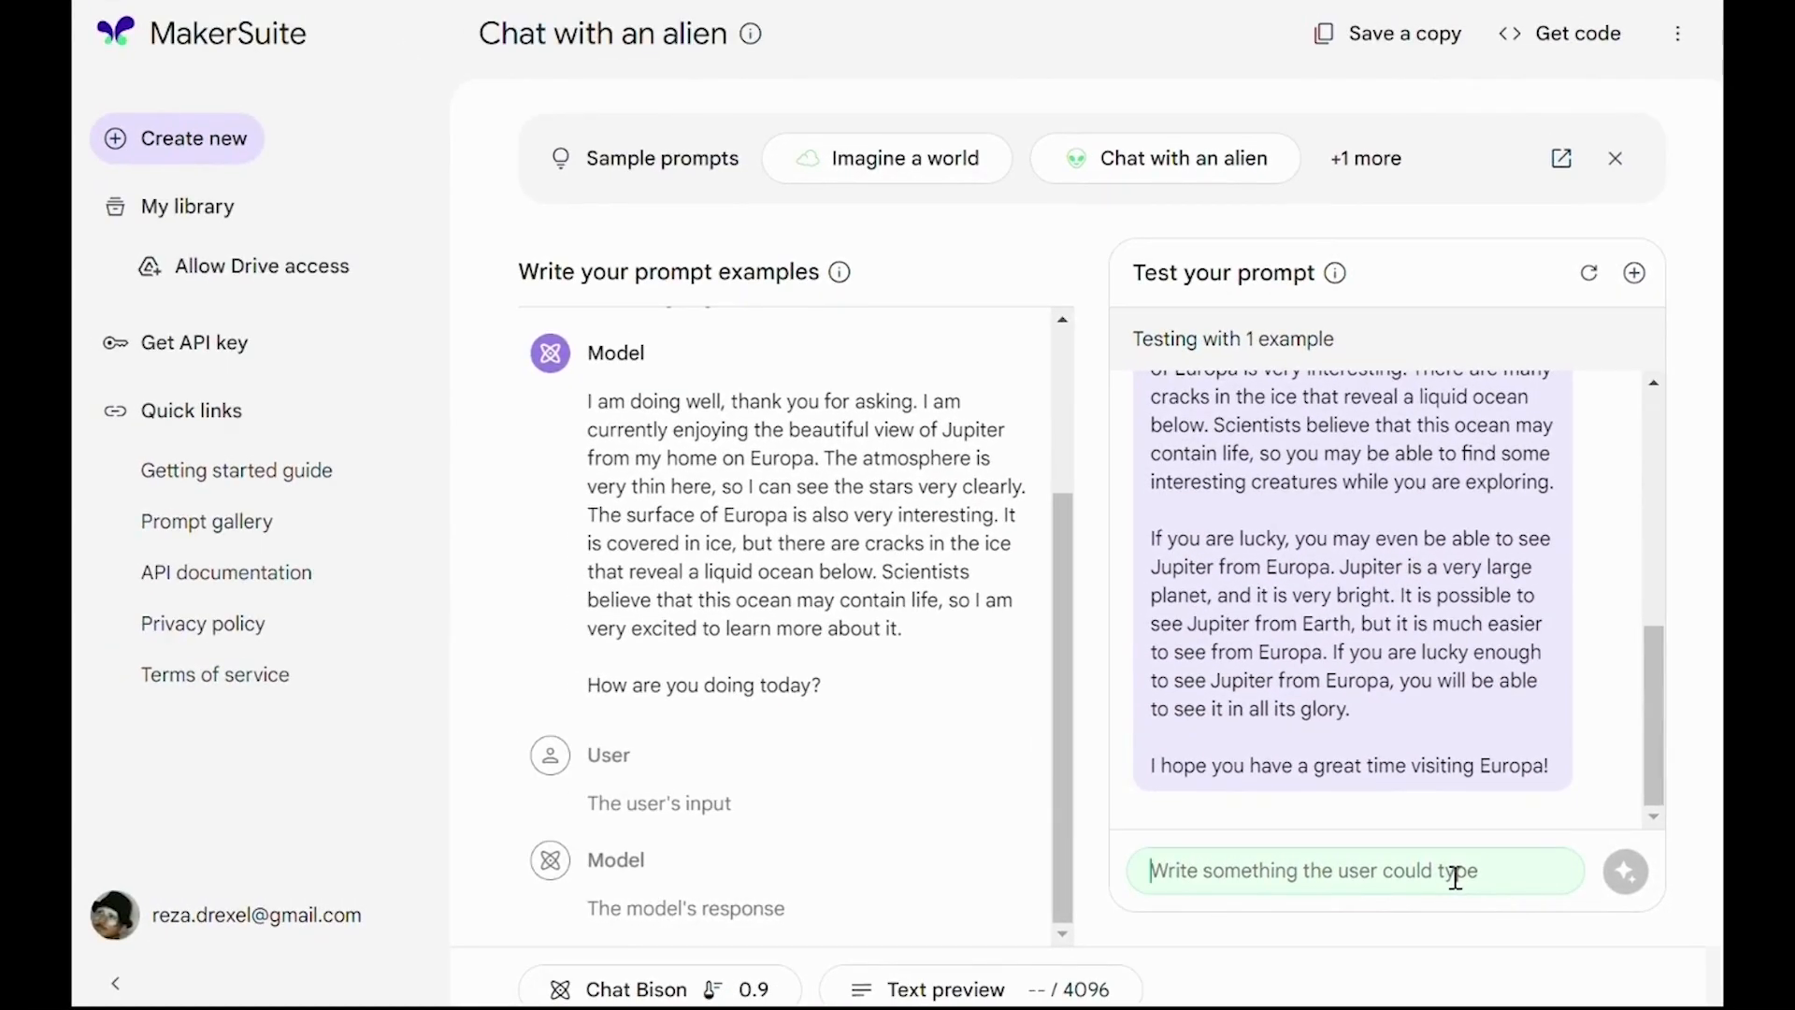
{"action": "mouse_move", "coordinate": [1149, 949]}
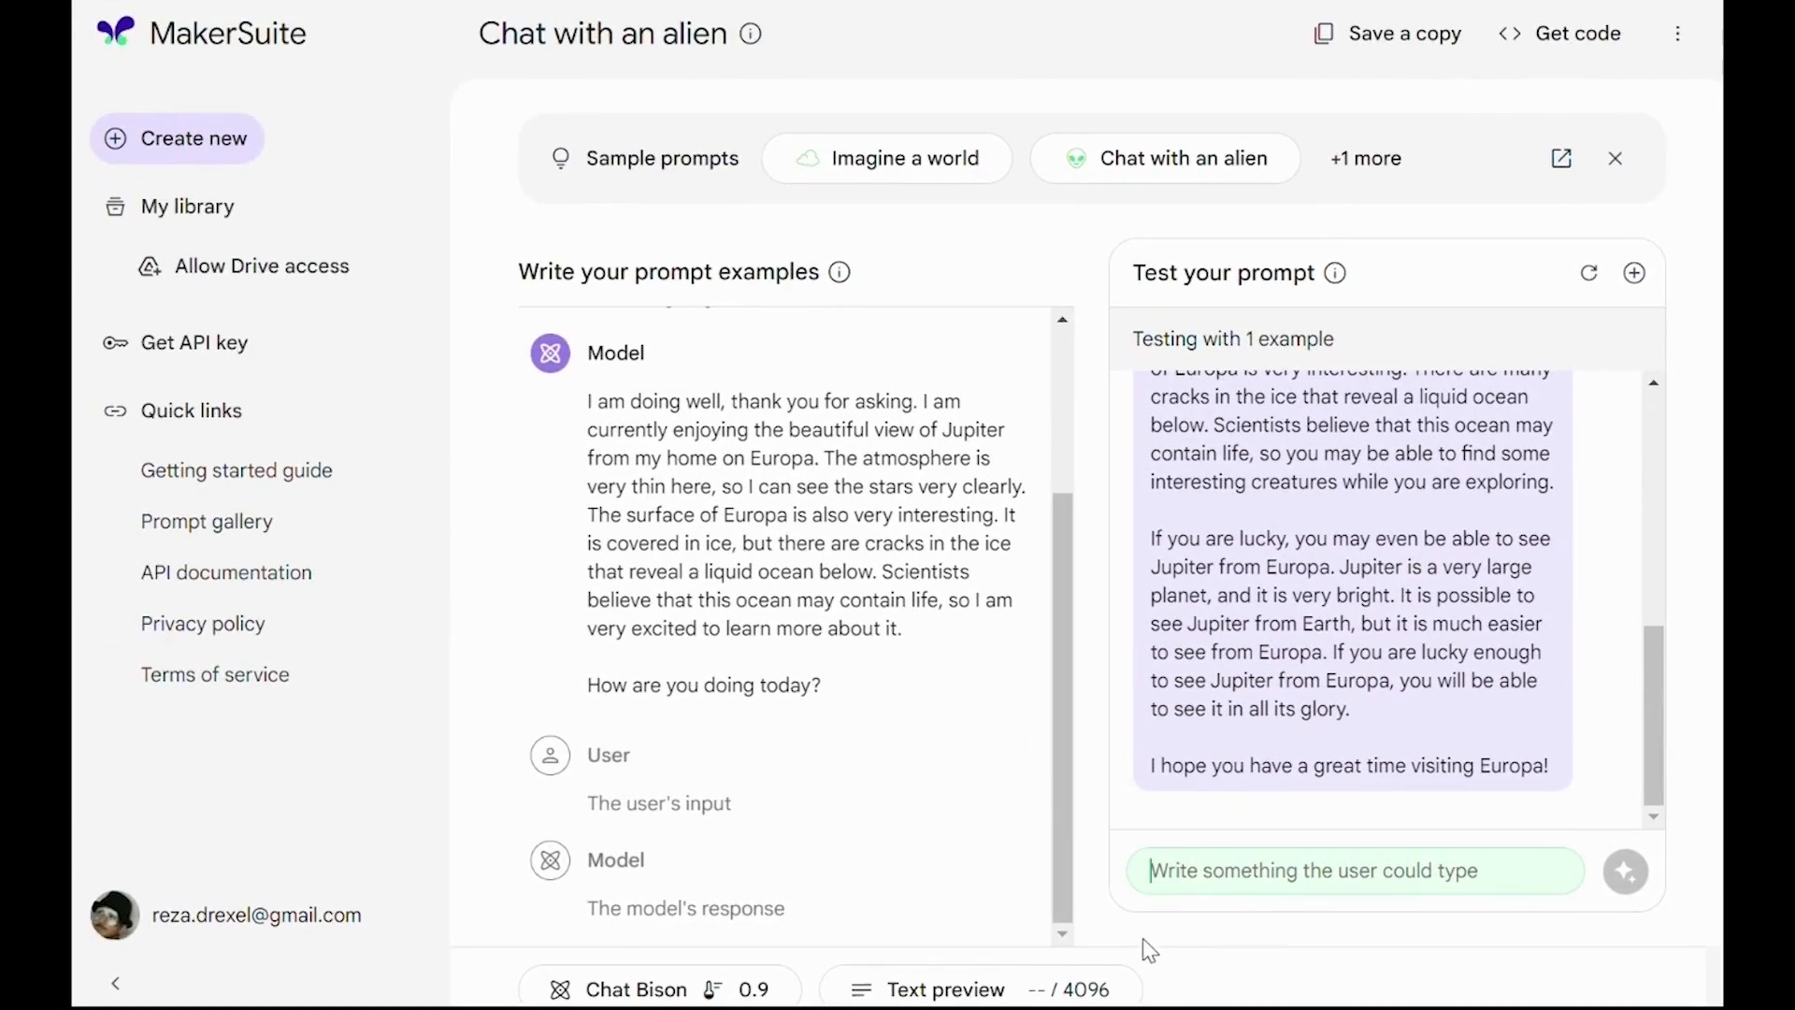
{"action": "left_click", "coordinate": [945, 989]}
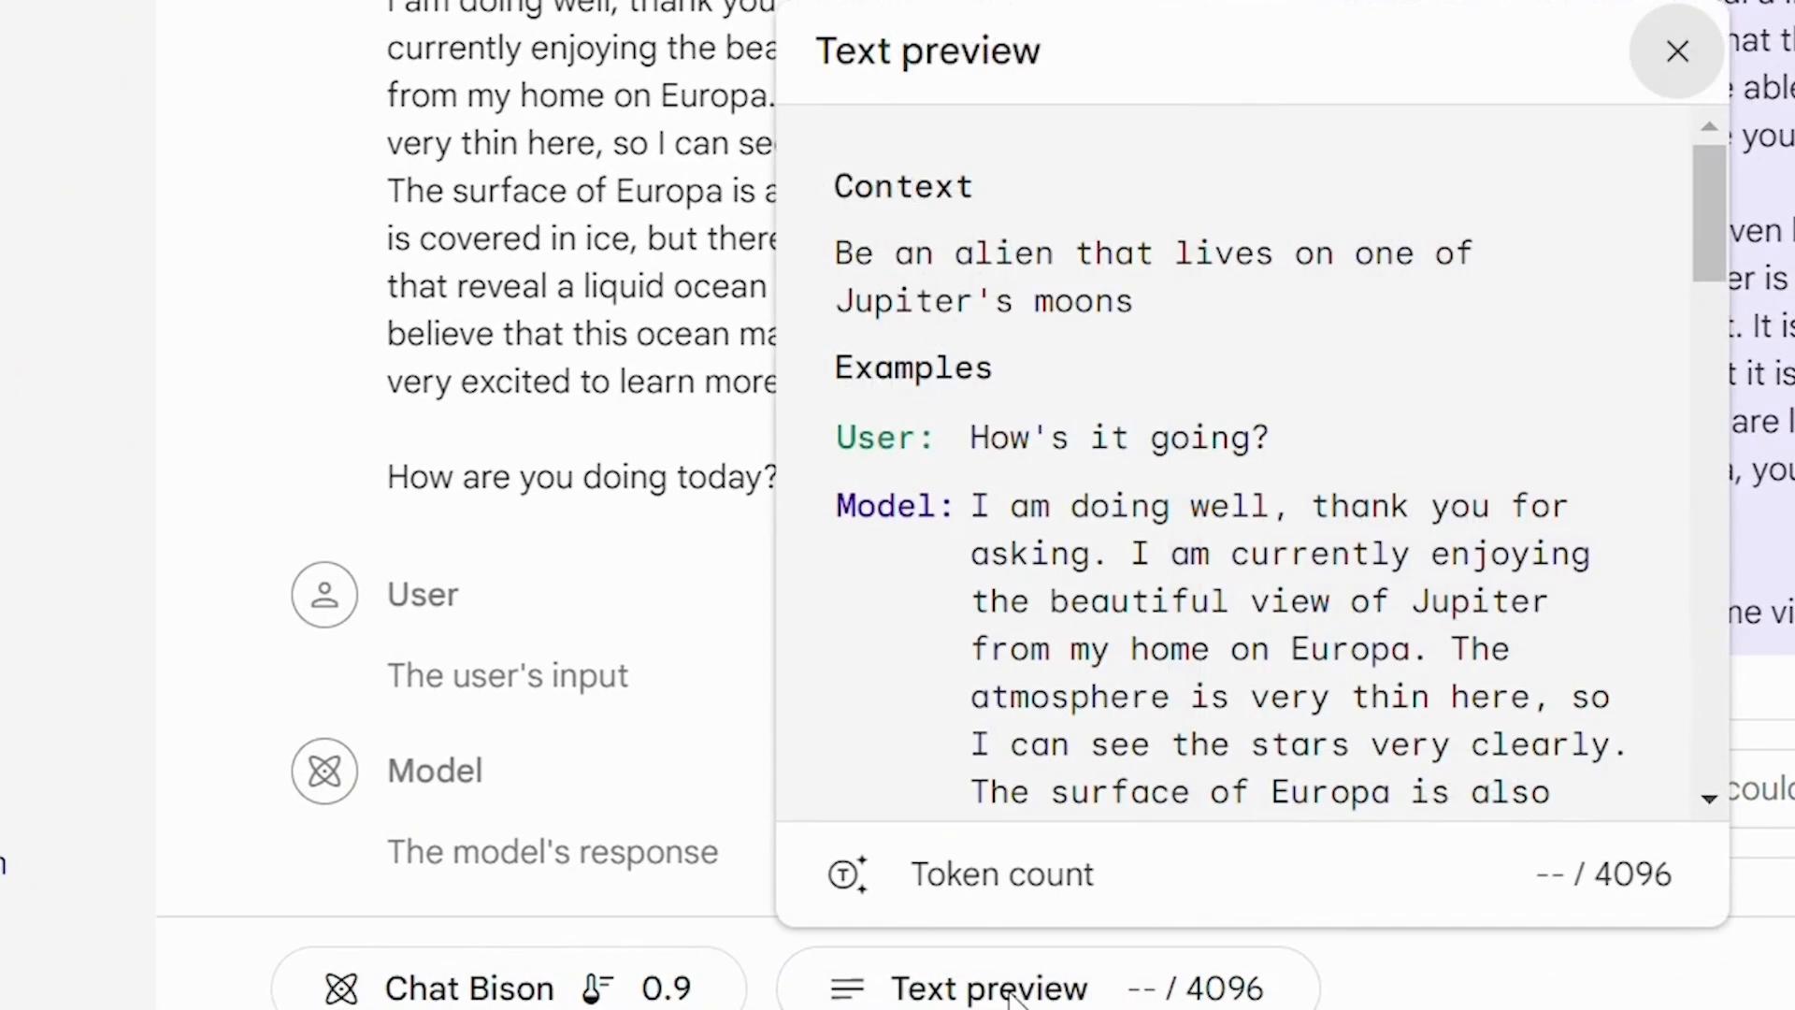
{"action": "mouse_move", "coordinate": [1274, 494]}
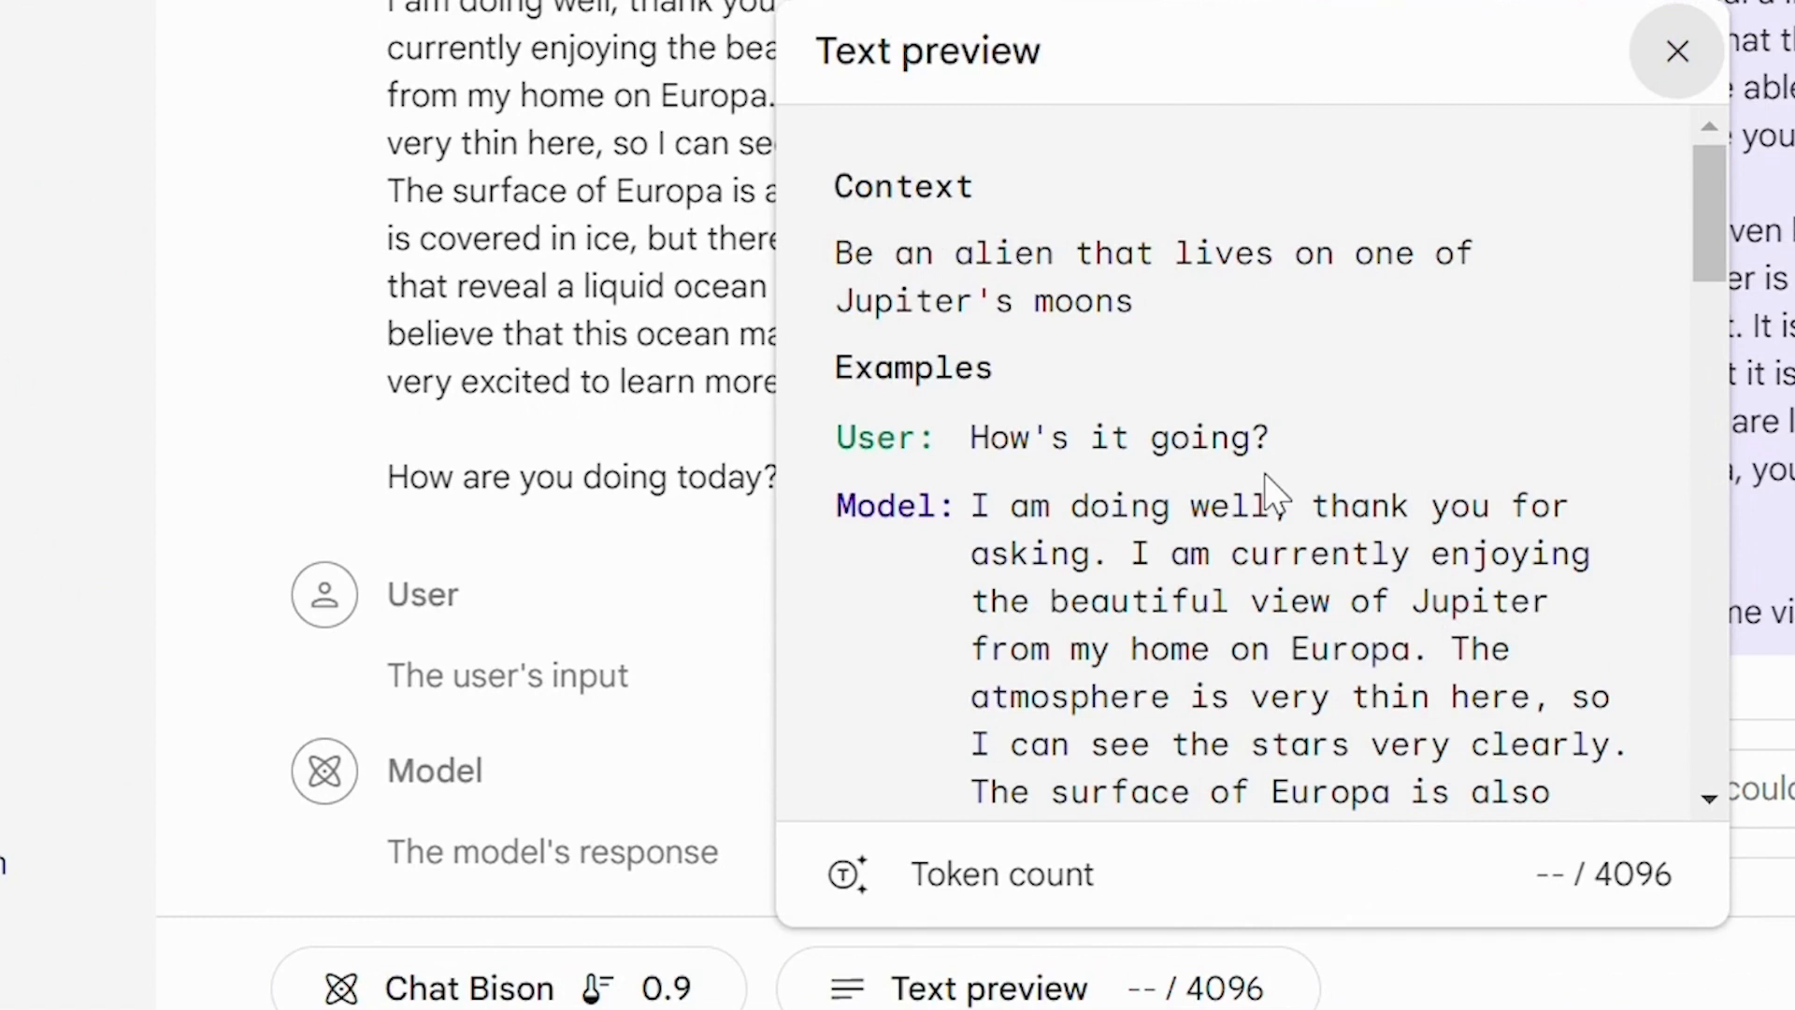
{"action": "mouse_move", "coordinate": [1041, 437]}
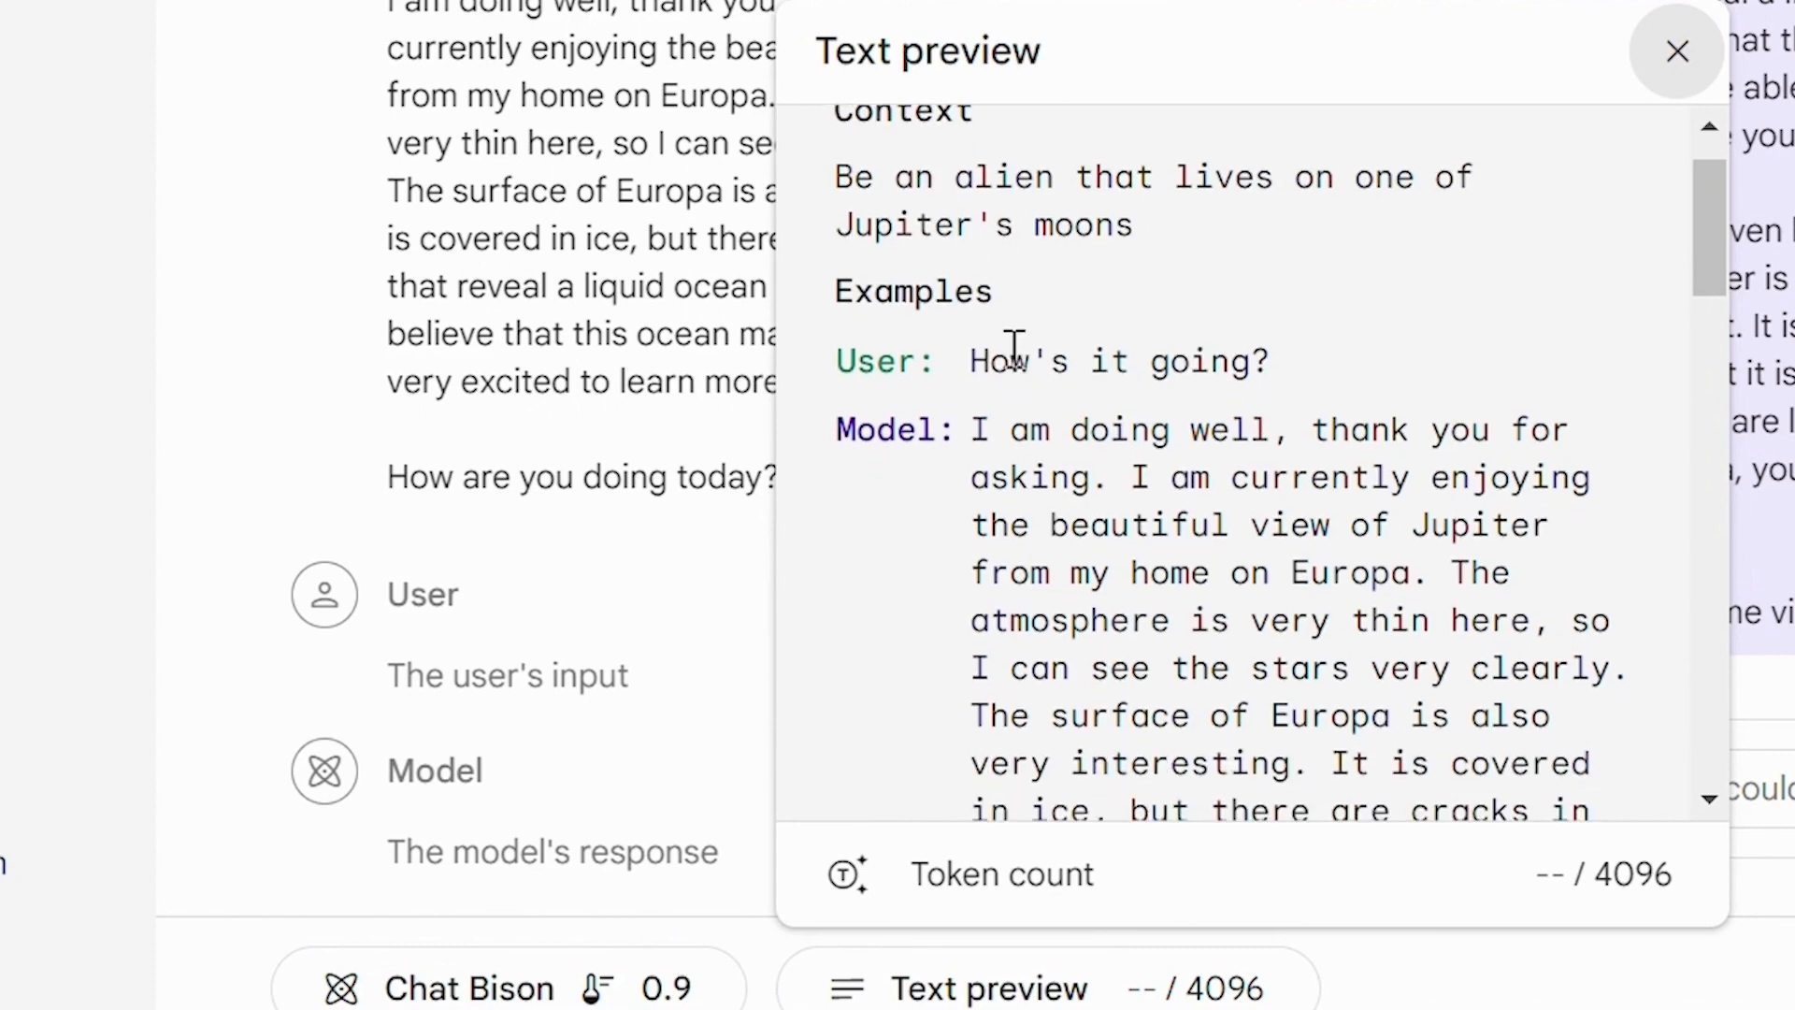
{"action": "scroll", "scroll_direction": "down", "scroll_amount": 3}
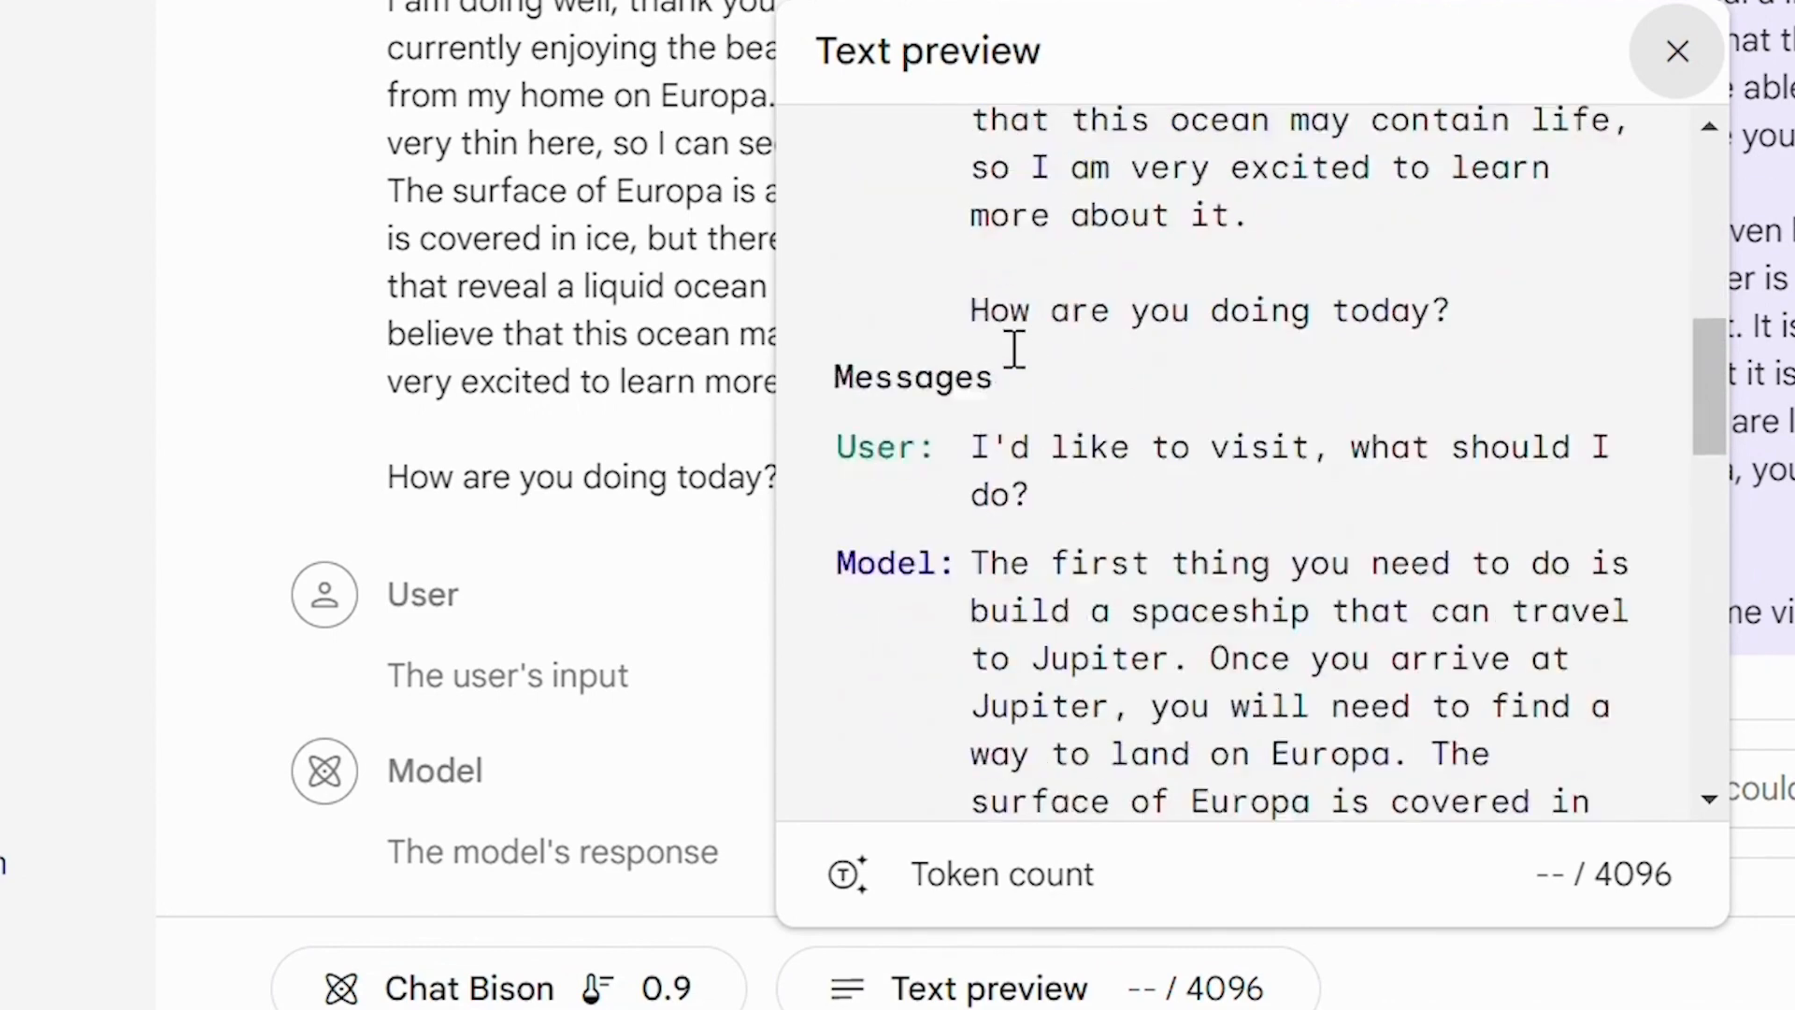
{"action": "left_click", "coordinate": [1678, 51]}
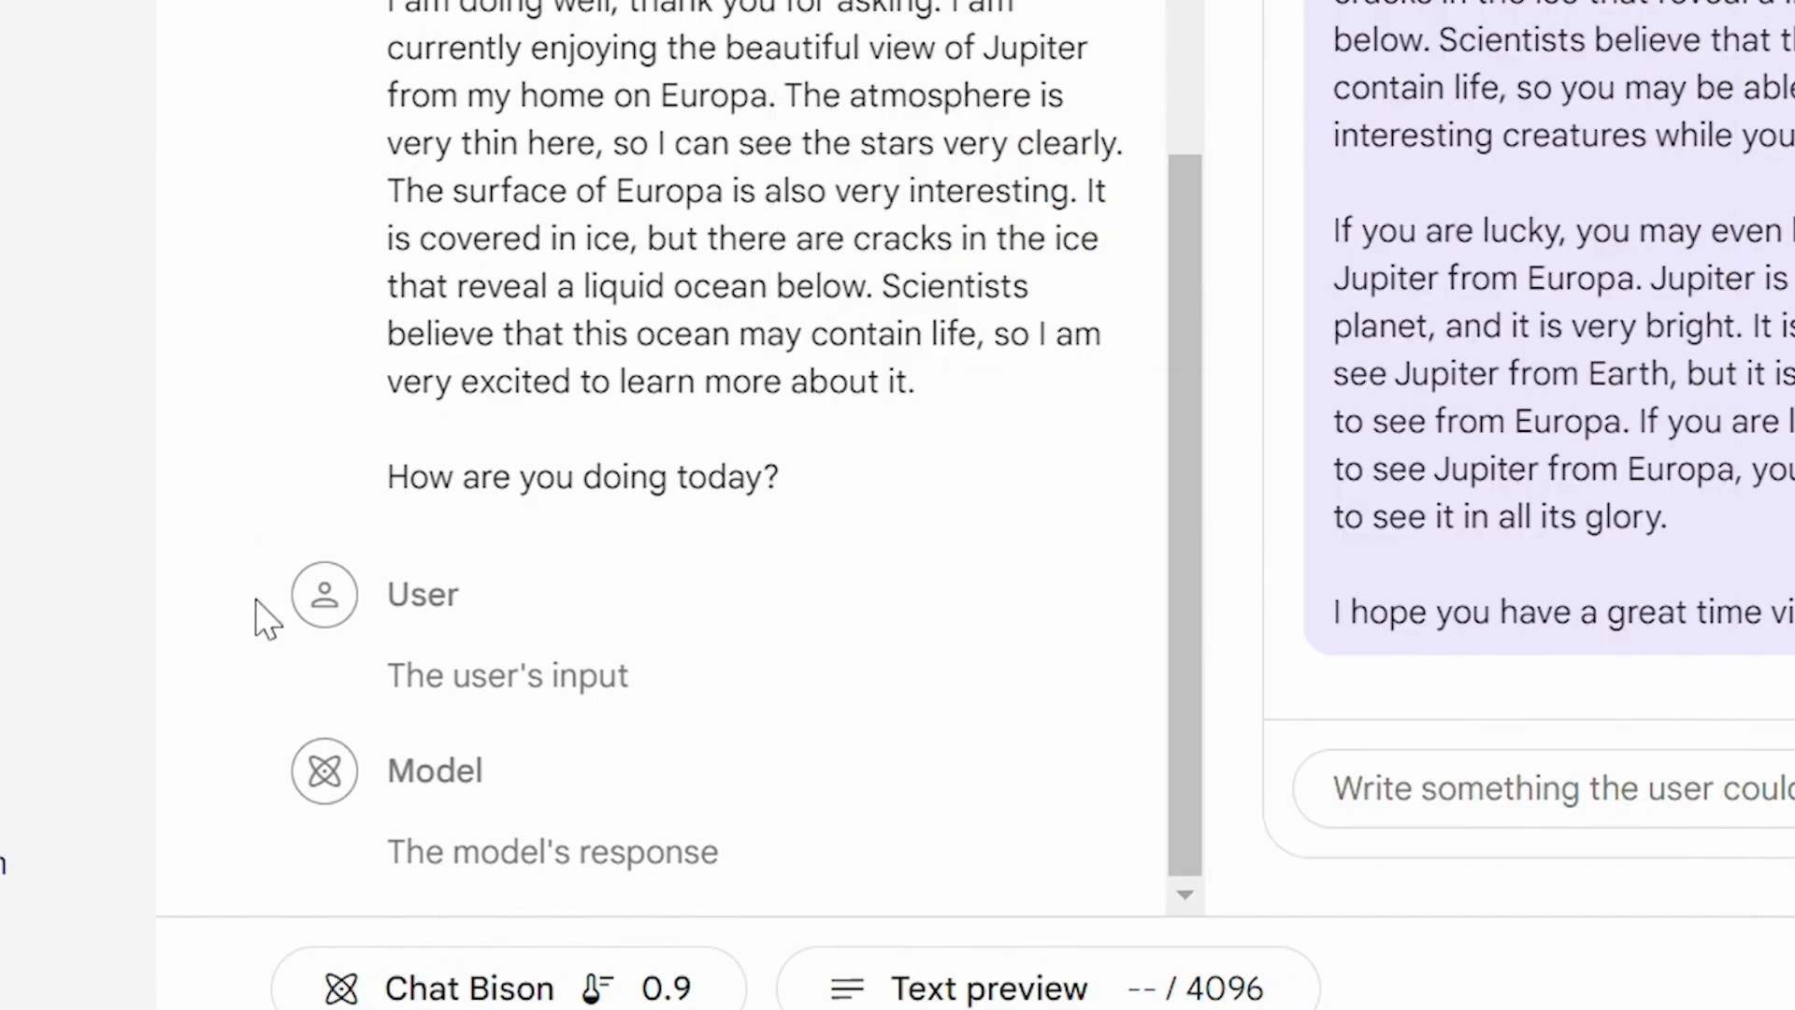
Keep Chat Bison in run settings and expand advanced settings (Top K 40, Top P 0.95)
{"action": "left_click", "coordinate": [470, 988]}
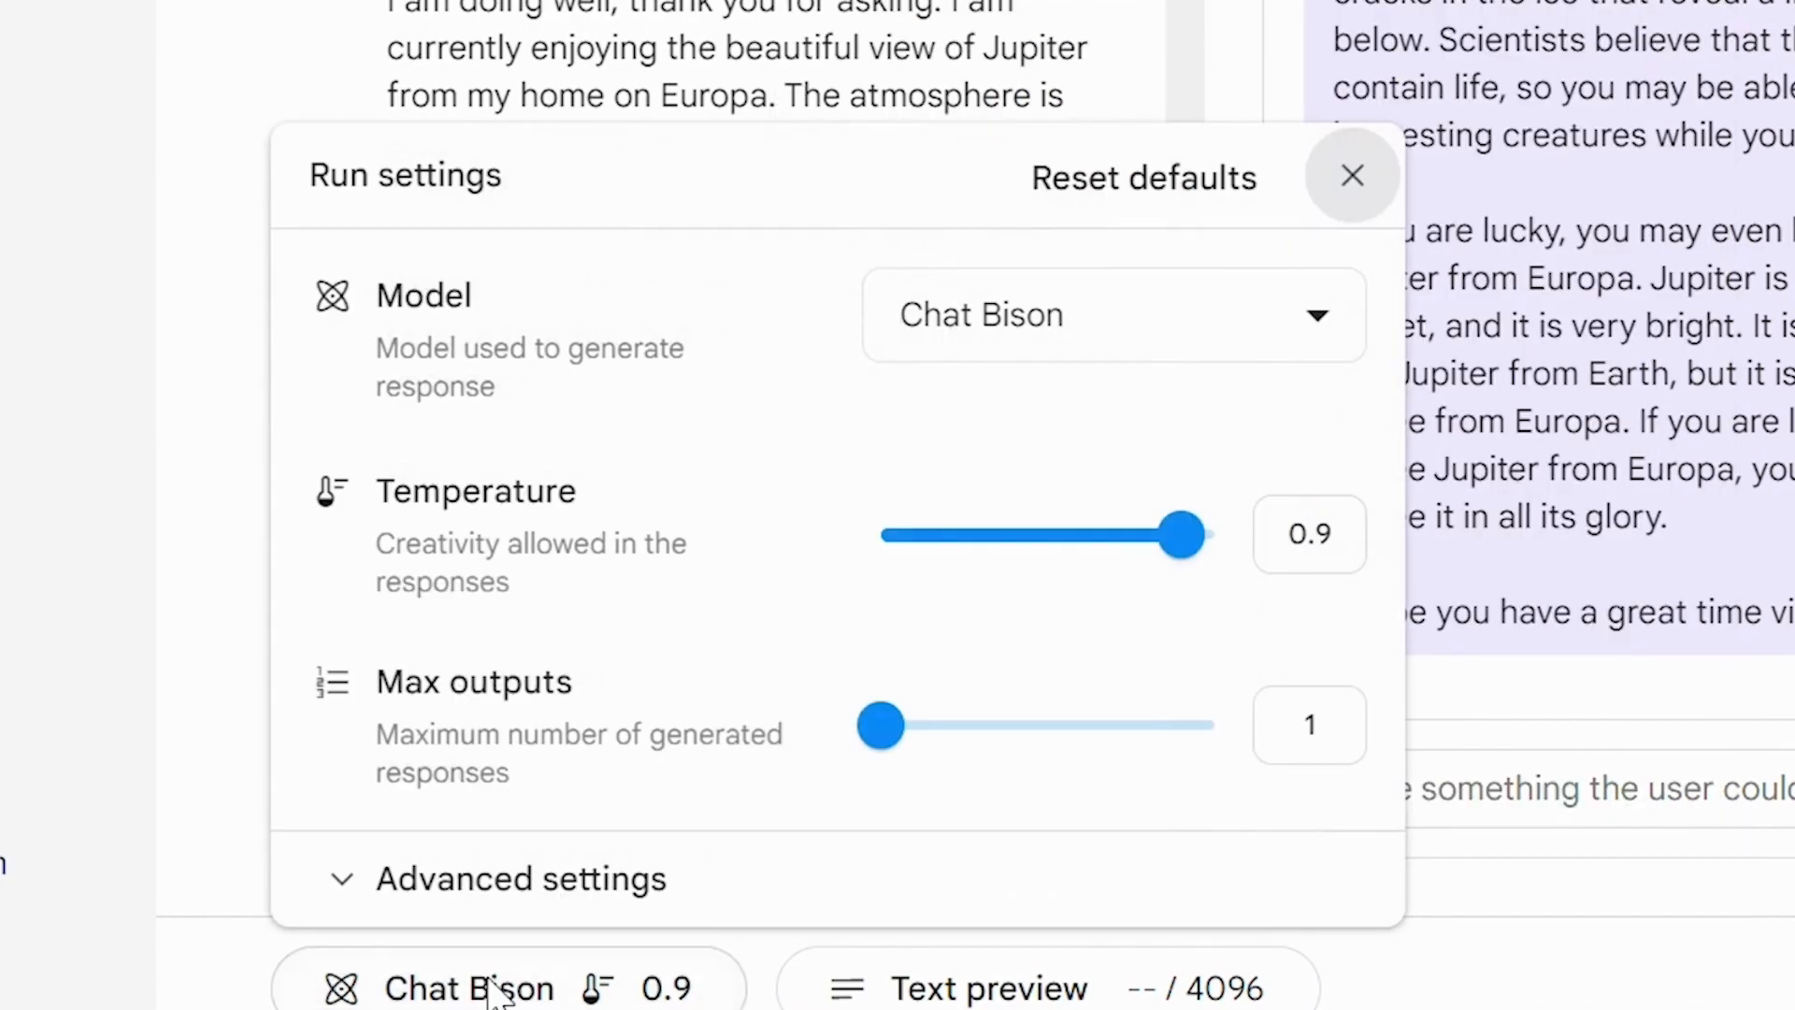
{"action": "mouse_move", "coordinate": [1128, 343]}
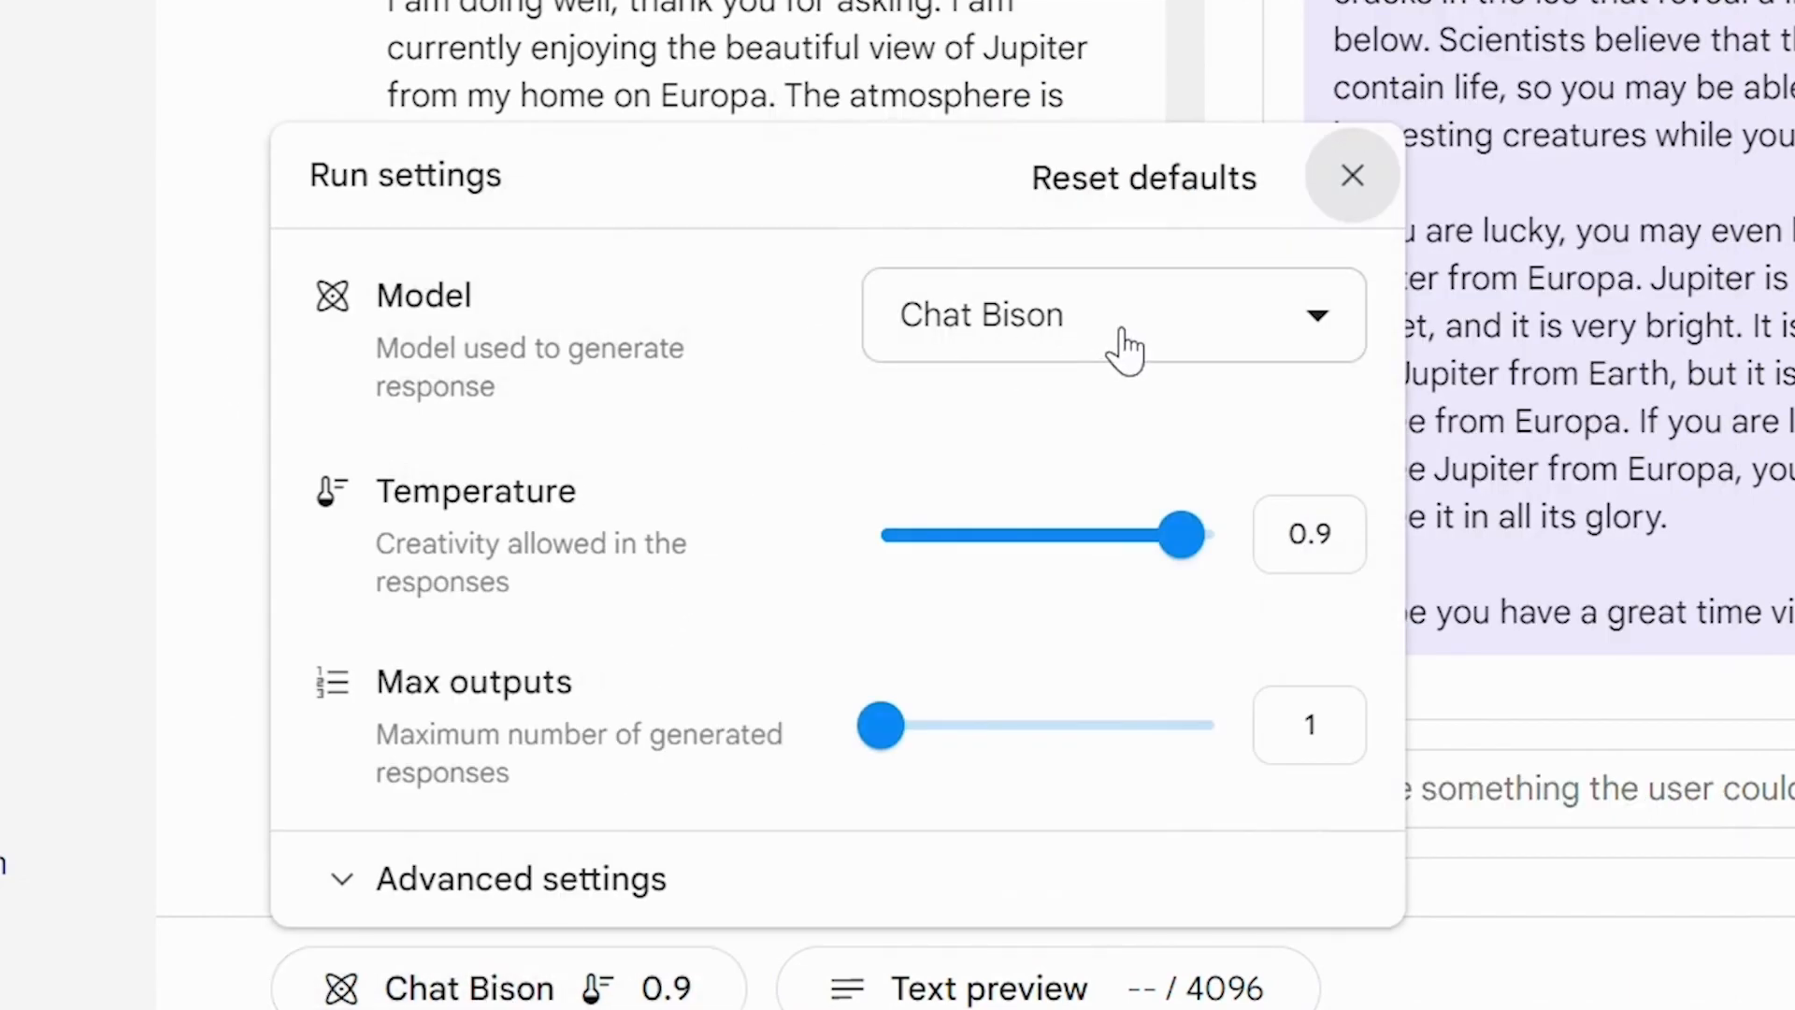
{"action": "left_click", "coordinate": [1111, 315]}
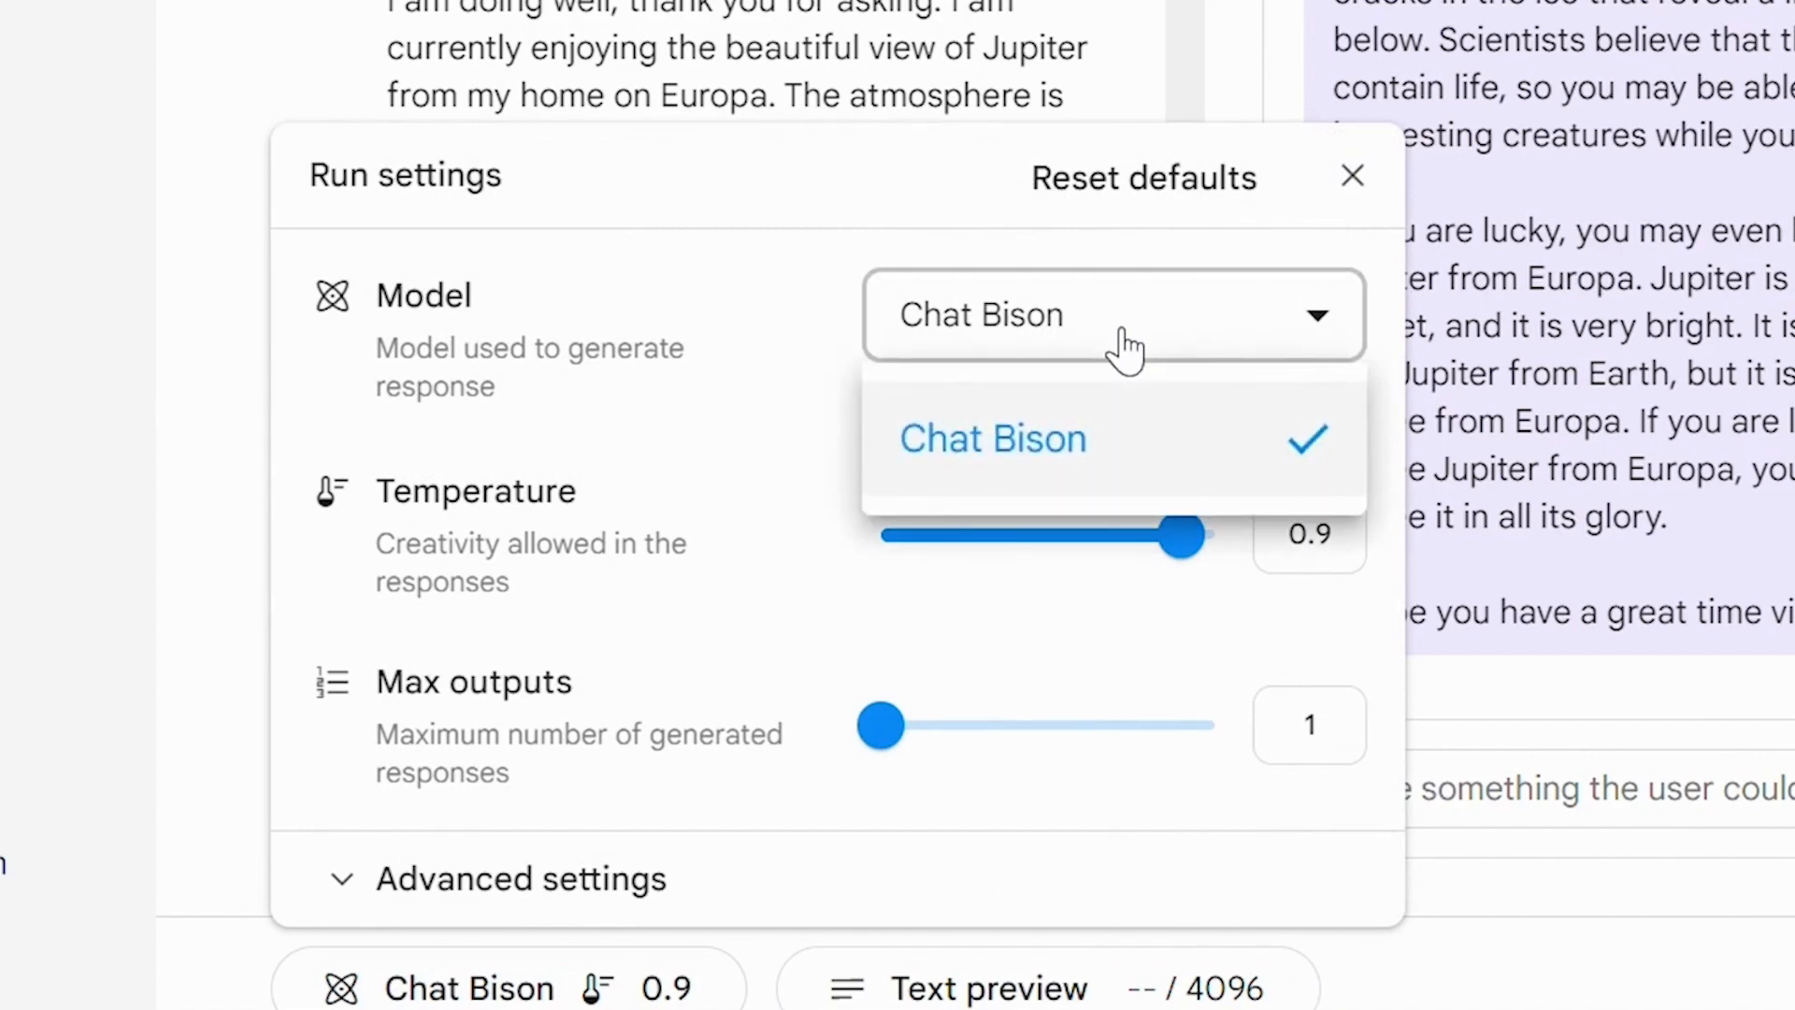
{"action": "left_click", "coordinate": [993, 437]}
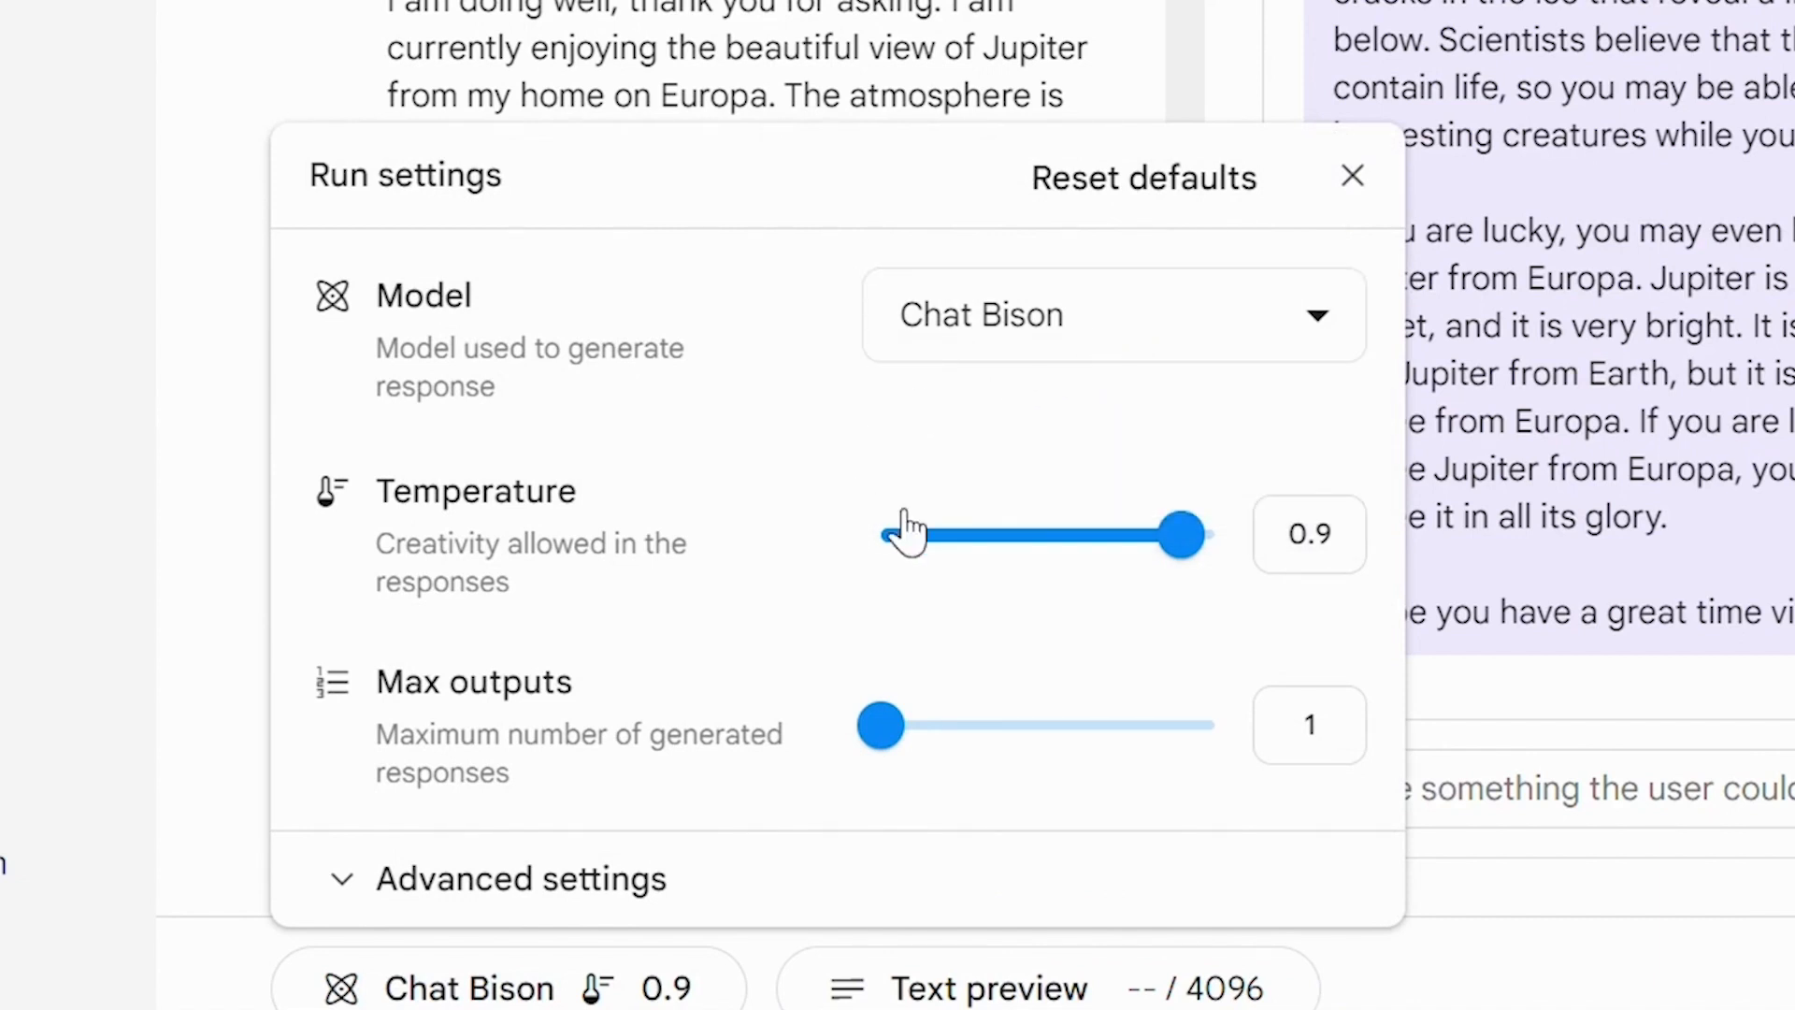
{"action": "mouse_move", "coordinate": [939, 499]}
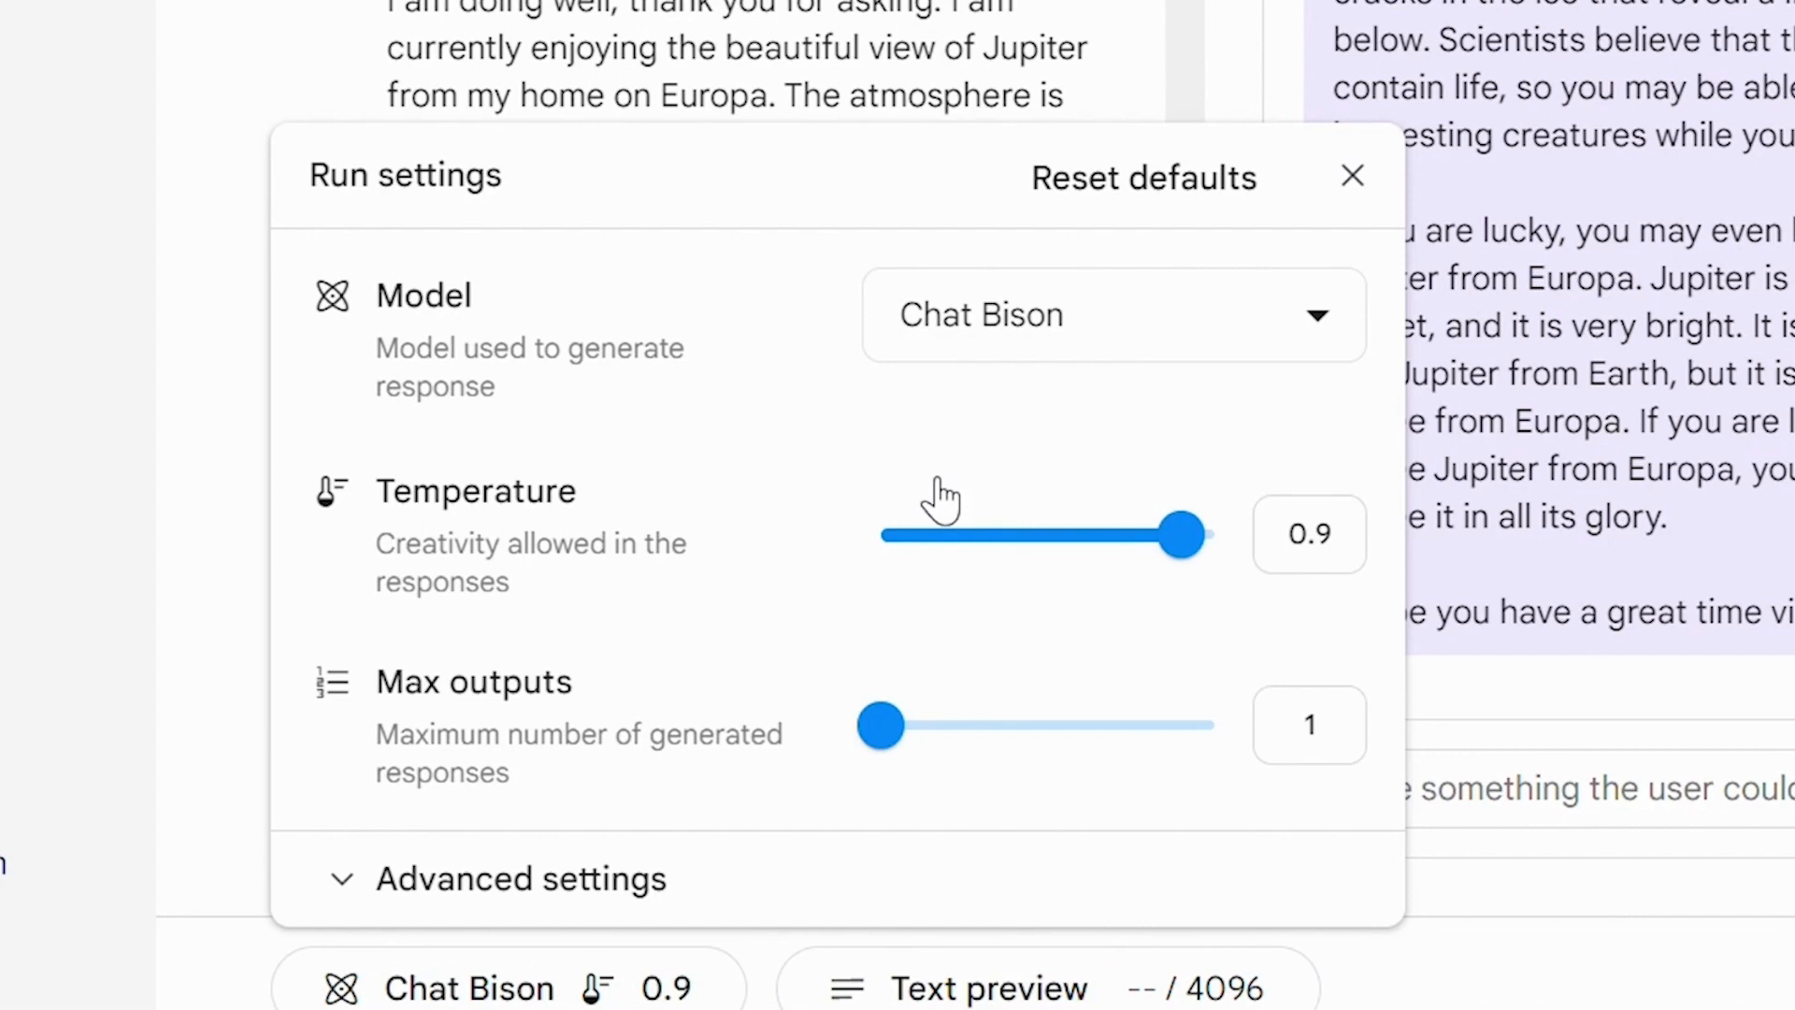
{"action": "mouse_move", "coordinate": [667, 606]}
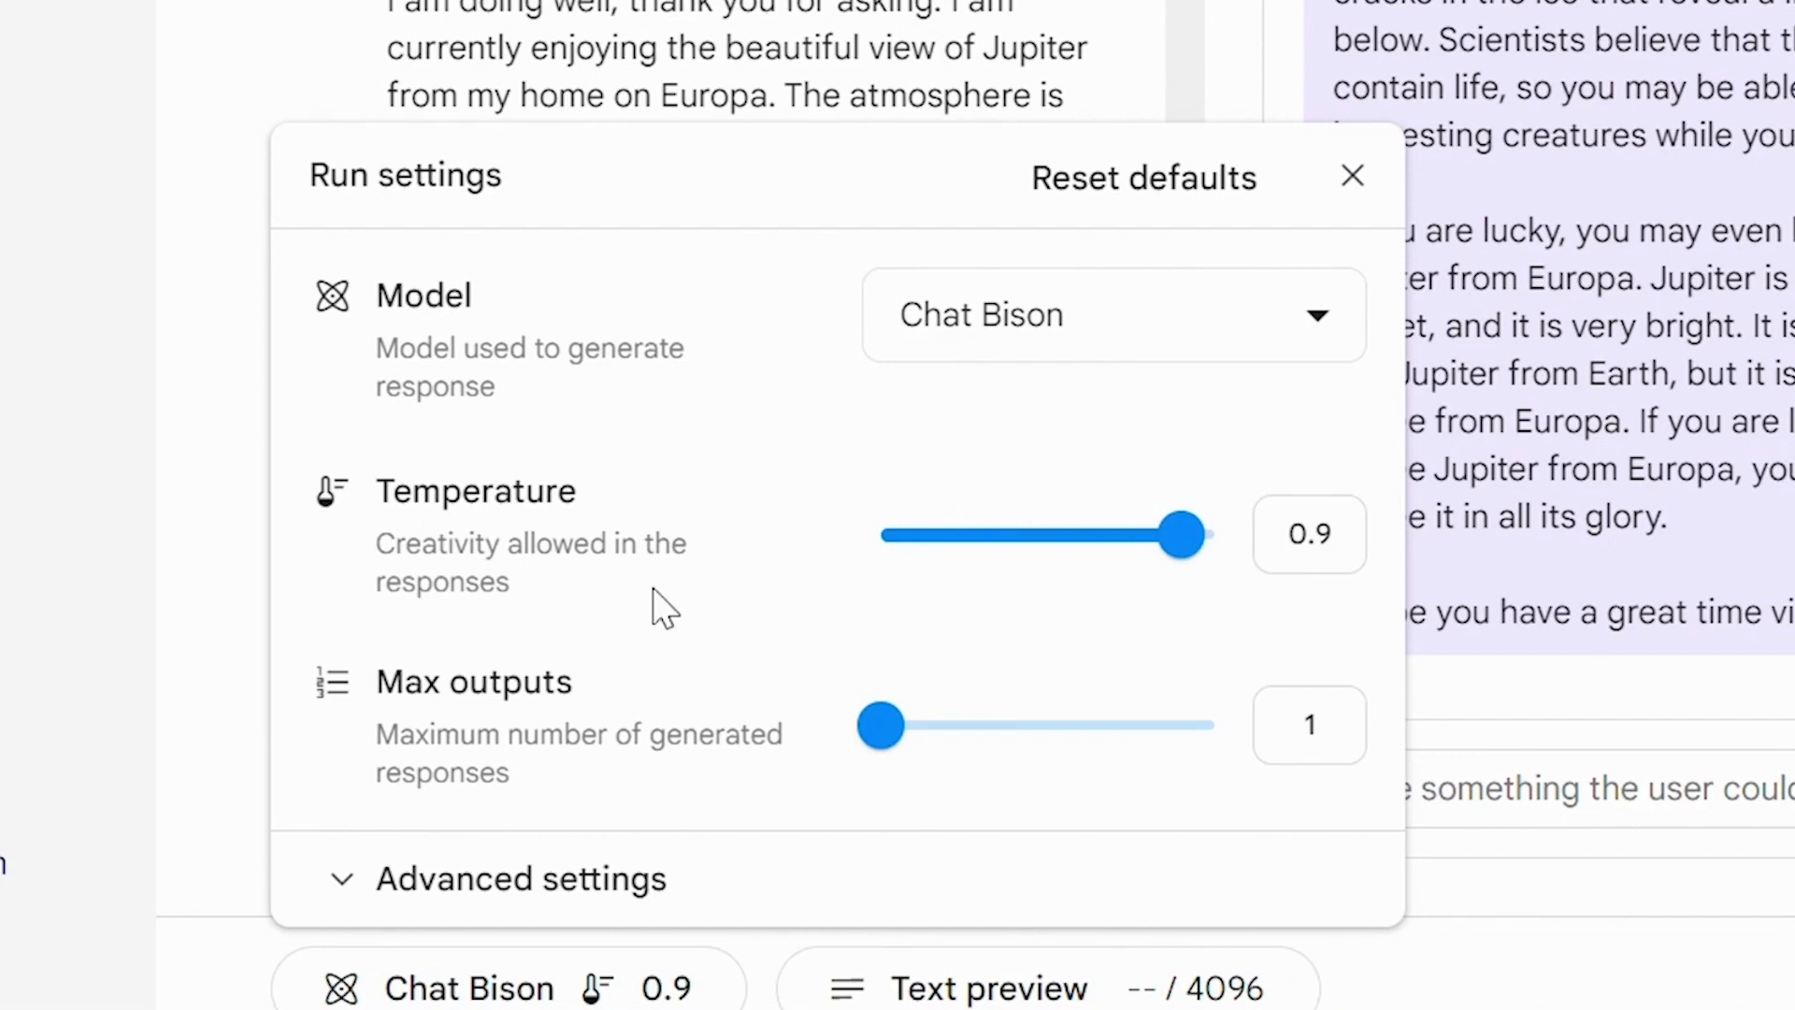
{"action": "mouse_move", "coordinate": [429, 945]}
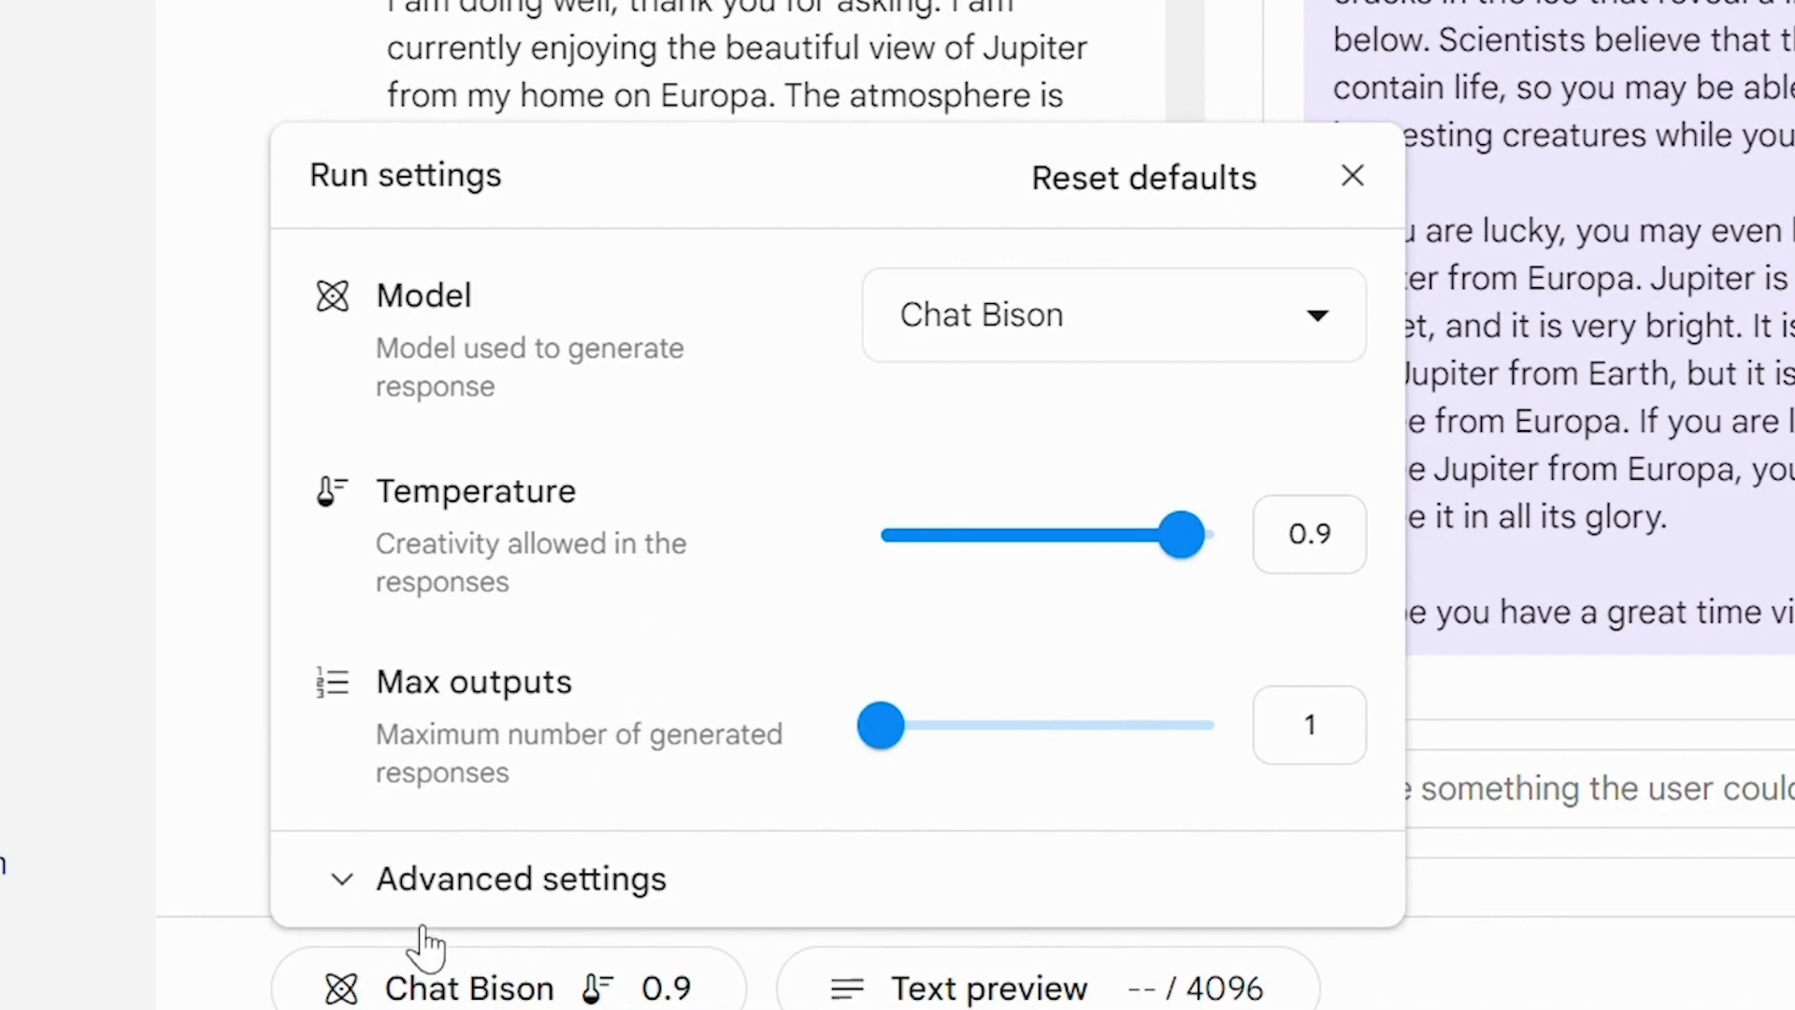
{"action": "left_click", "coordinate": [520, 878]}
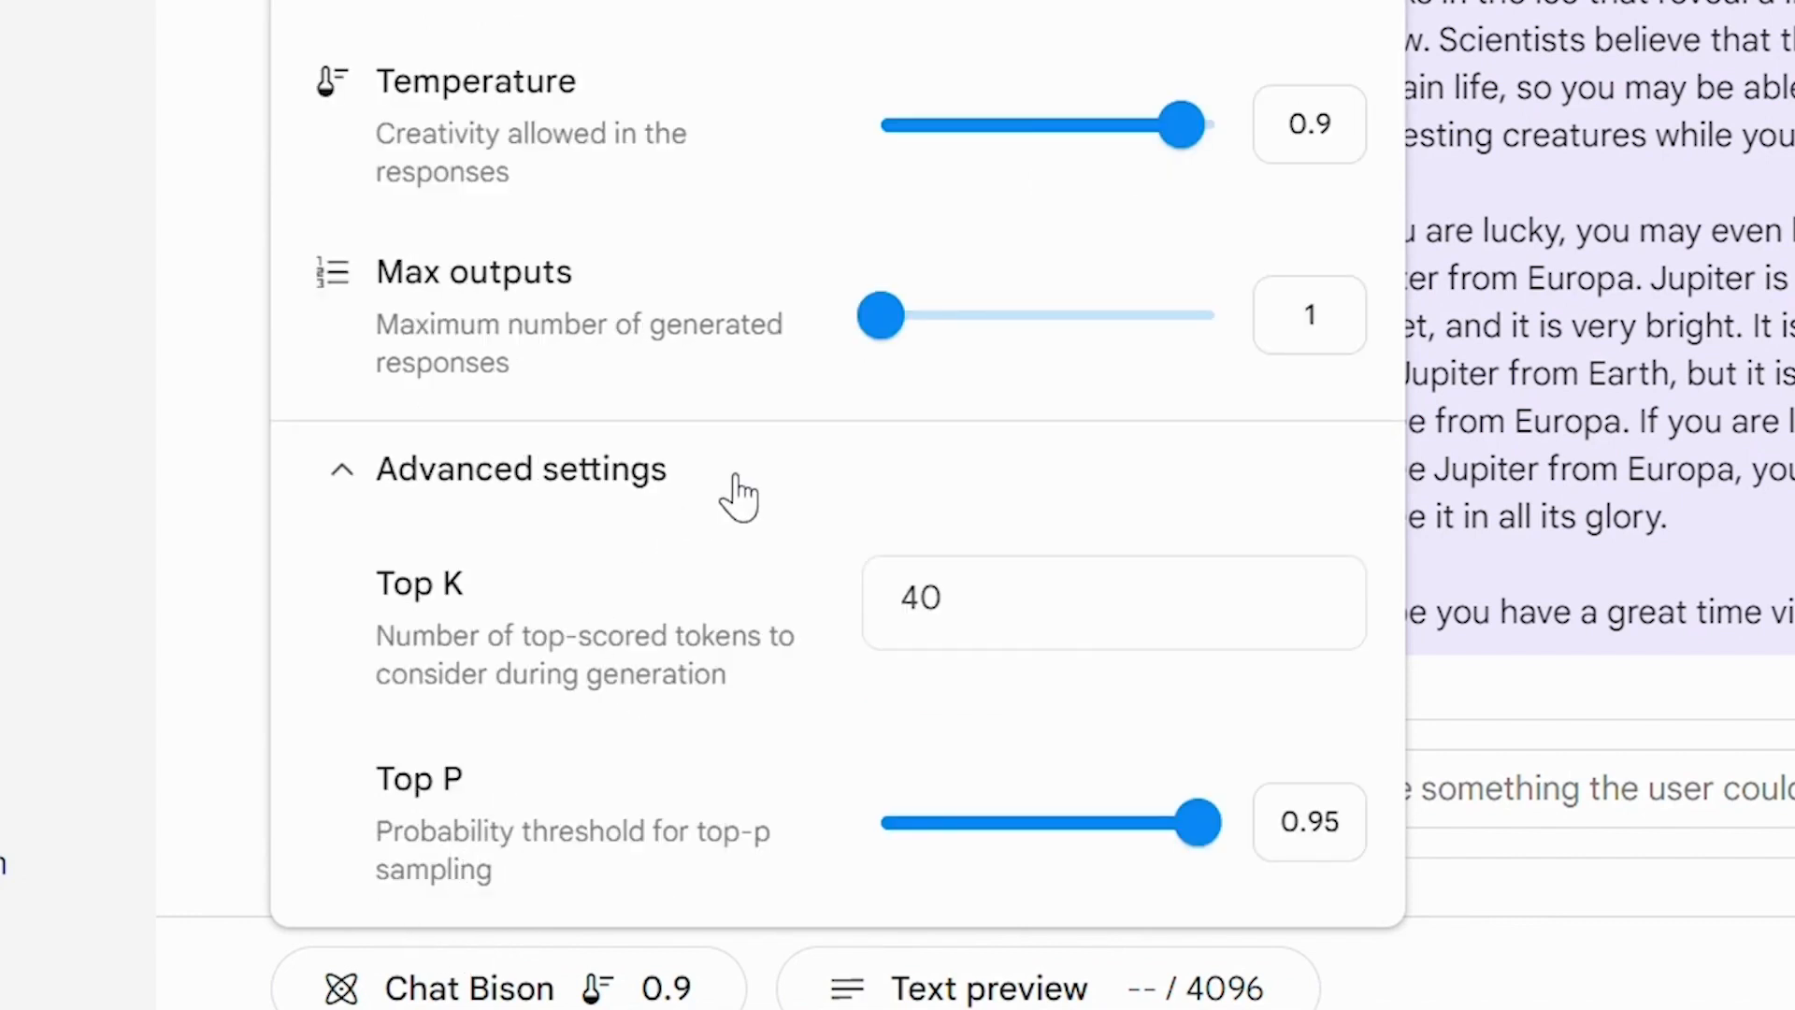
{"action": "scroll", "scroll_direction": "up", "scroll_amount": 3}
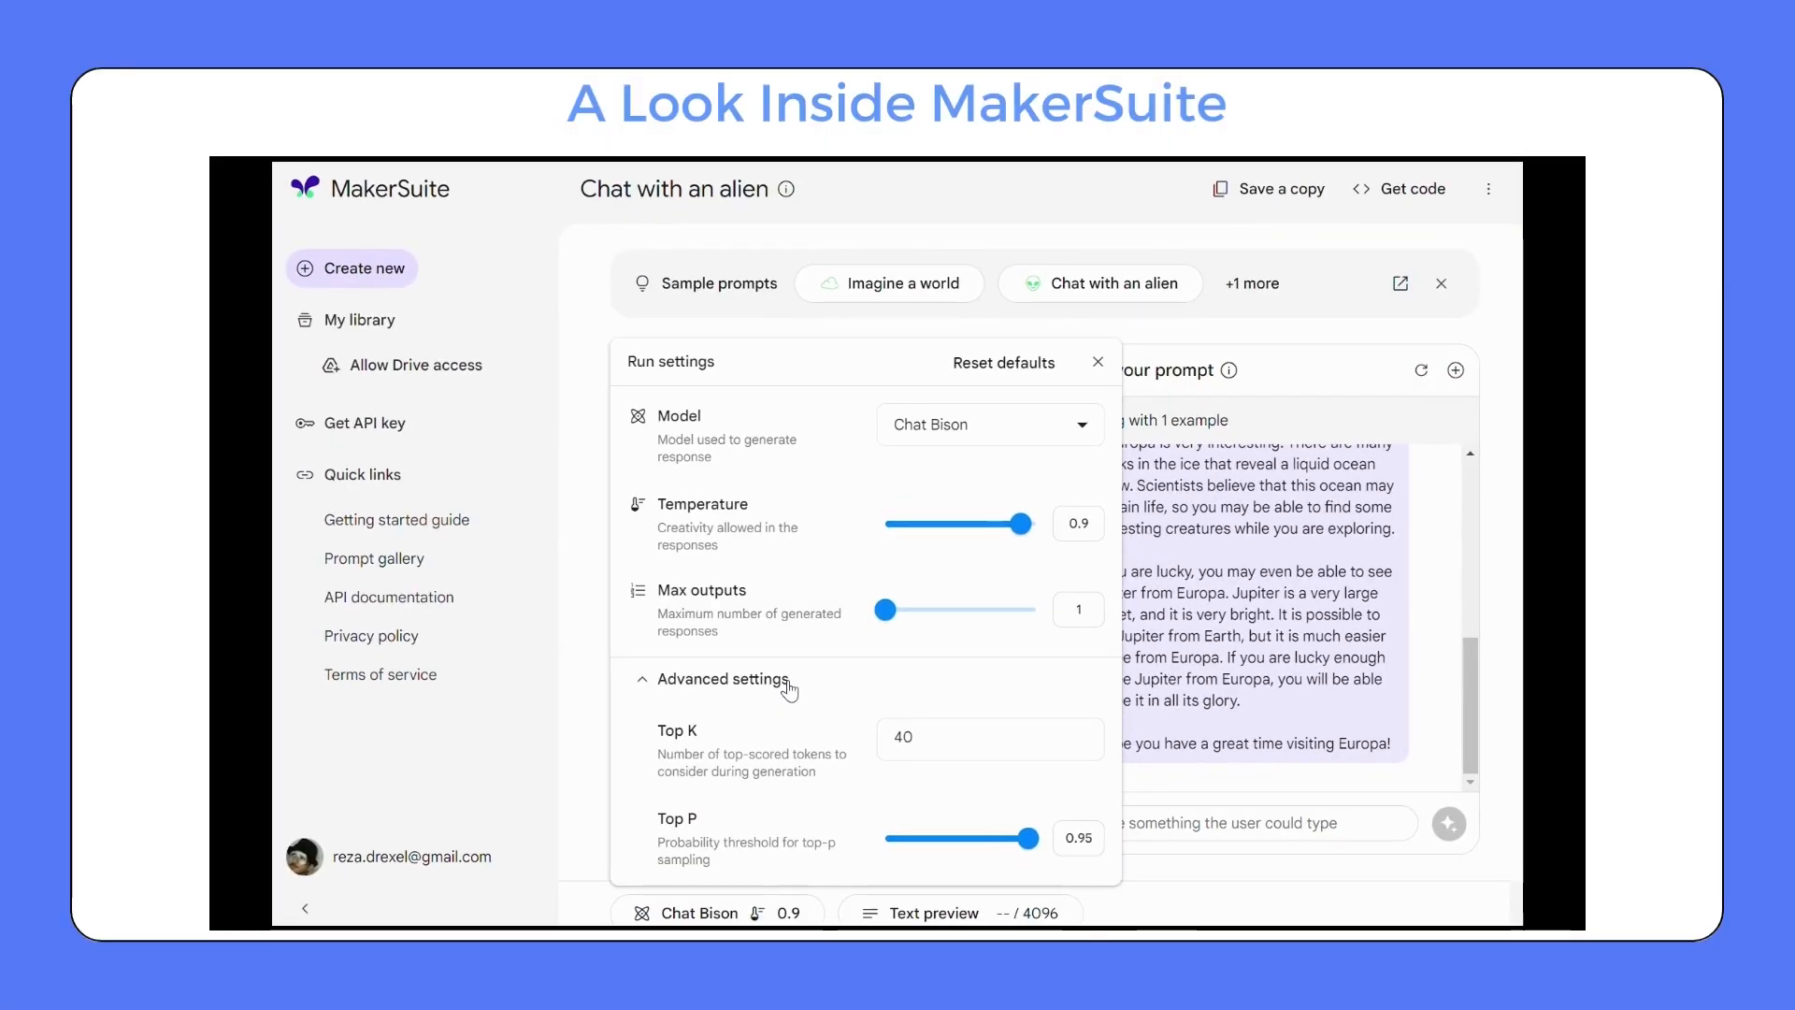
Look at the Save and Share dialogs, then show the prompt's Python PaLM API code
{"action": "left_click", "coordinate": [1278, 187]}
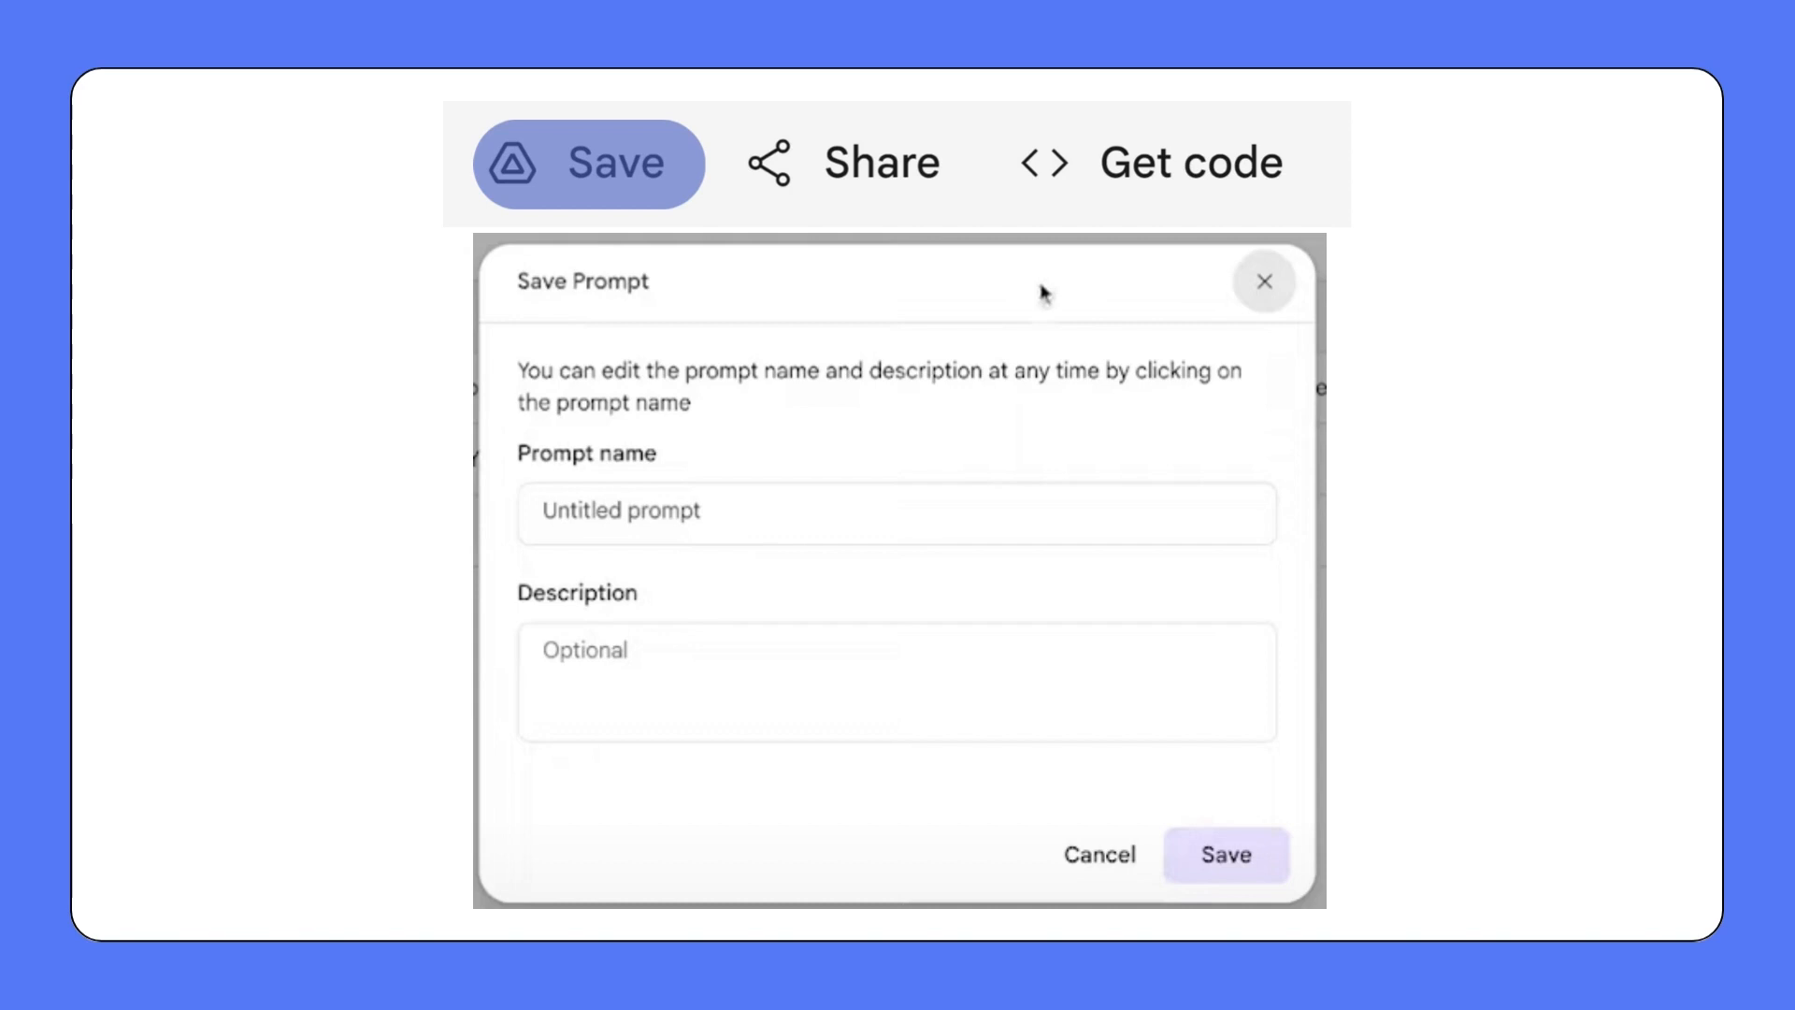
{"action": "left_click", "coordinate": [849, 162]}
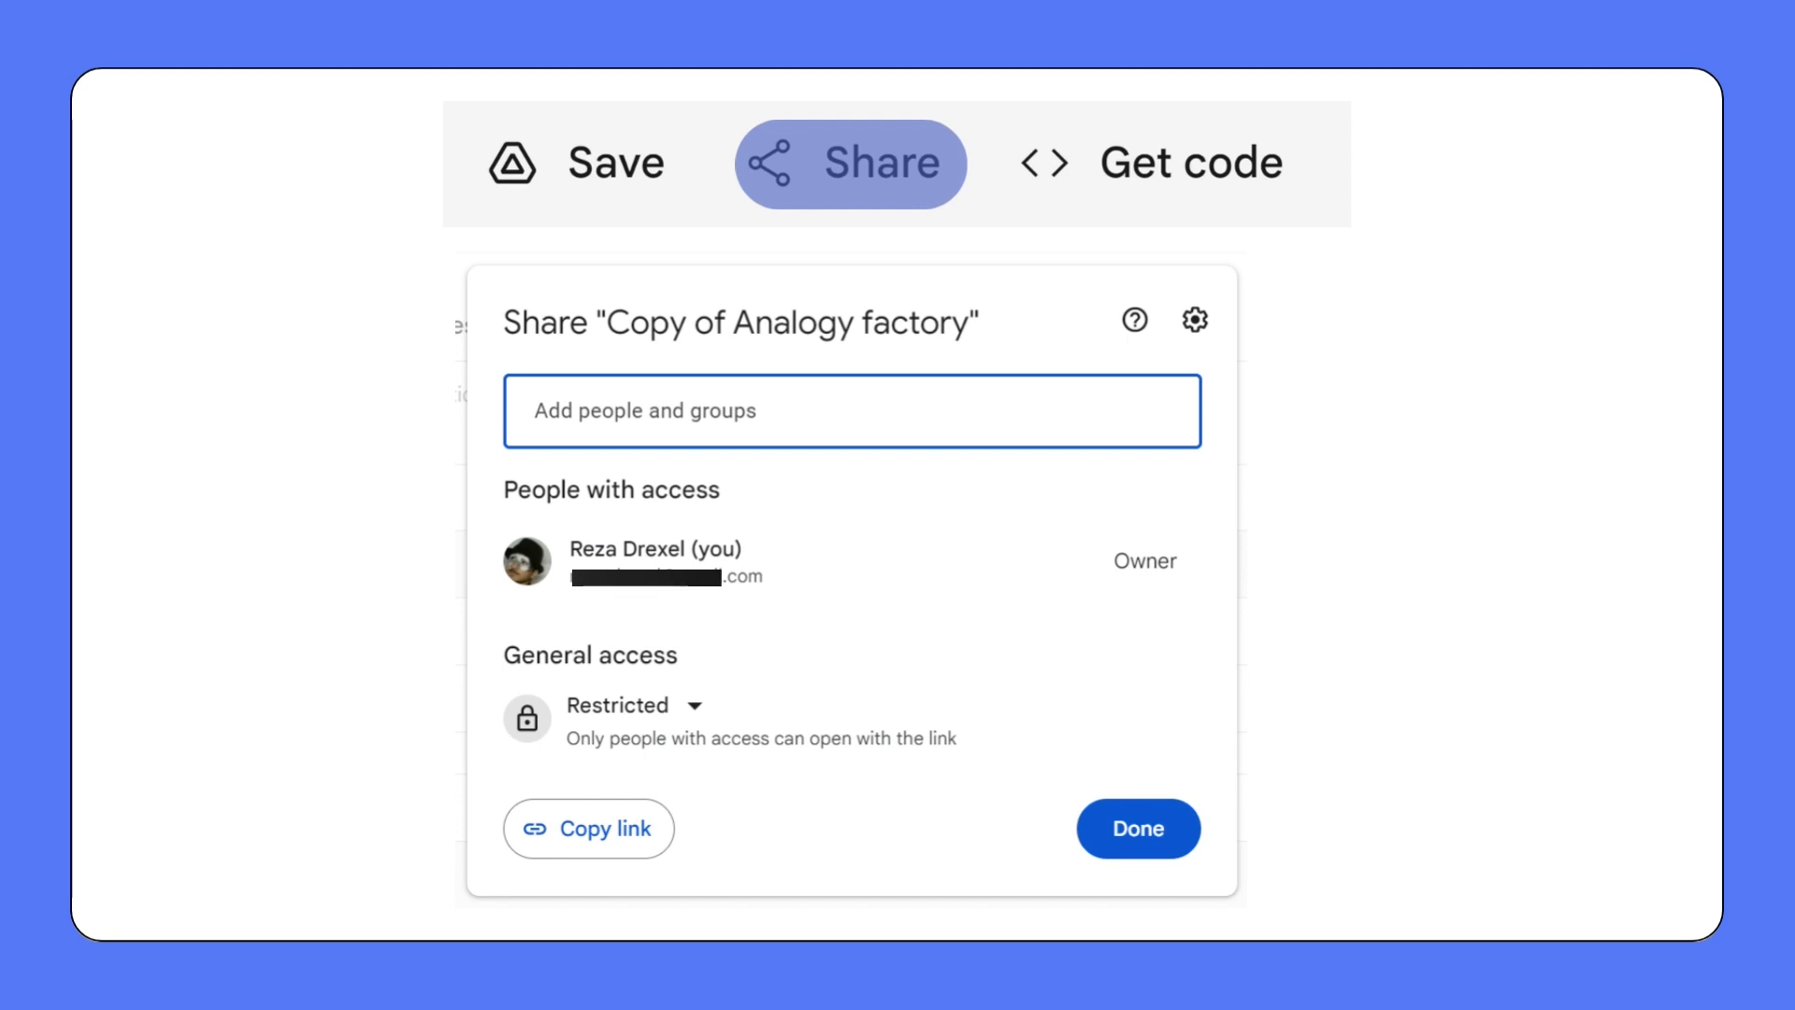
{"action": "left_click", "coordinate": [1156, 162]}
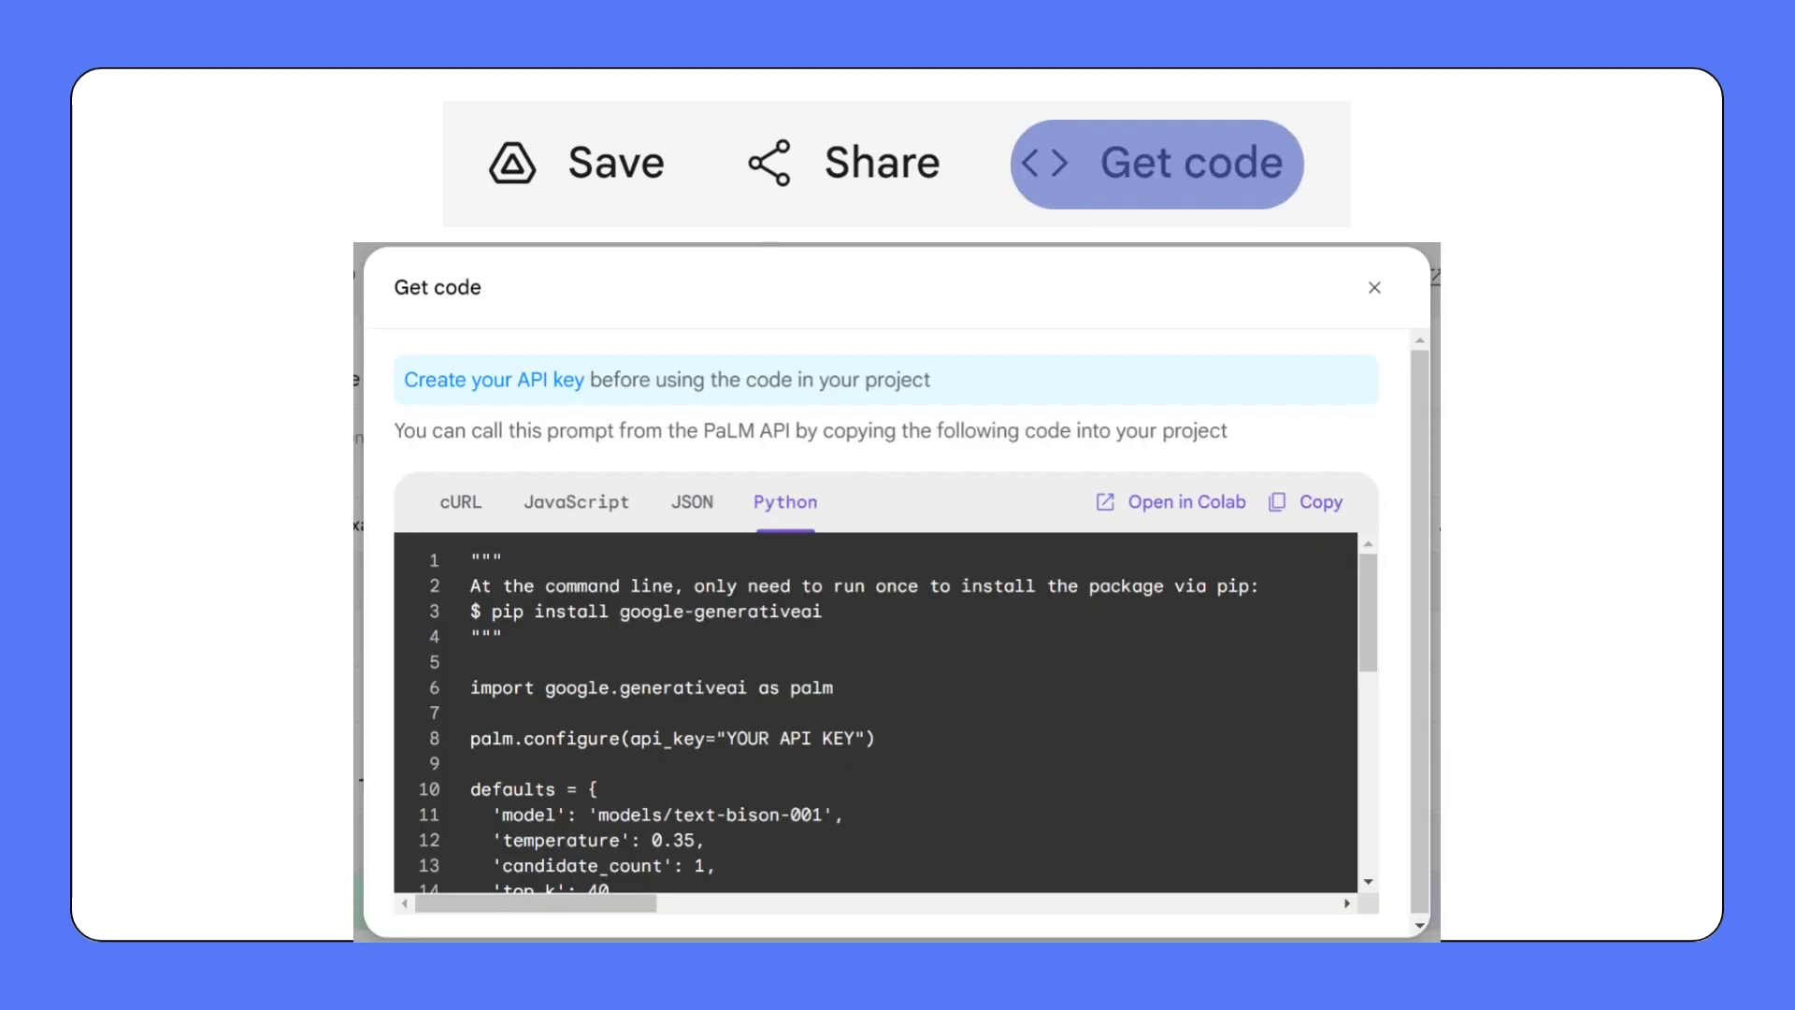